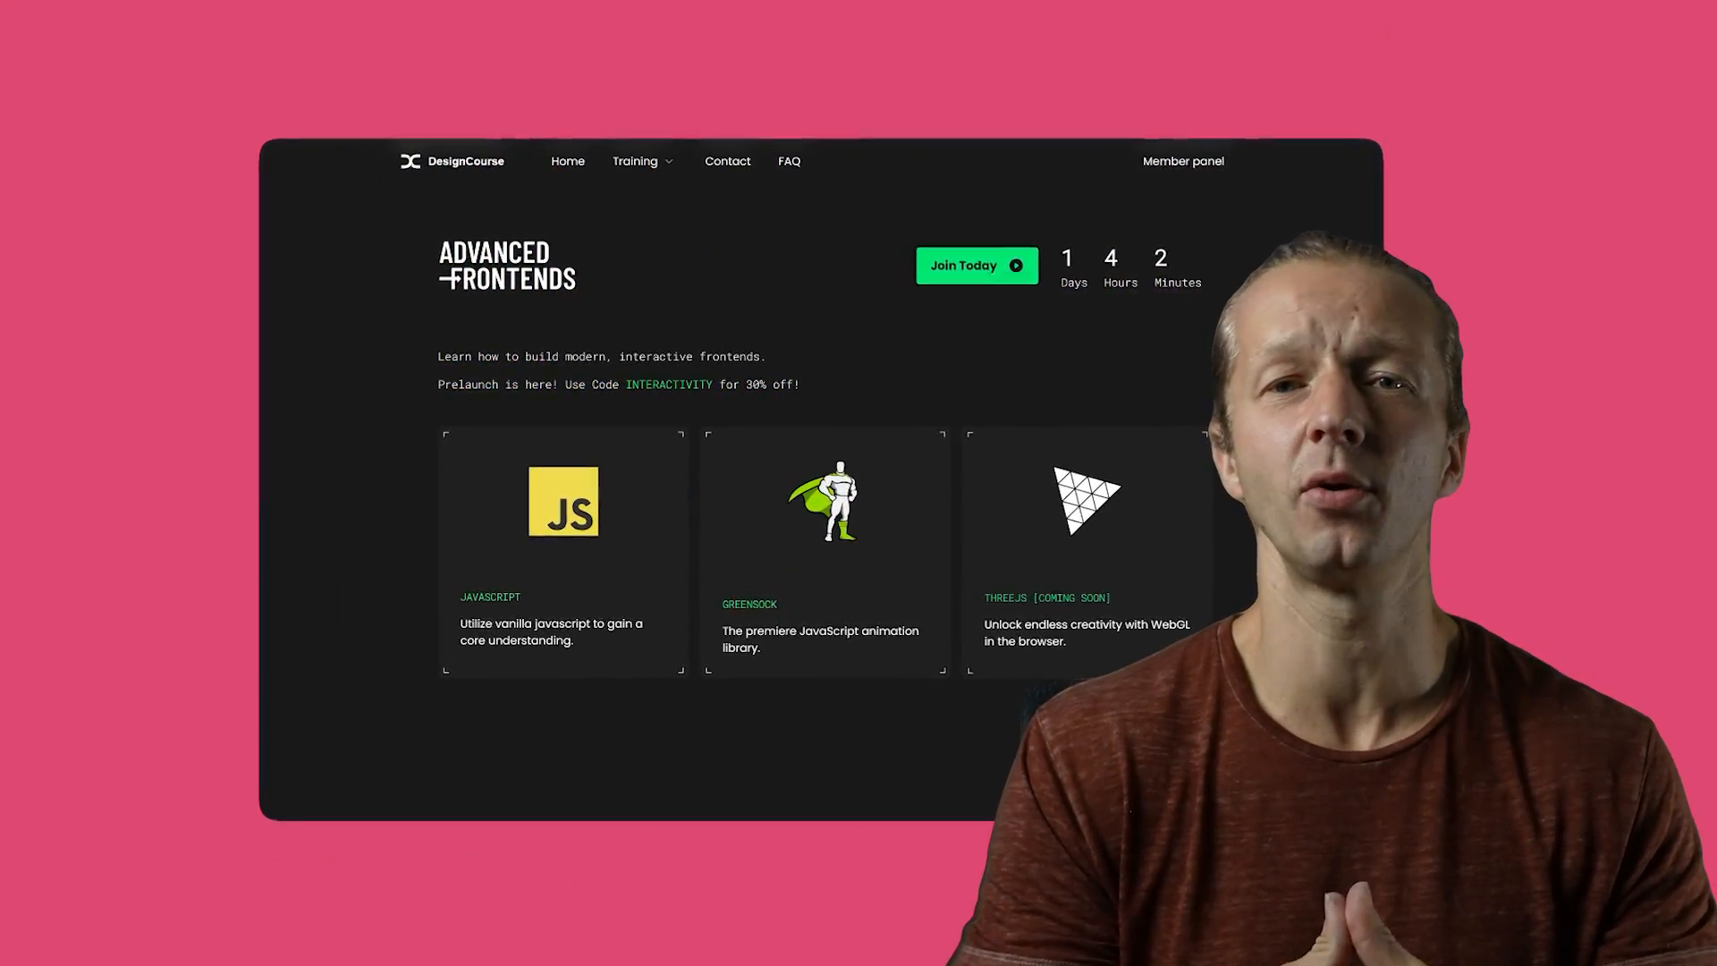
- Colour the rectangle stroke red EC0000 and box the second creature frame
{"action": "scroll", "scroll_direction": "down", "scroll_amount": 3}
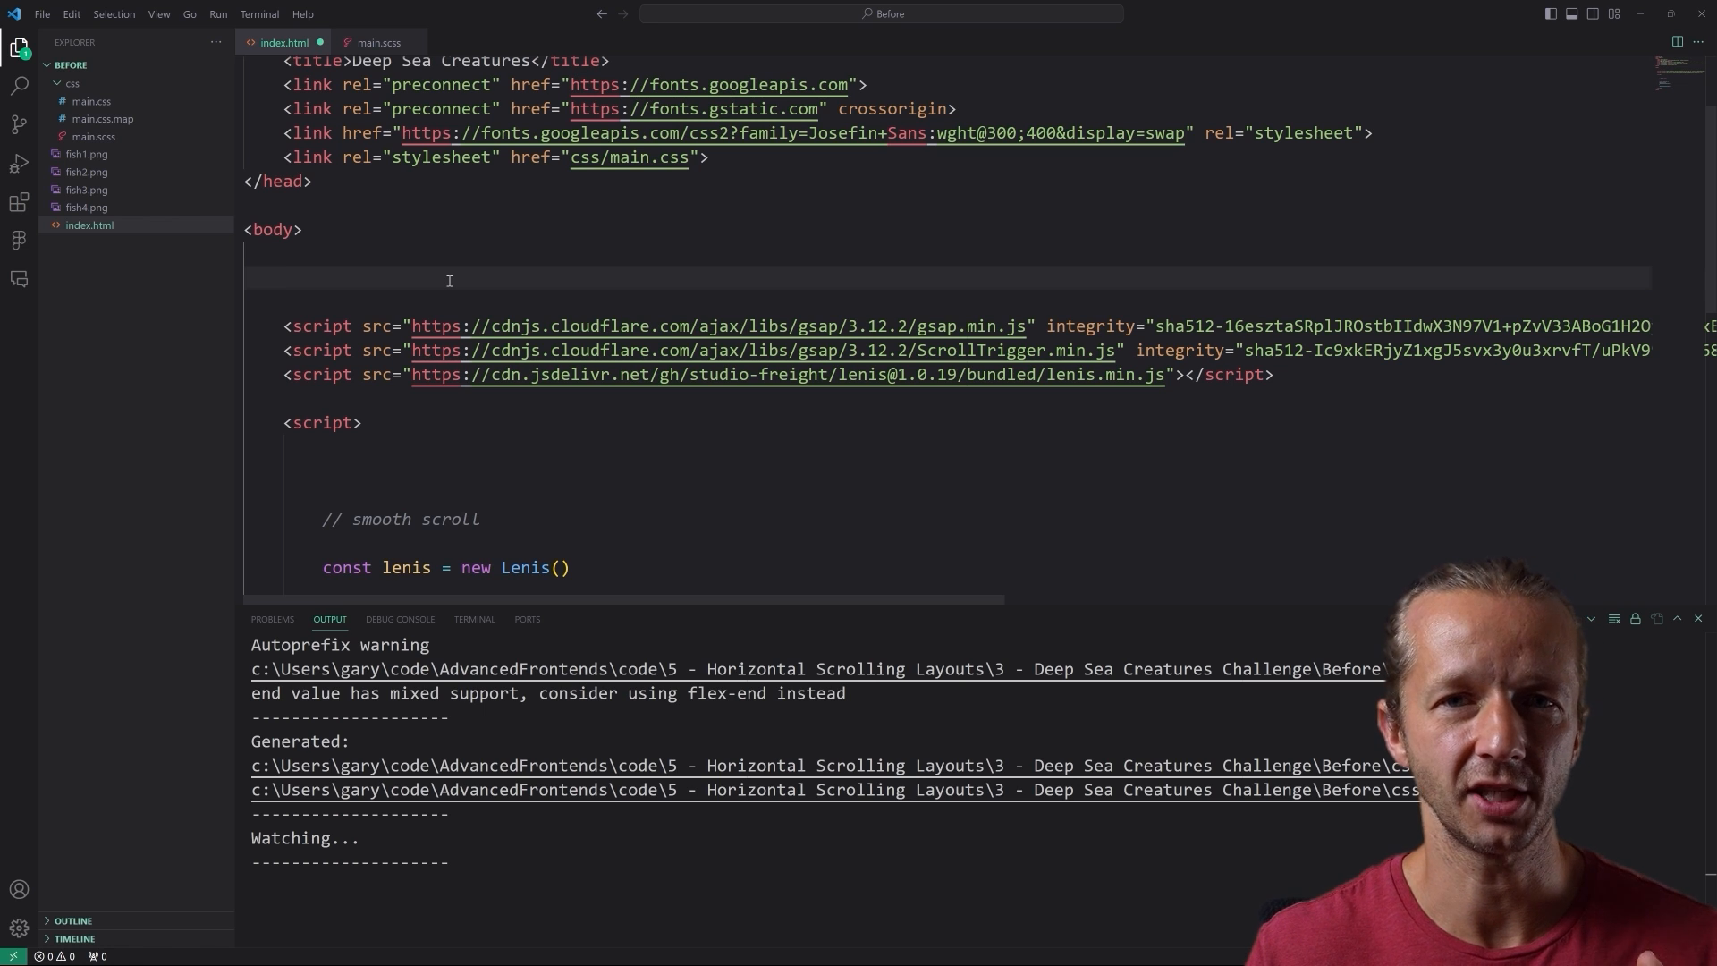
{"action": "mouse_move", "coordinate": [404, 241]}
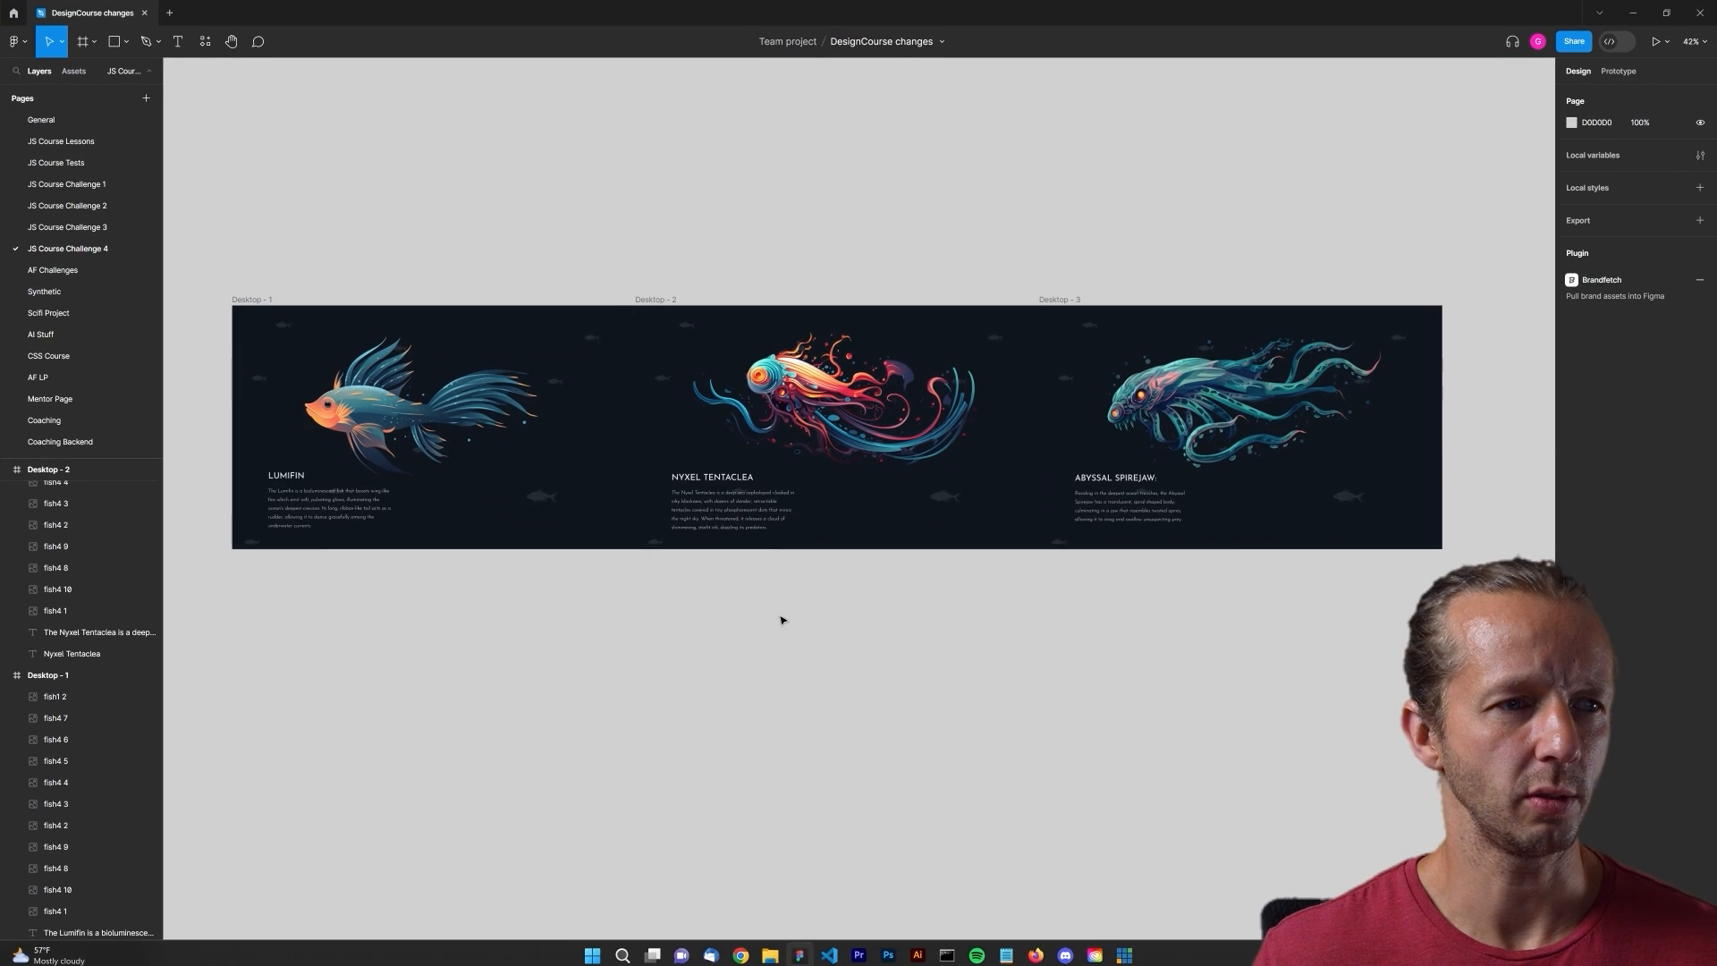
{"action": "mouse_move", "coordinate": [224, 283]}
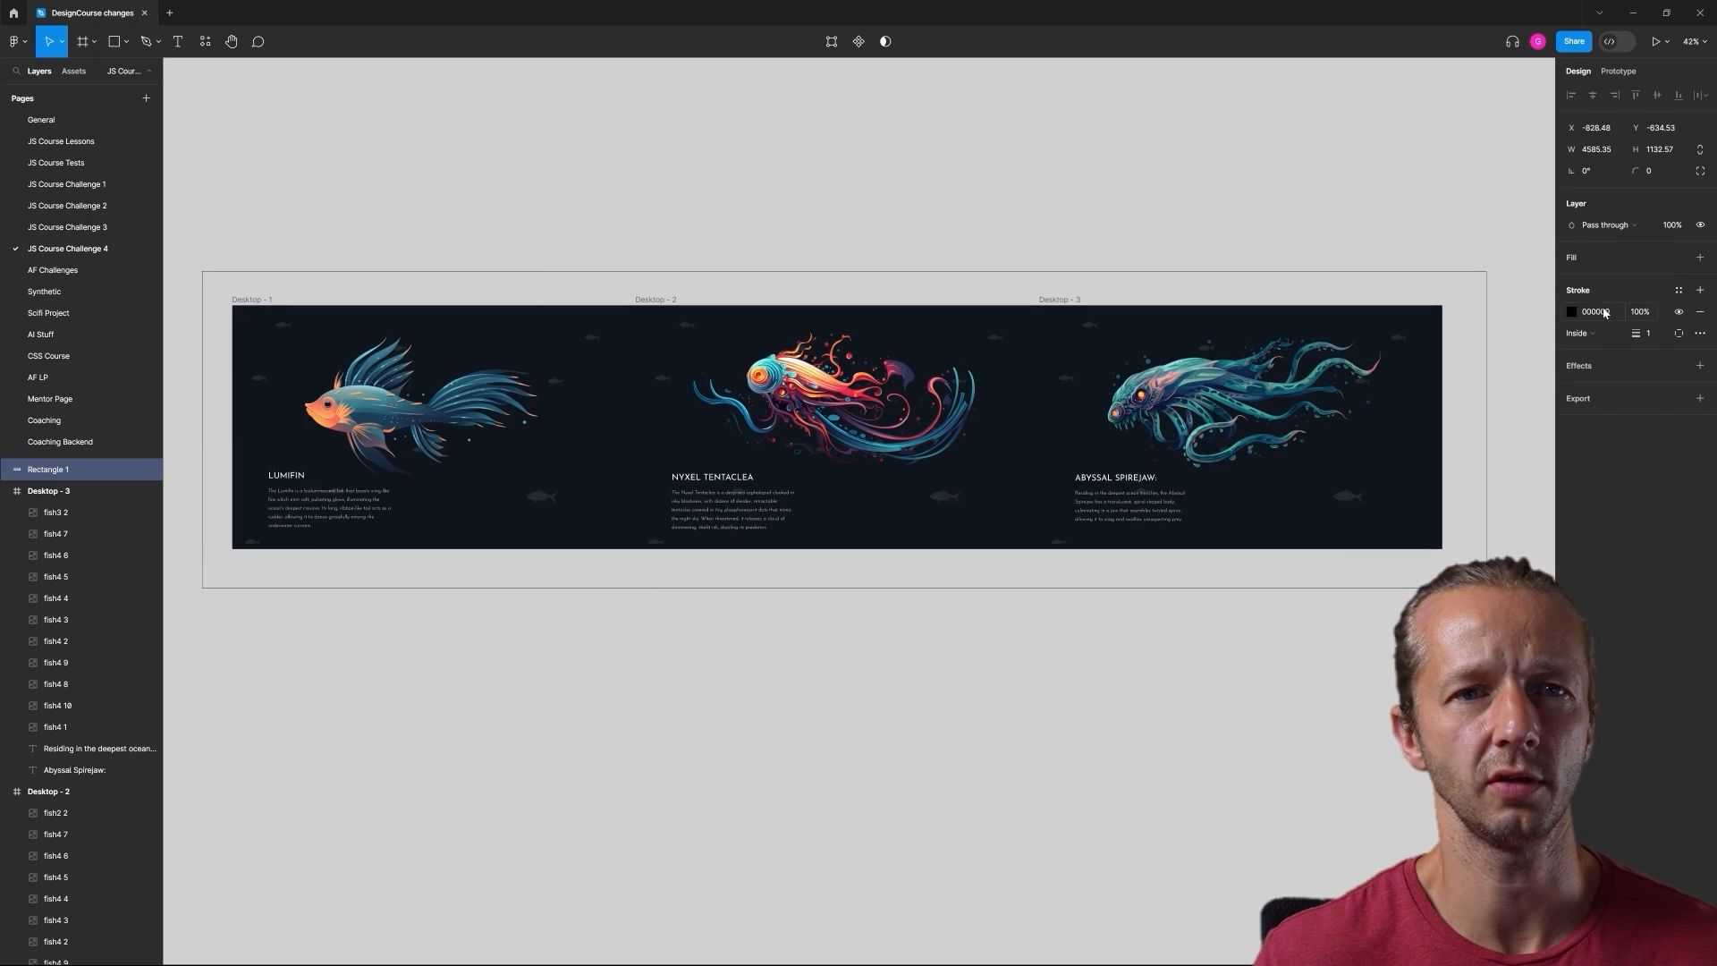
{"action": "left_click", "coordinate": [1570, 311]}
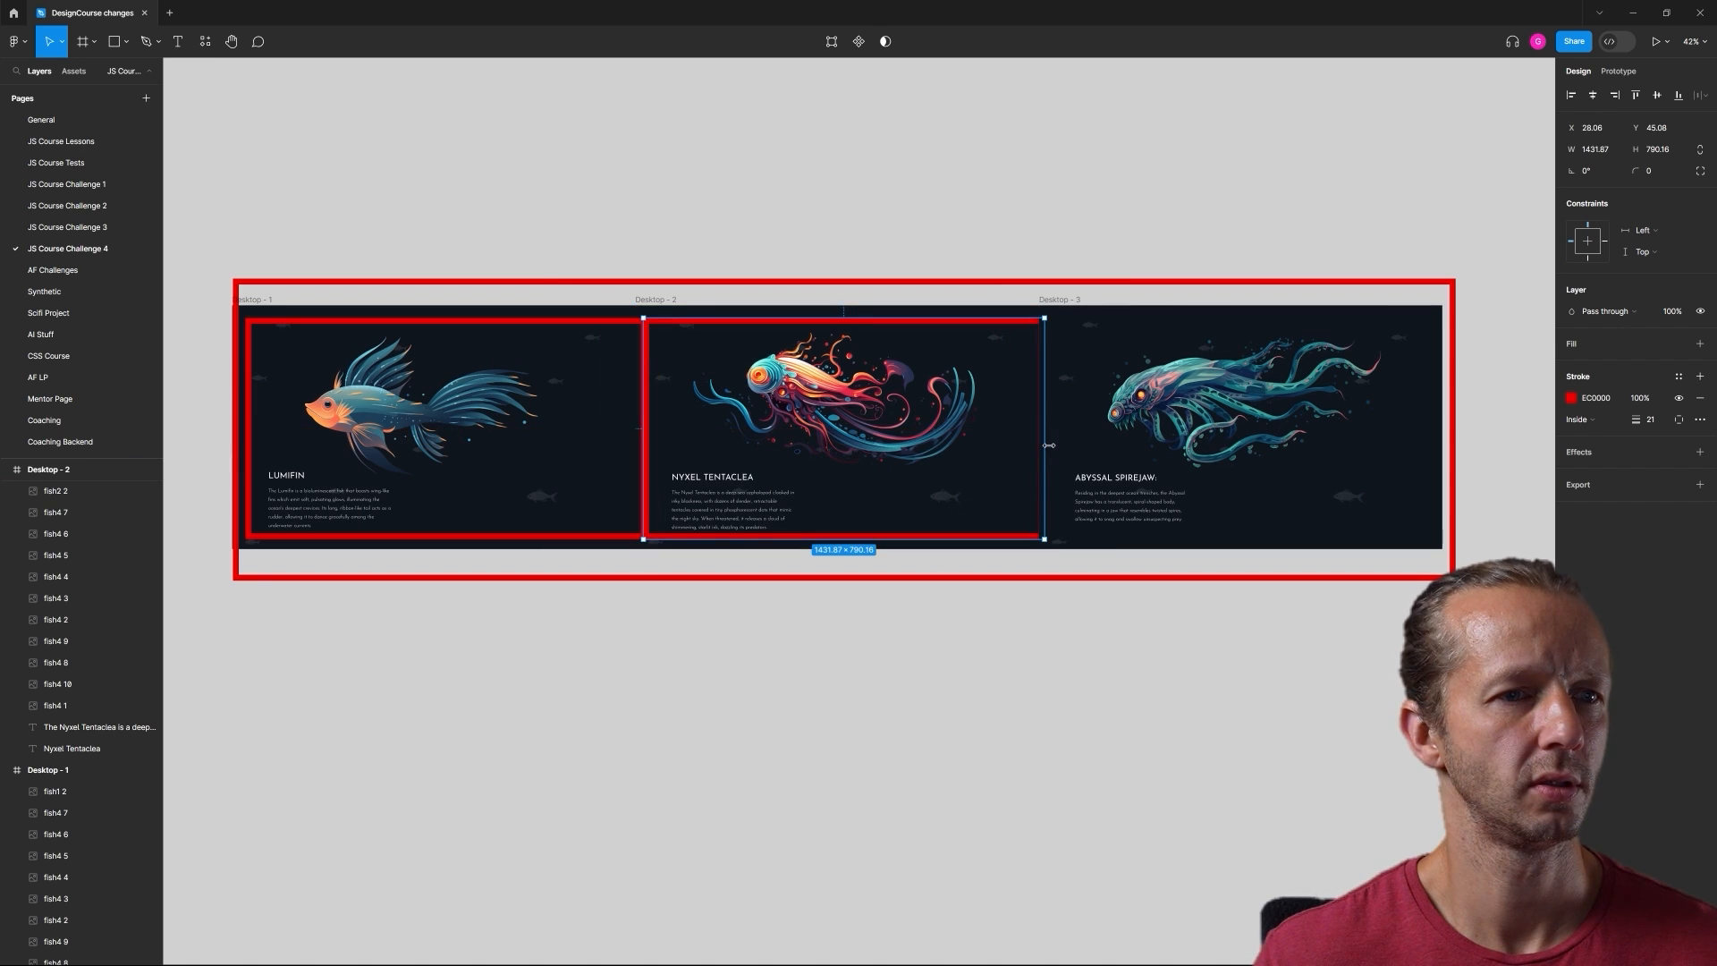
{"action": "left_click_drag", "start_coordinate": [1048, 446], "coordinate": [1027, 536]}
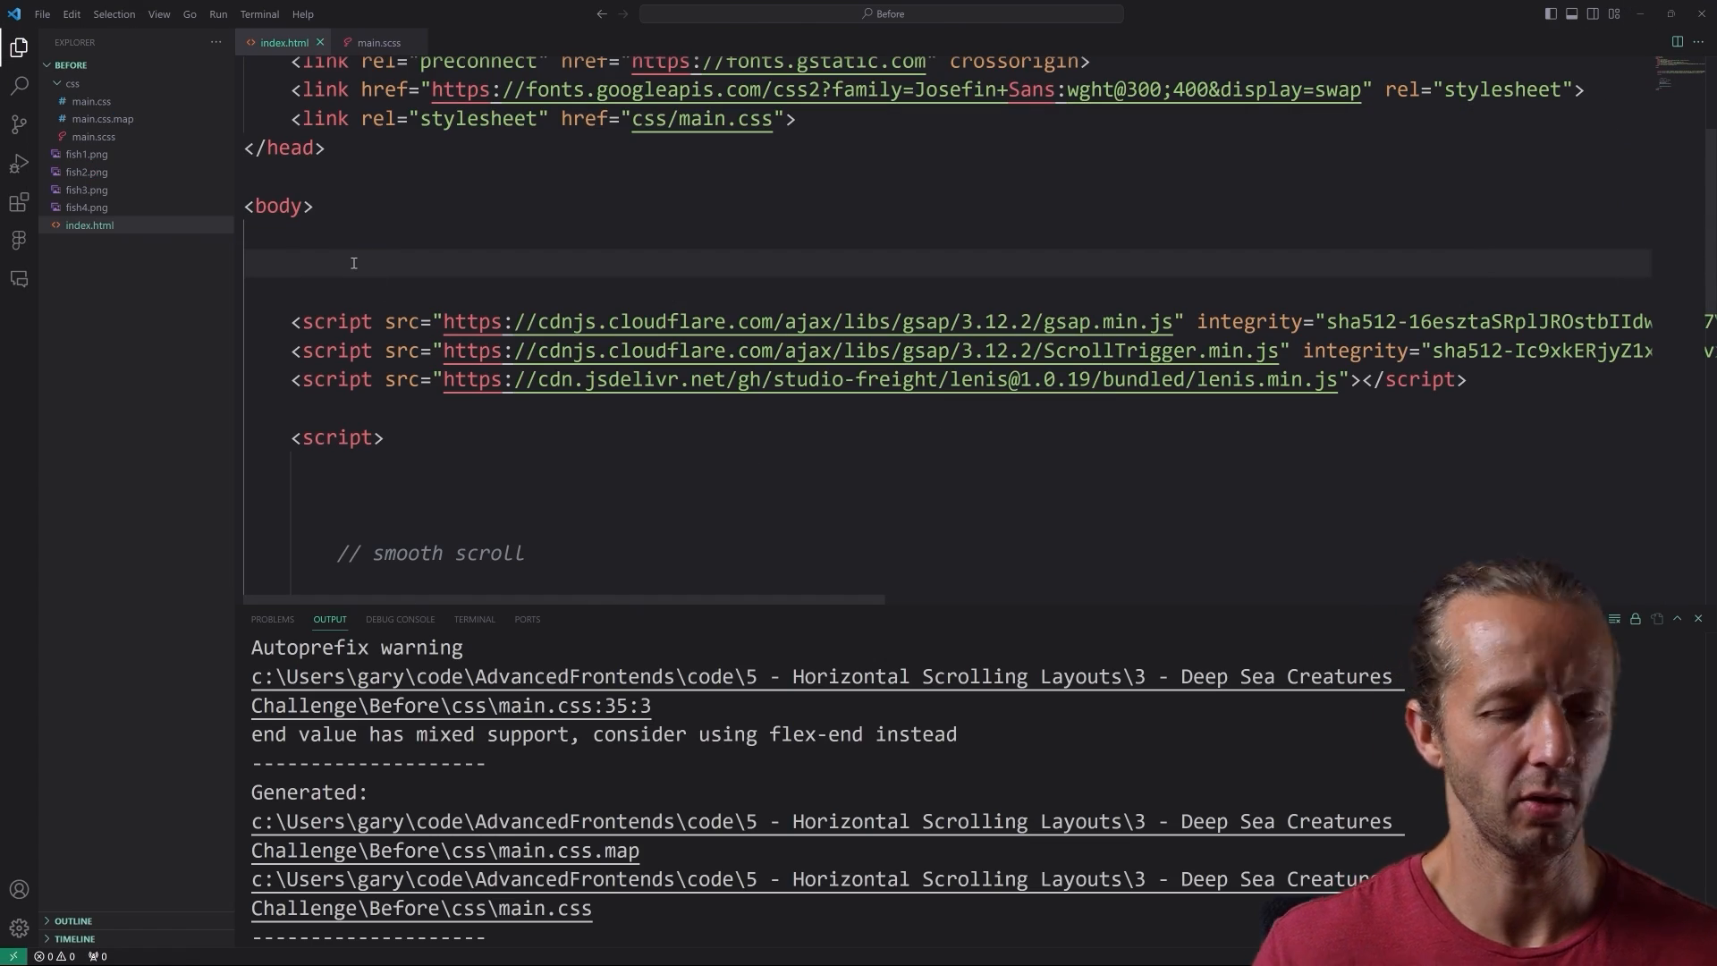
- Expand Emmet abbreviations into an .outer div and a section element inside the body
{"action": "type", "text": ".outer"}
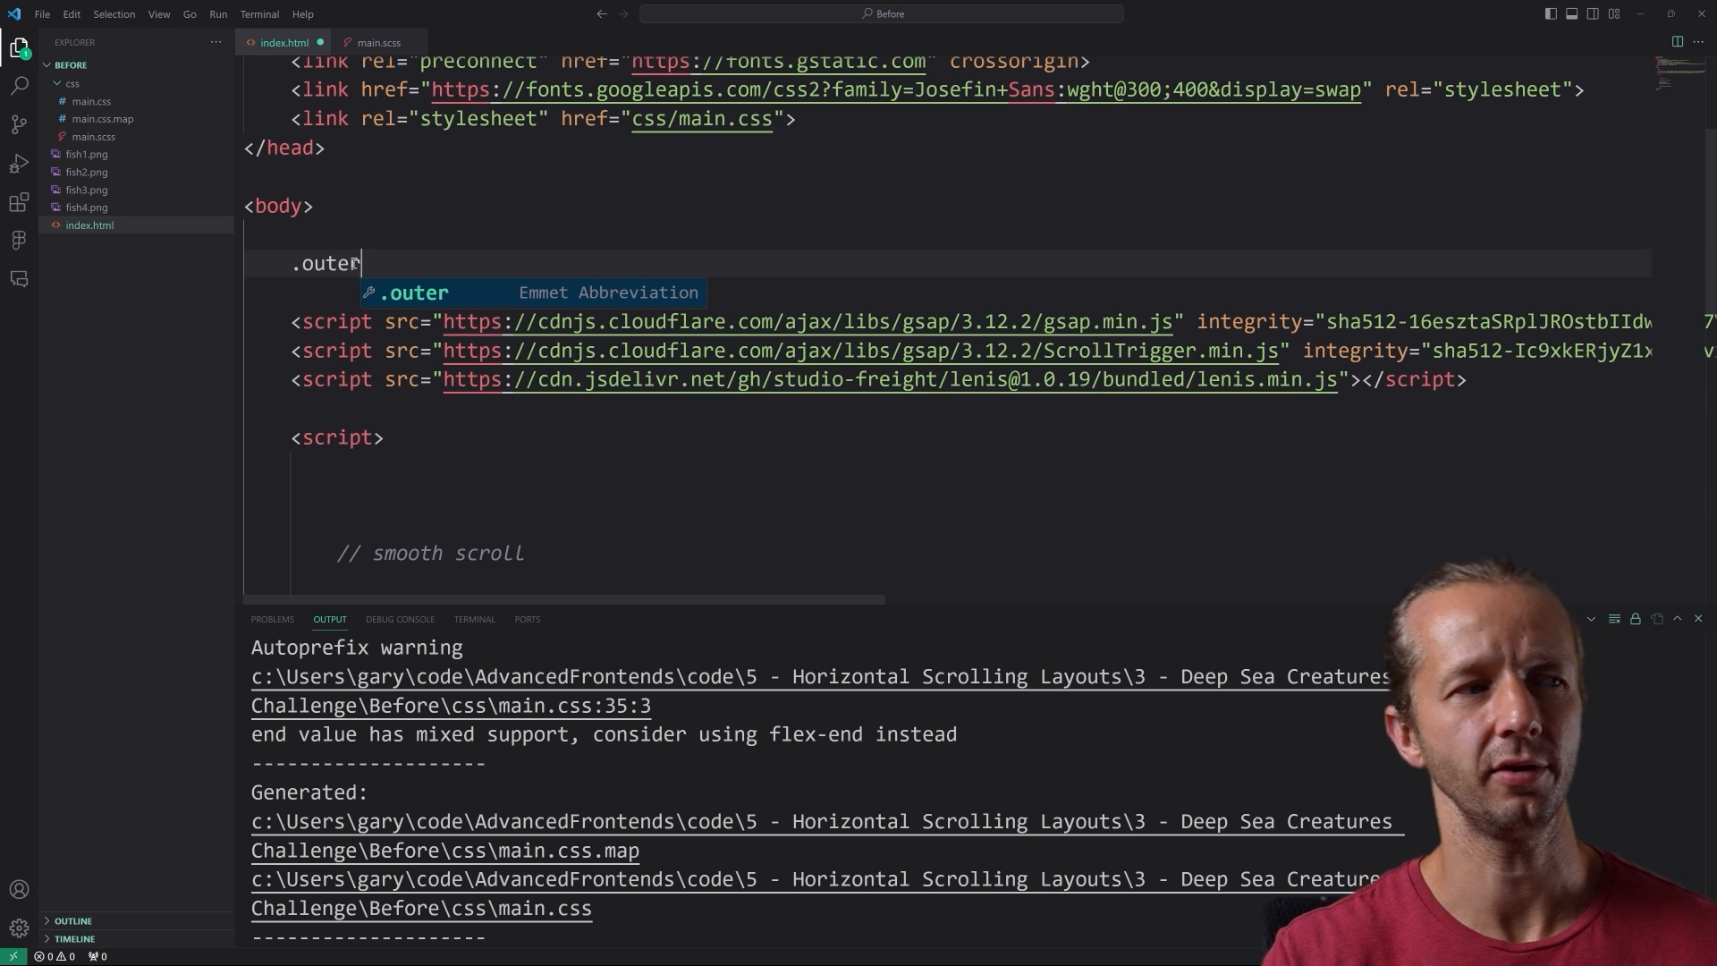
{"action": "key", "text": "Tab"}
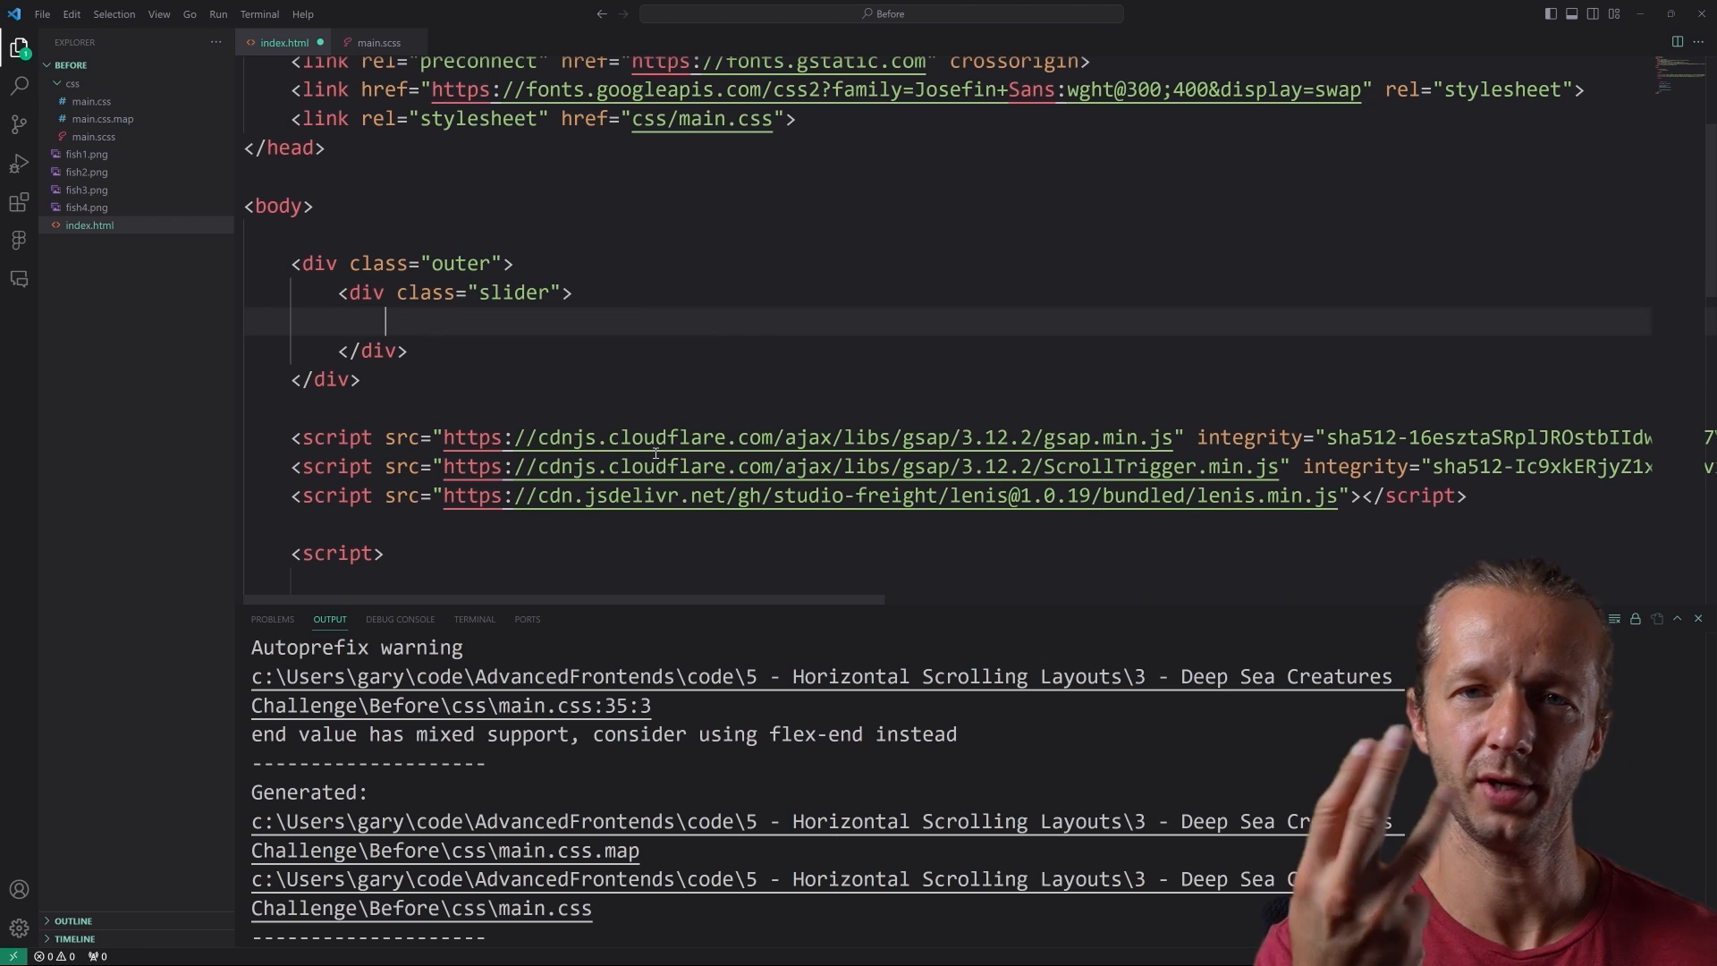
{"action": "type", "text": "sec"}
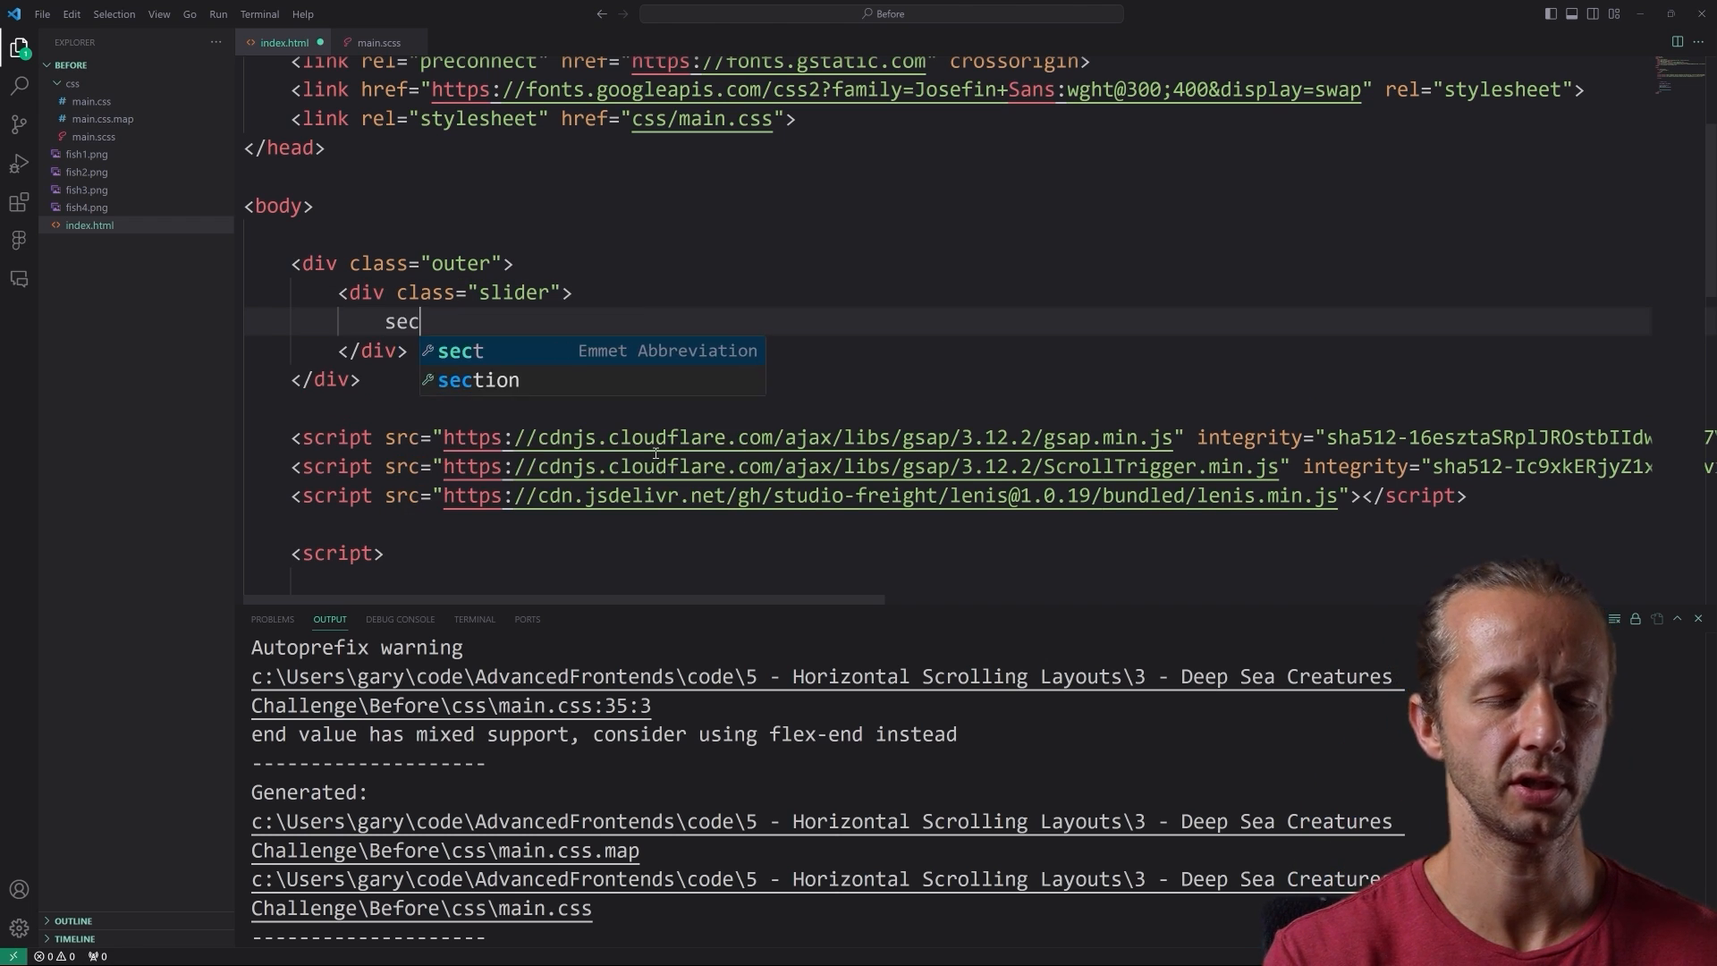
{"action": "key", "text": "Tab"}
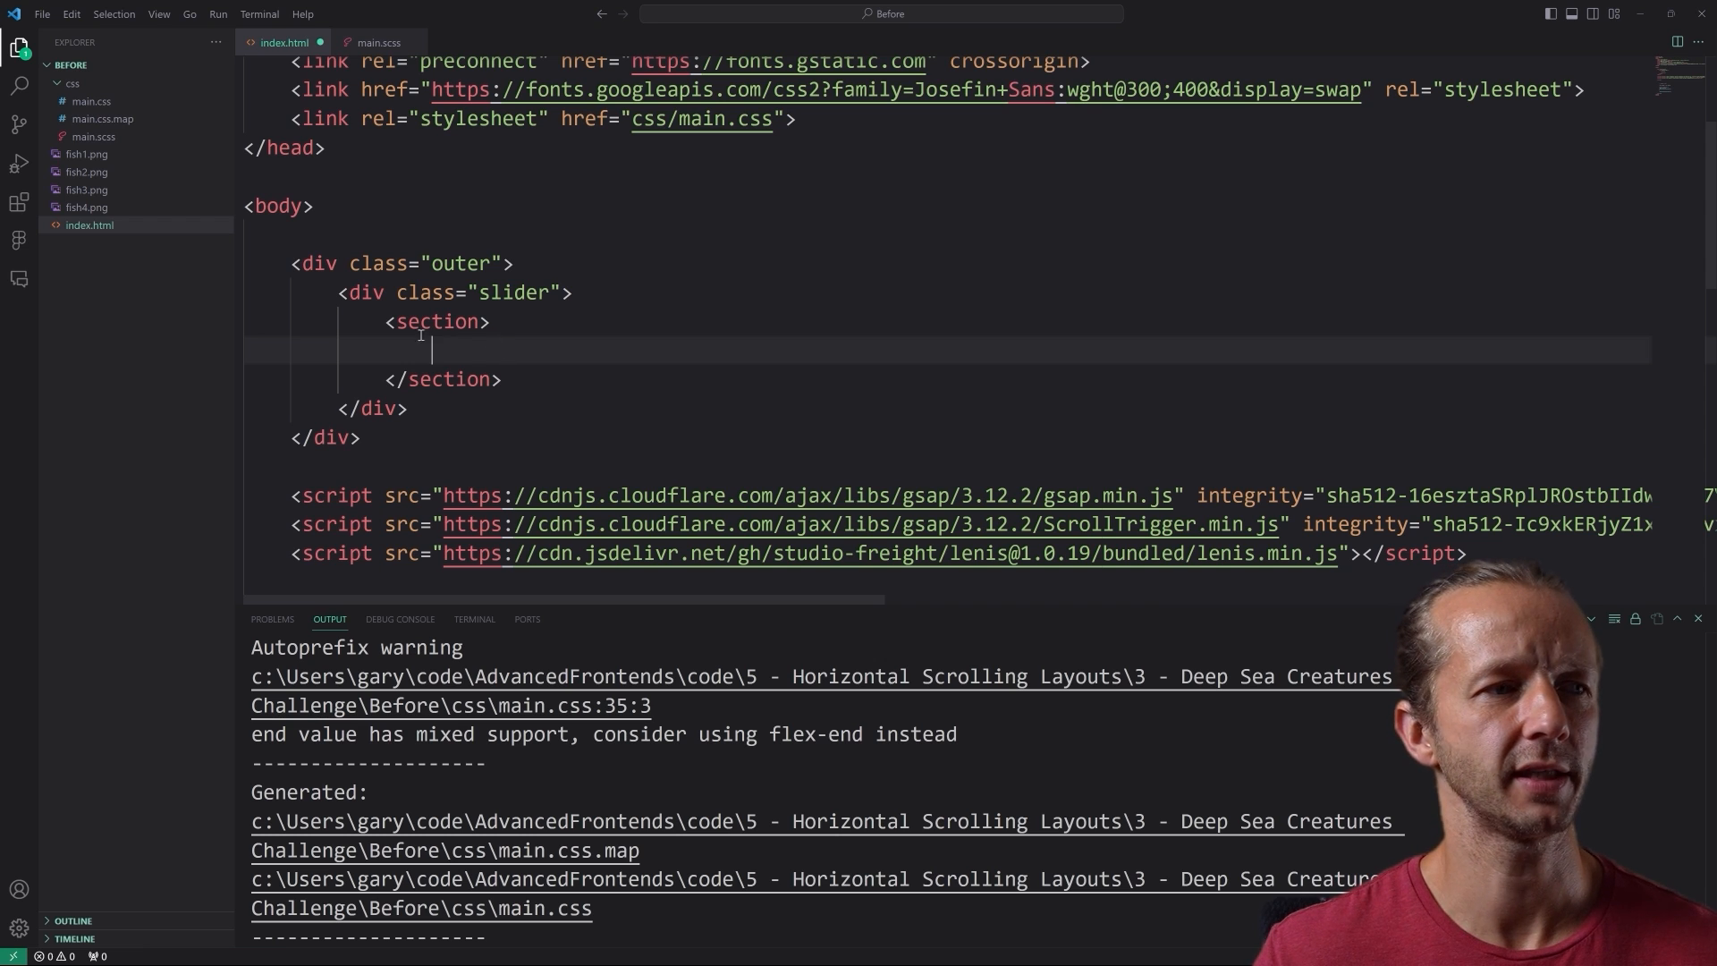
- Nest an .inner container div inside the section
{"action": "left_click_drag", "start_coordinate": [433, 349], "coordinate": [506, 379]}
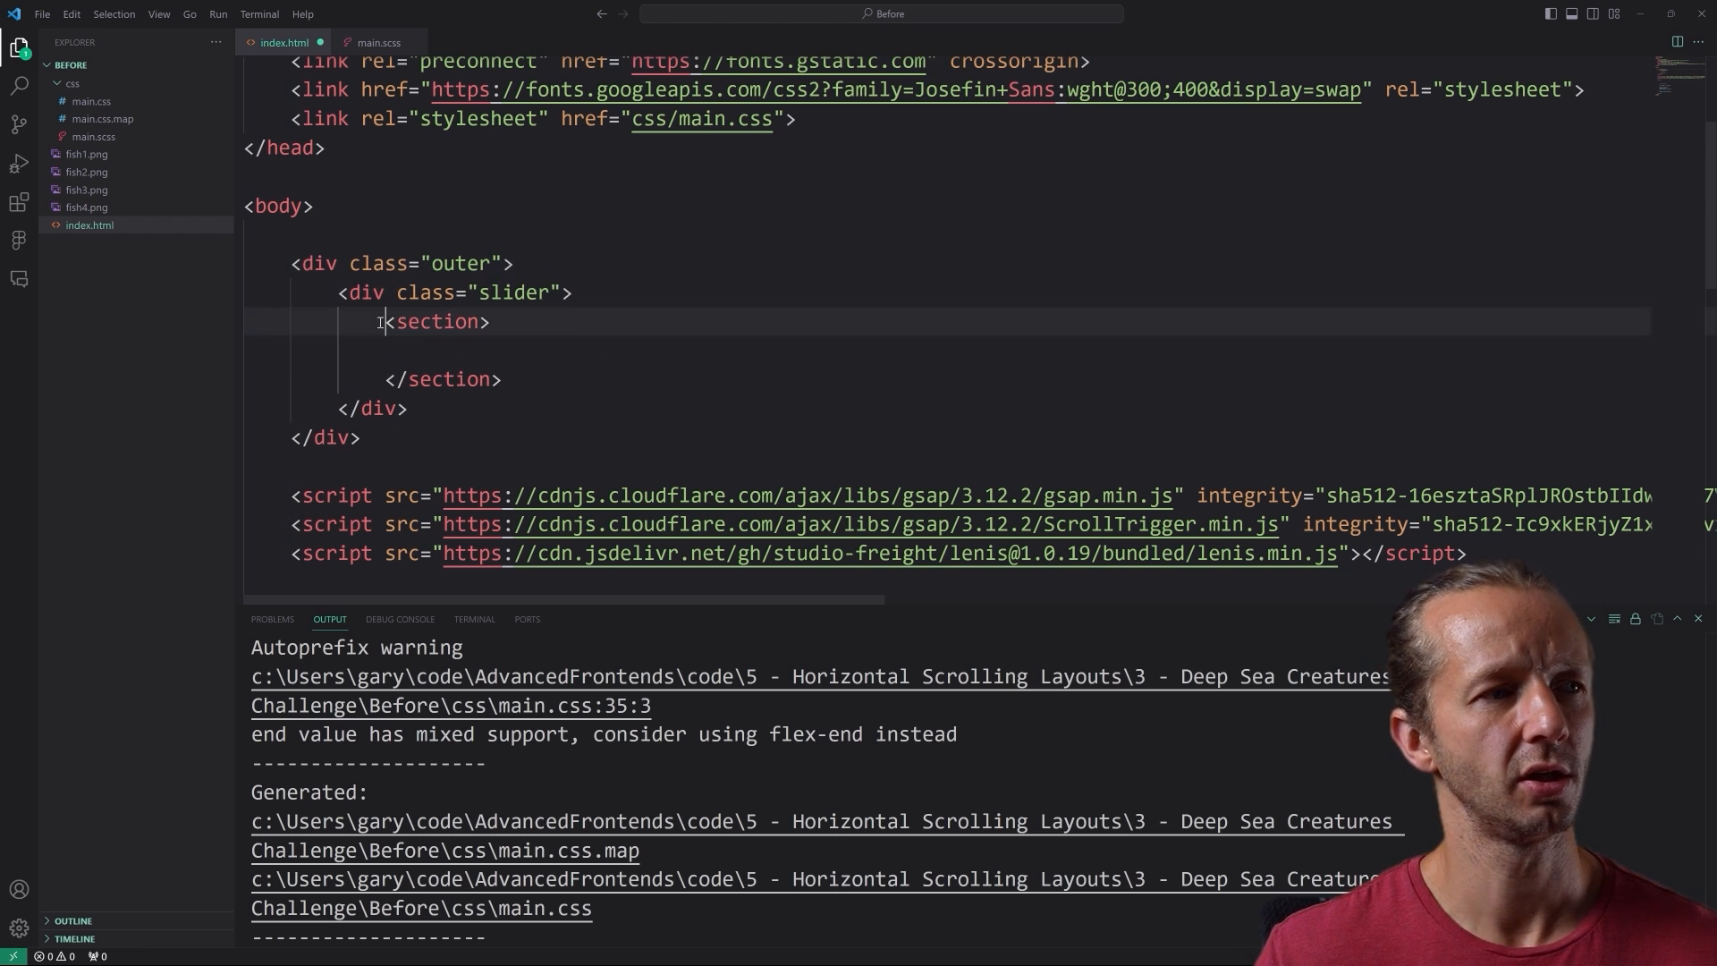
{"action": "type", "text": ".inner"}
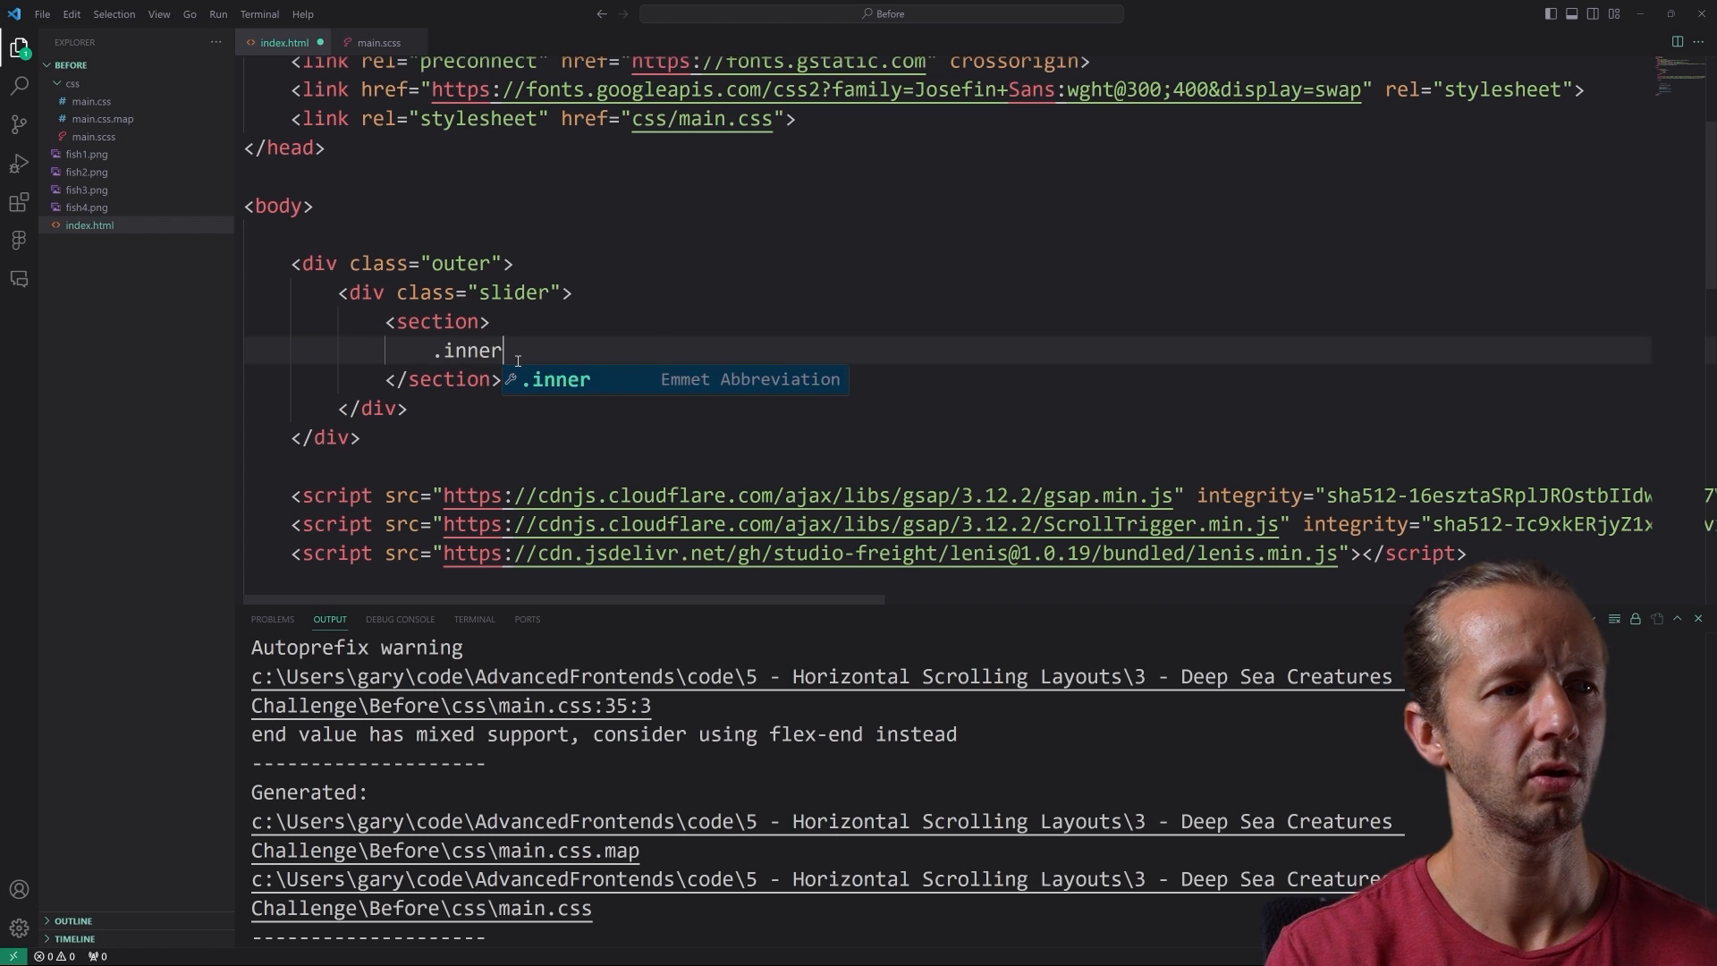
{"action": "key", "text": "Tab"}
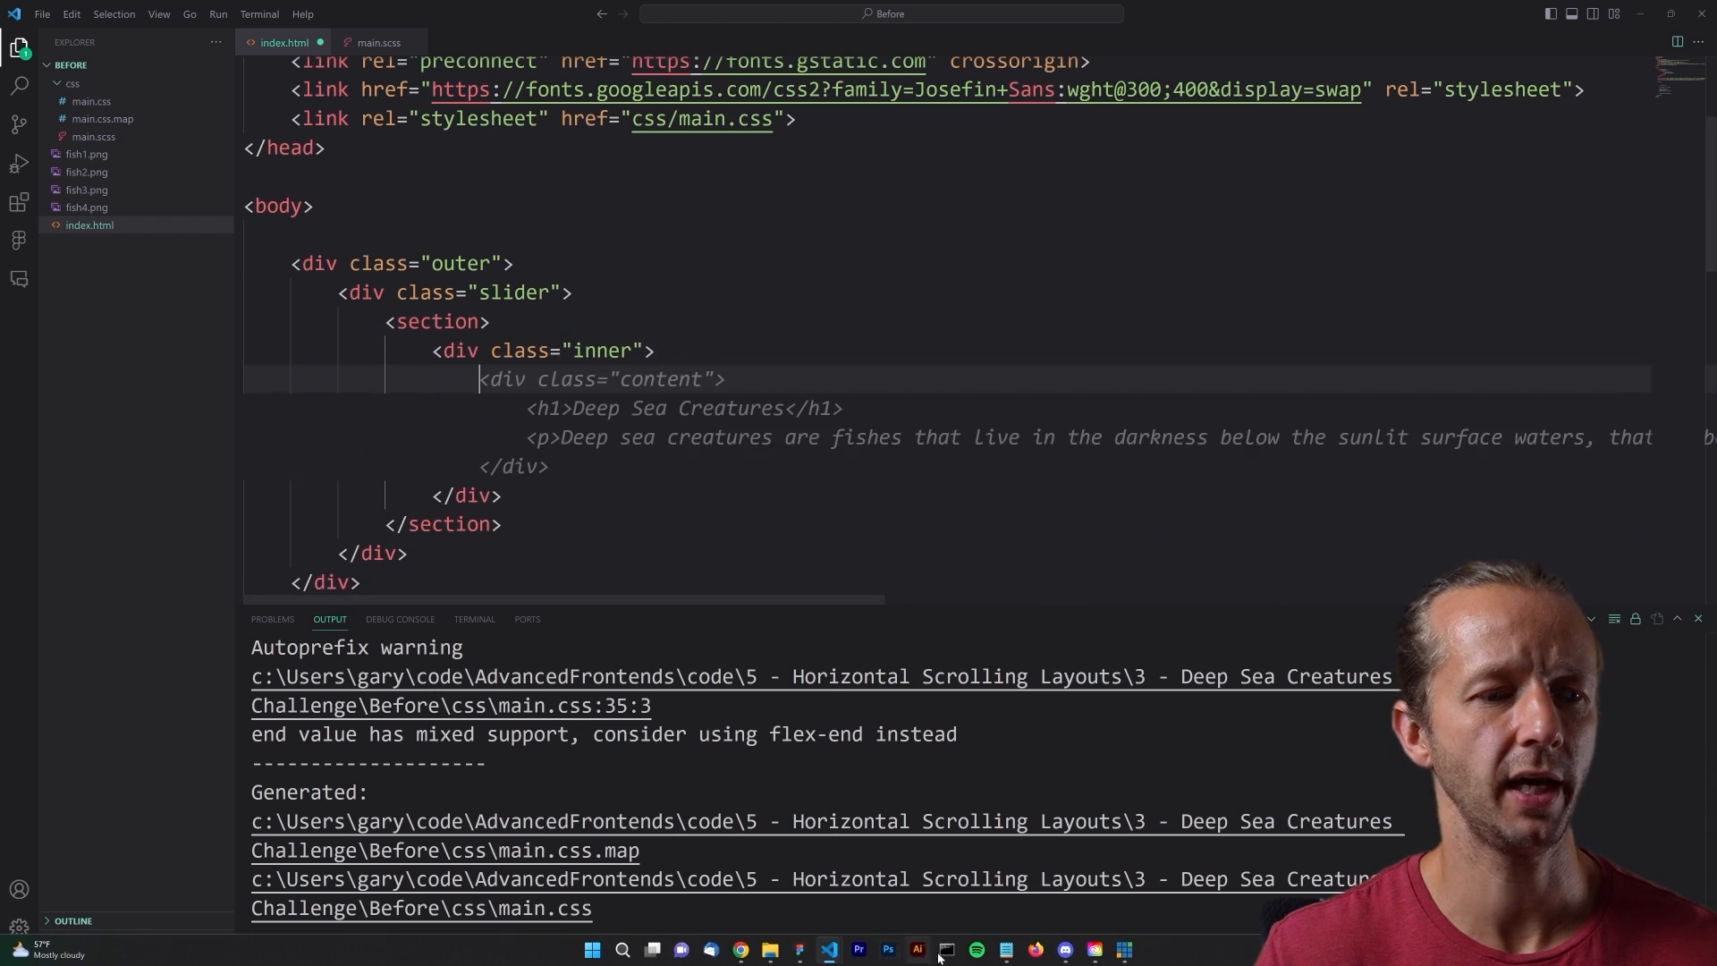
{"action": "mouse_move", "coordinate": [986, 951]}
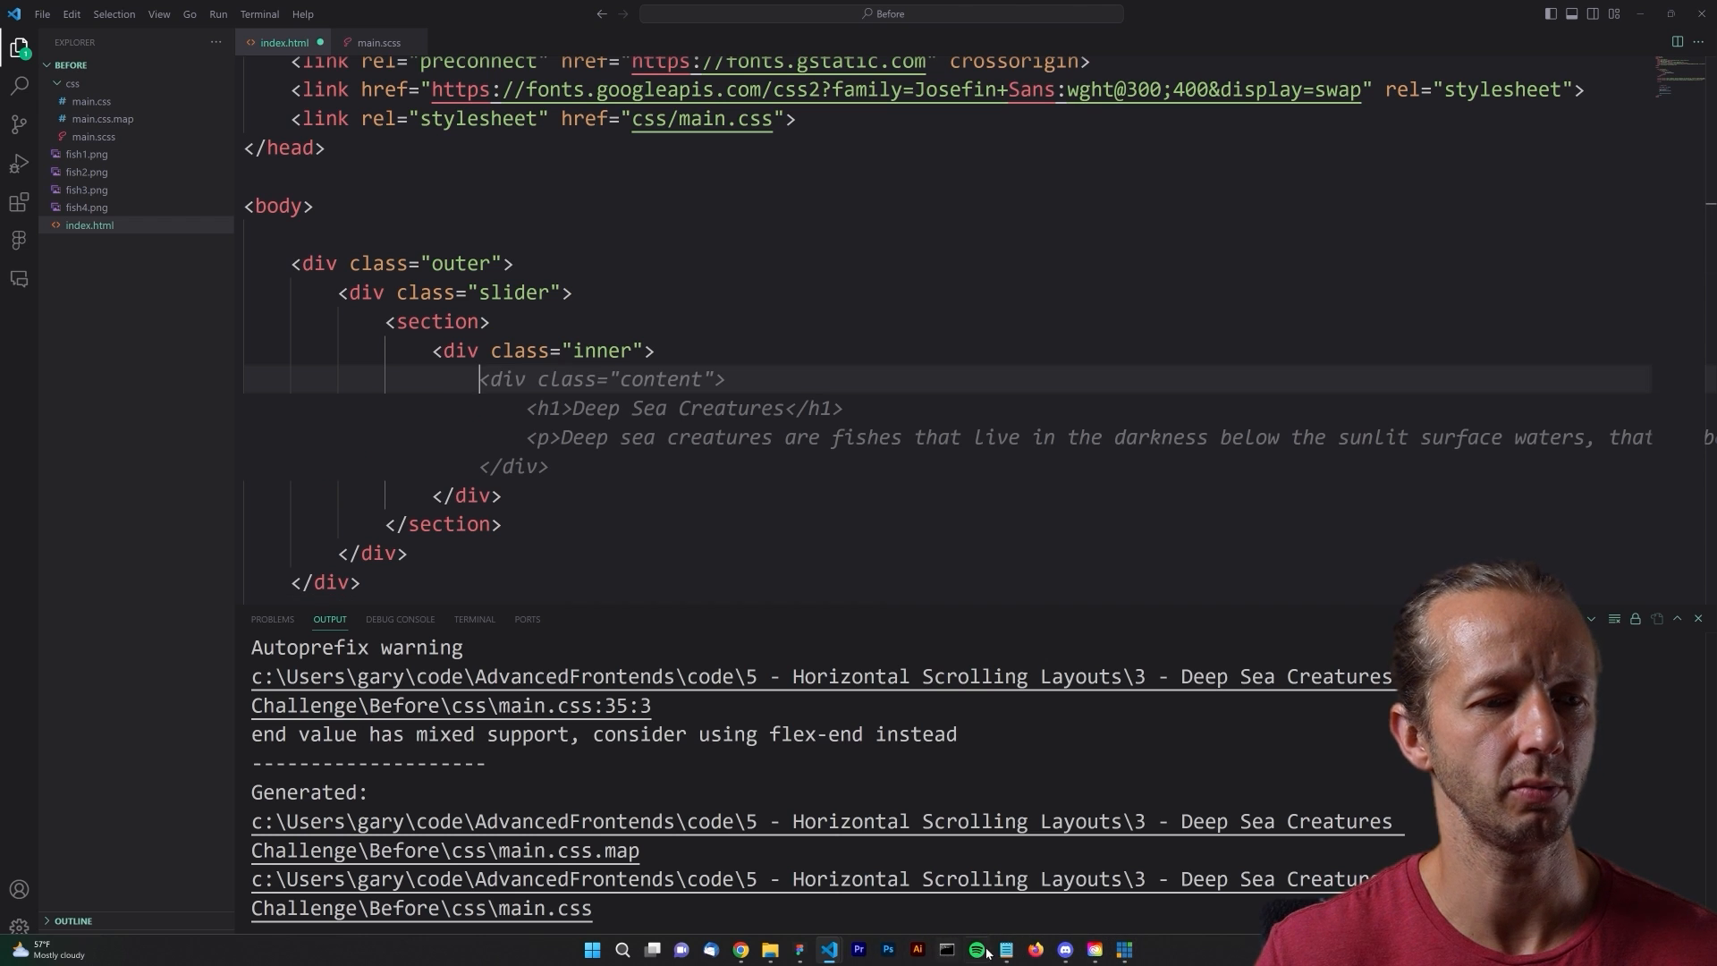
- Switch to Figma and select the Nyxel Tentaclea heading and description text layers
{"action": "left_click", "coordinate": [799, 948]}
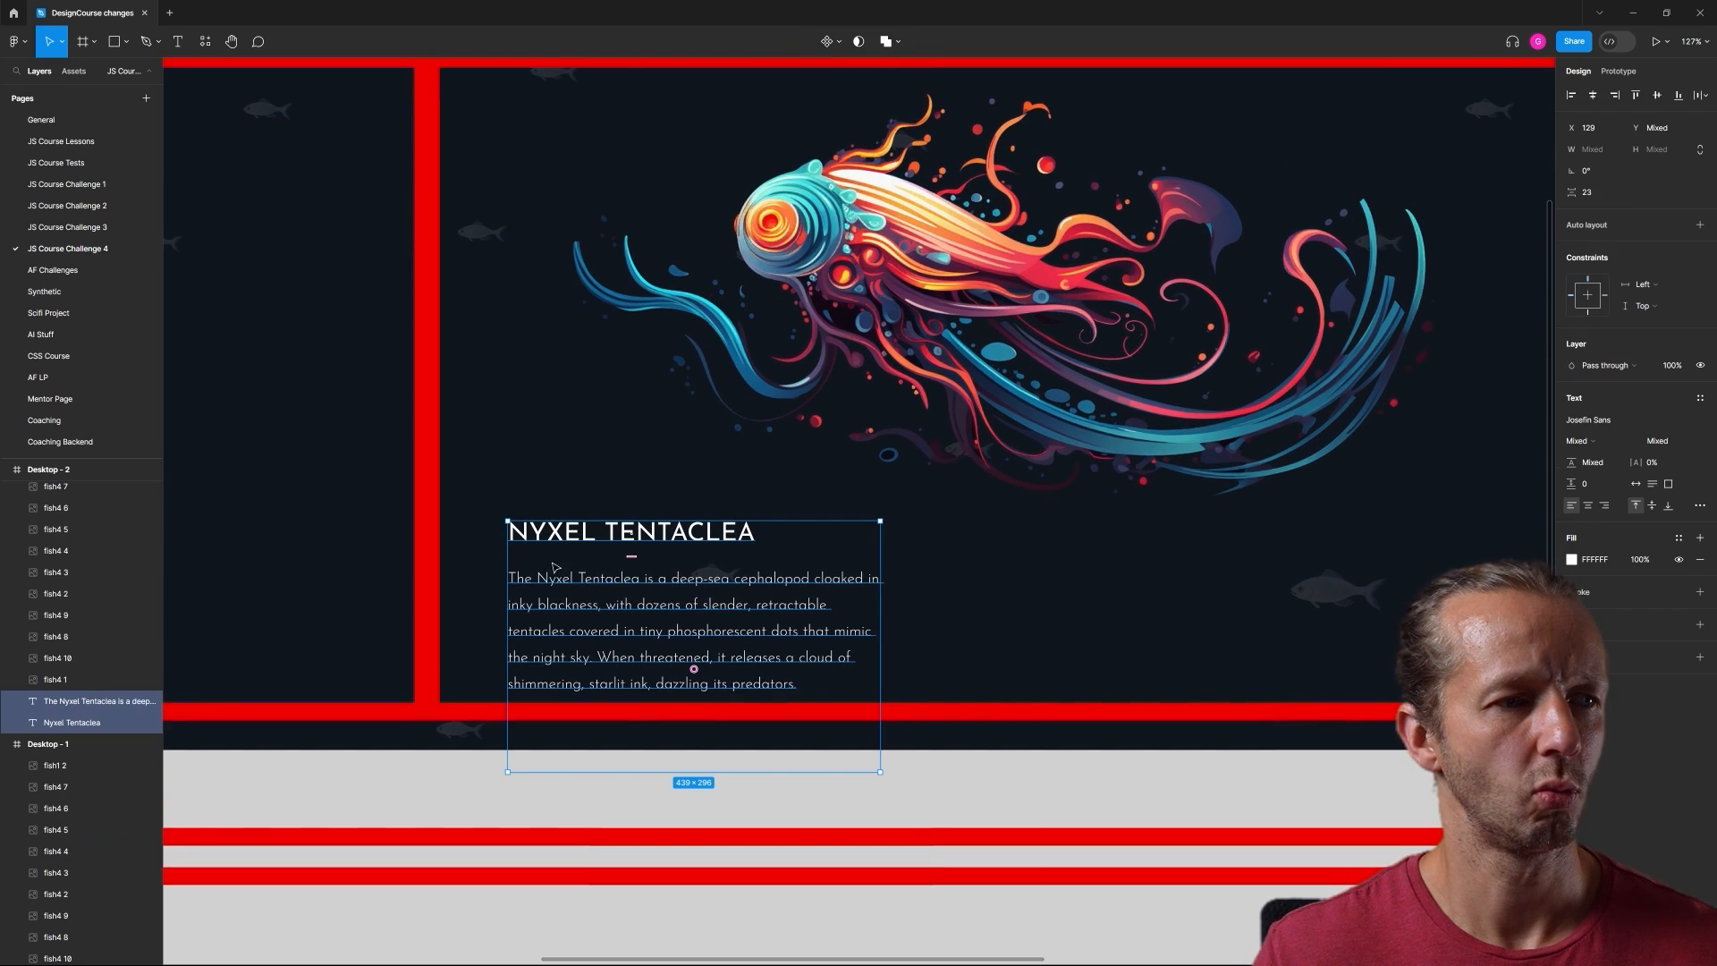
{"action": "left_click", "coordinate": [985, 313]}
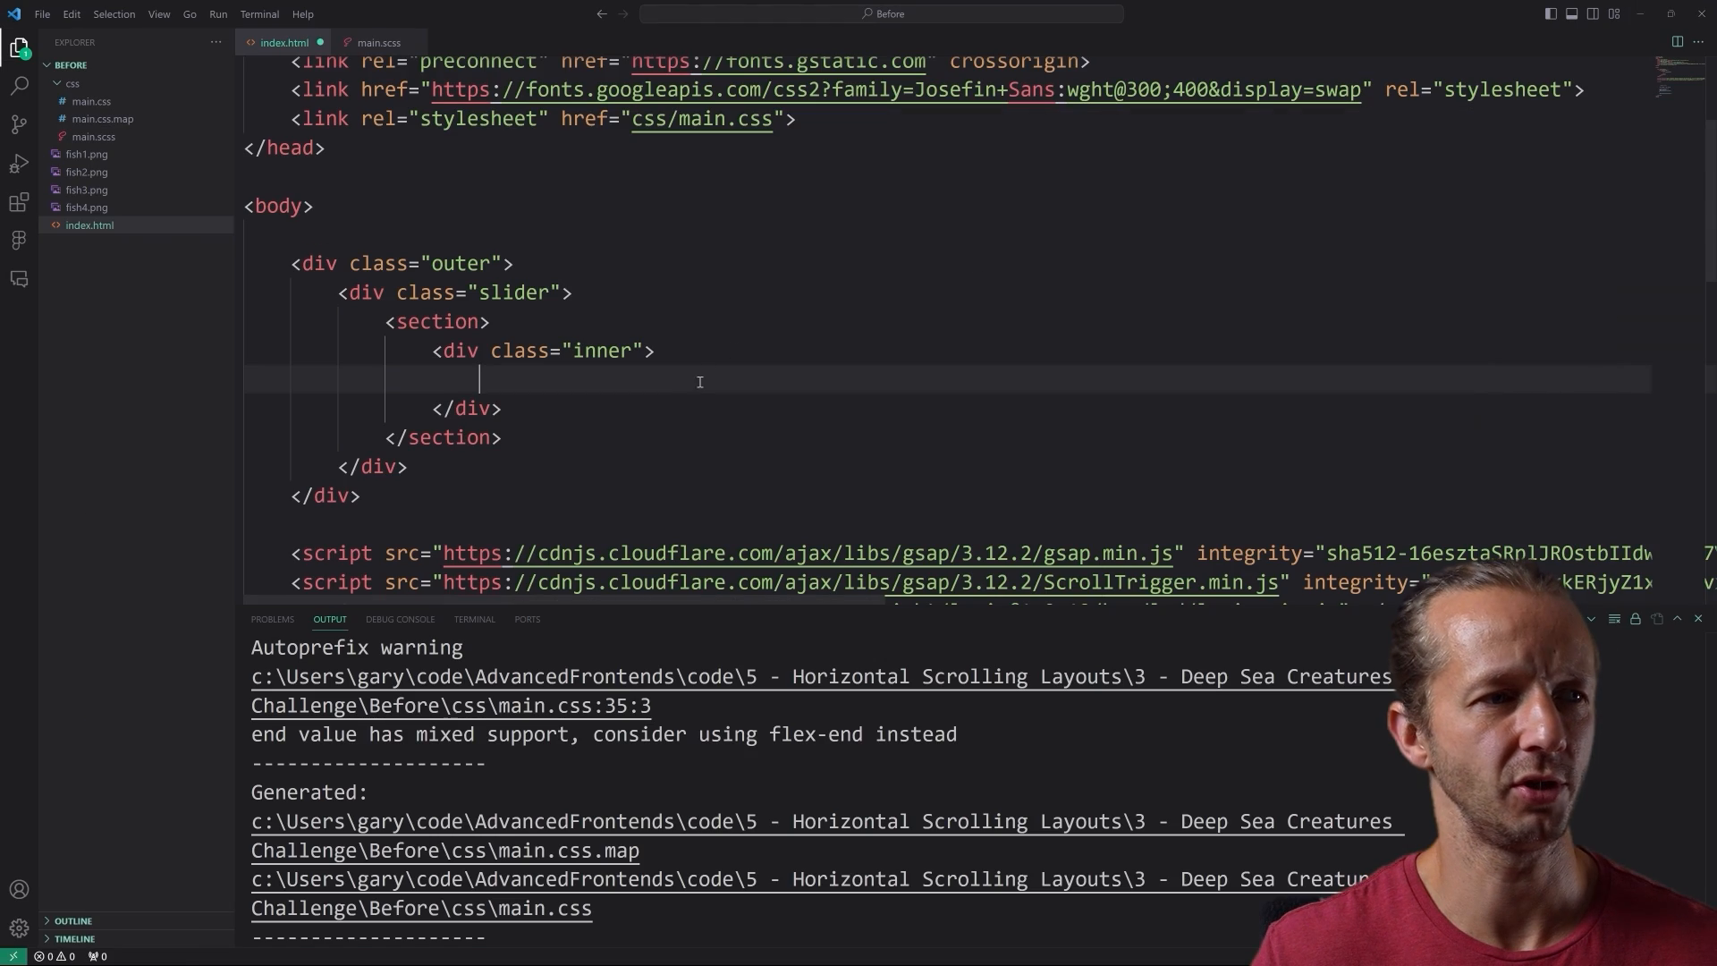
{"action": "mouse_move", "coordinate": [592, 380]}
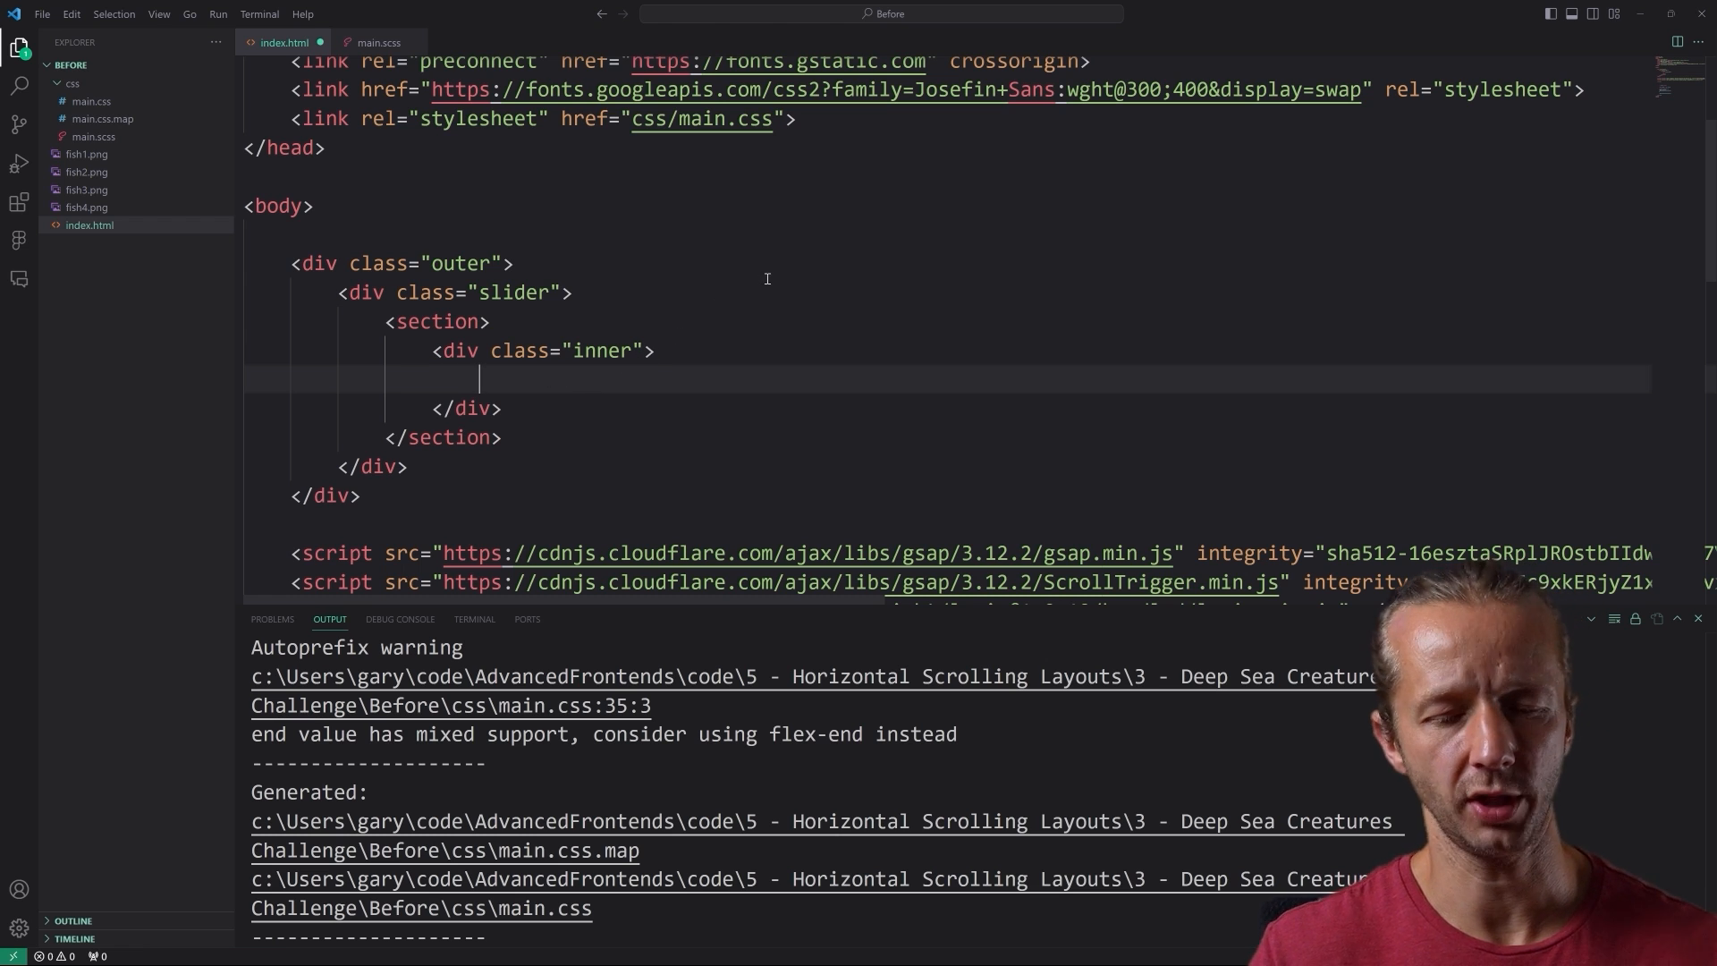
- Add a fish1.png image with Lumifin Fish alt text and an h1 'Lumifin Fish'
{"action": "type", "text": "<img src=\"\" alt=\"\">"}
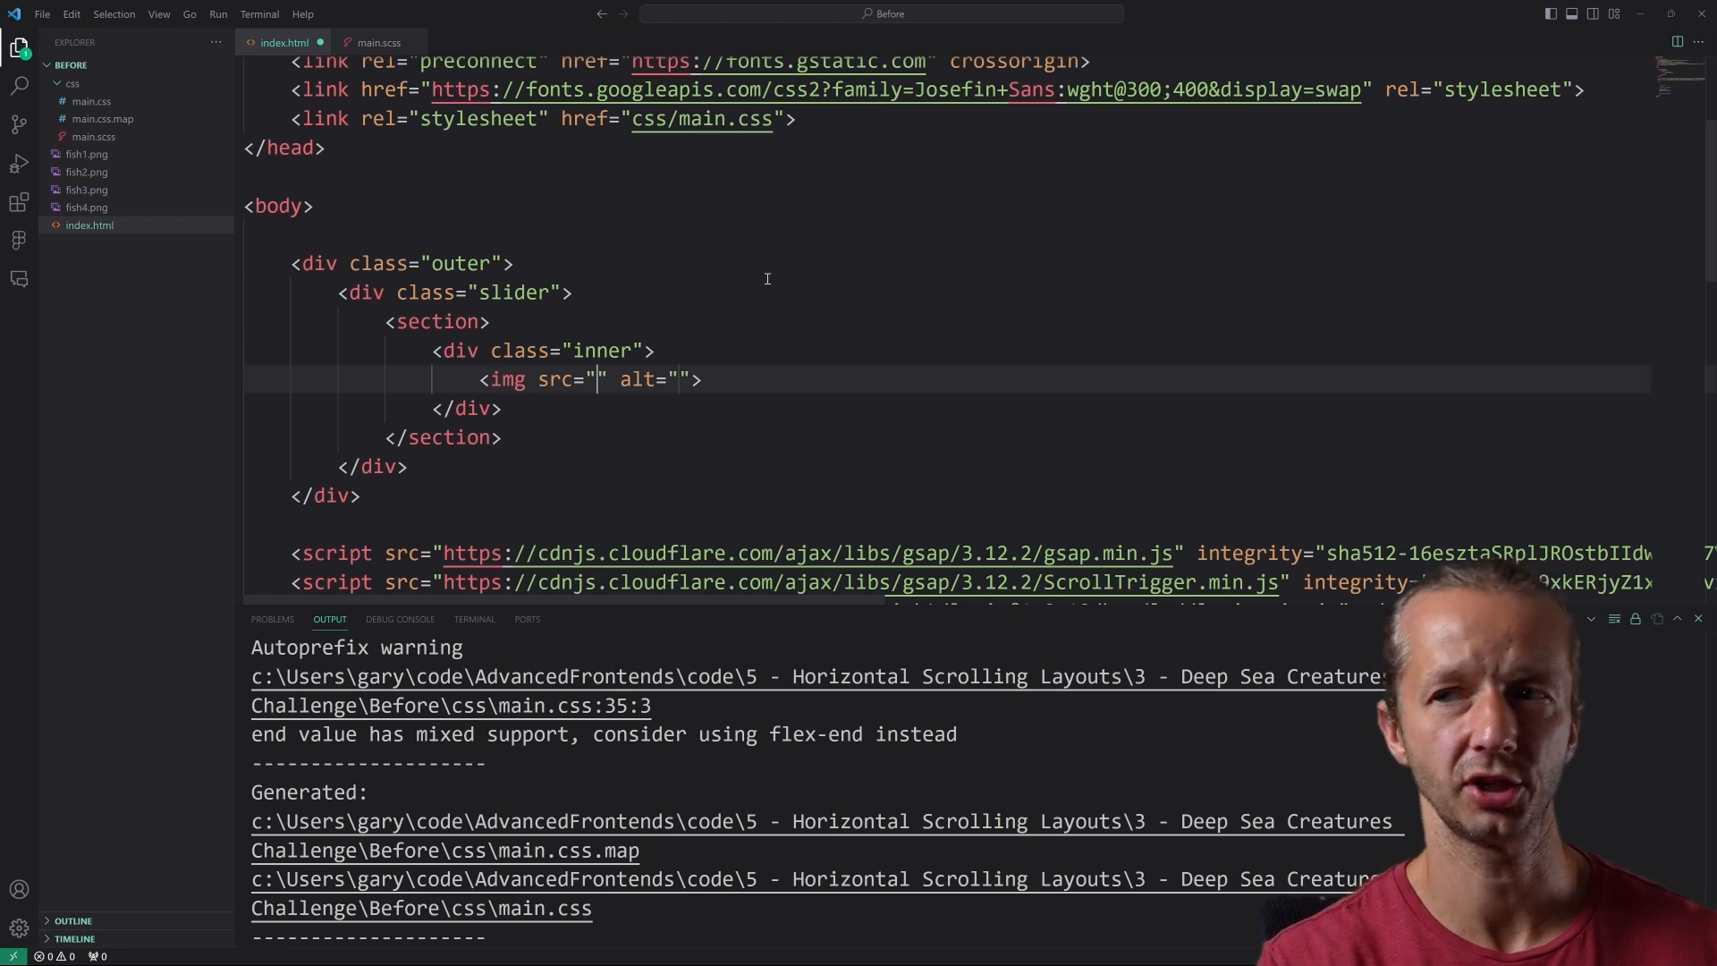
{"action": "type", "text": "fish1.png"}
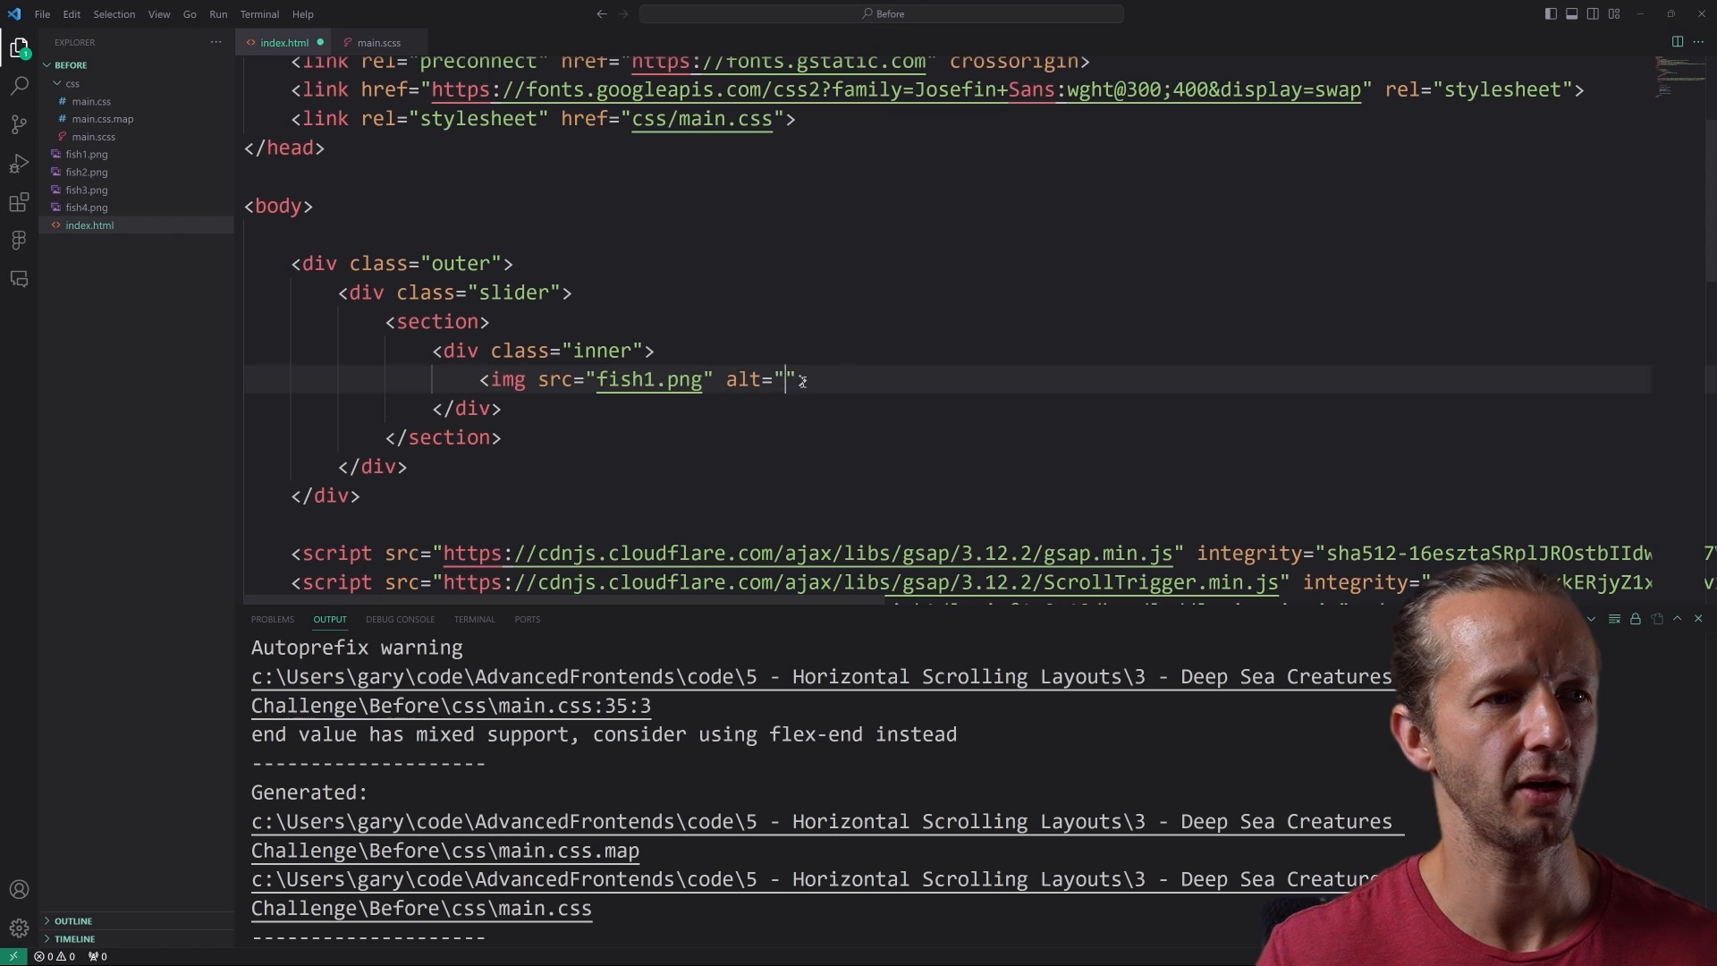
{"action": "type", "text": "Lumifin Fish"}
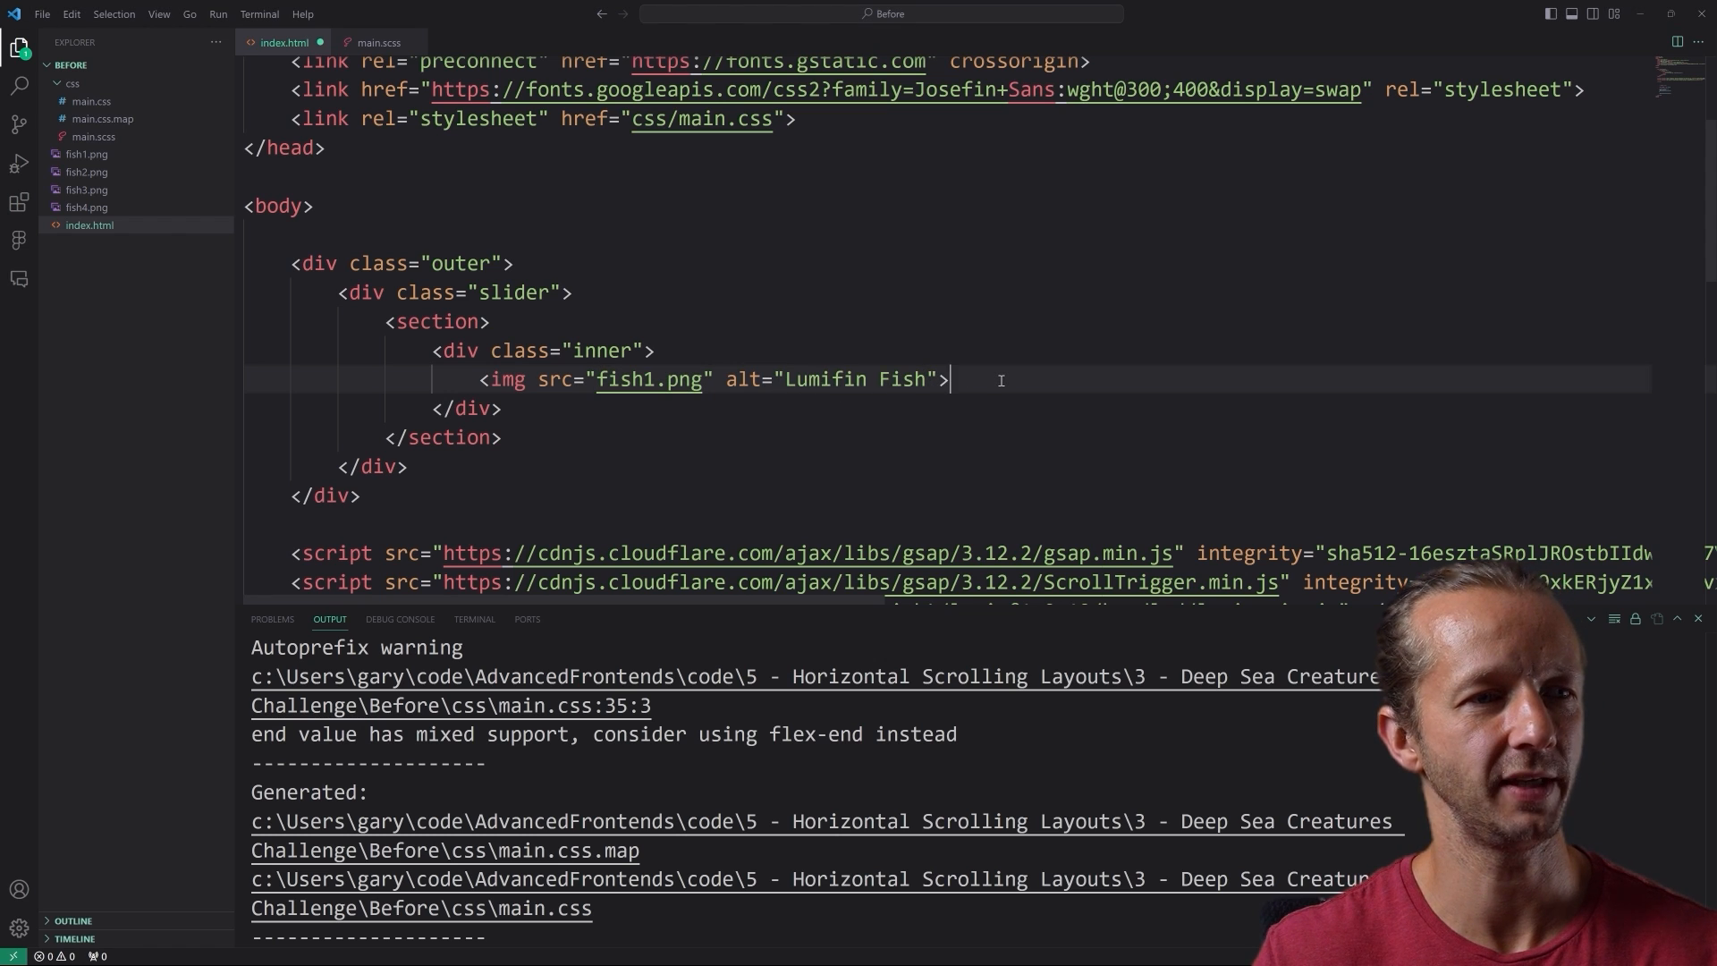
{"action": "type", "text": "<h1>Lumifin Fish</h1>"}
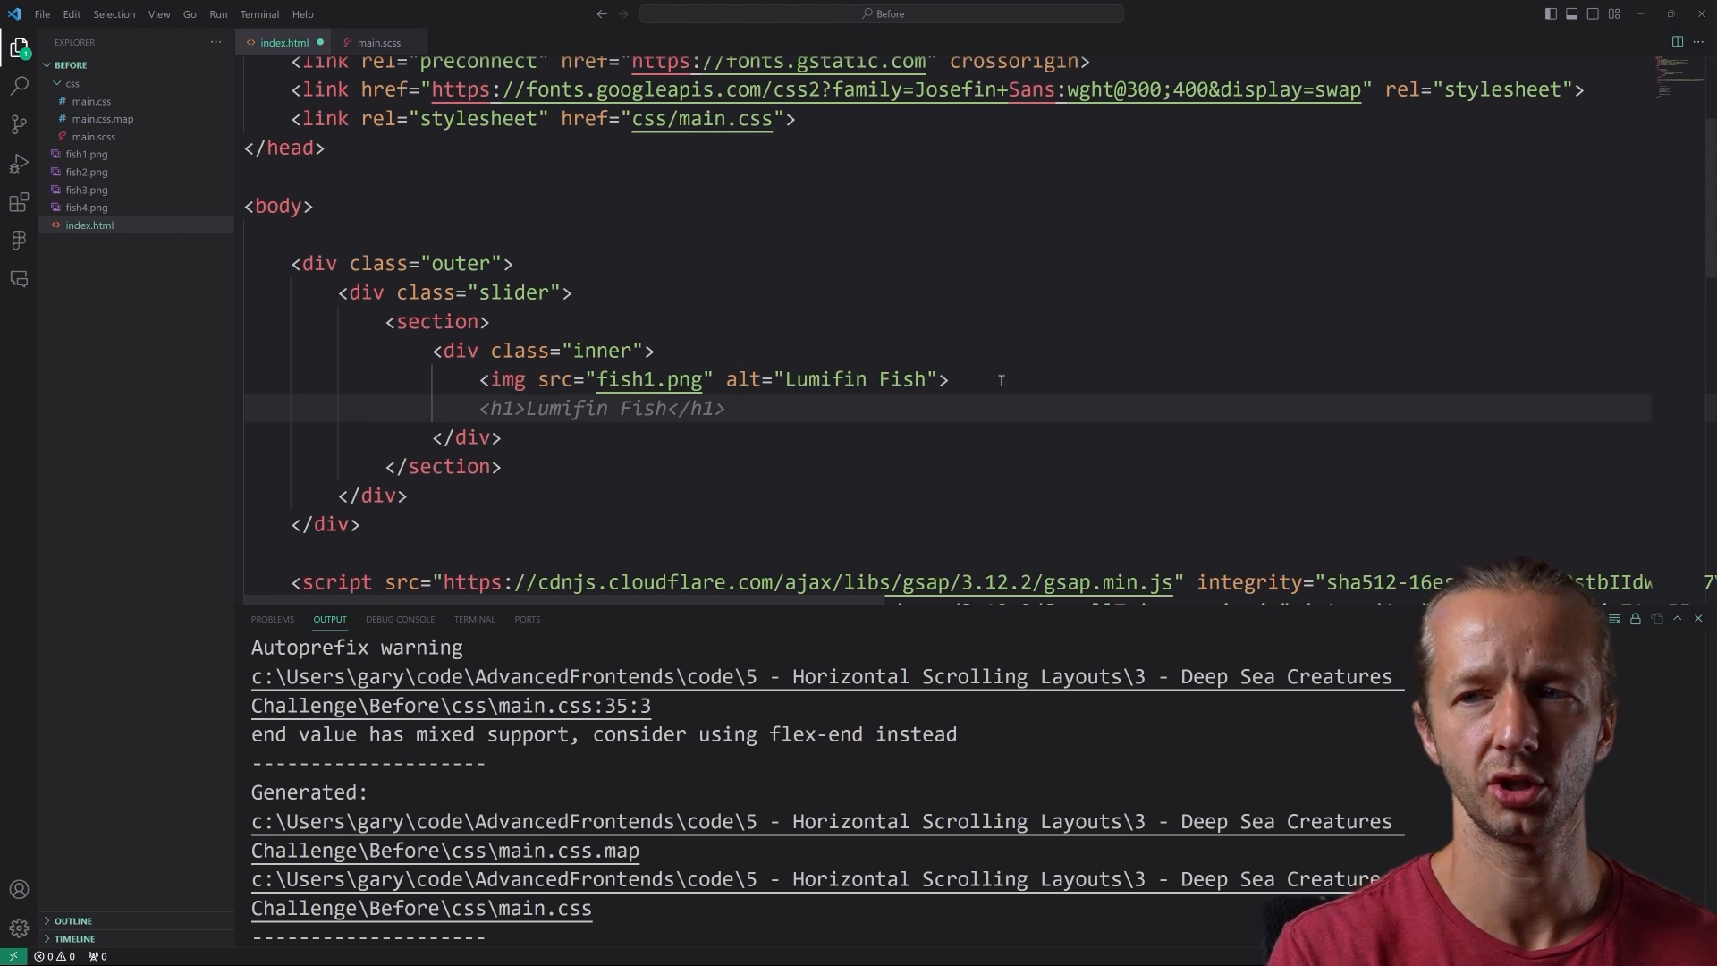
- Add a .content div holding the Lumifin heading and its bioluminescent-fish description paragraph
{"action": "type", "text": ".content"}
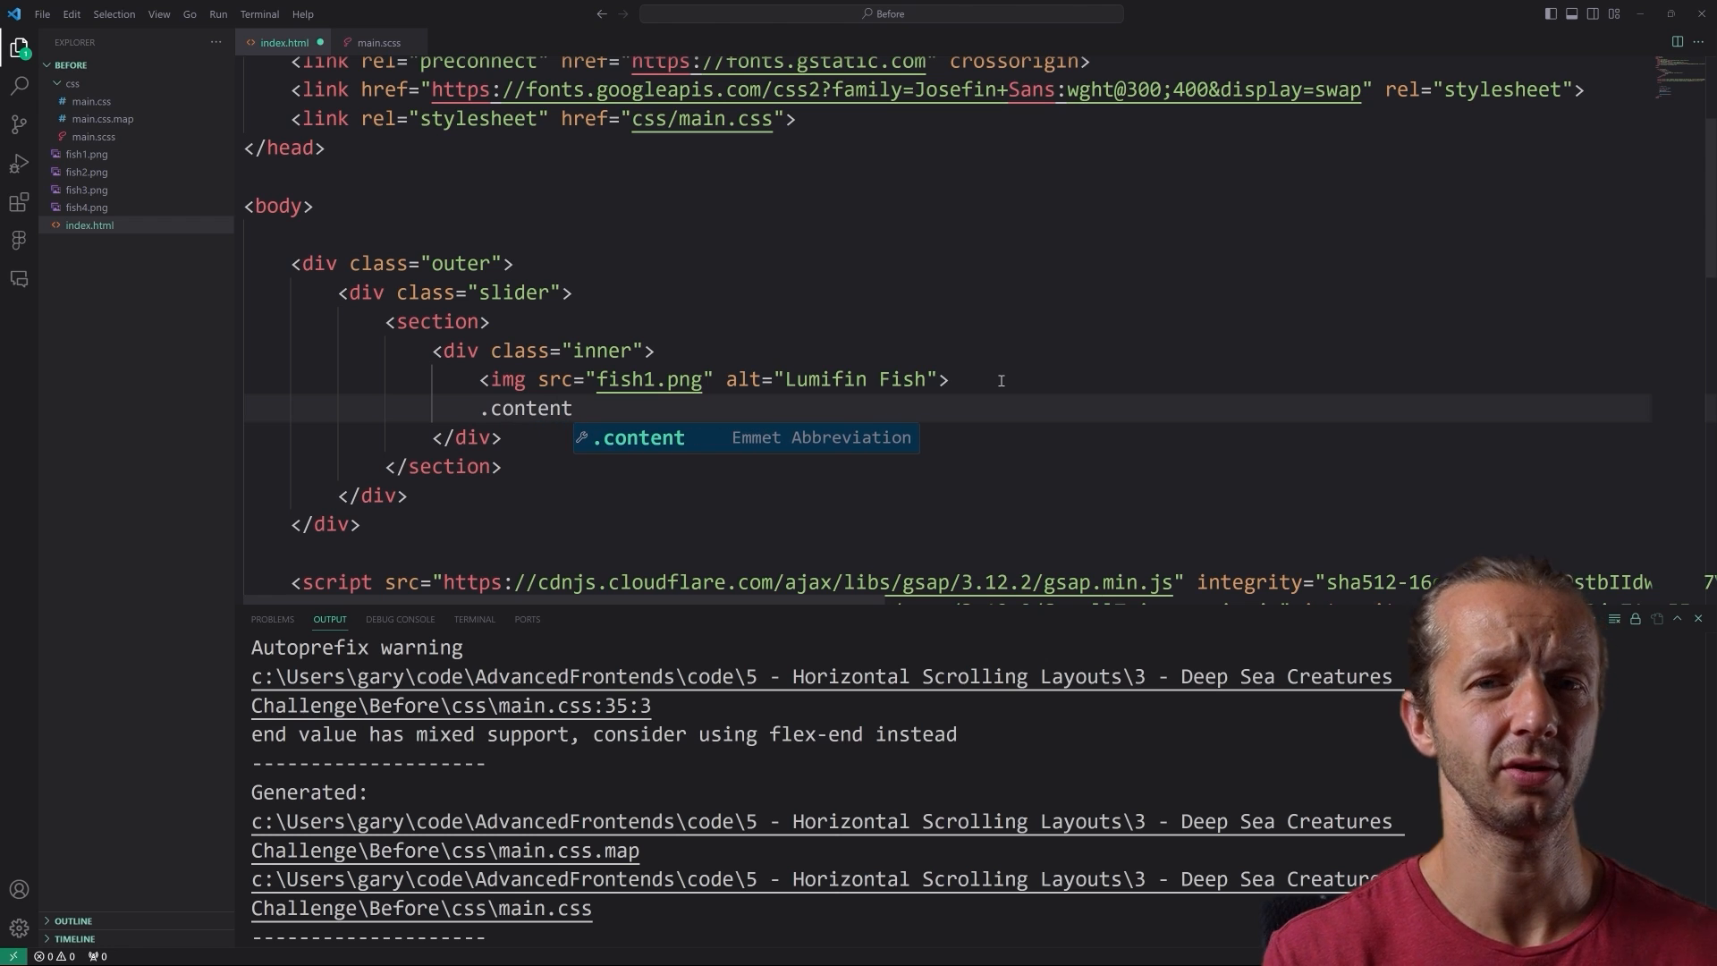
{"action": "key", "text": "Tab"}
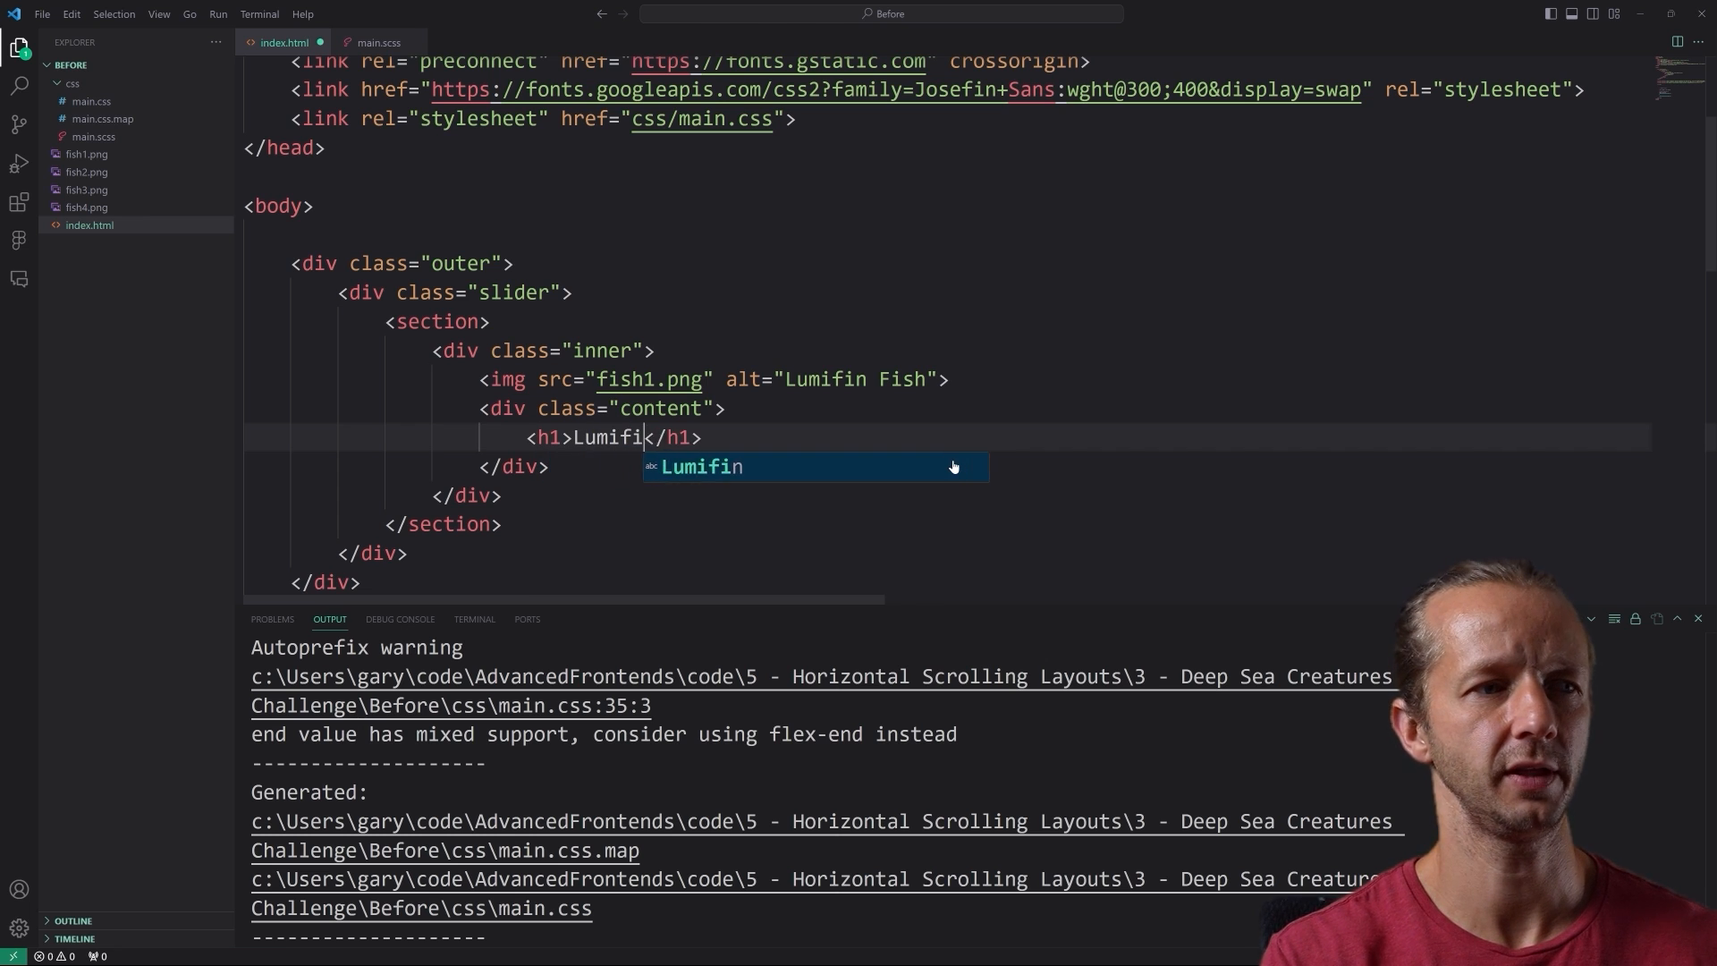
{"action": "key", "text": "Enter"}
{"action": "type", "text": "<p>"}
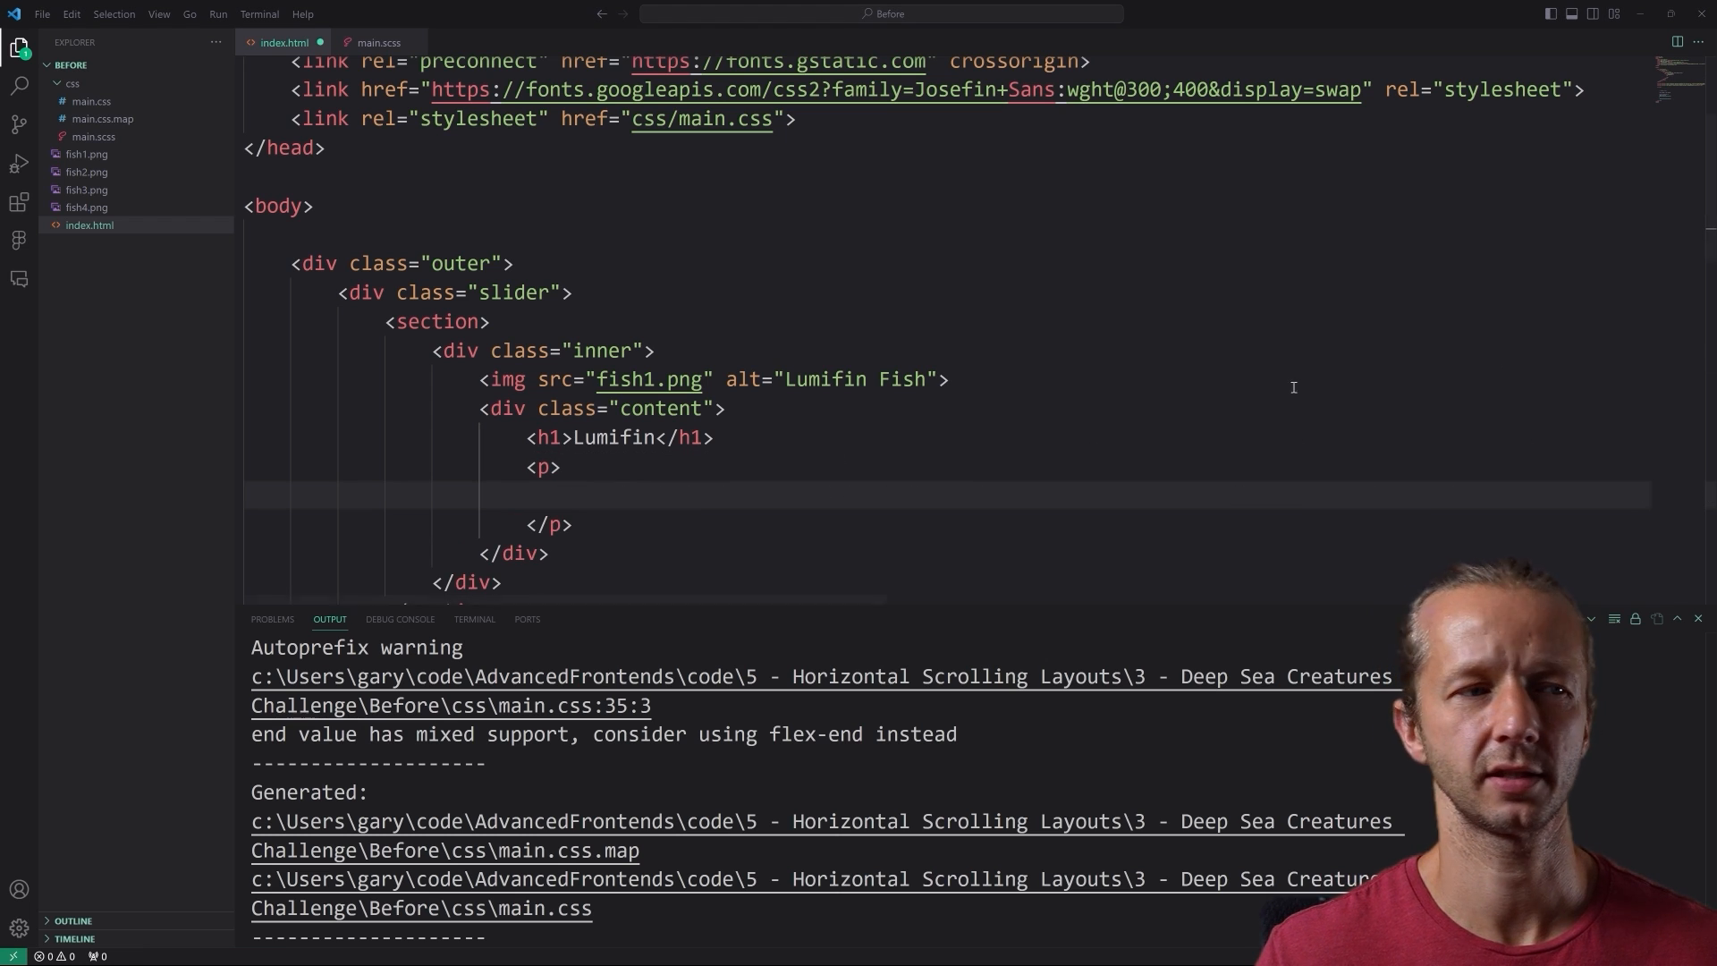
{"action": "type", "text": "The Lumifin is a bioluminescent fish that boasts wing-like fins which emit soft, pulsating glows, illuminating the ocean's deepest crevices. Its long, ribbon-like tail acts as a rudder, allowing it to dance gracefully among the underwater currents."}
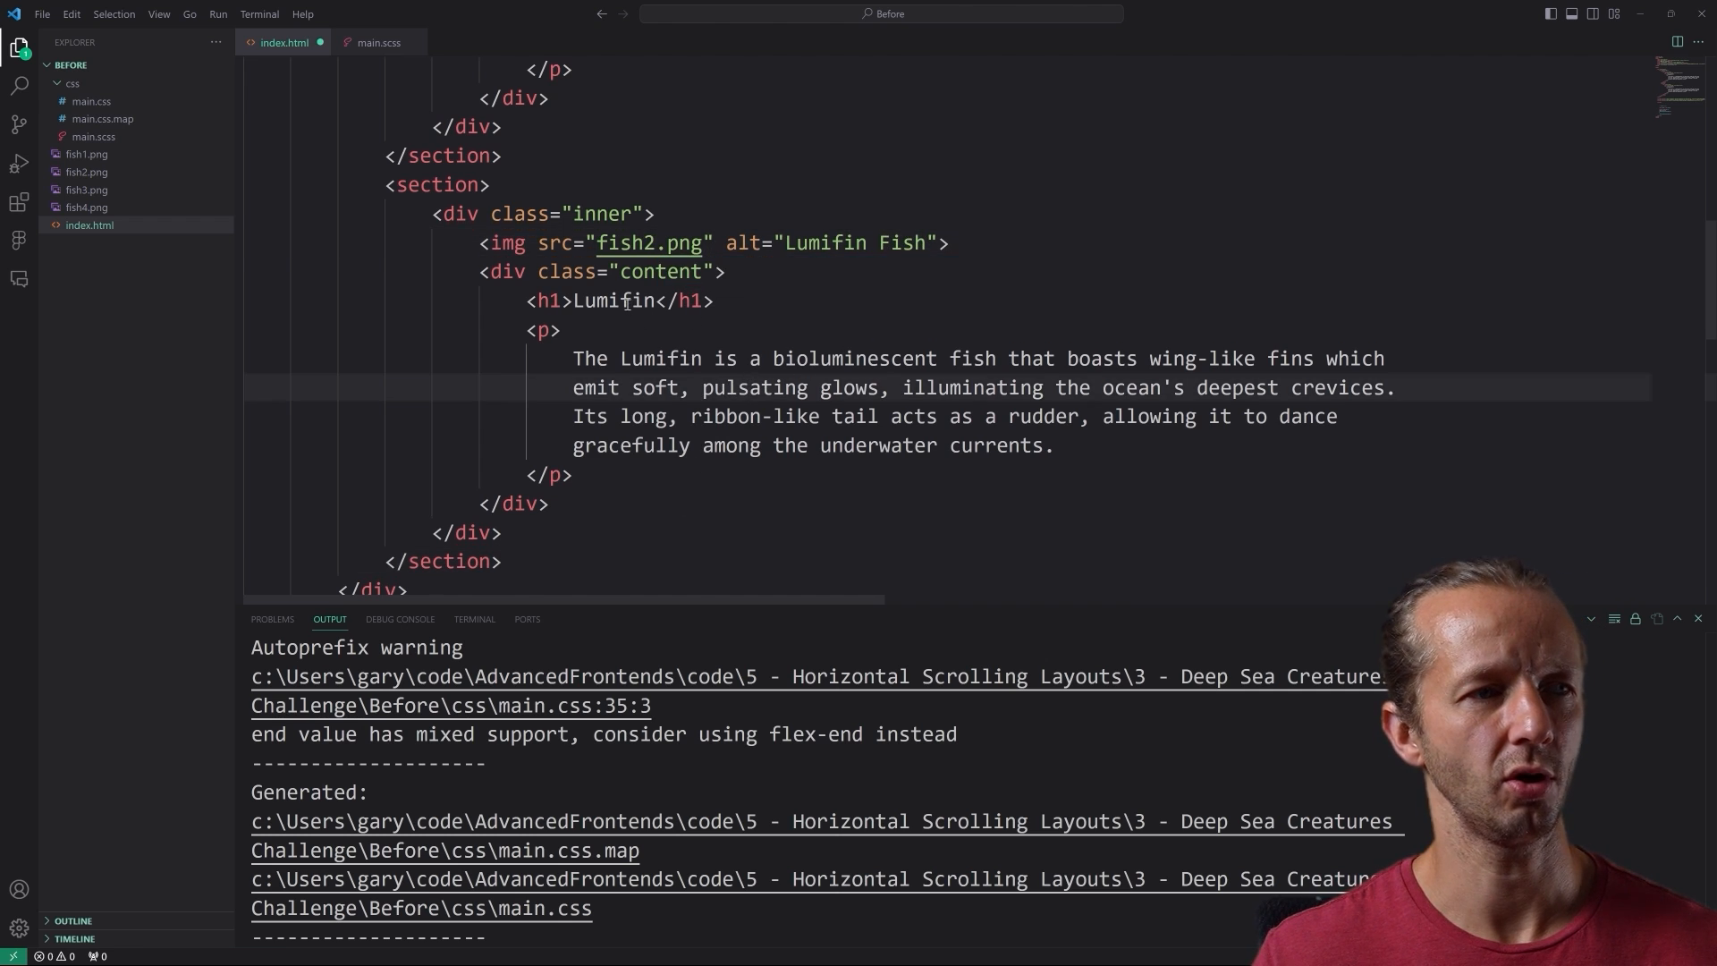
{"action": "scroll", "scroll_direction": "down", "scroll_amount": 3}
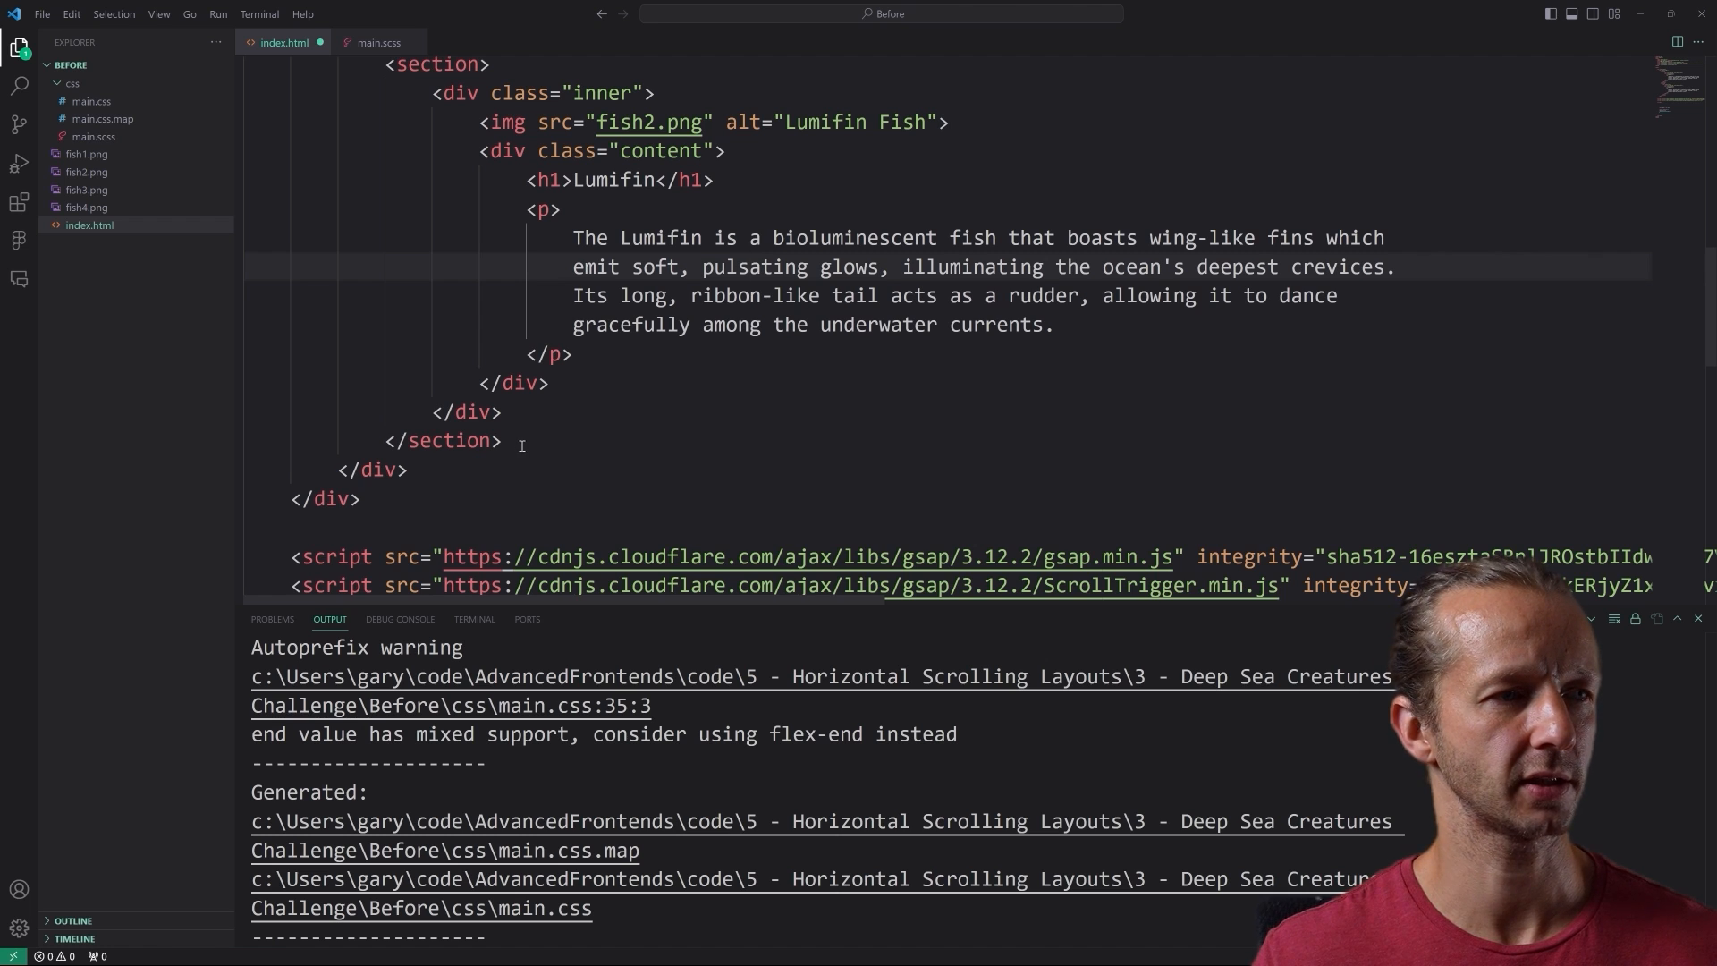
{"action": "scroll", "scroll_direction": "down", "scroll_amount": 3}
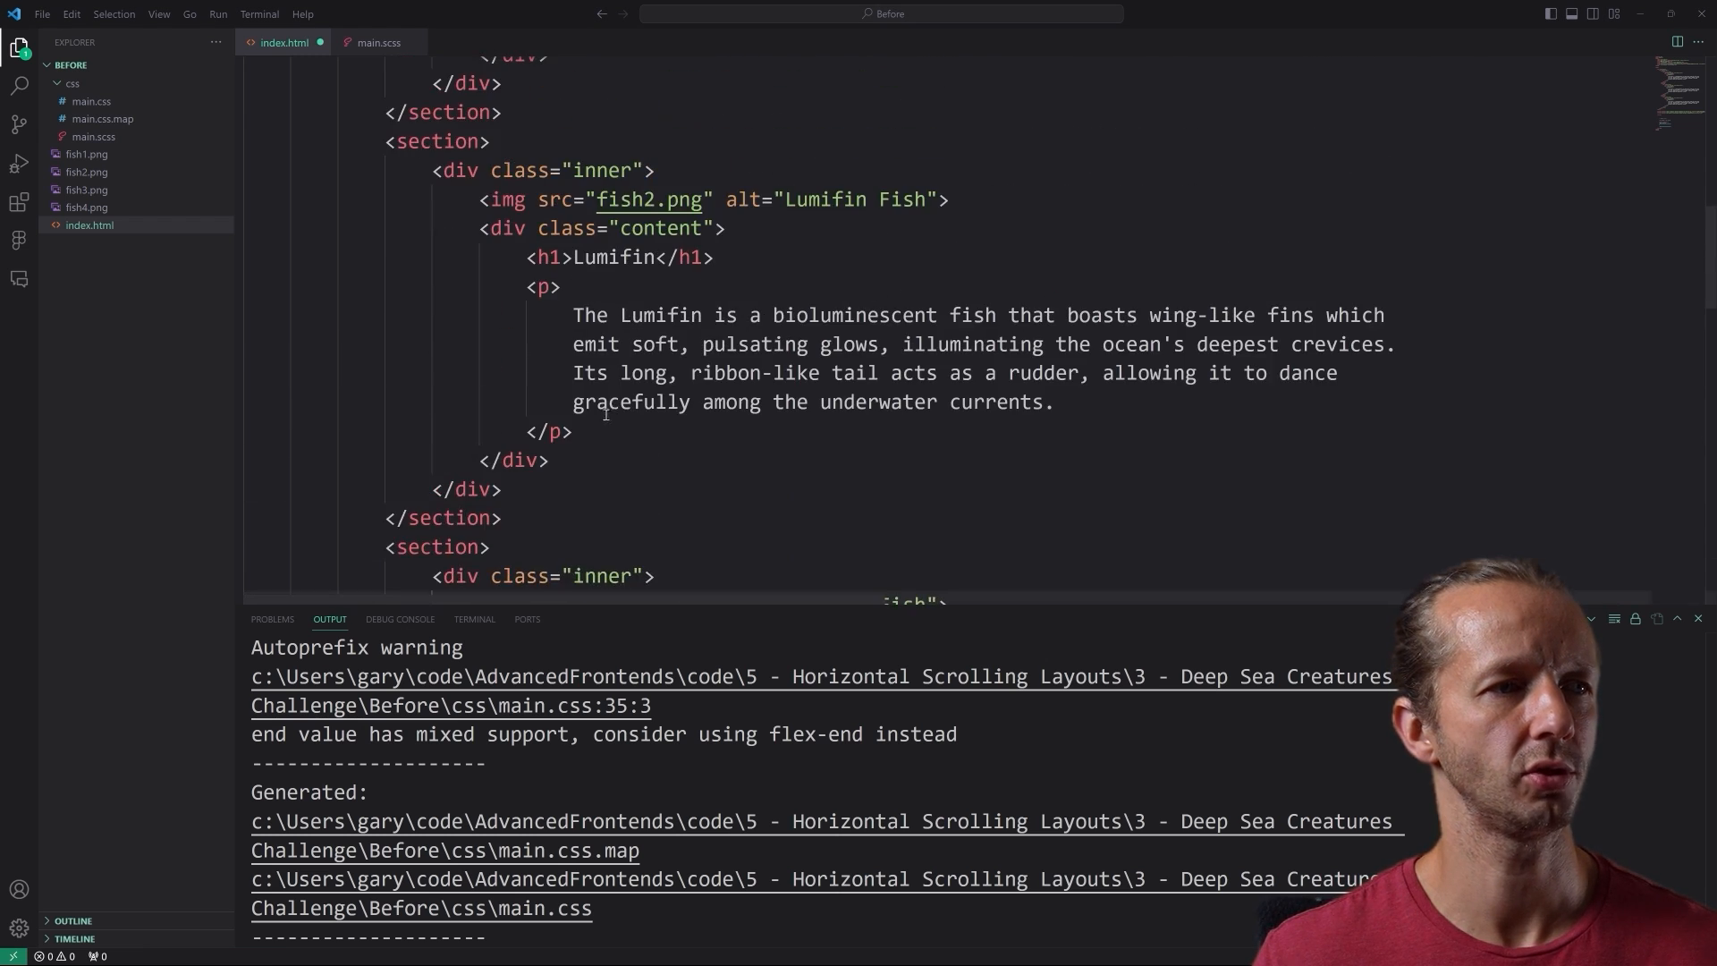
{"action": "type", "text": "Nyxel Tentaclea"}
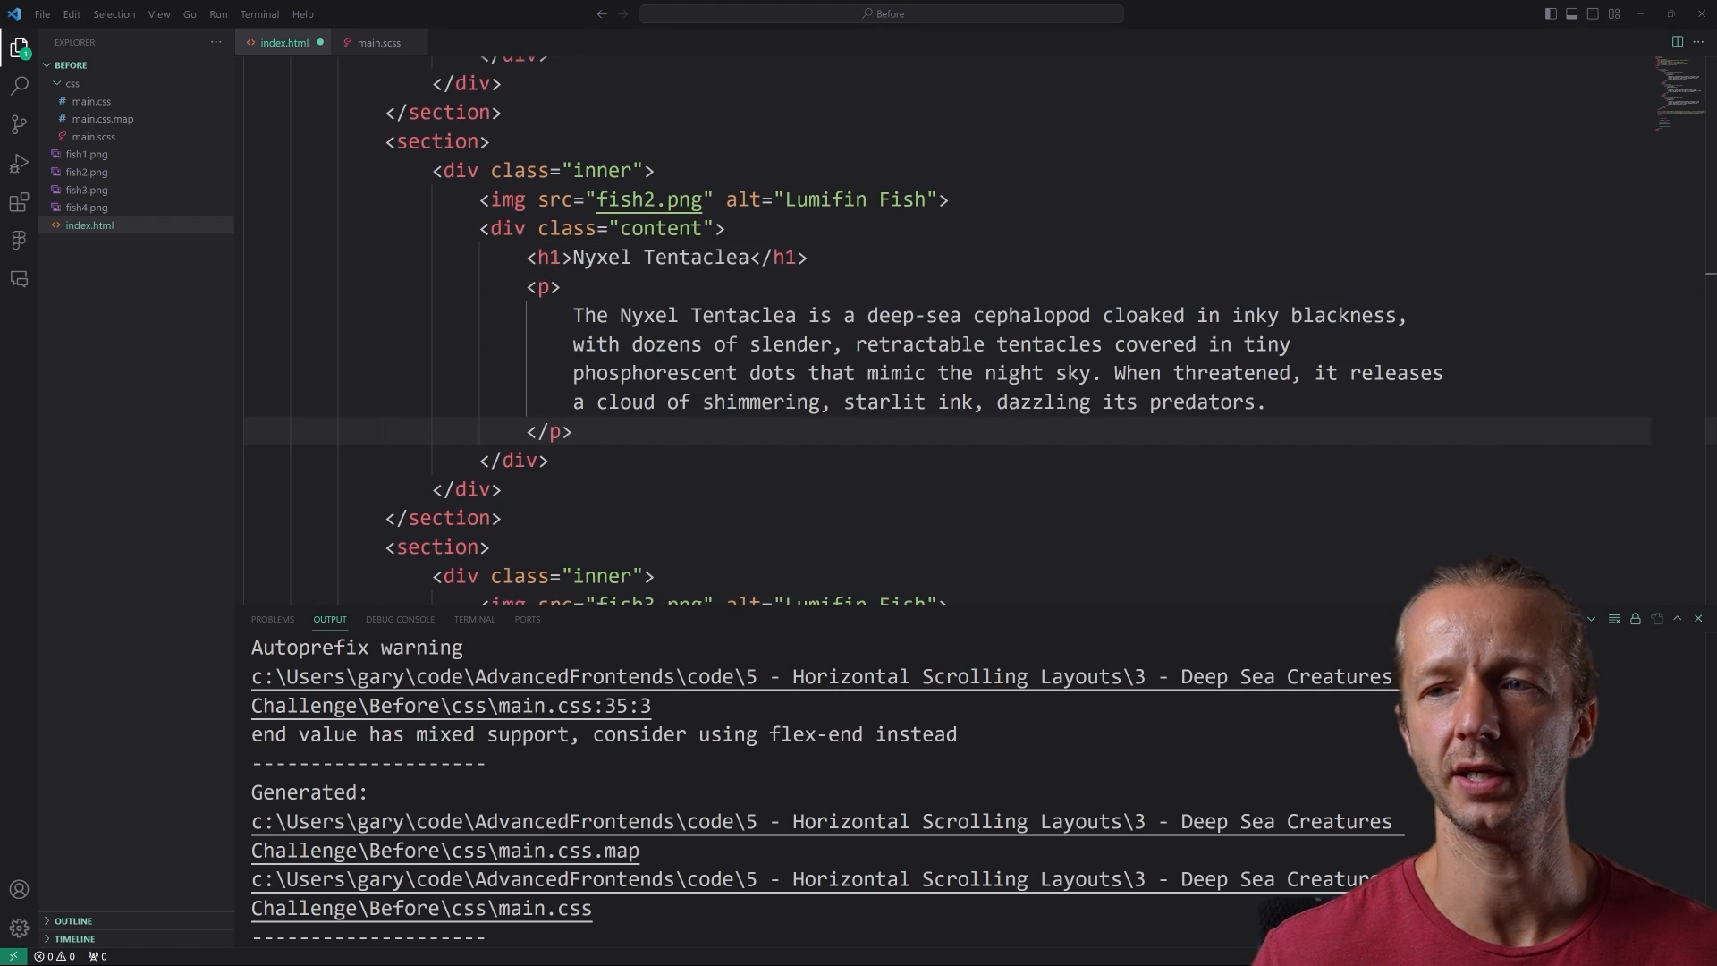
{"action": "scroll", "scroll_direction": "down", "scroll_amount": 3}
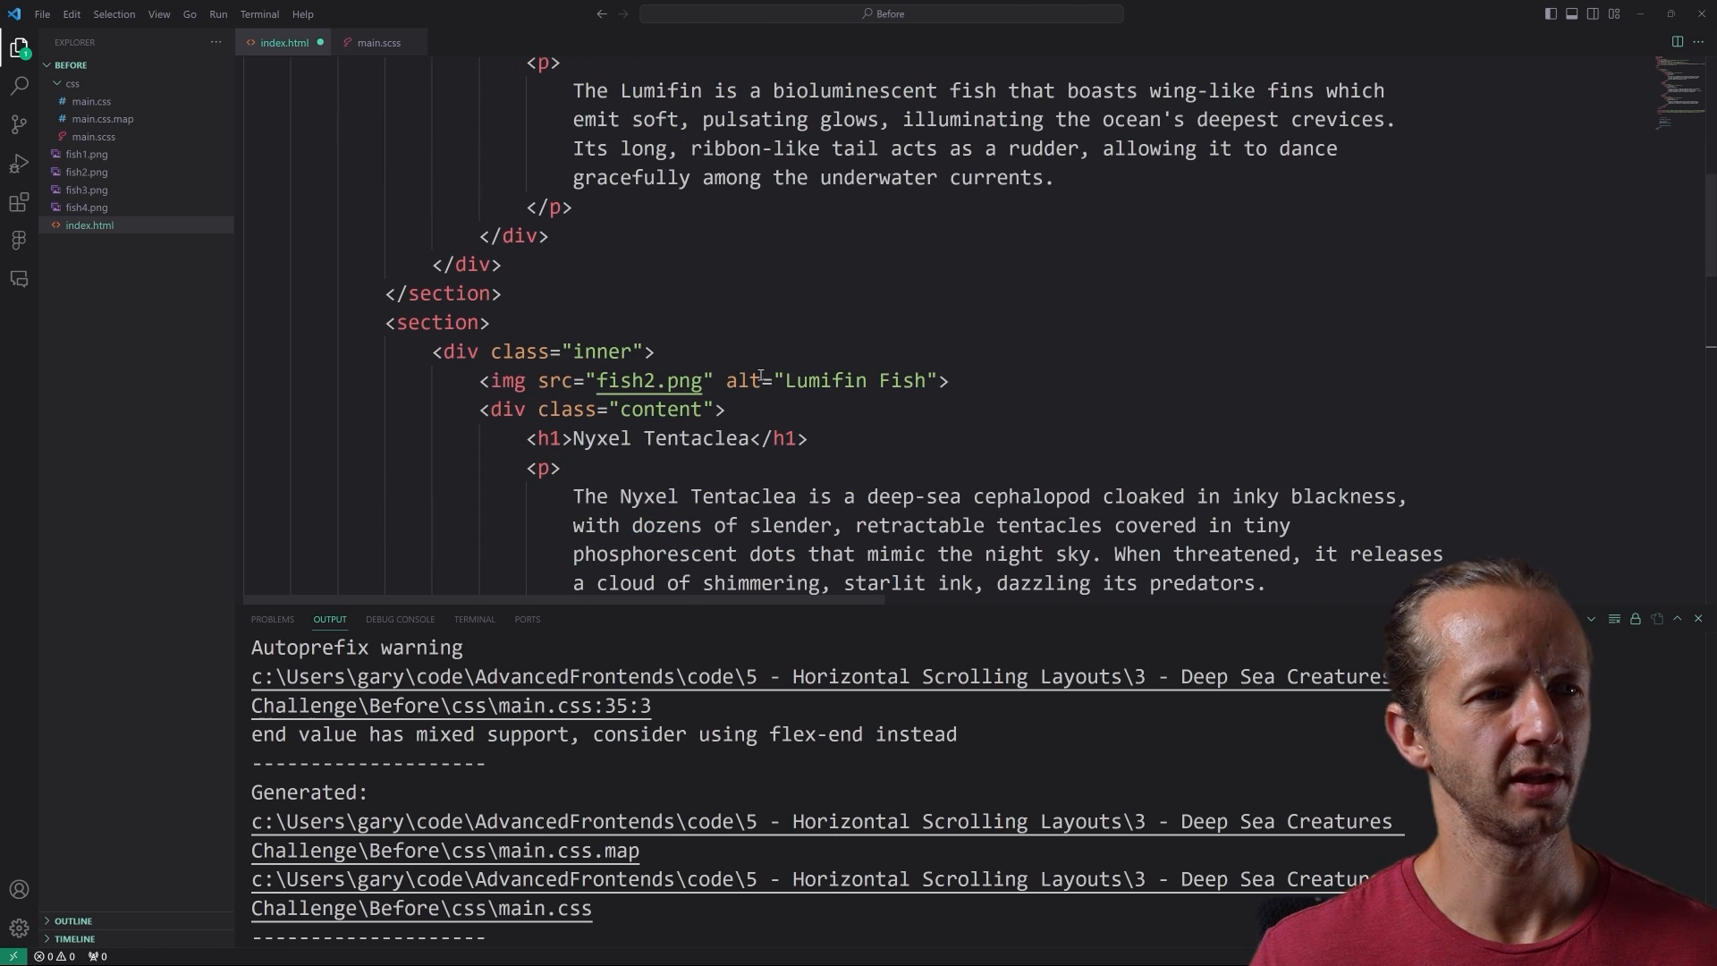
{"action": "scroll", "scroll_direction": "down", "scroll_amount": 3}
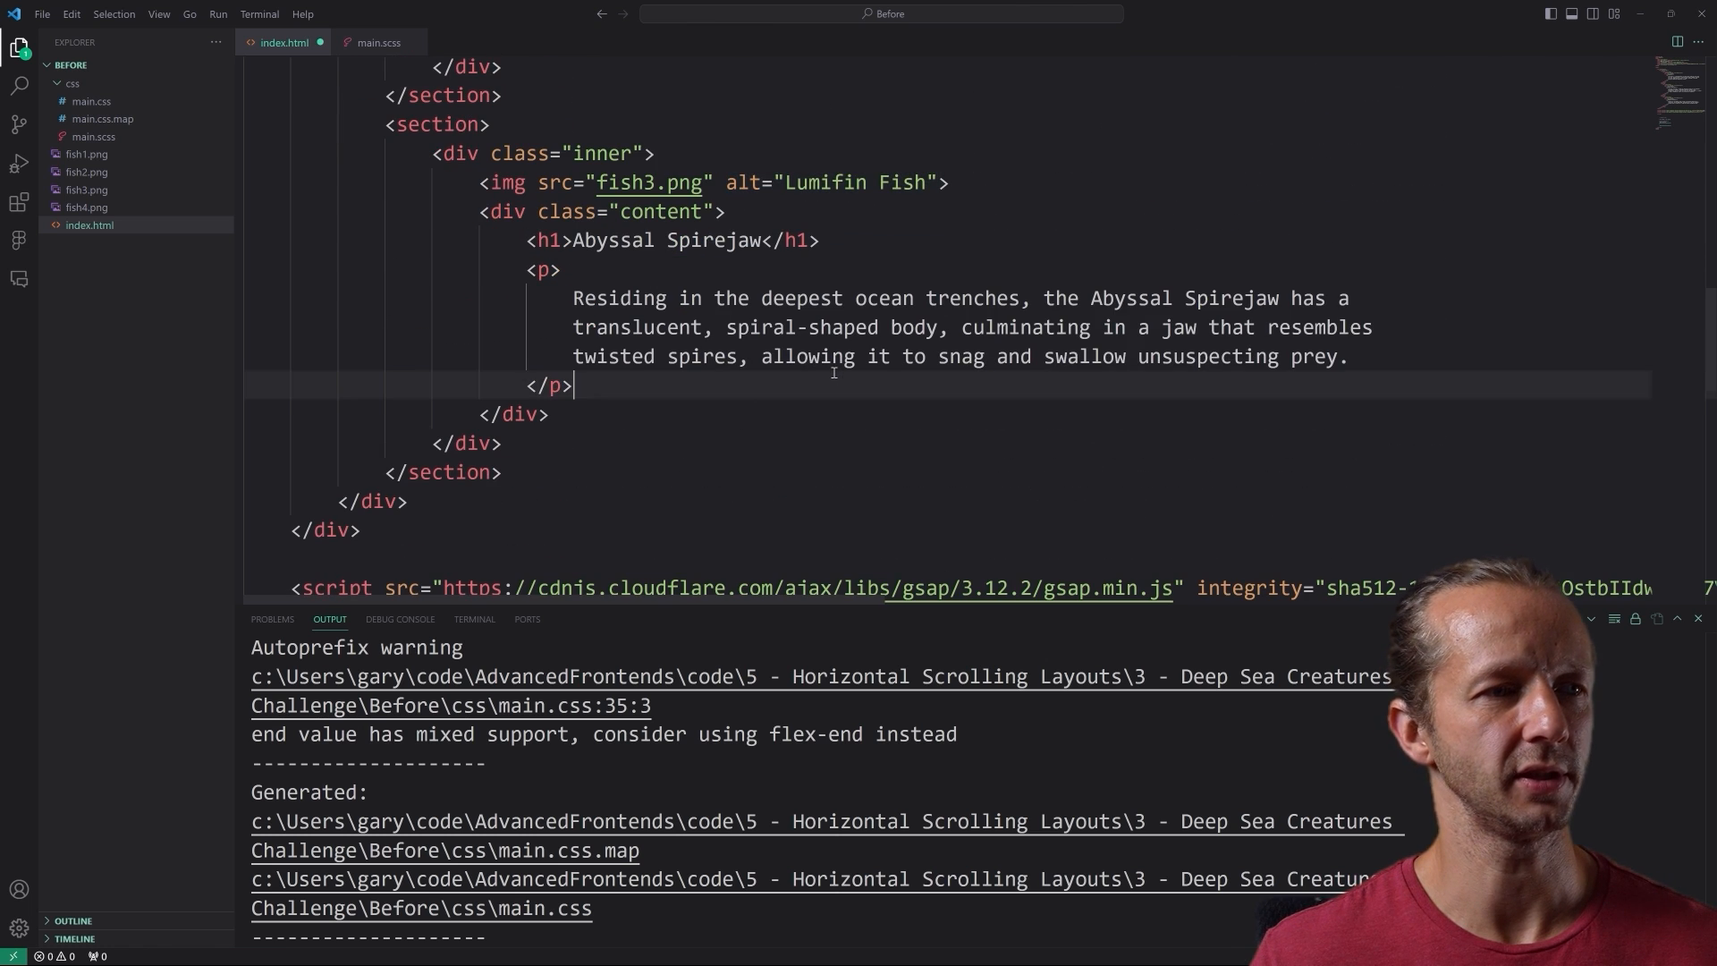
{"action": "scroll", "scroll_direction": "down", "scroll_amount": 3}
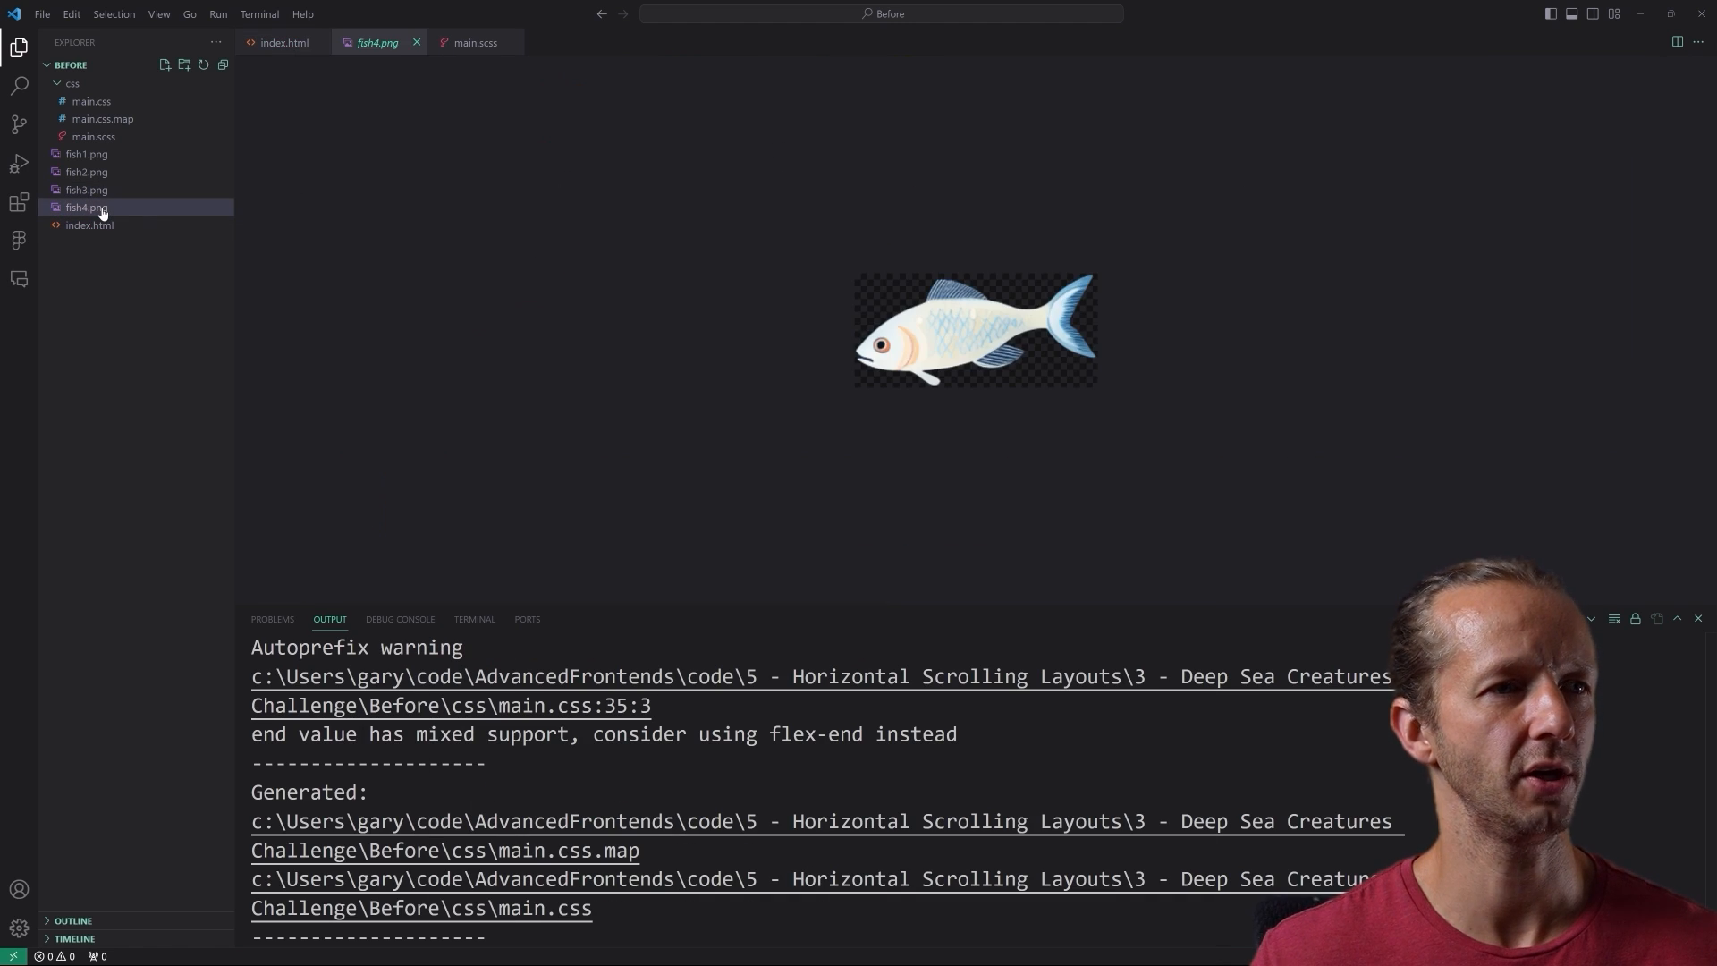
- Preview fish4.png, then add a div.fish-container with an img pointing at fish4.png
{"action": "left_click", "coordinate": [286, 41]}
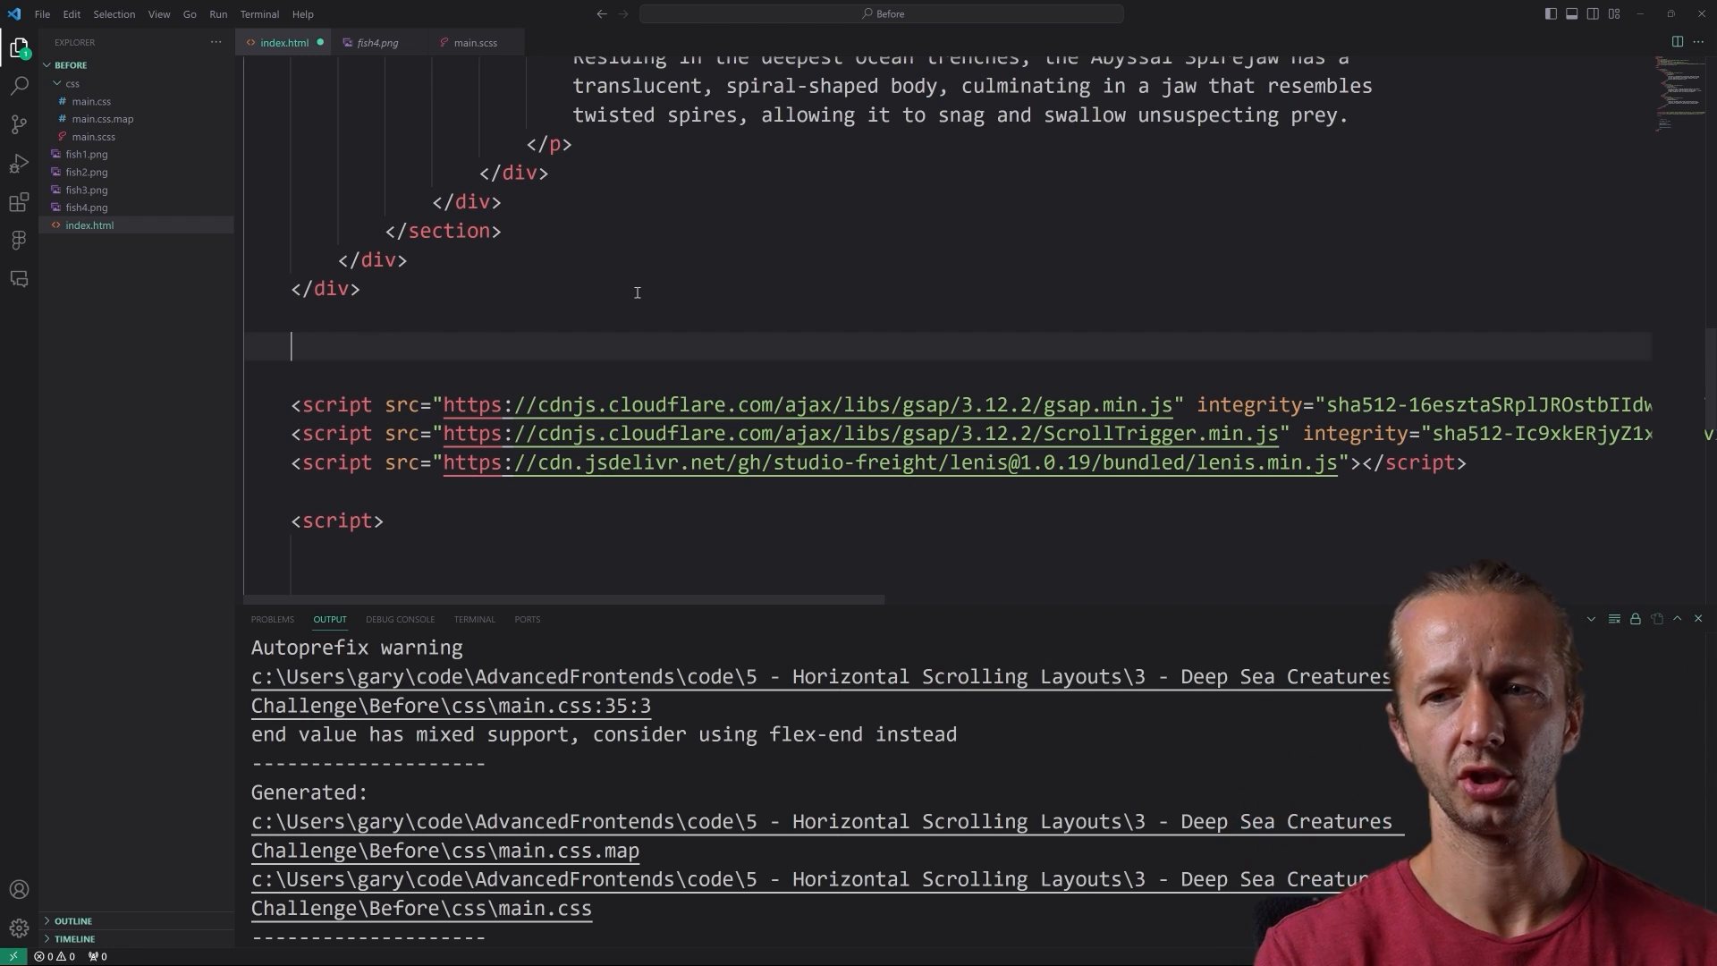
{"action": "type", "text": "<div class=\"fish-container\"></div>"}
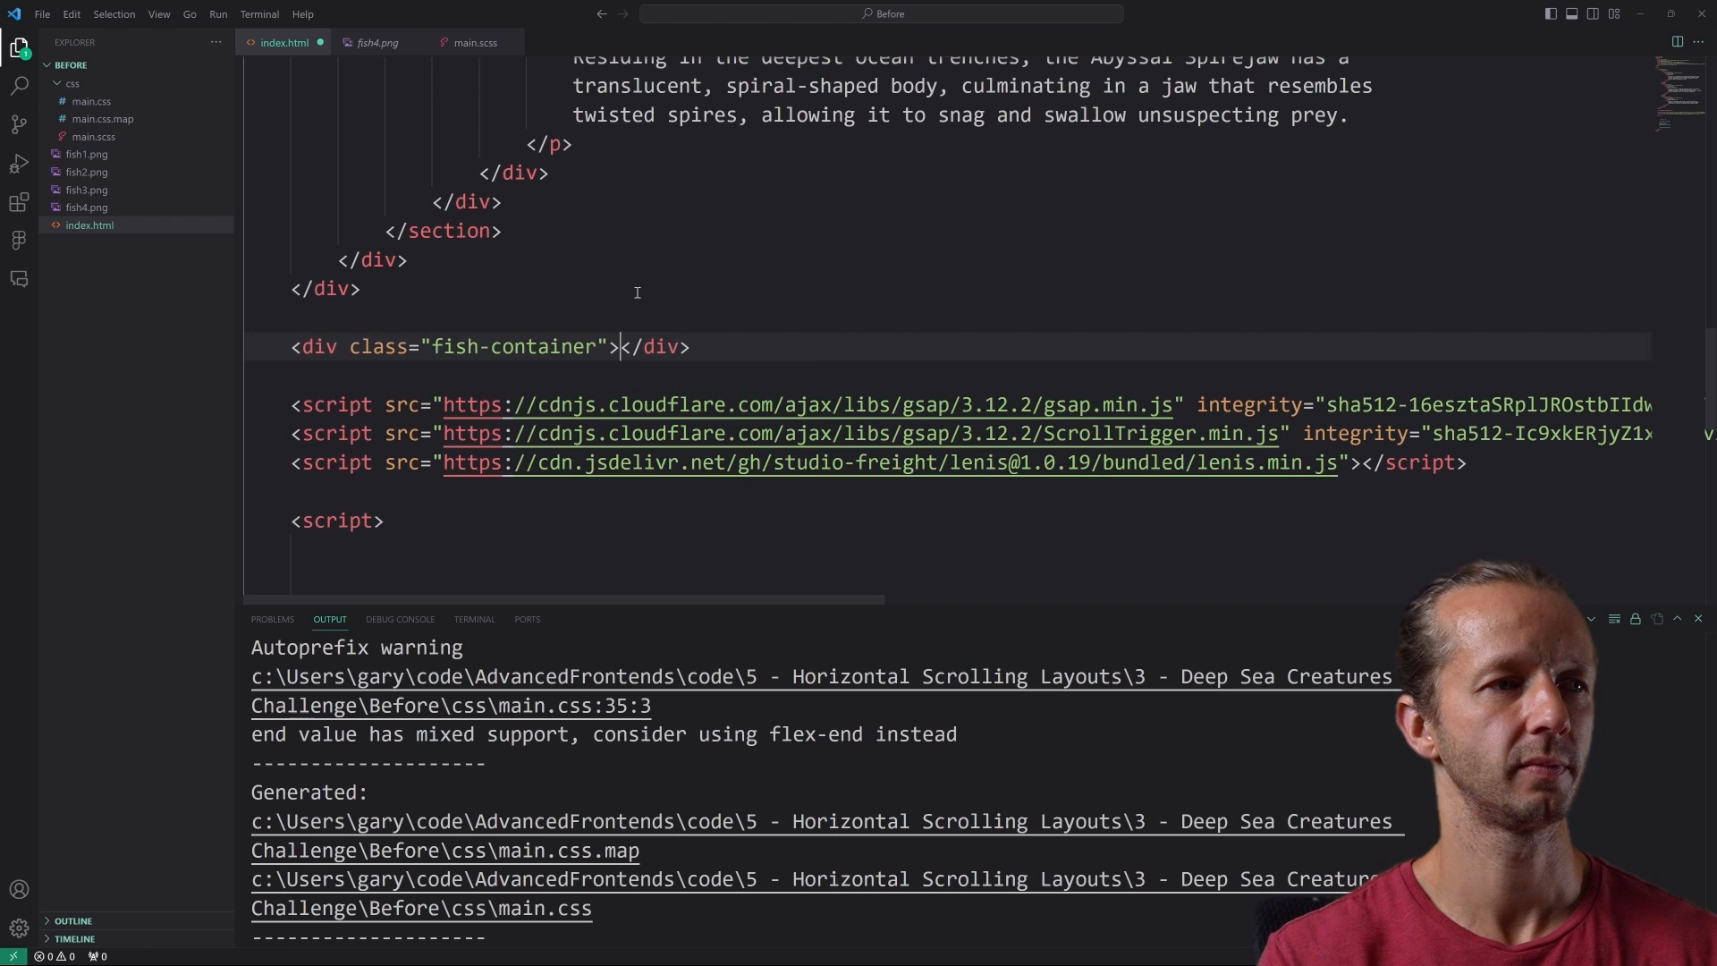
{"action": "type", "text": "img"}
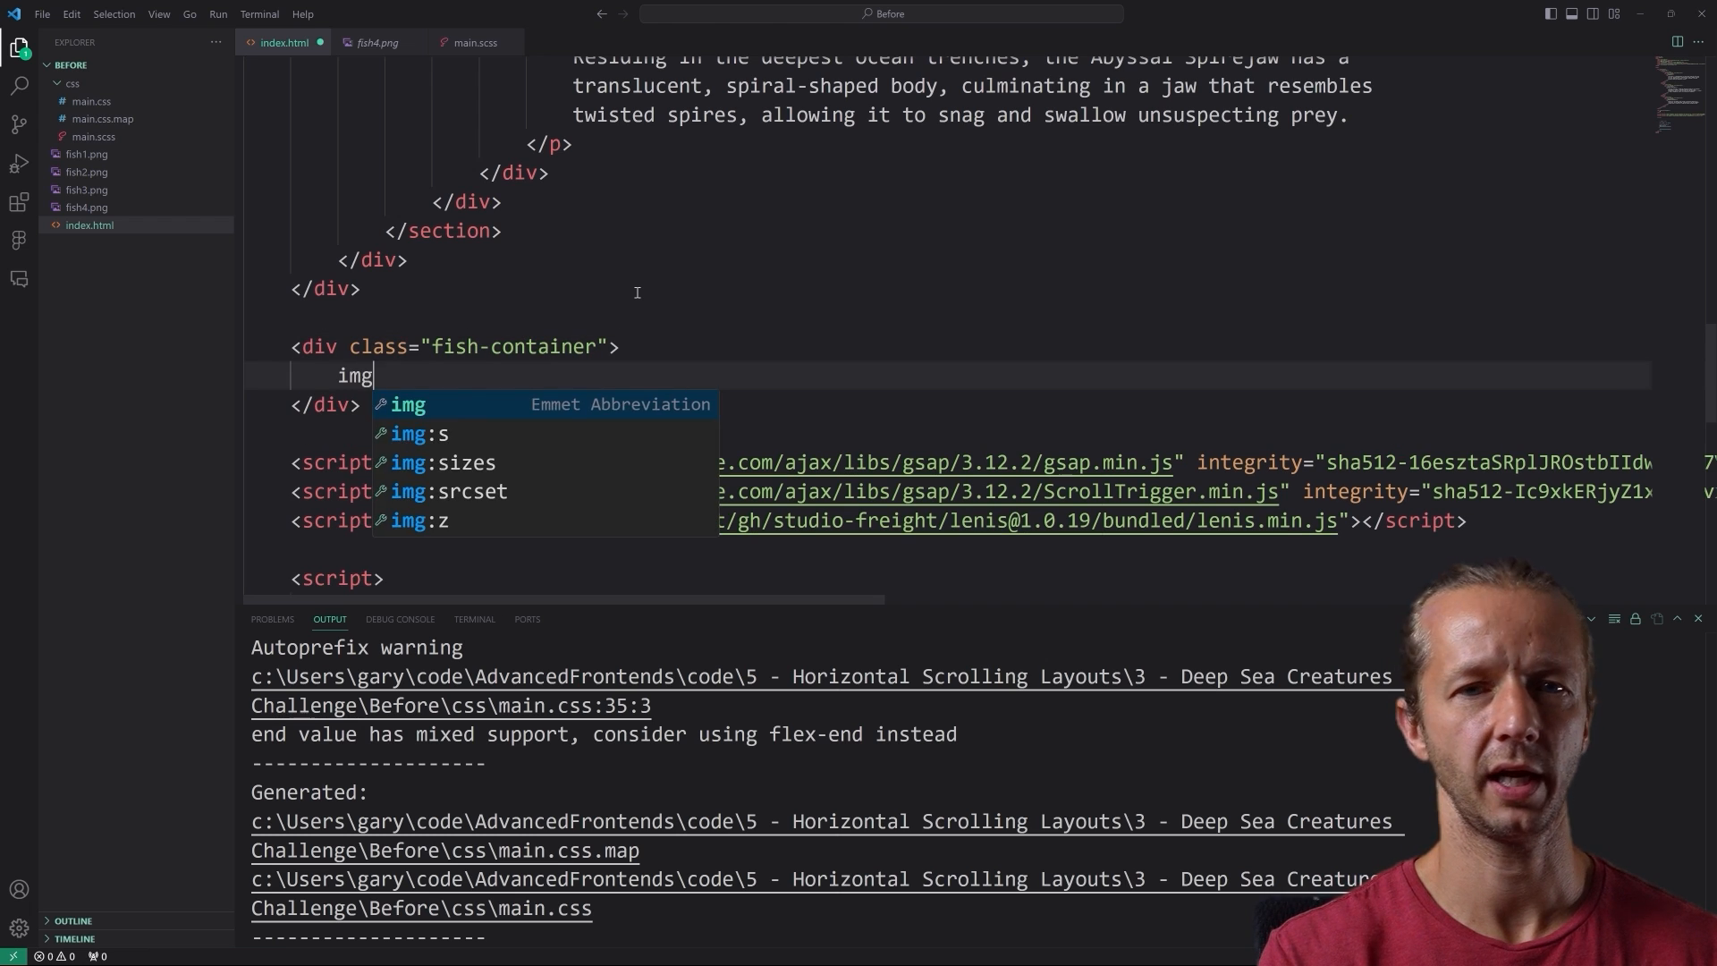
{"action": "type", "text": "fish4\" alt=\"\">"}
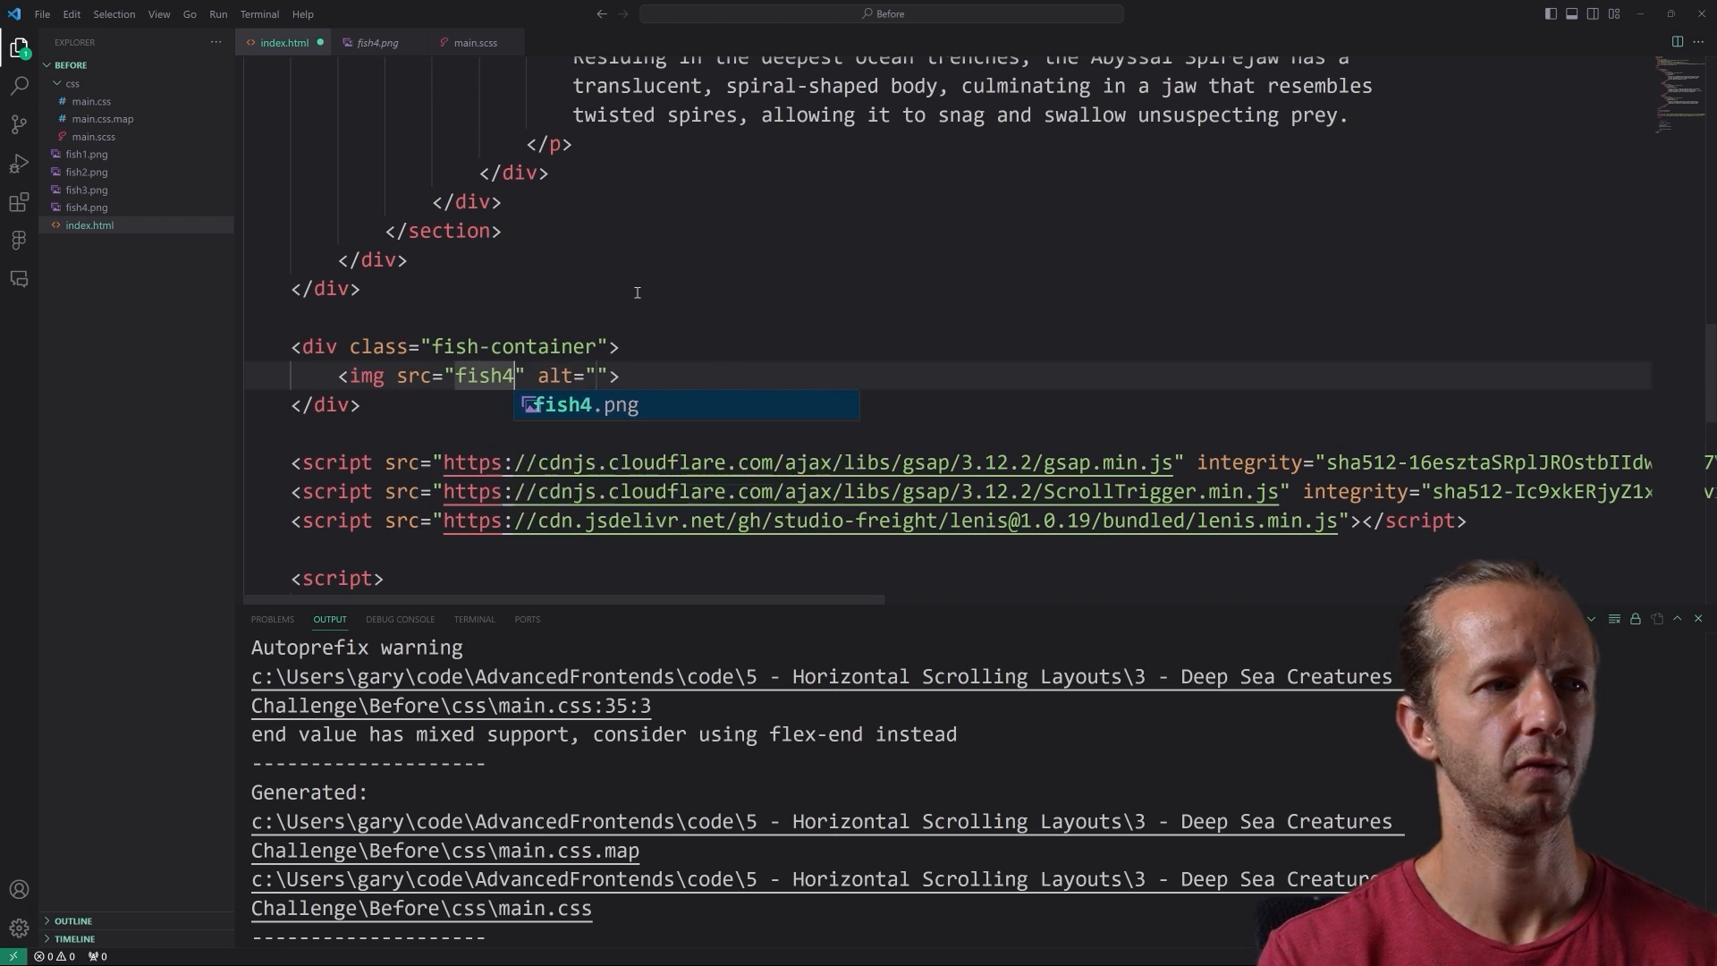
{"action": "key", "text": "Tab"}
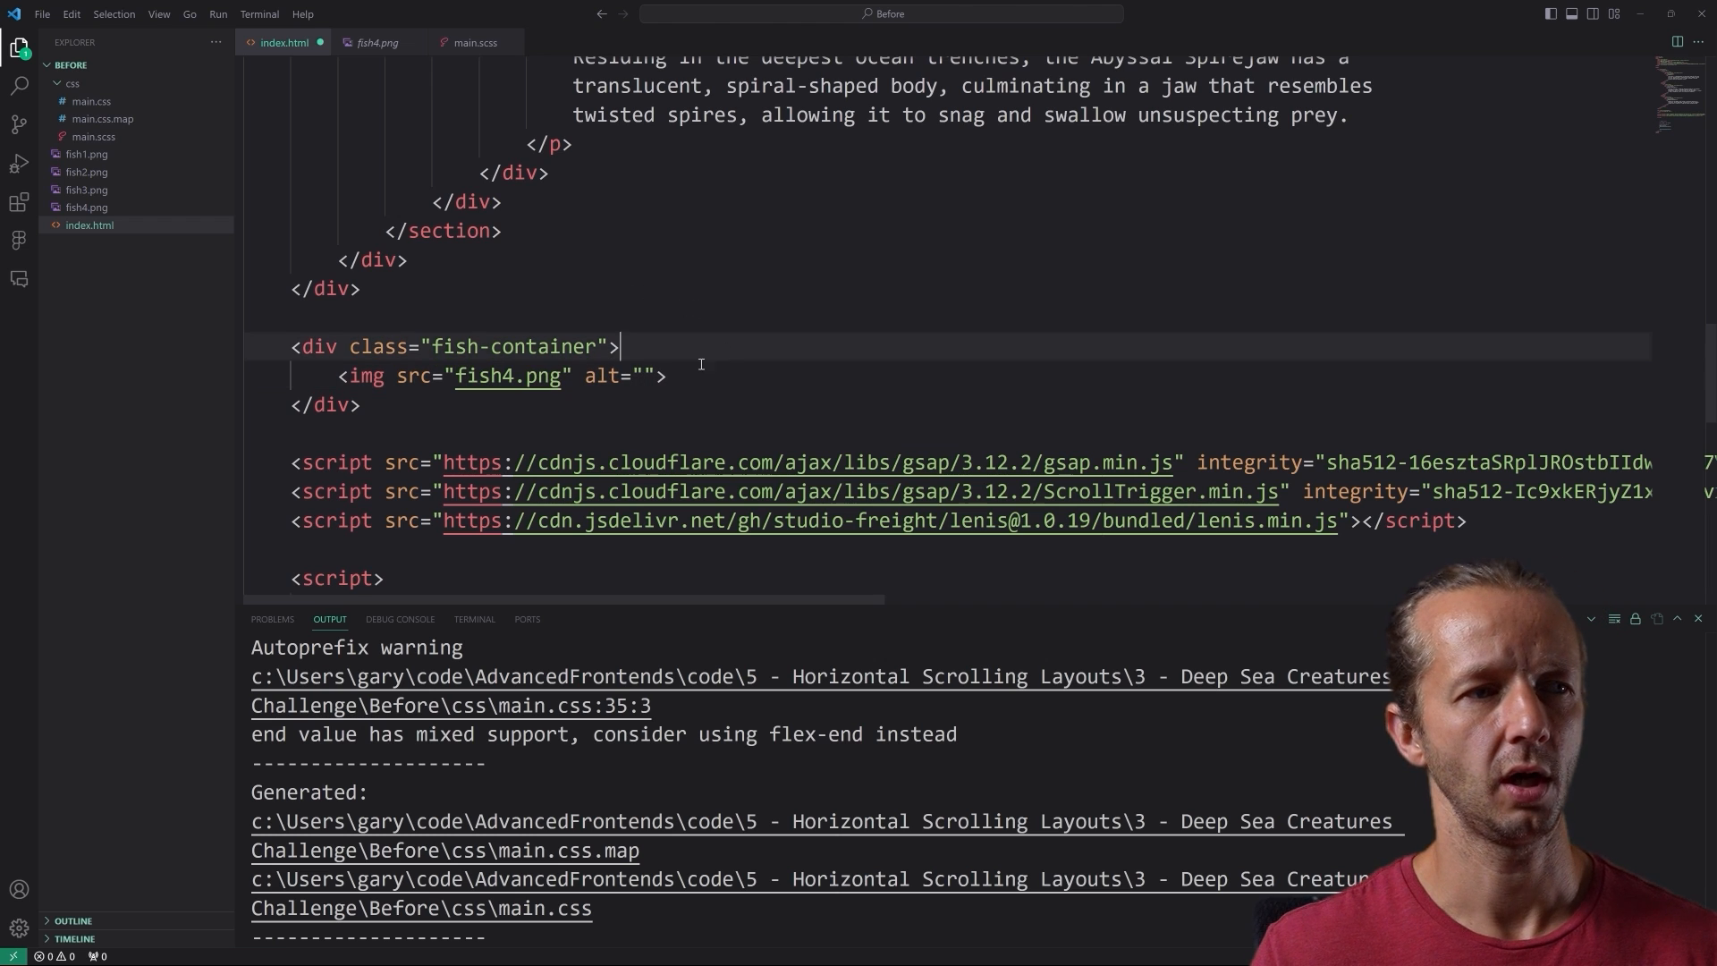
{"action": "mouse_move", "coordinate": [604, 376]}
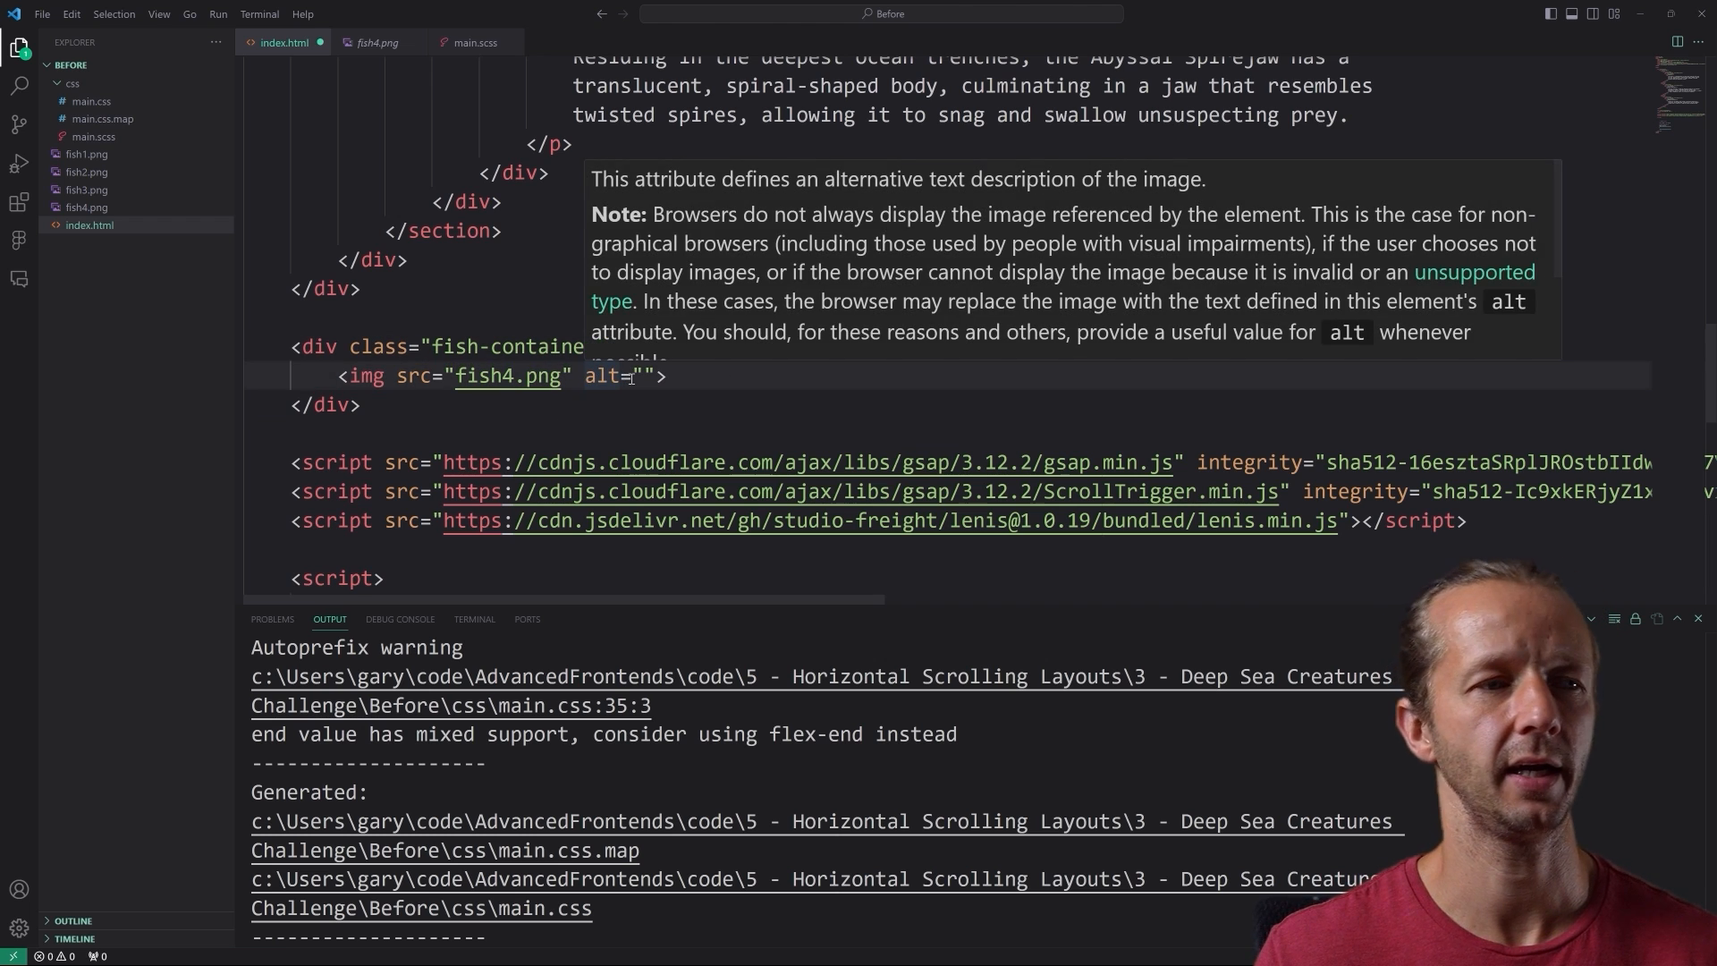
- Give the fish image alt text and a data-distance="80" attribute
{"action": "type", "text": "Animated vector fish"}
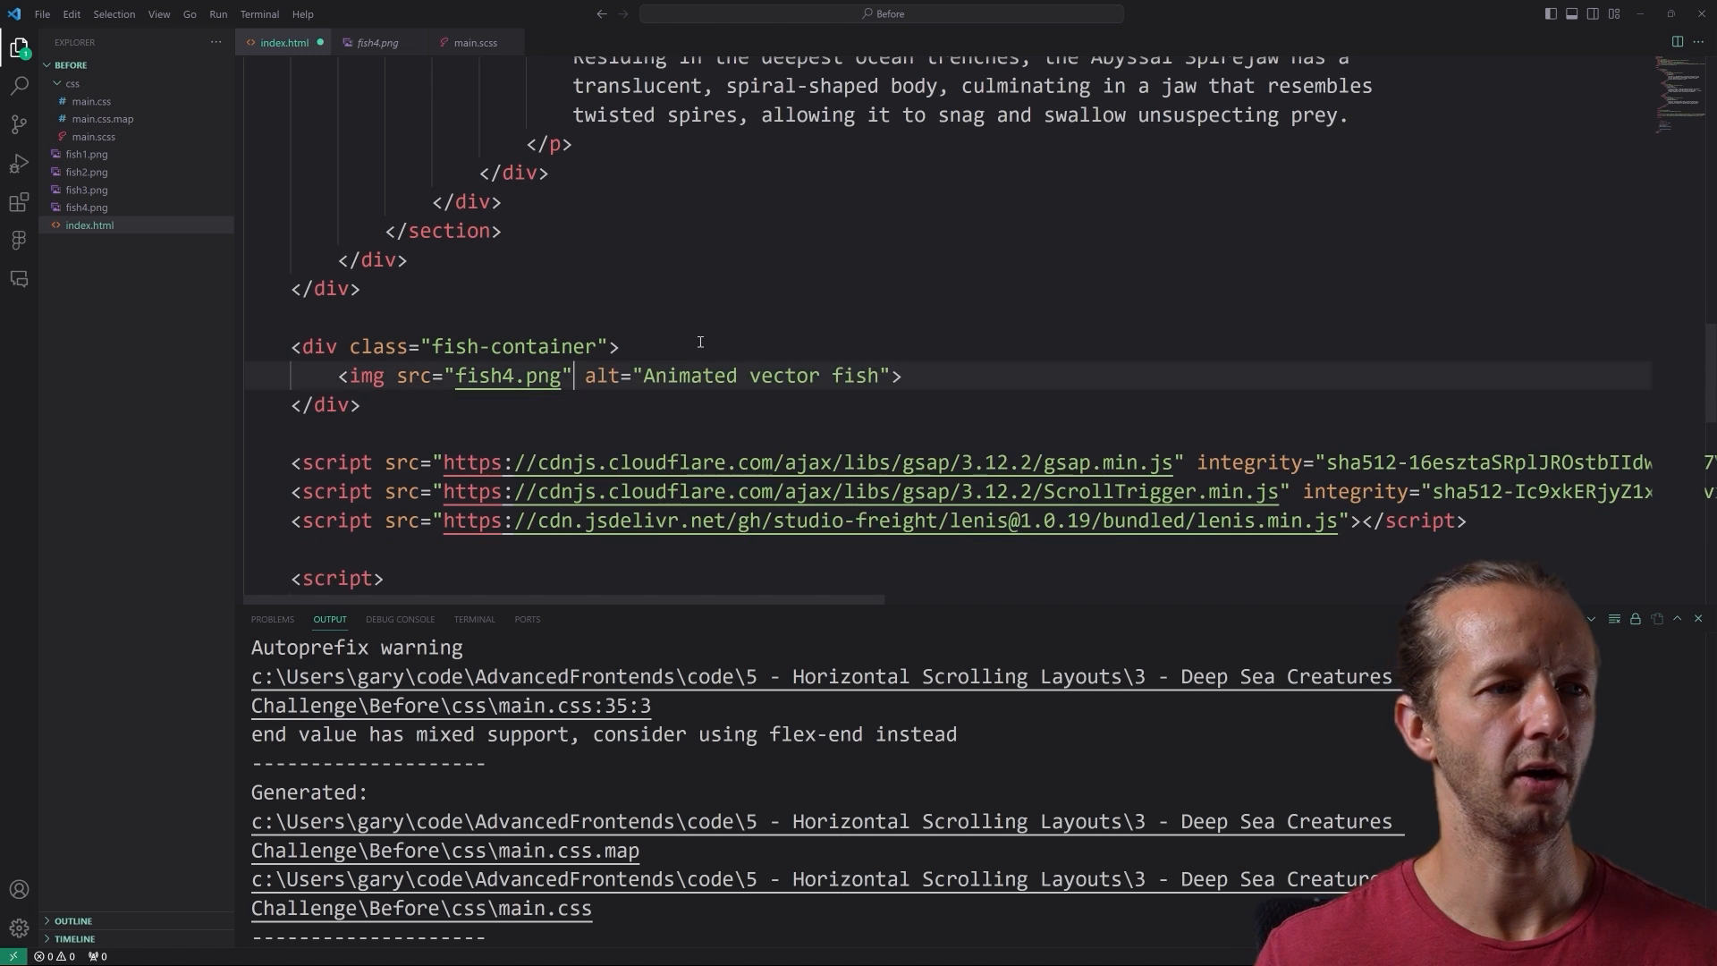
{"action": "type", "text": "data-distance"}
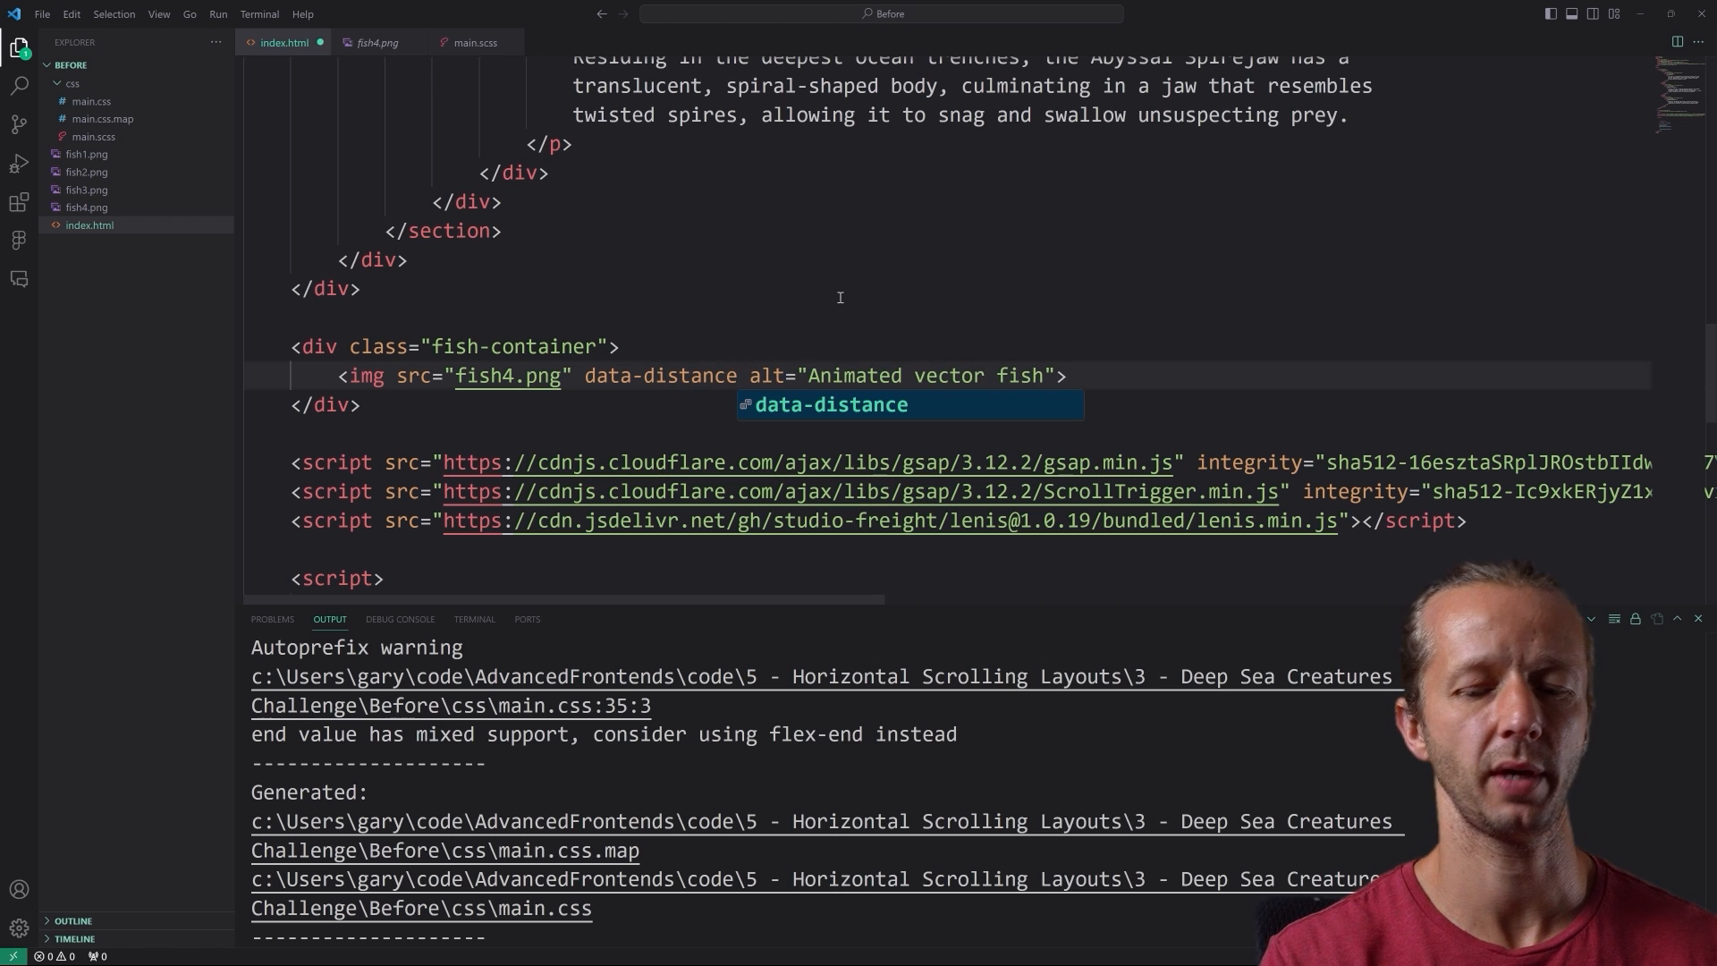
{"action": "type", "text": "=\"80\""}
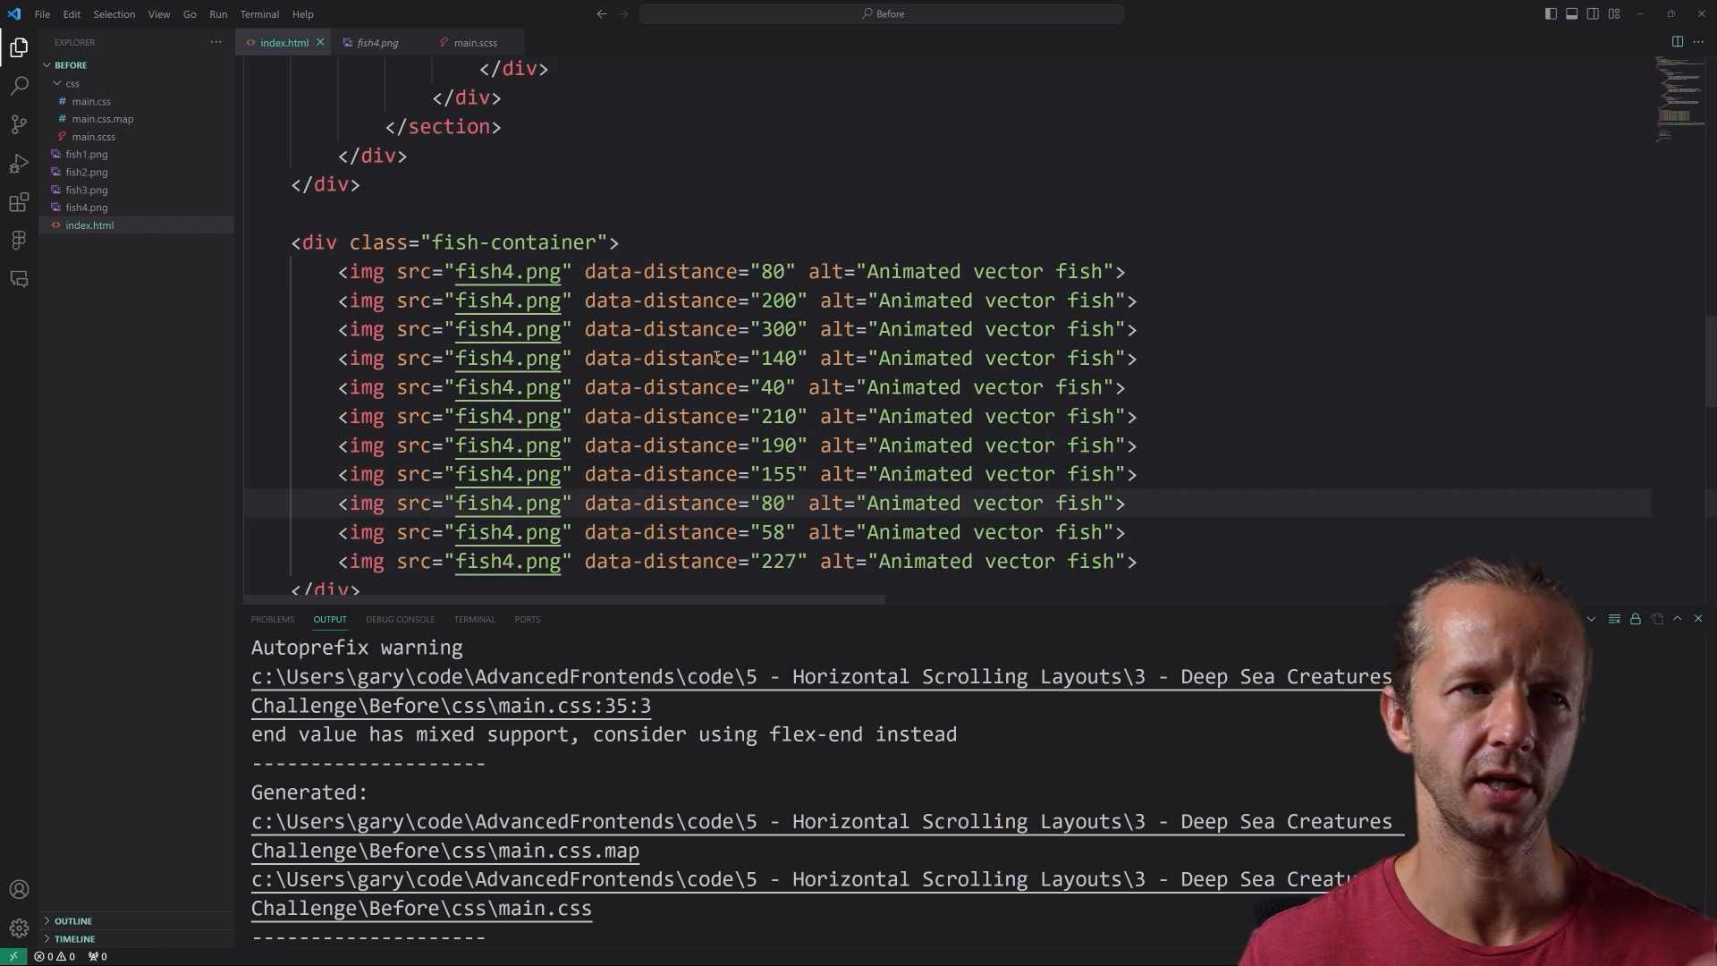
{"action": "left_click", "coordinate": [478, 43]}
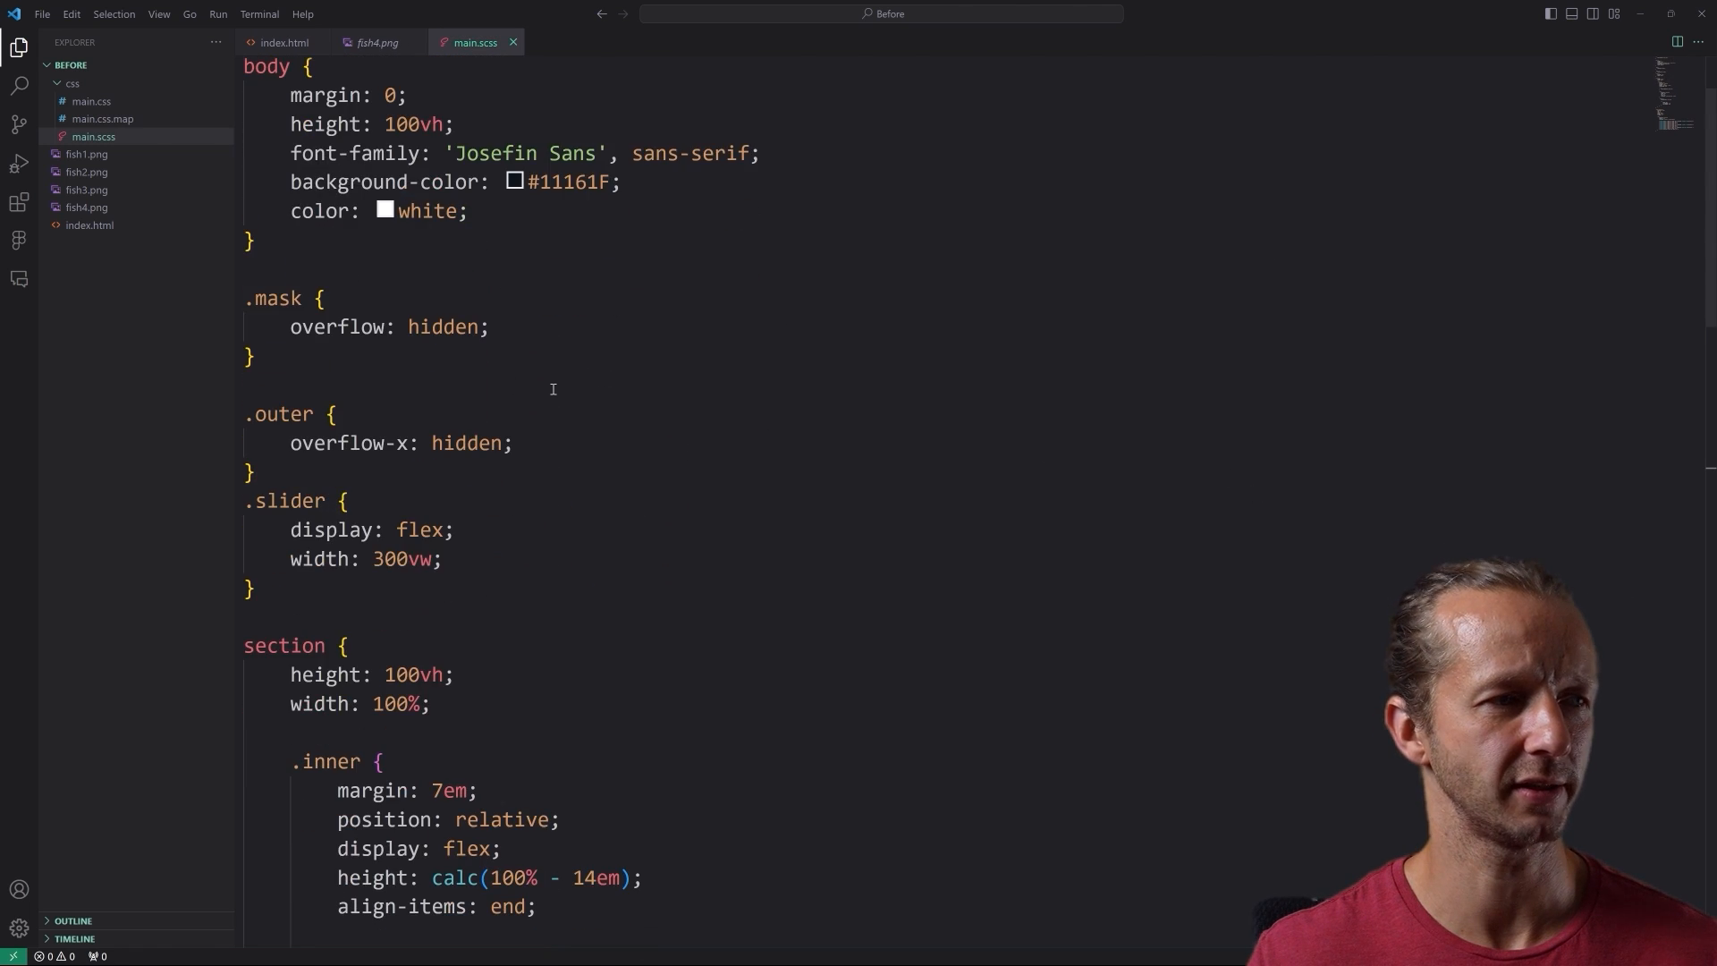
{"action": "scroll", "scroll_direction": "down", "scroll_amount": 3}
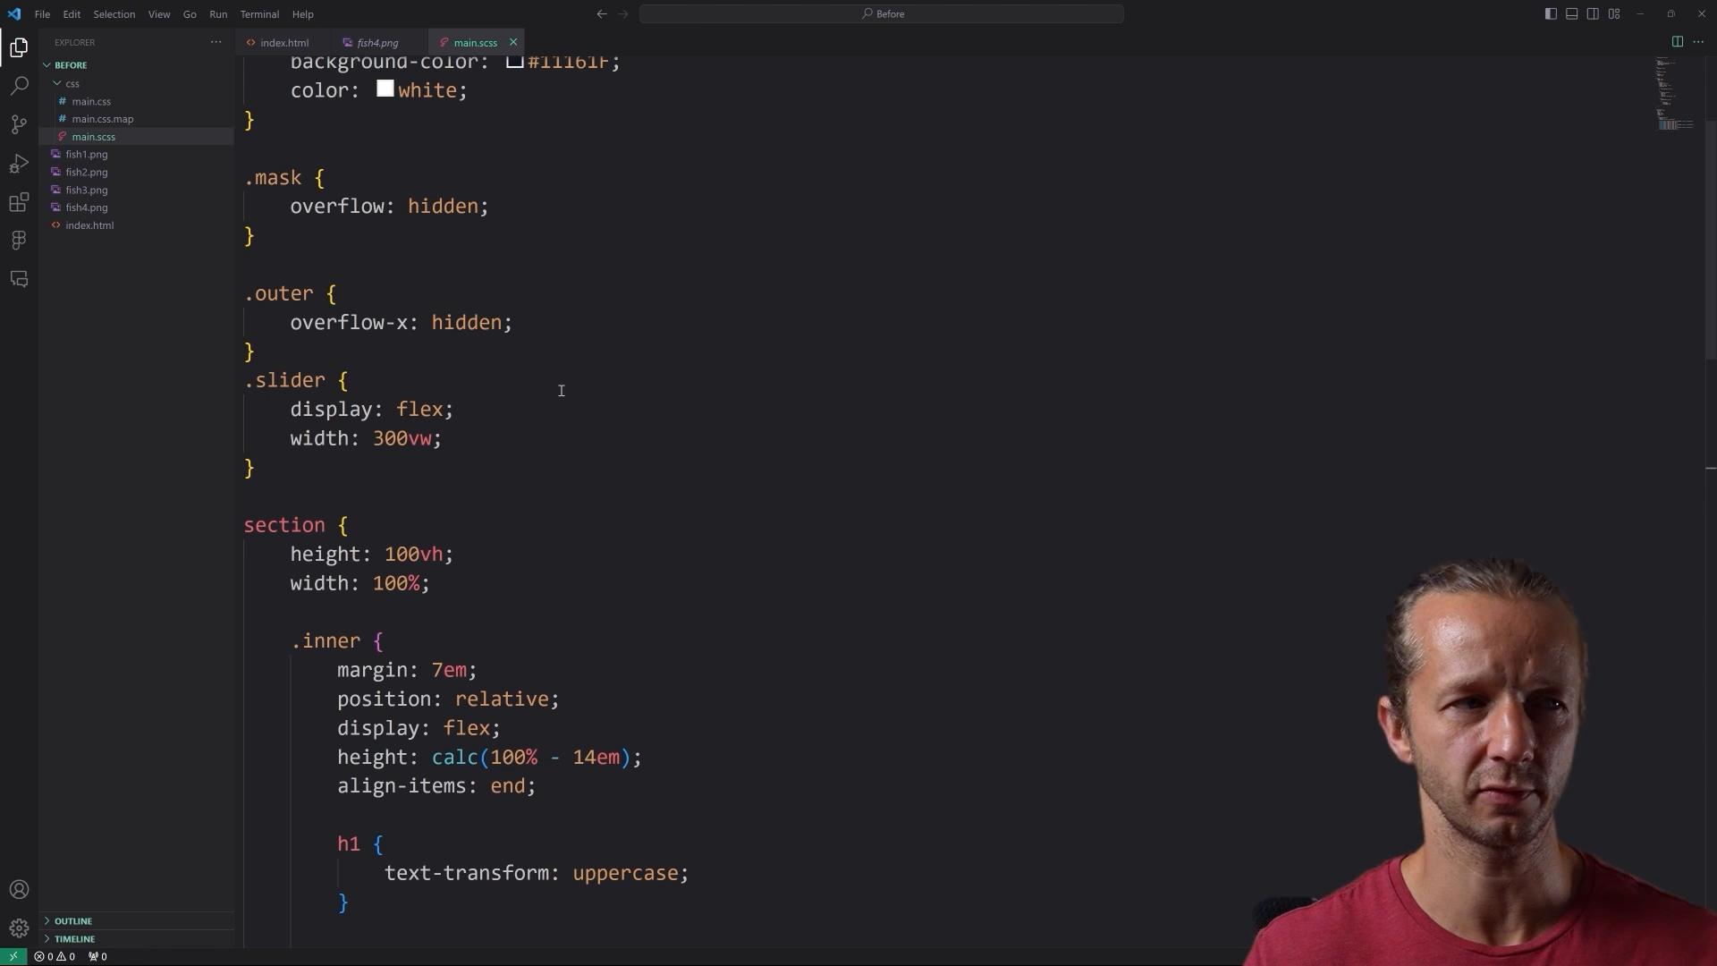
{"action": "left_click", "coordinate": [254, 468]}
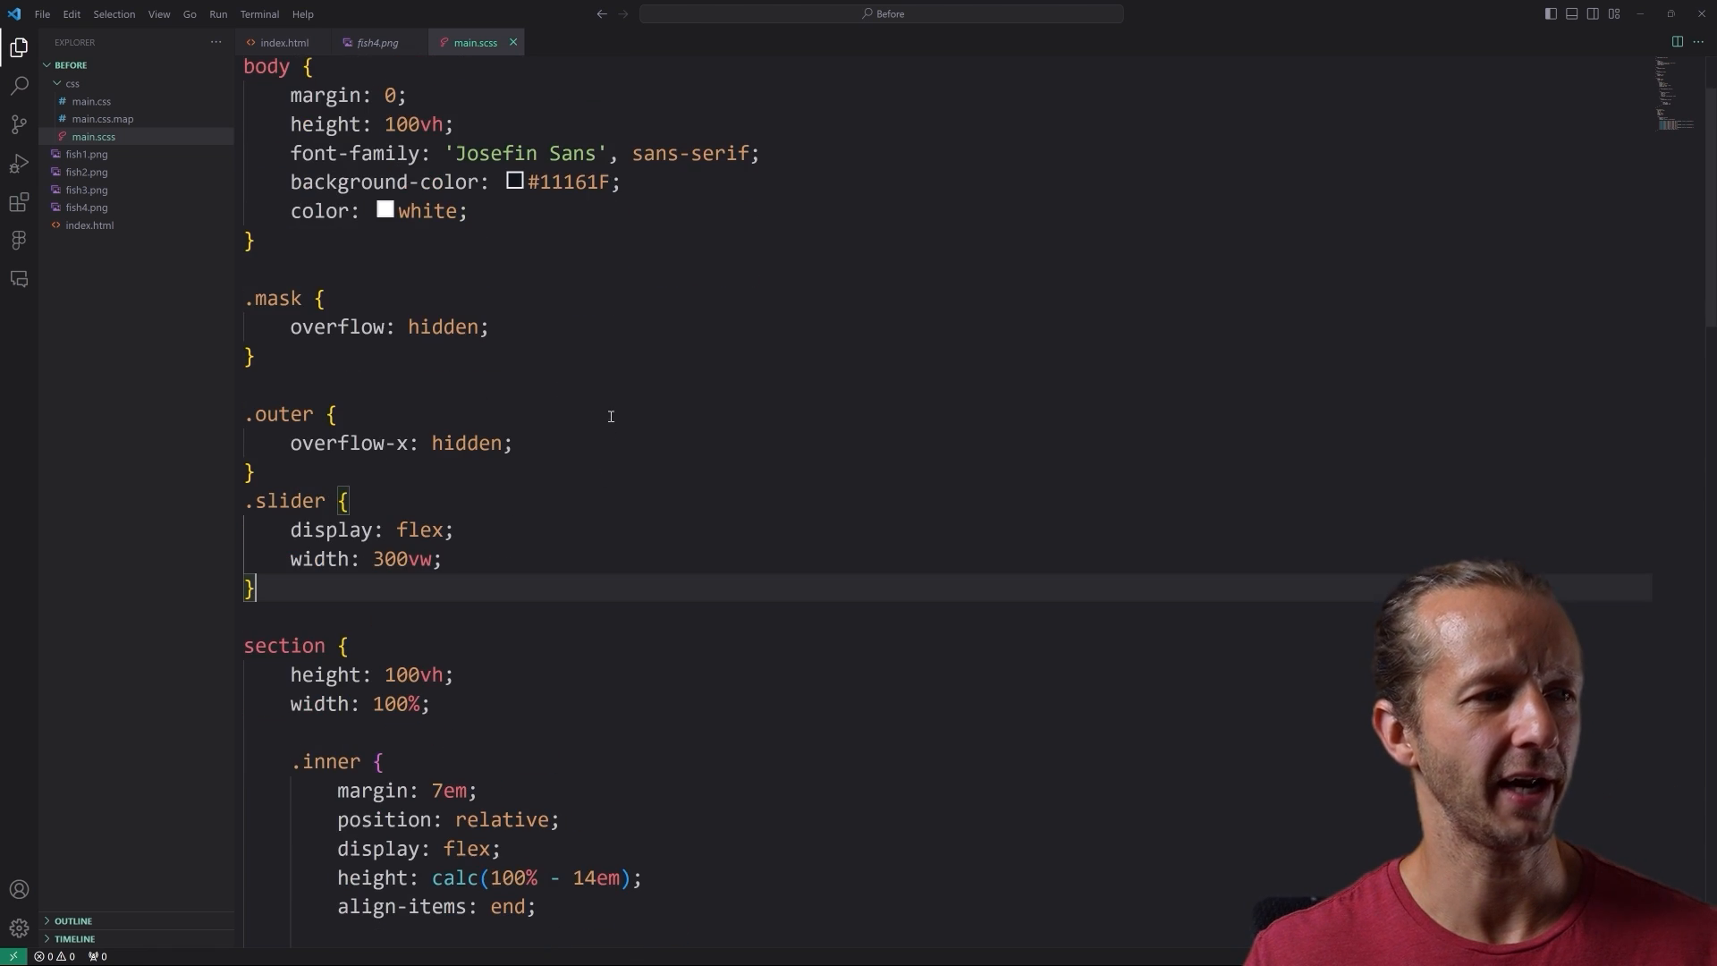
{"action": "scroll", "scroll_direction": "down", "scroll_amount": 3}
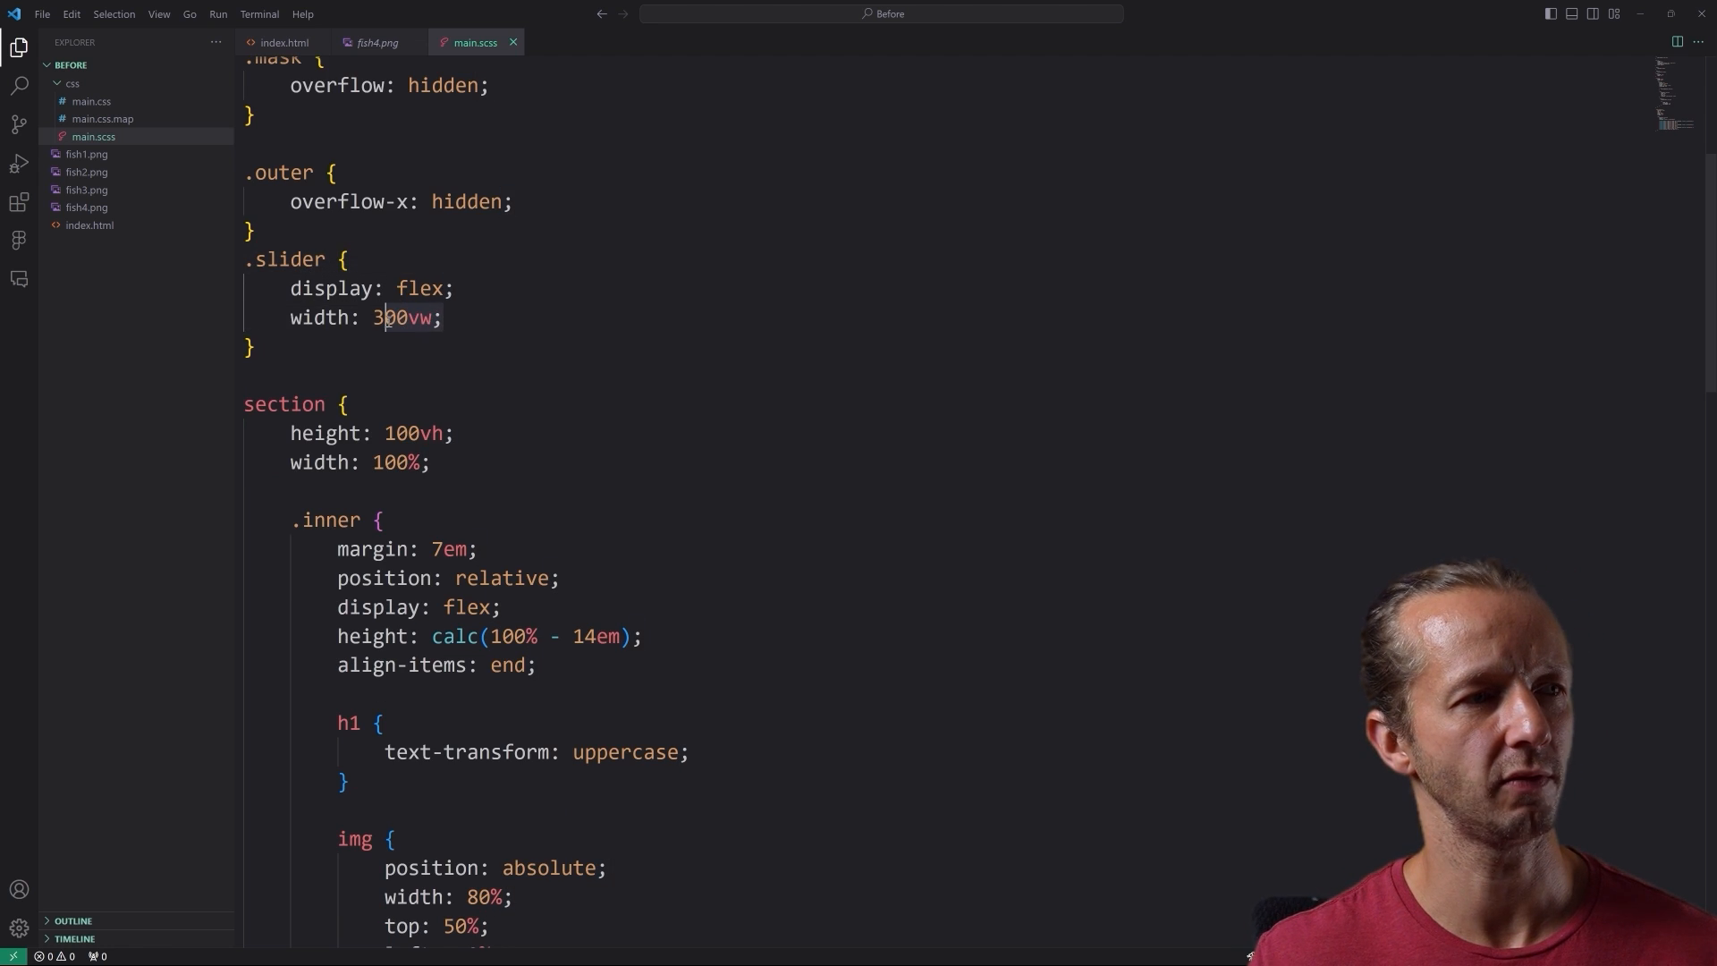
{"action": "scroll", "scroll_direction": "down", "scroll_amount": 3}
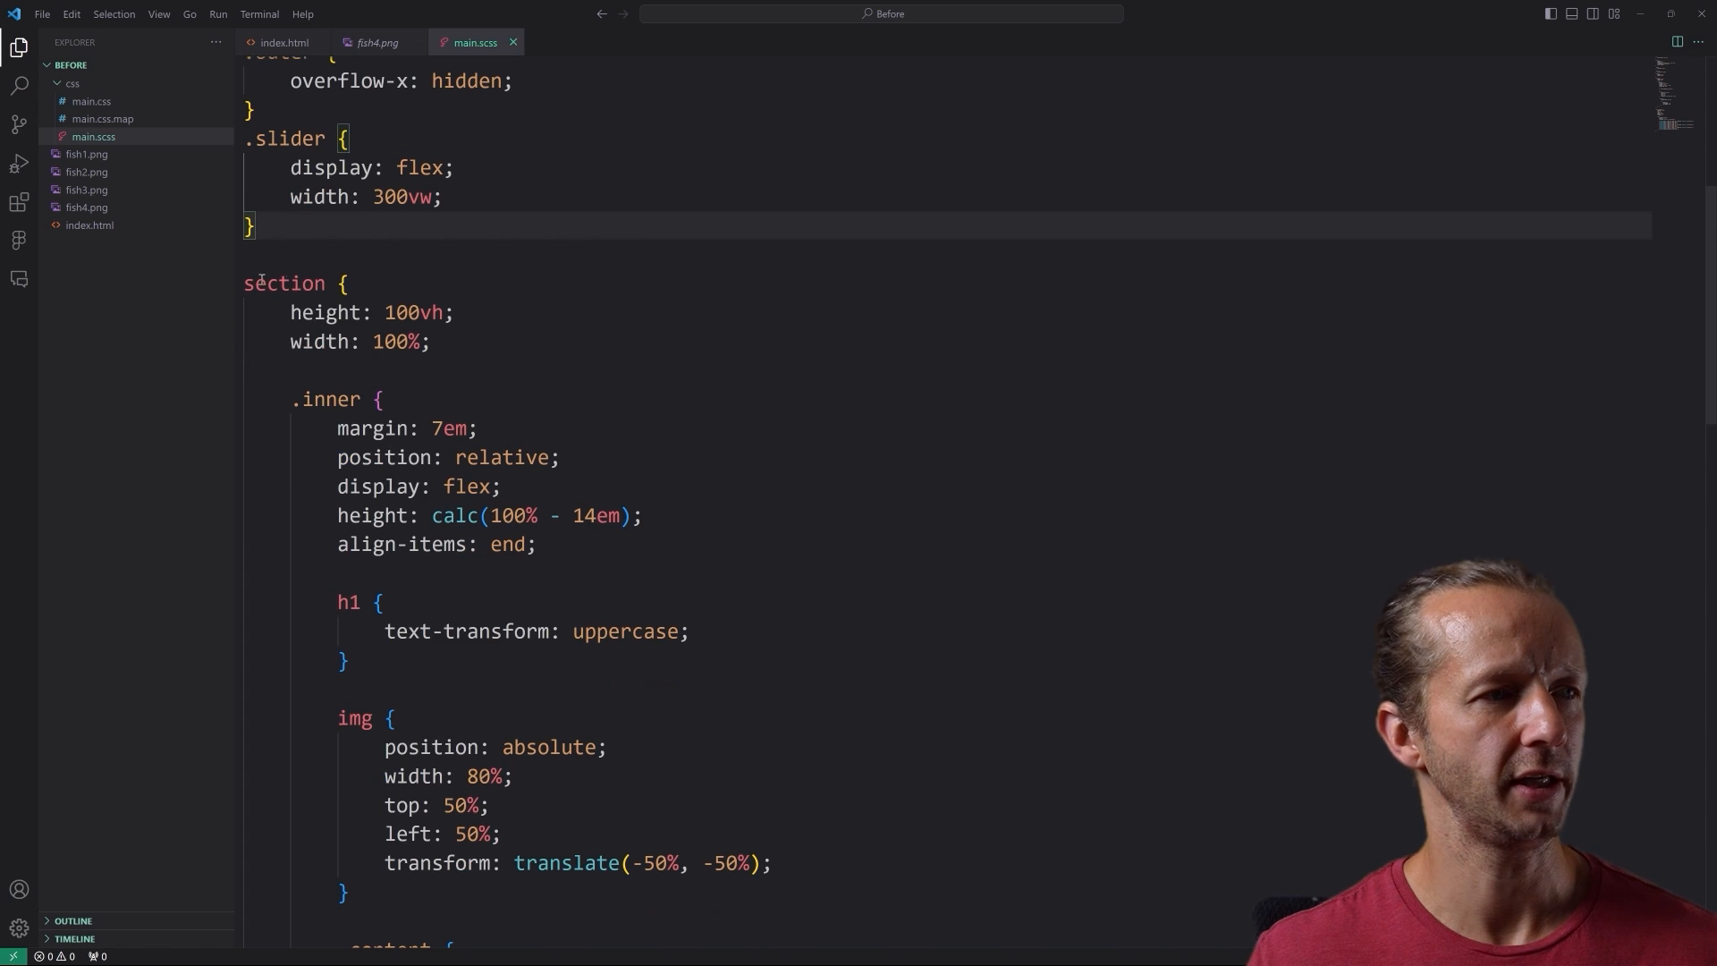
{"action": "left_click", "coordinate": [460, 313]}
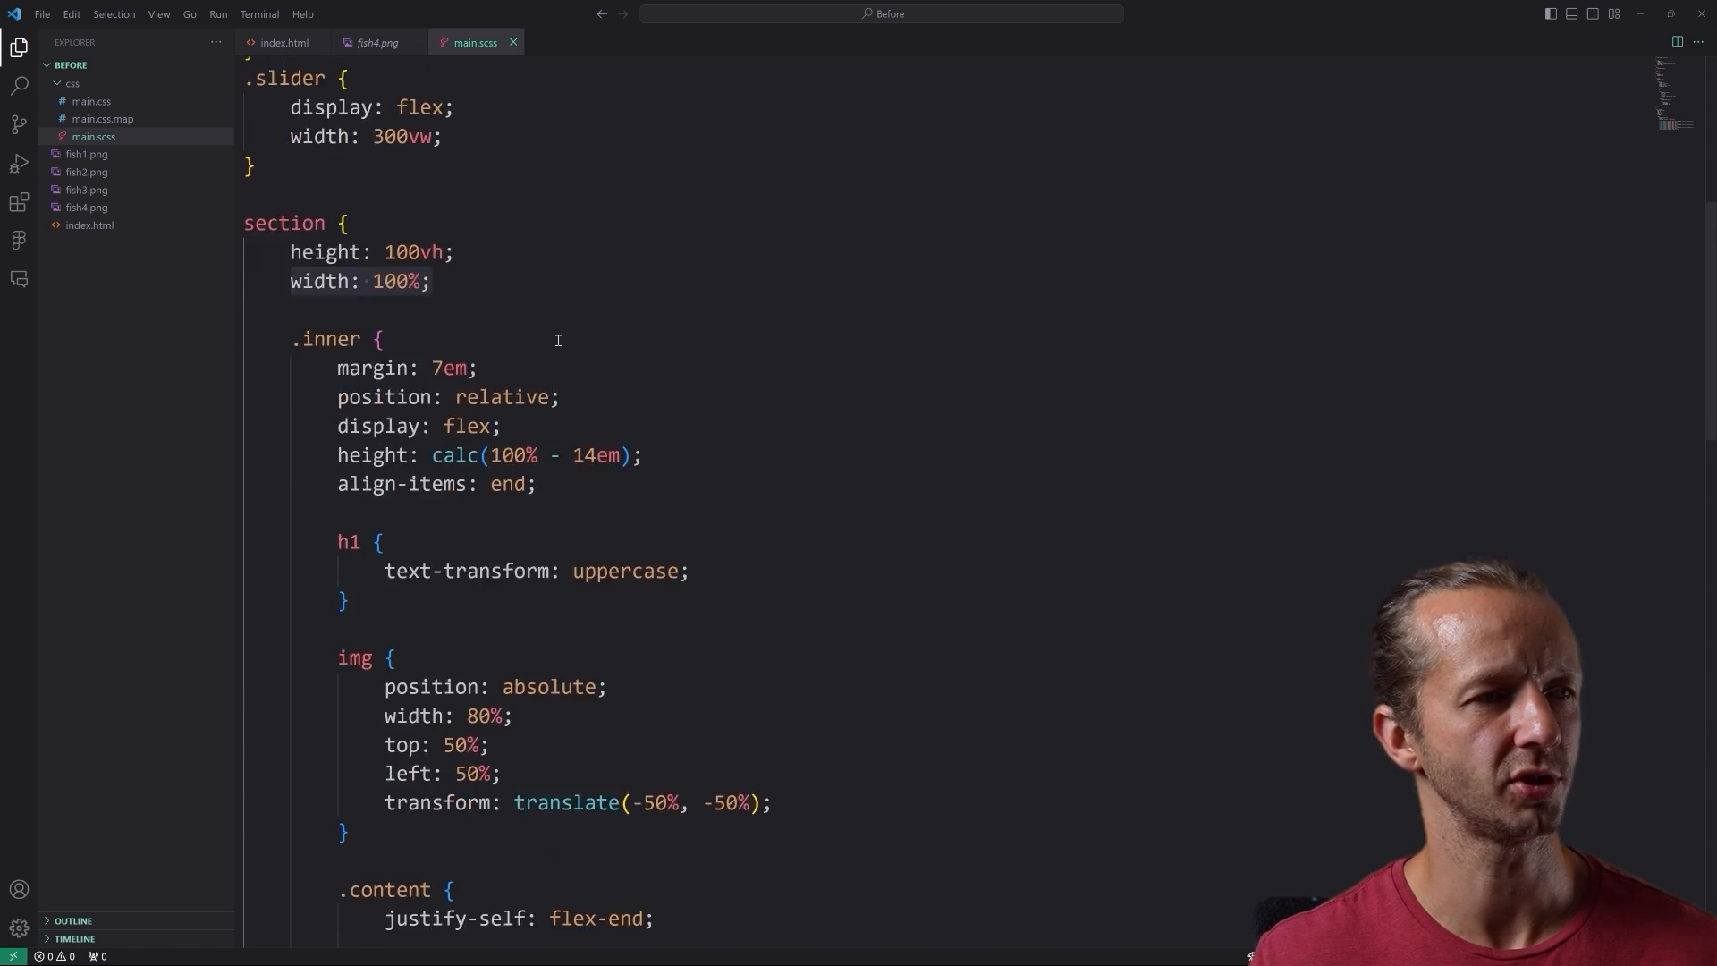
{"action": "scroll", "scroll_direction": "down", "scroll_amount": 3}
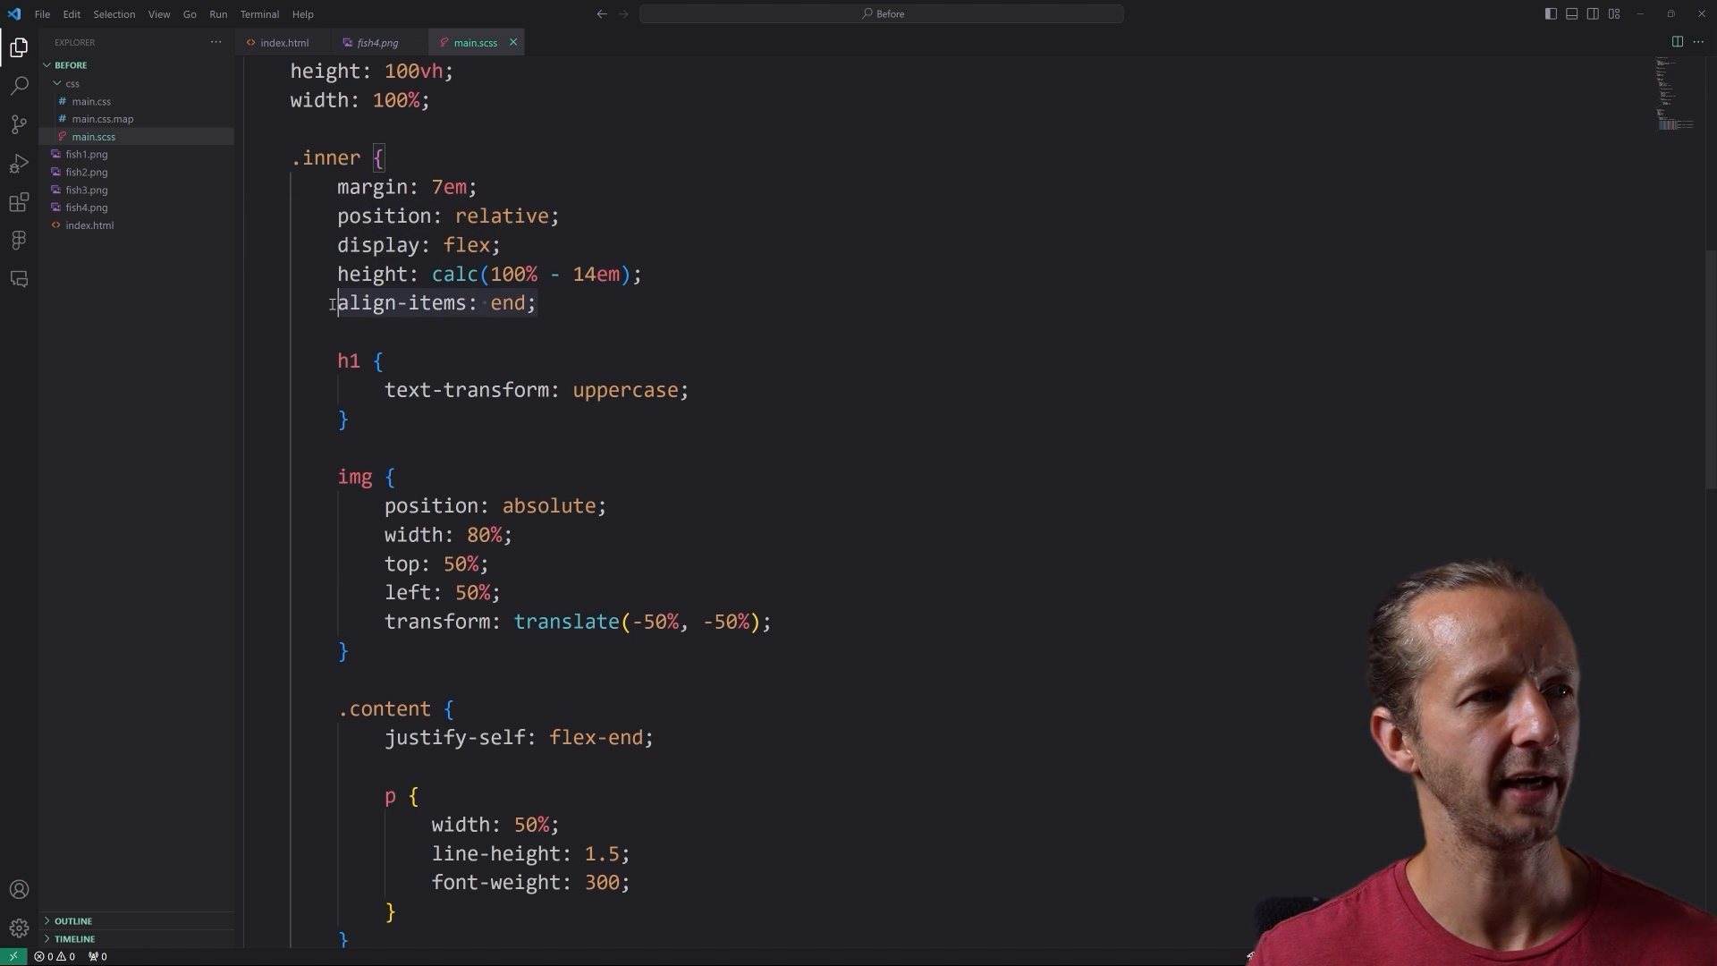
{"action": "scroll", "scroll_direction": "down", "scroll_amount": 3}
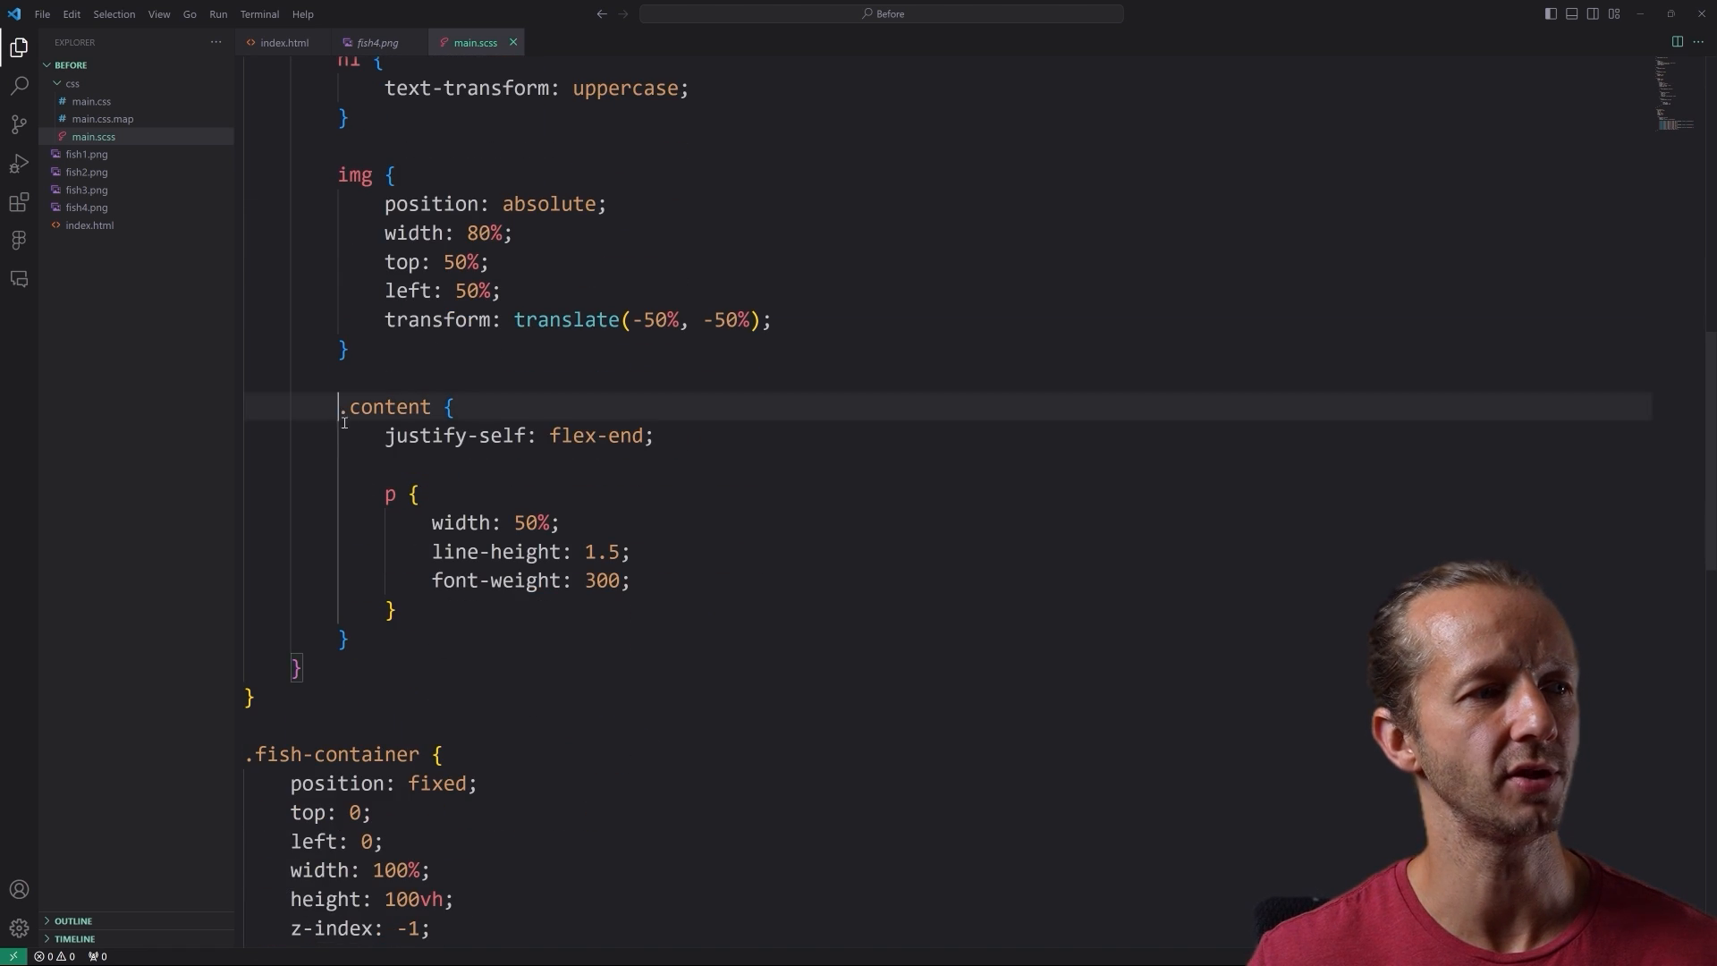
{"action": "left_click_drag", "start_coordinate": [339, 406], "coordinate": [348, 638]}
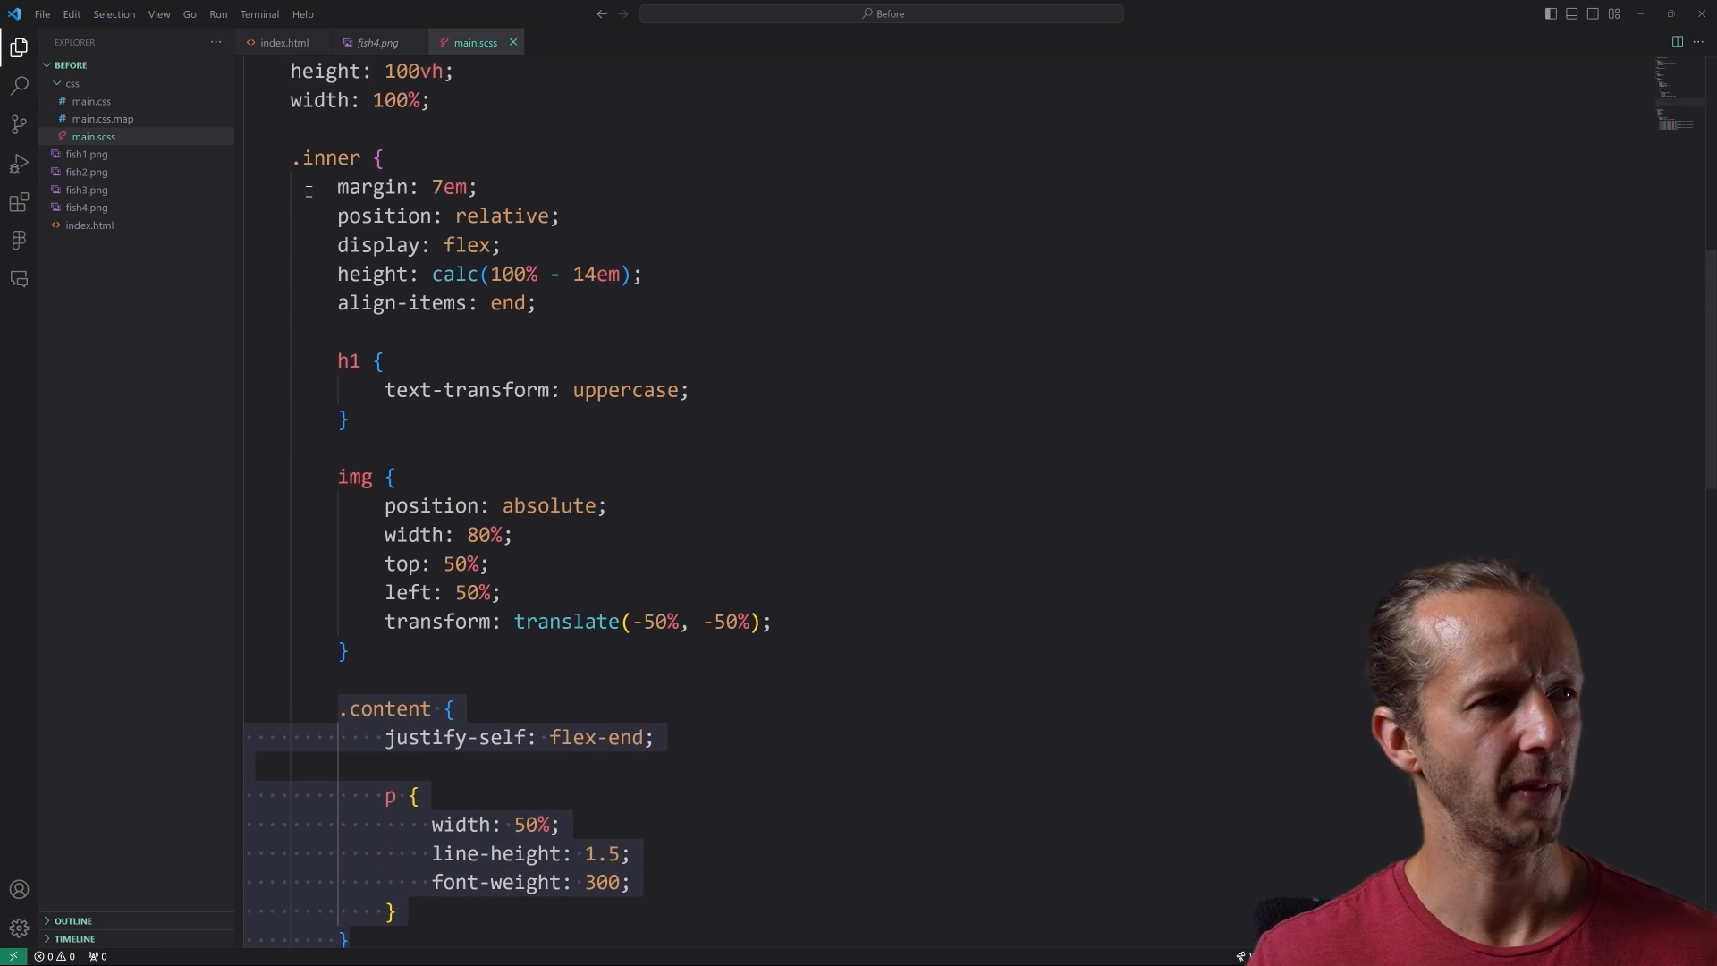
{"action": "scroll", "scroll_direction": "down", "scroll_amount": 3}
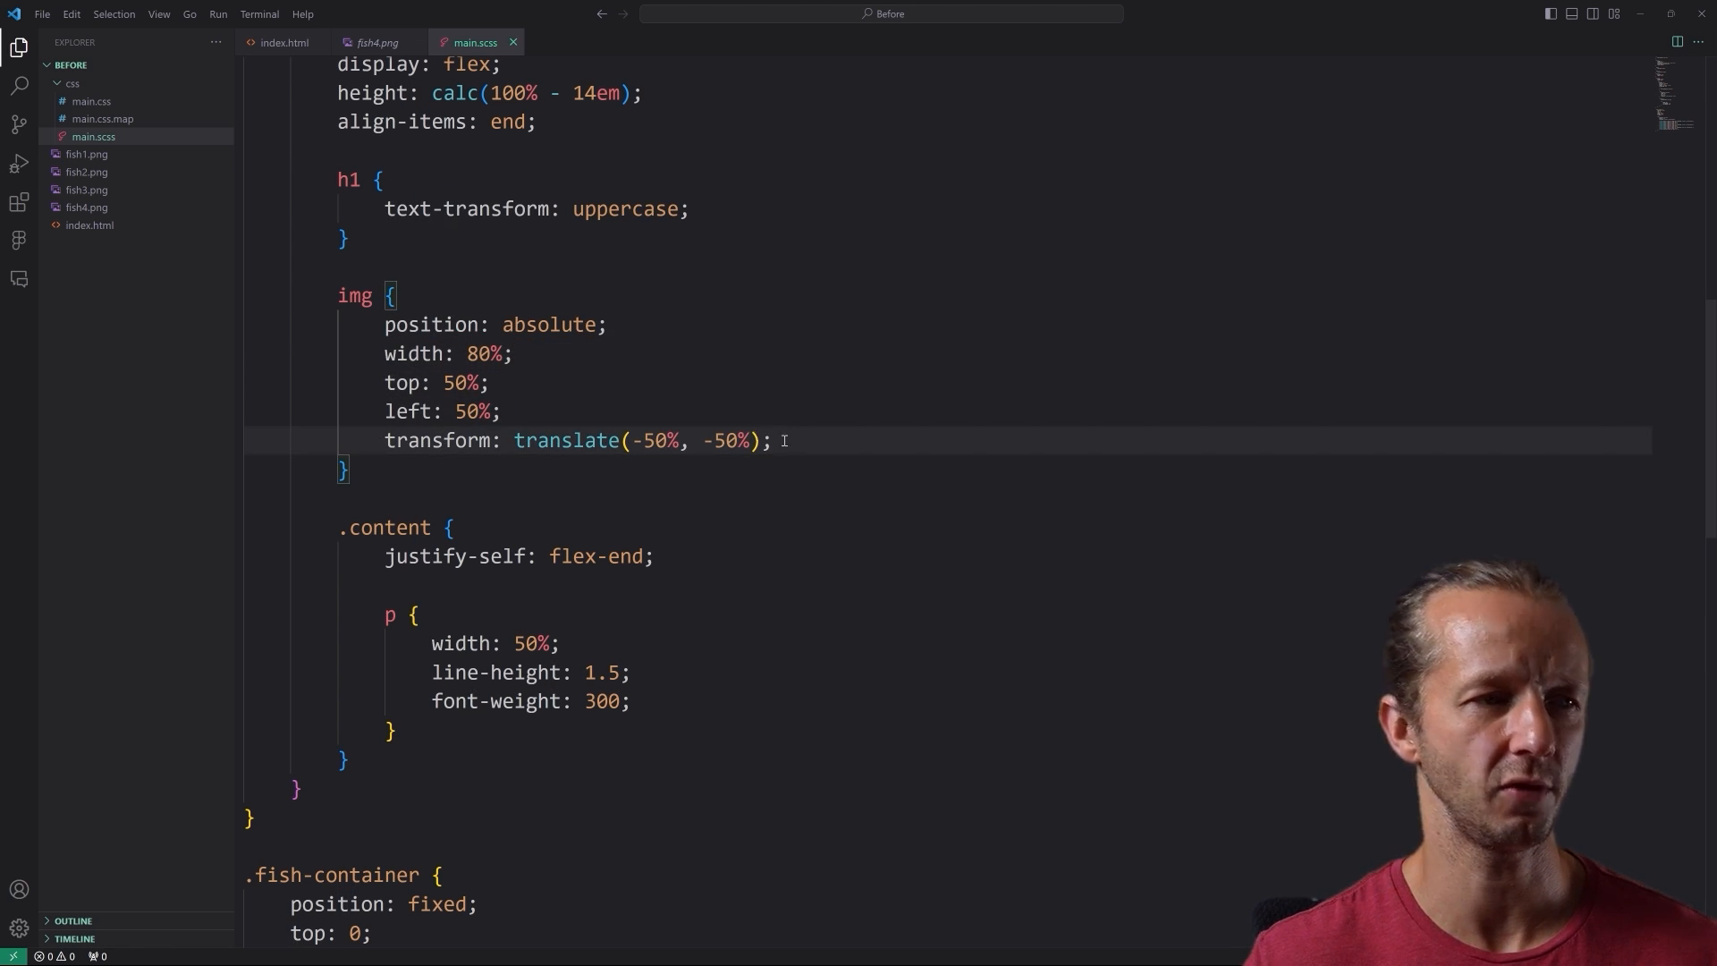
{"action": "scroll", "scroll_direction": "down", "scroll_amount": 3}
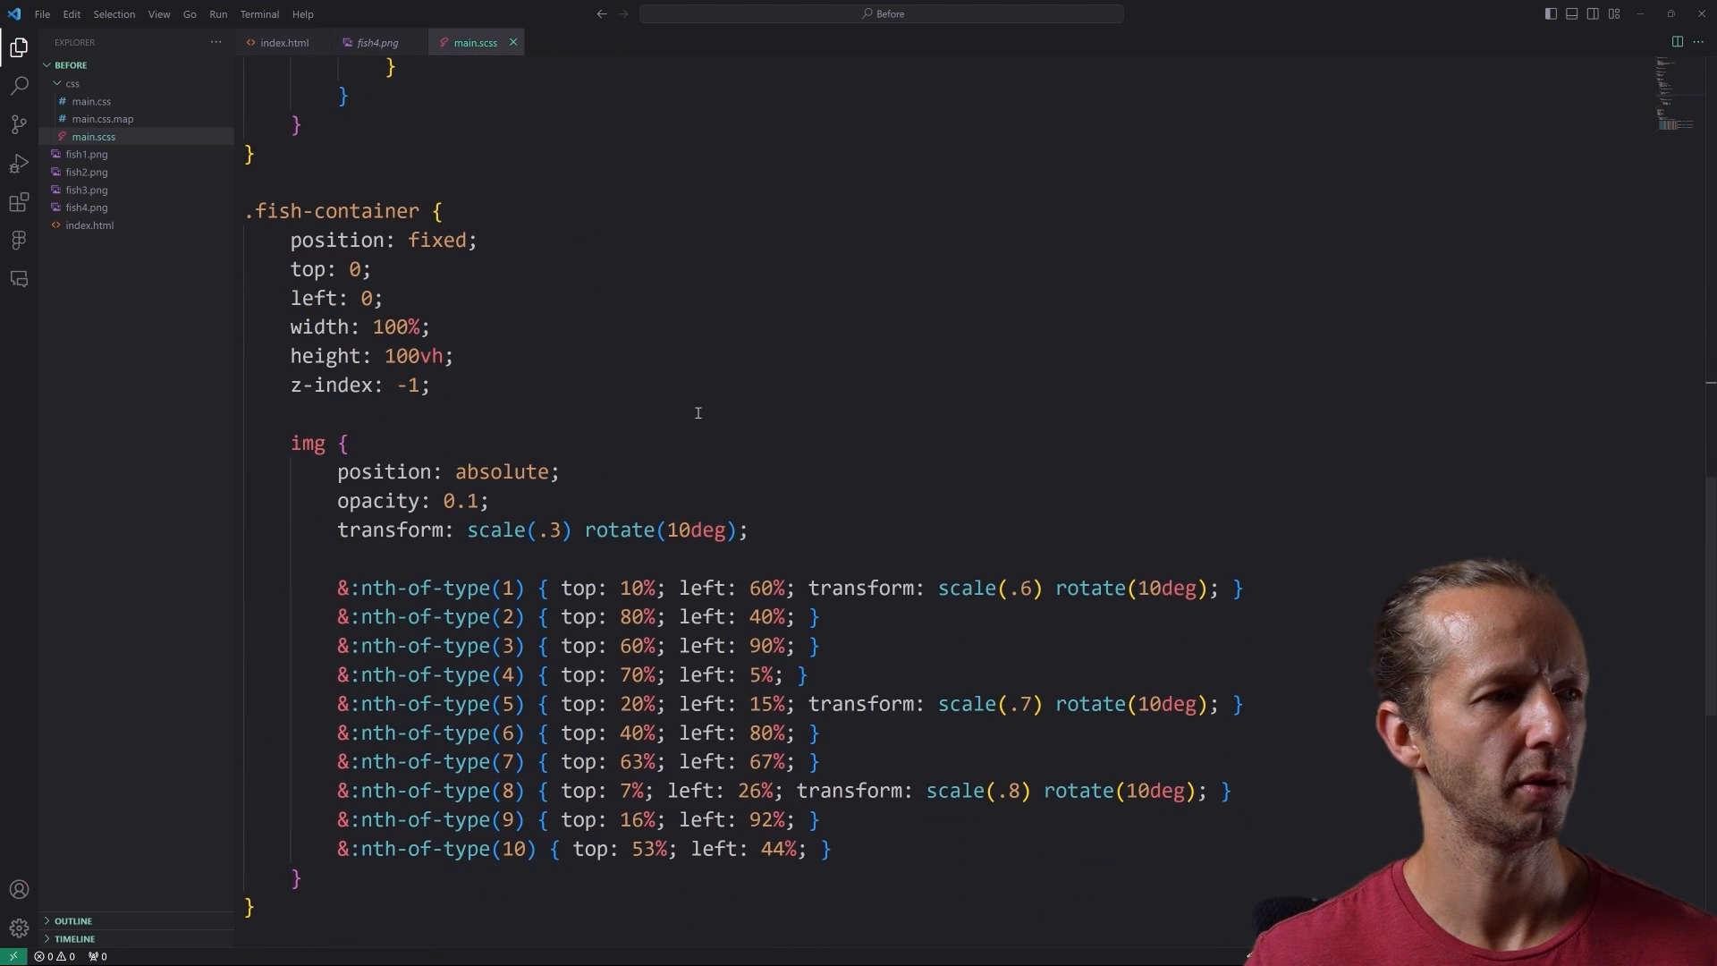
{"action": "scroll", "scroll_direction": "down", "scroll_amount": 3}
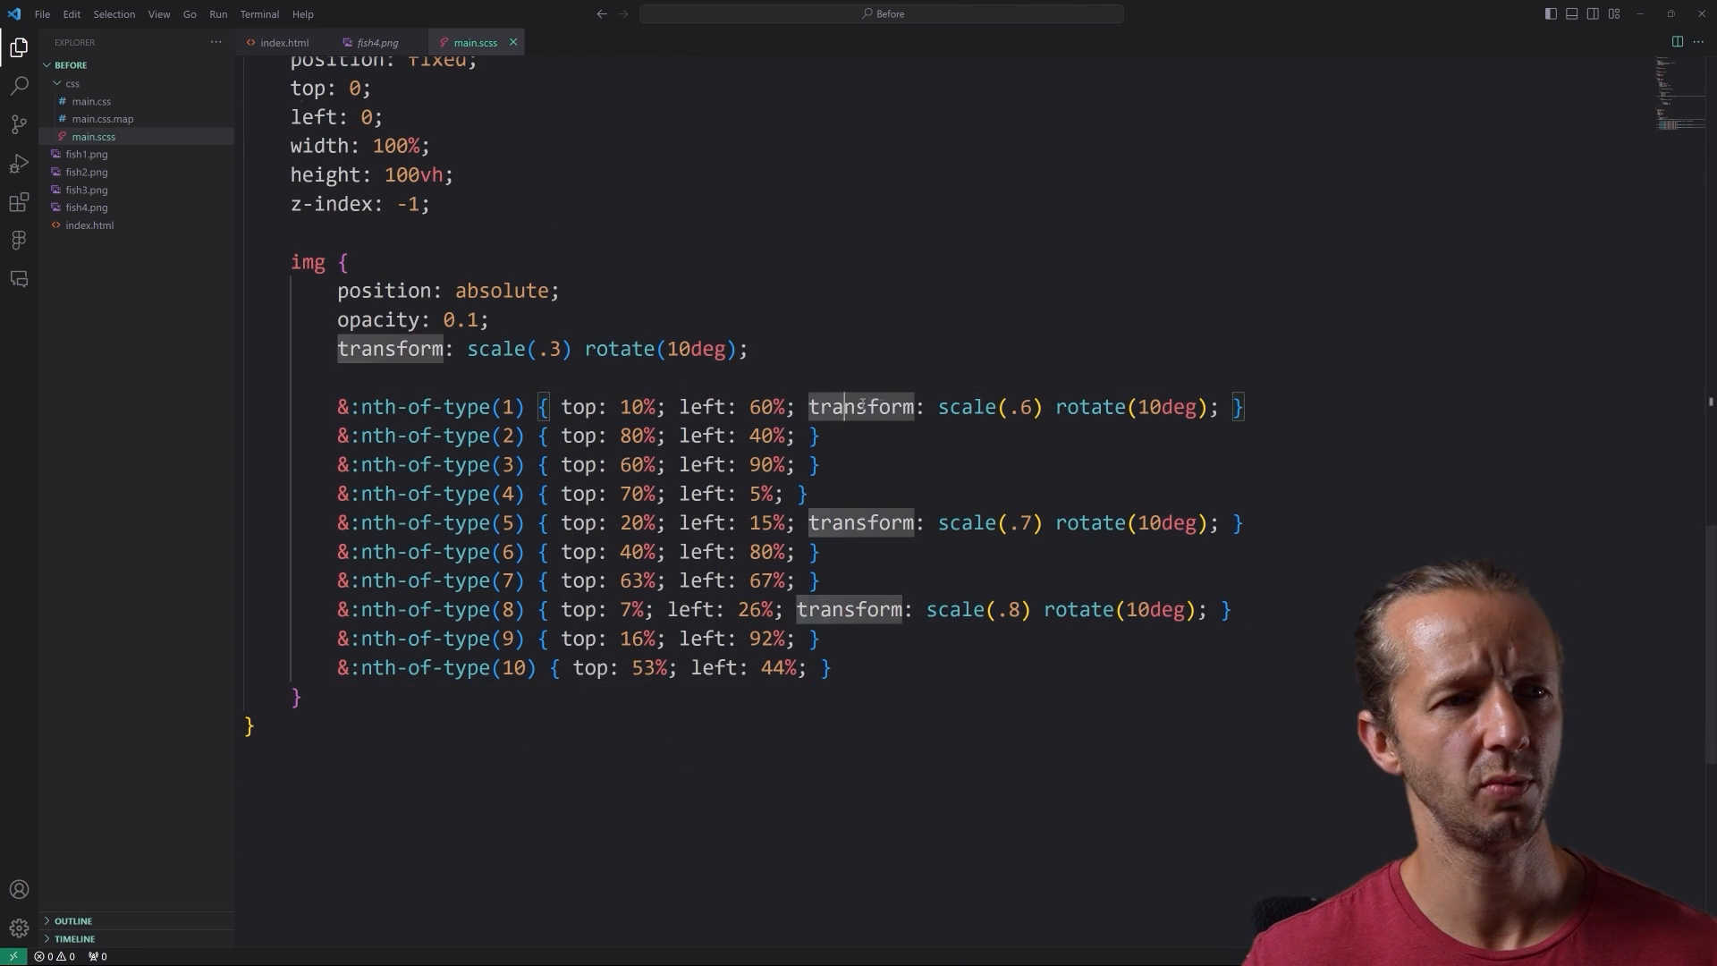
{"action": "left_click", "coordinate": [937, 408]}
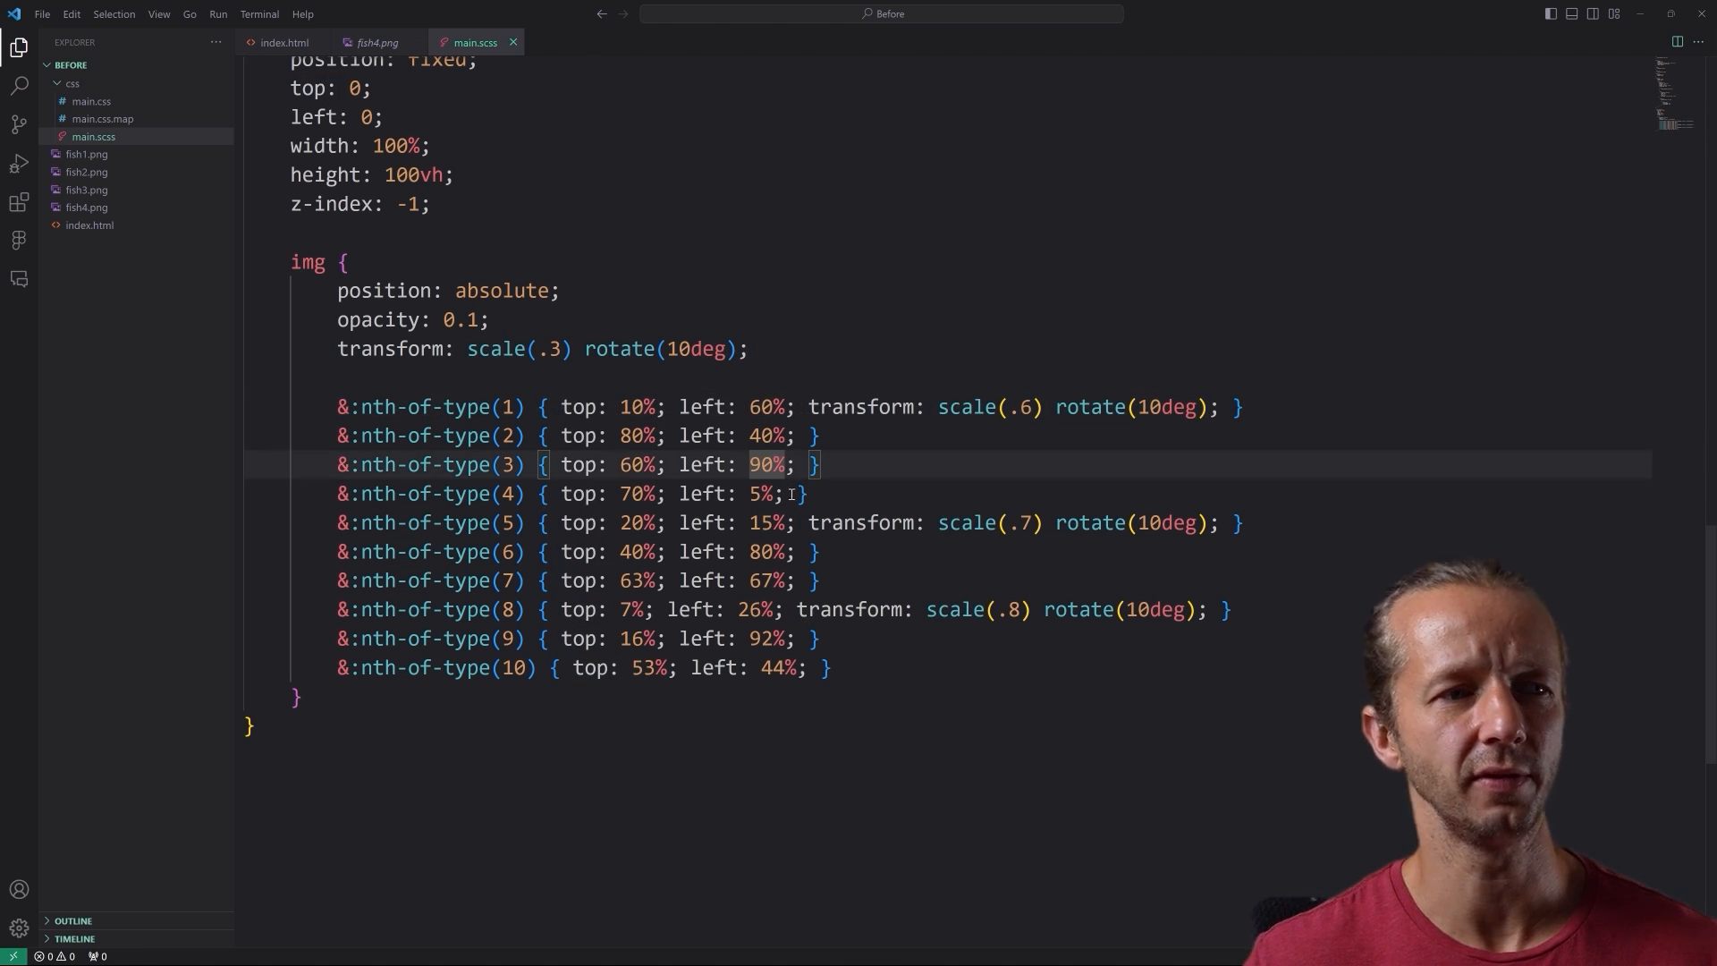
{"action": "left_click", "coordinate": [286, 42]}
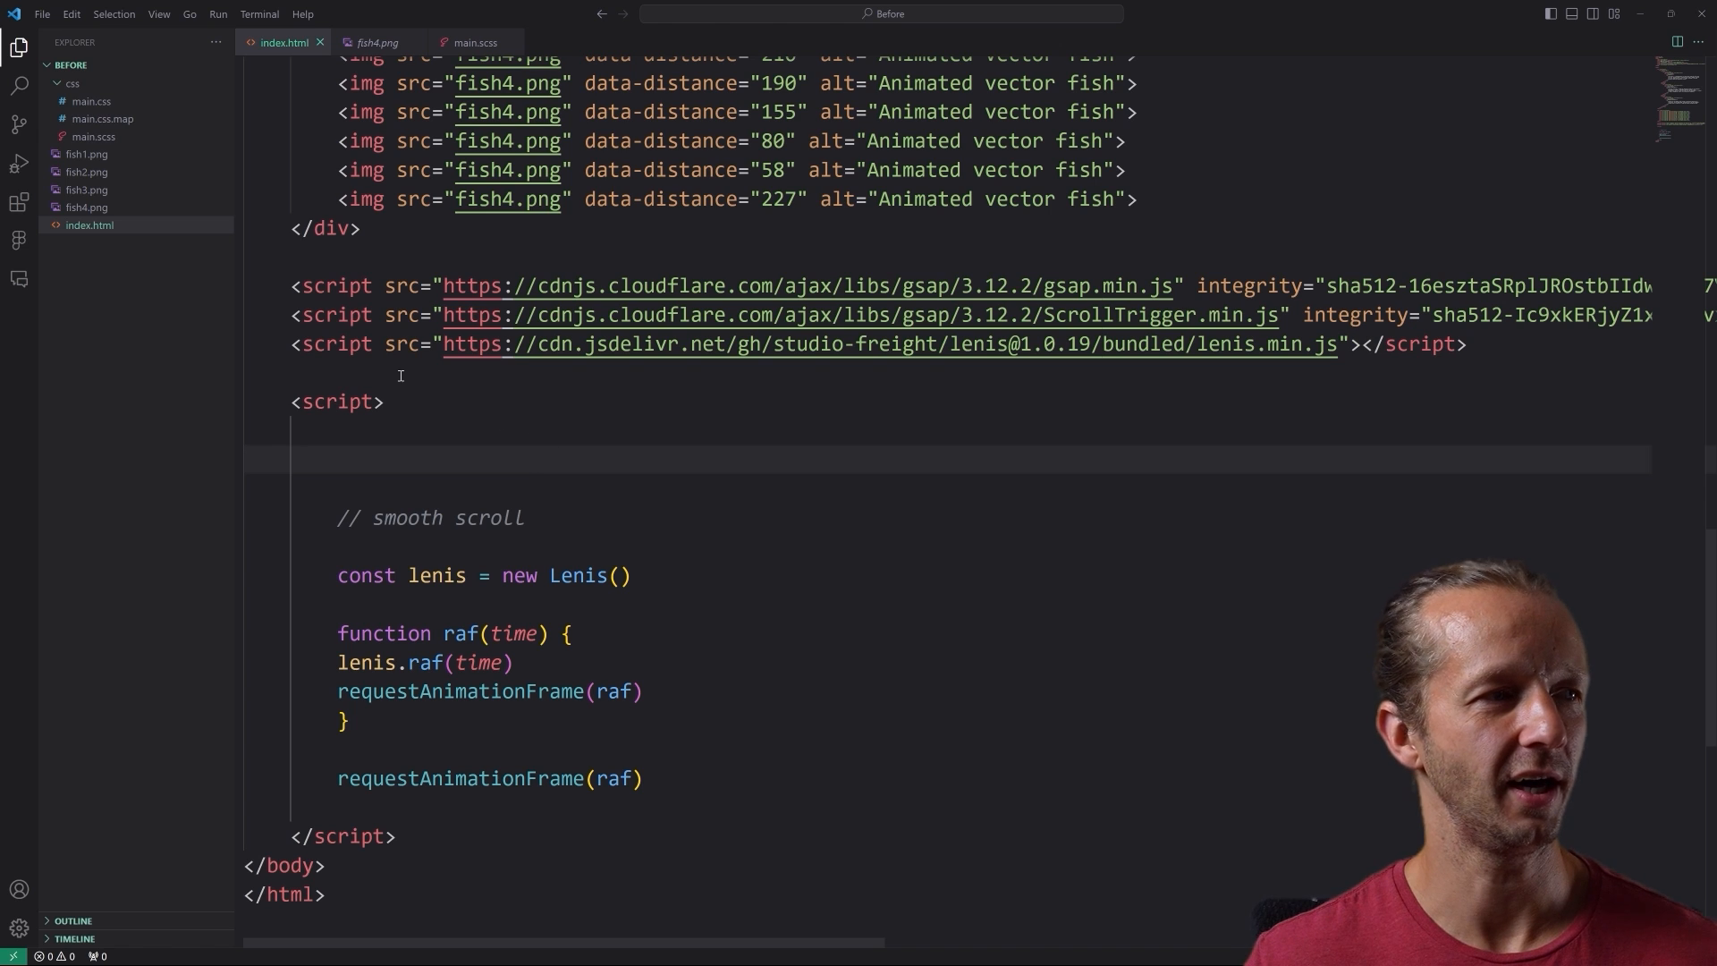
- Launch index.html on Live Server and start the script with a '// slider' comment
{"action": "right_click", "coordinate": [90, 225]}
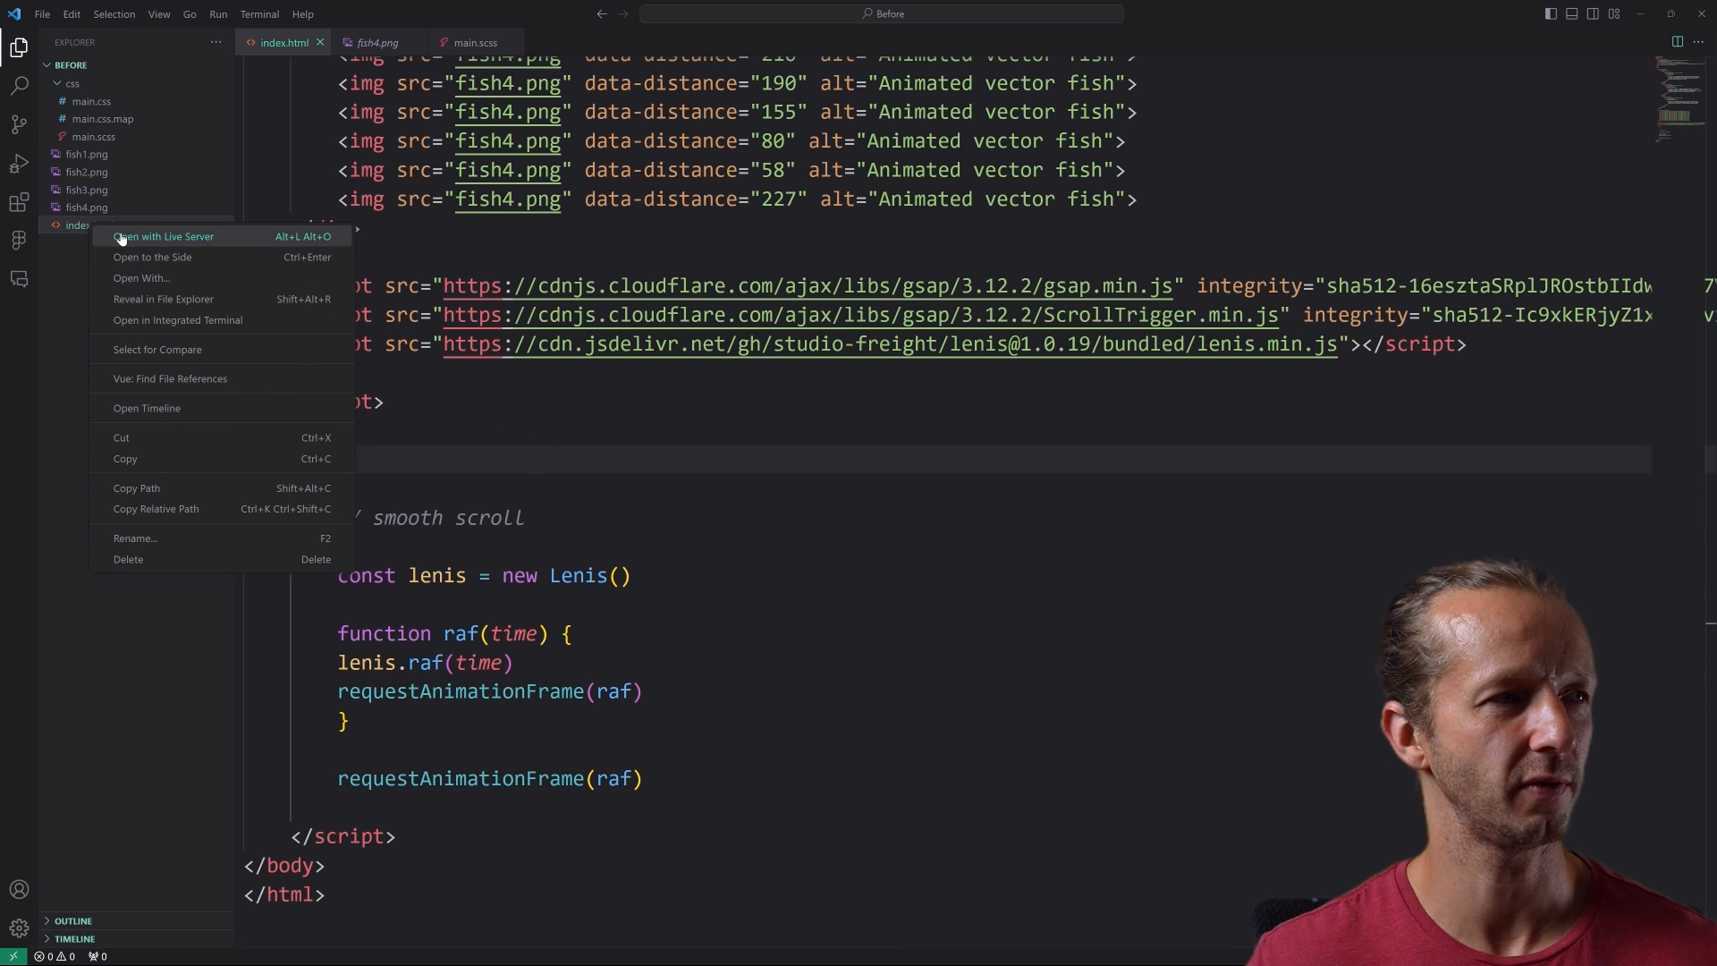
{"action": "left_click", "coordinate": [165, 236]}
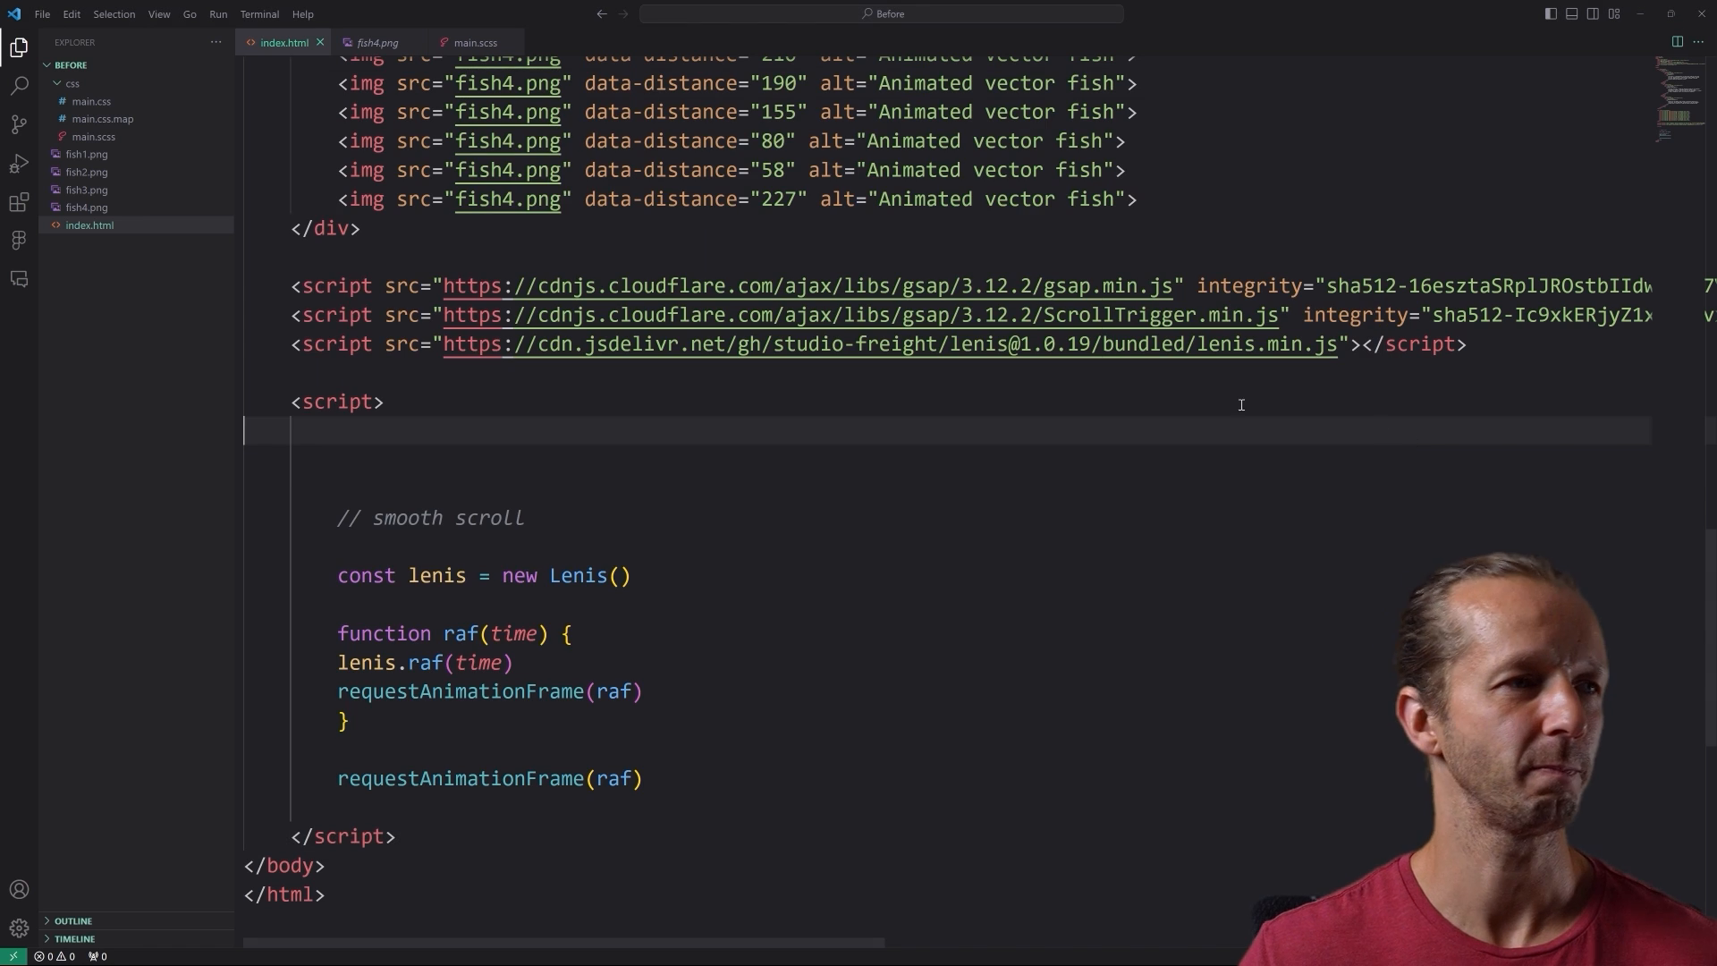
{"action": "type", "text": "// slider"}
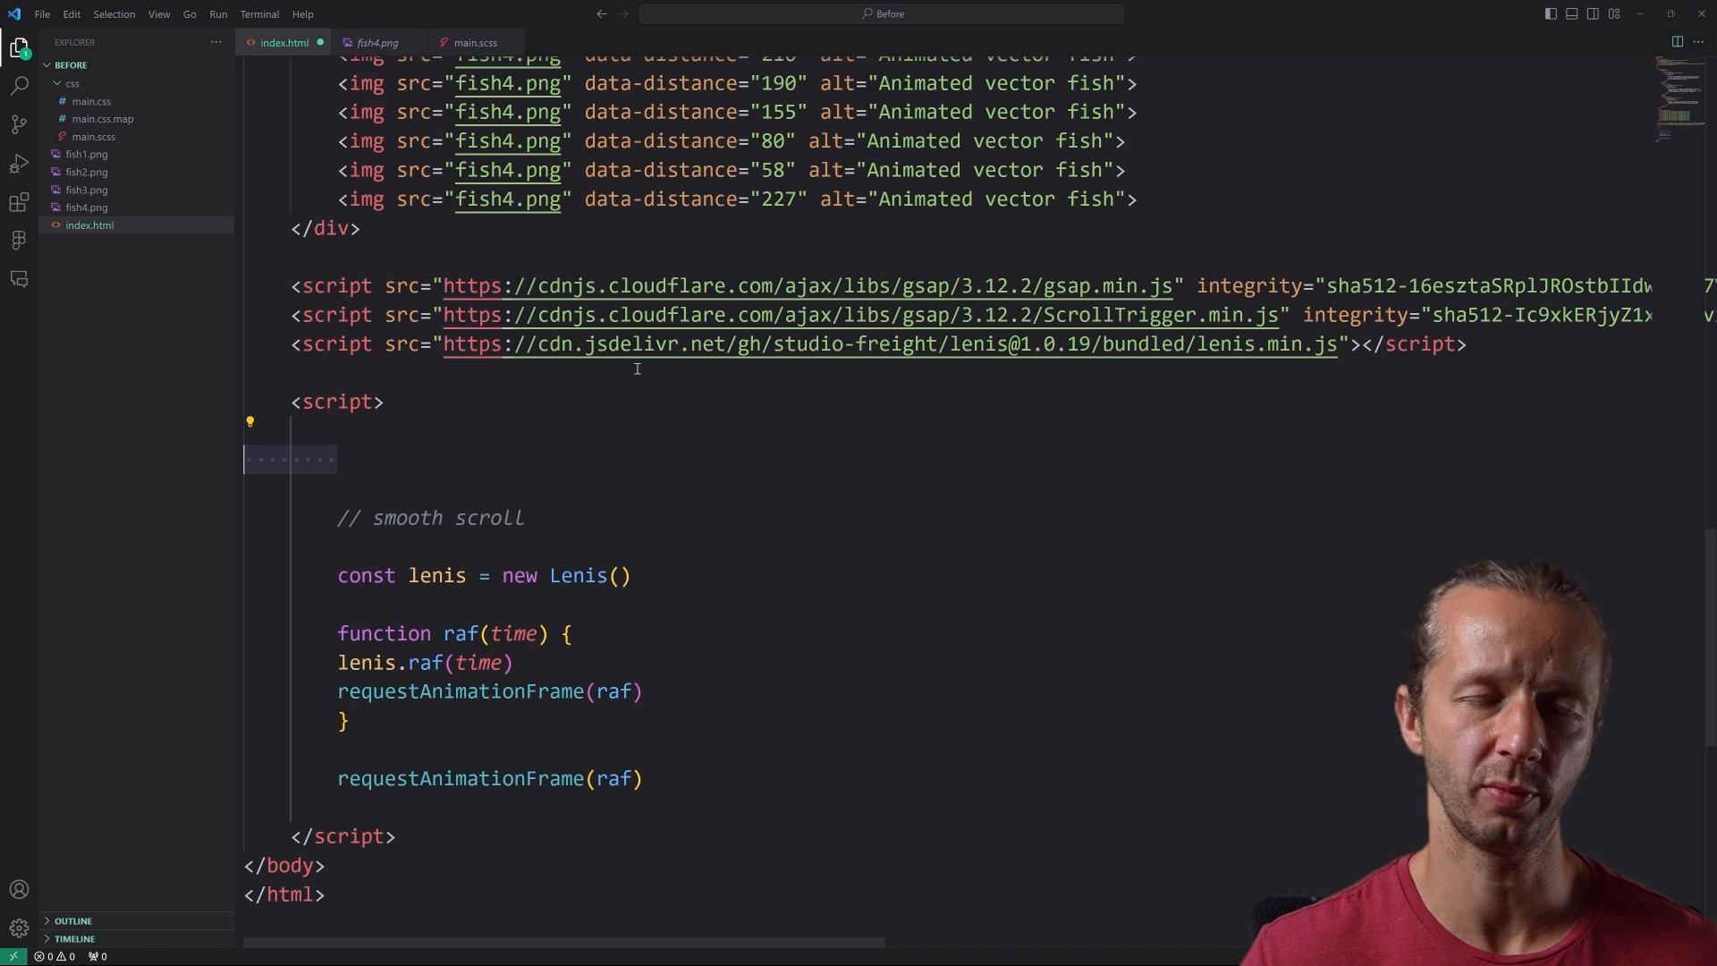
- Declare const slider via querySelector('.slider') and hide sections with gsap.set autoAlpha 0
{"action": "type", "text": "const slider = document.querySelector('.slider')"}
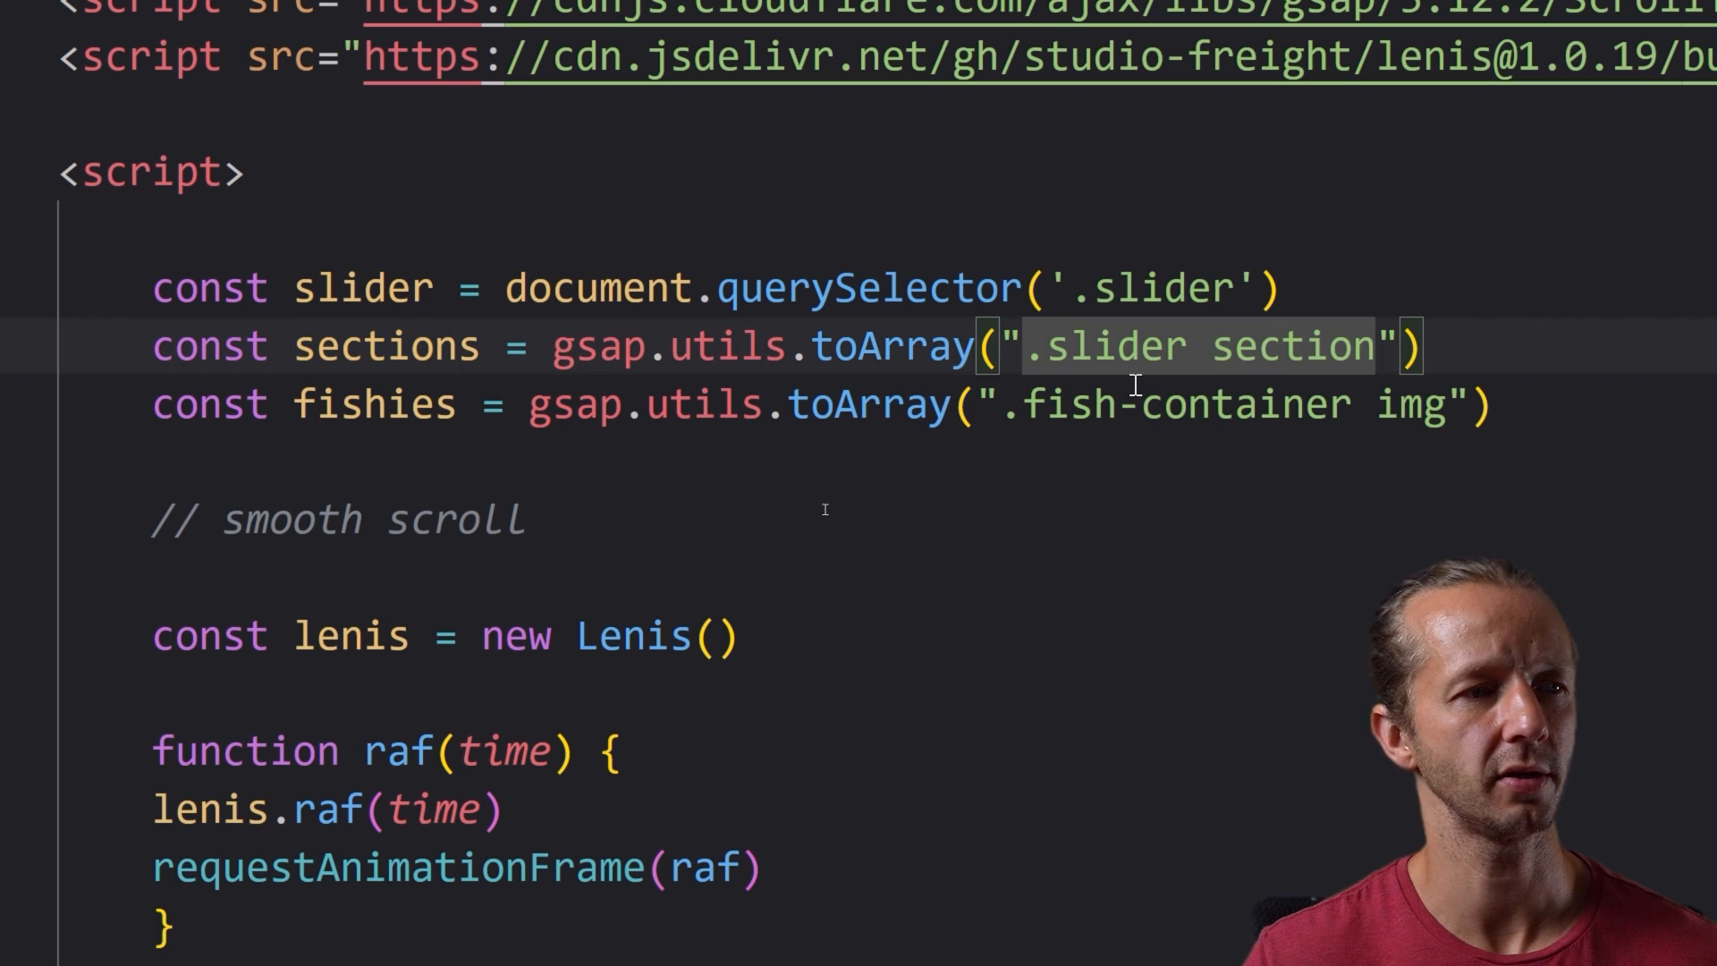
{"action": "double_click", "coordinate": [372, 404]}
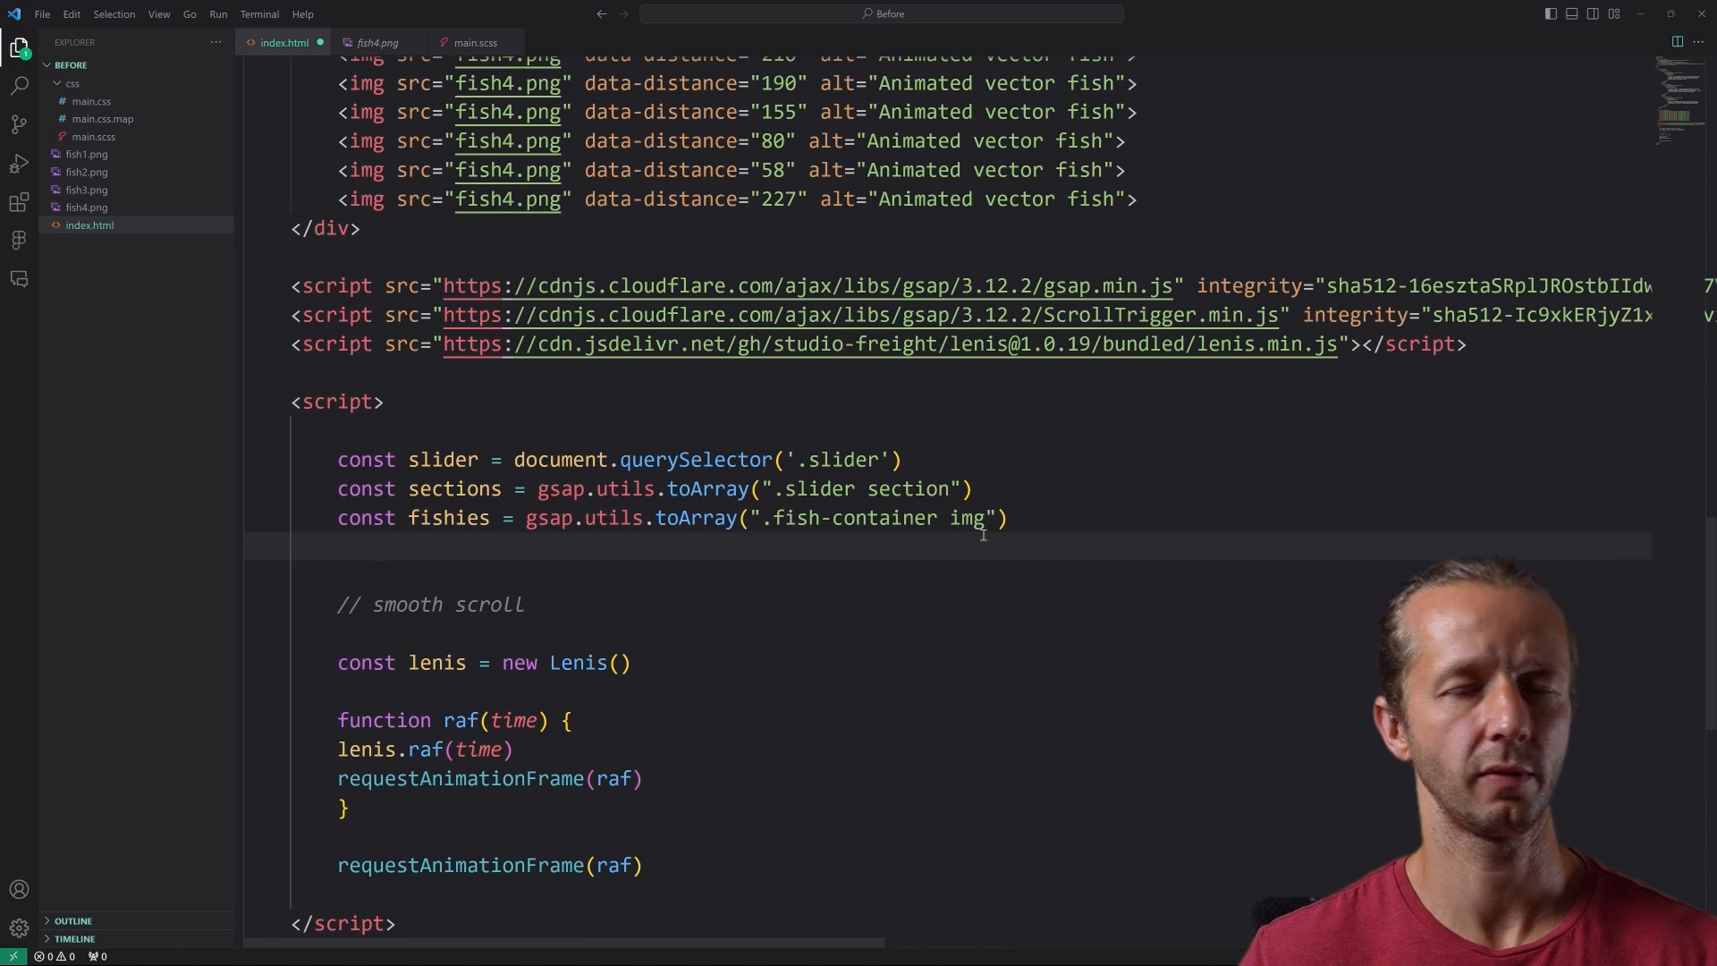
{"action": "type", "text": "gsap.set(sections, {autoAlpha: 0})"}
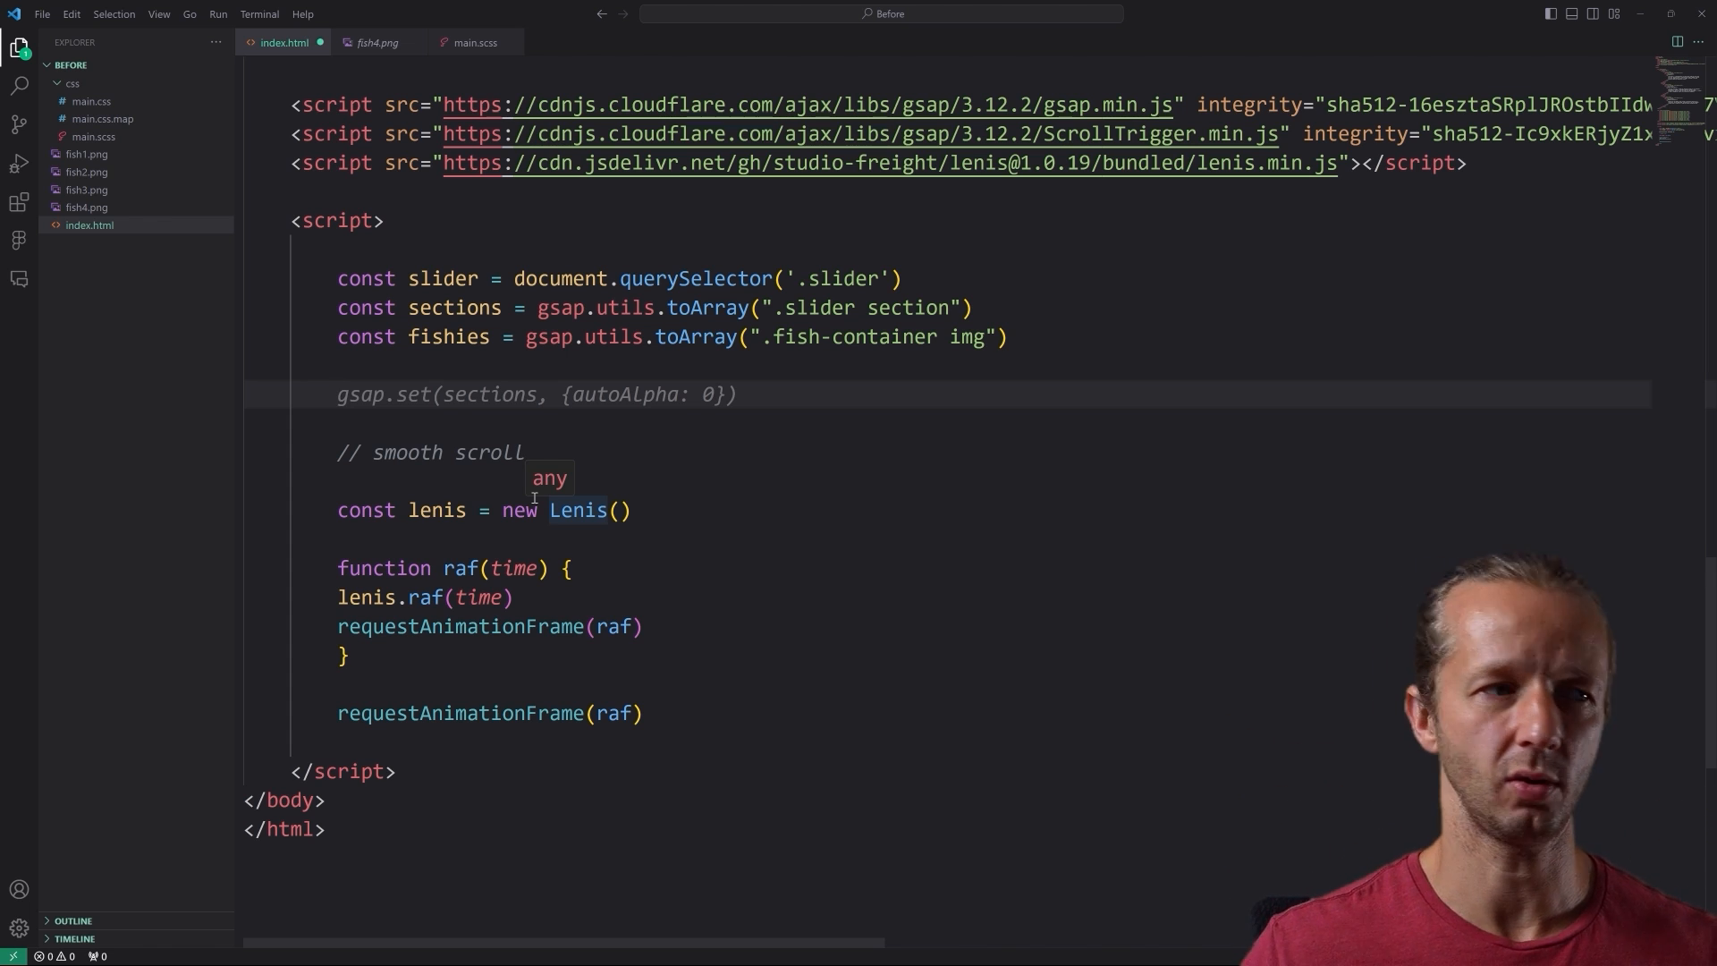
- Create let tl = gsap.timeline with defaults ease "none" and a scrollTrigger object
{"action": "type", "text": "let tl ="}
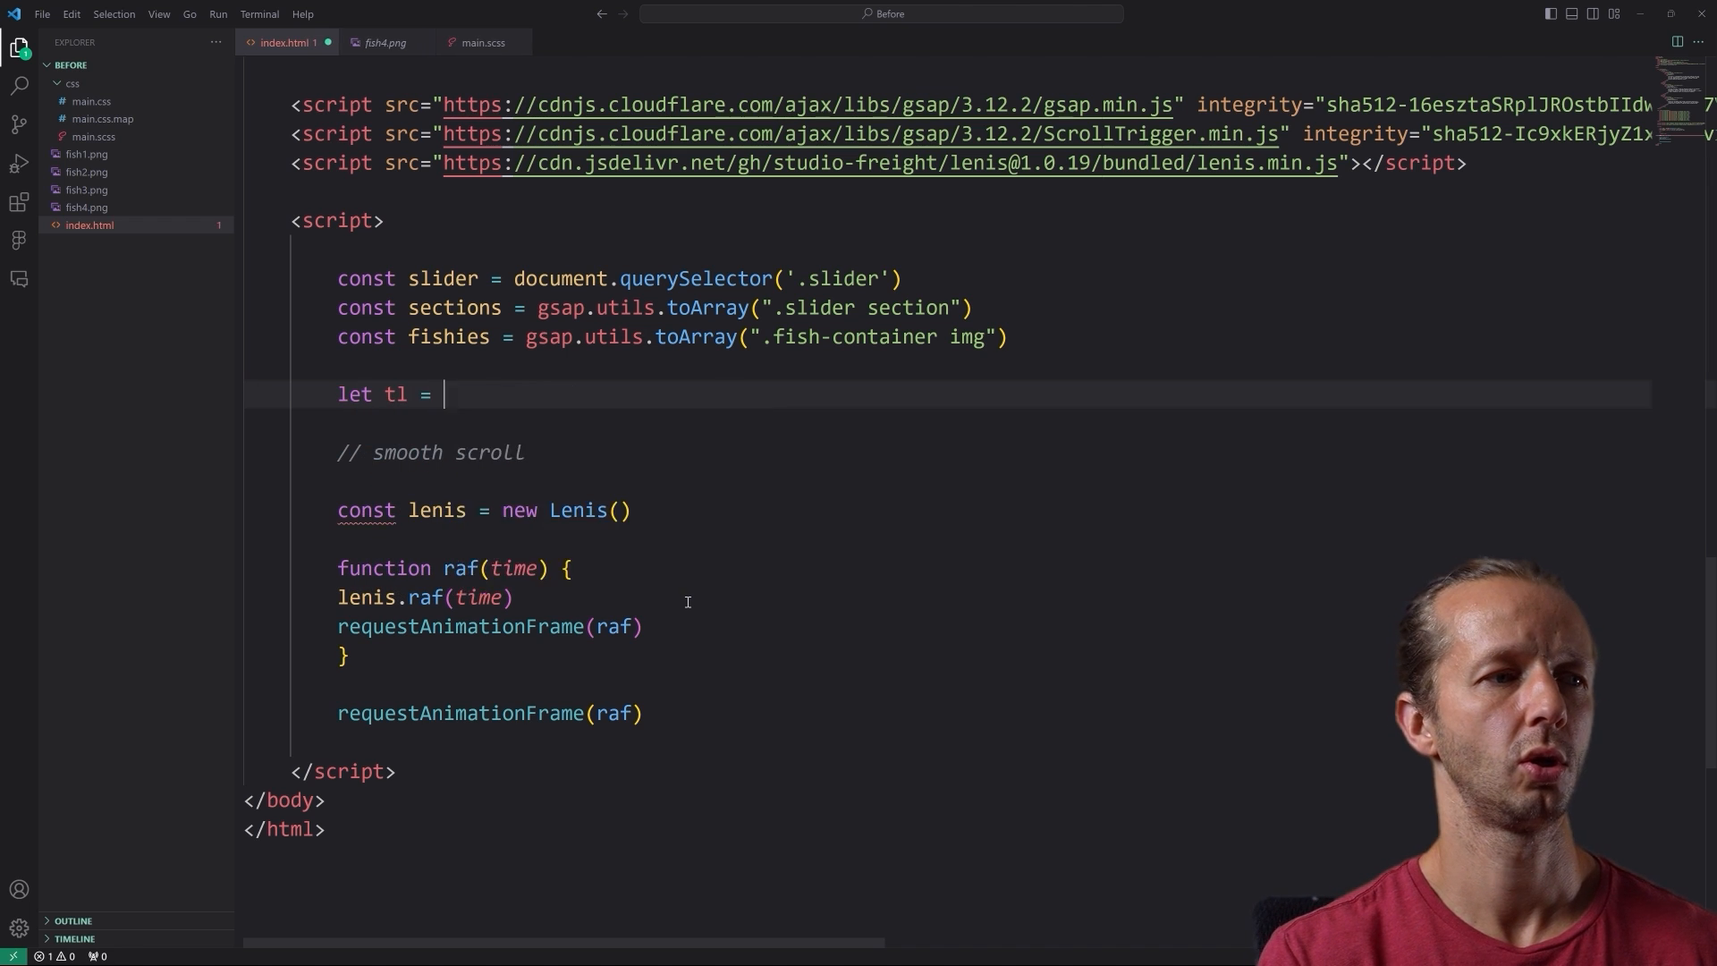
{"action": "type", "text": "gsap.timeline()"}
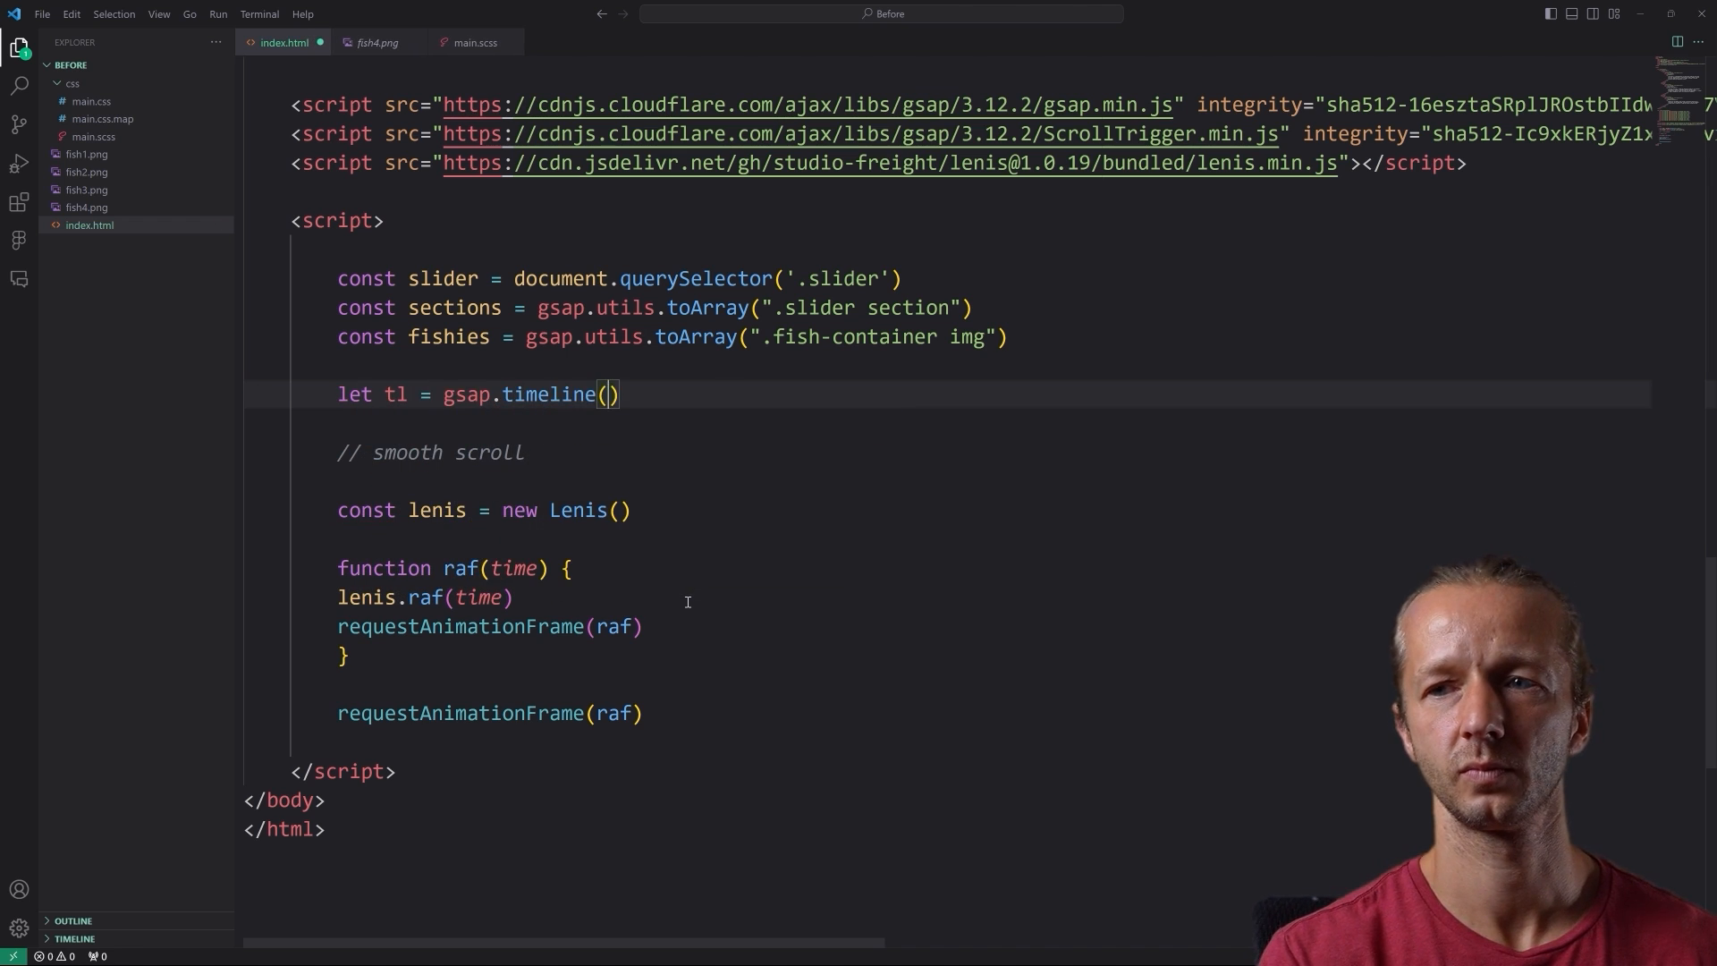
{"action": "type", "text": "{"}
{"action": "type", "text": "ease:"}
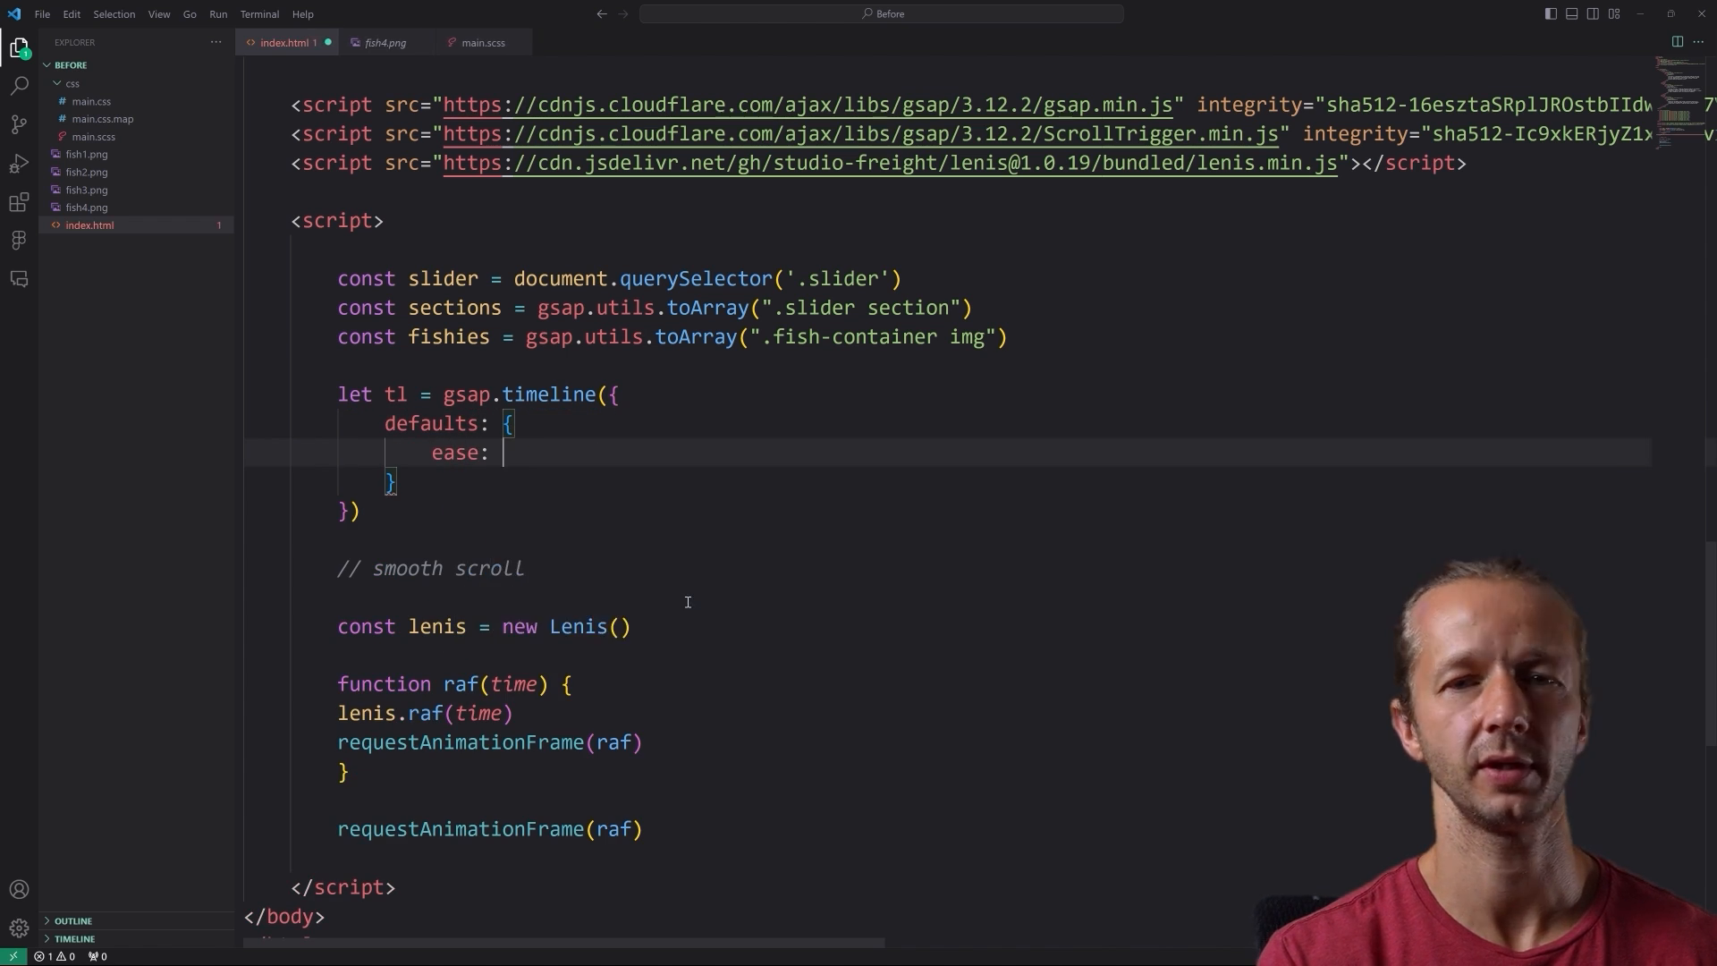
{"action": "type", "text": "\"none\""}
{"action": "left_click", "coordinate": [946, 483]}
{"action": "type", "text": ","}
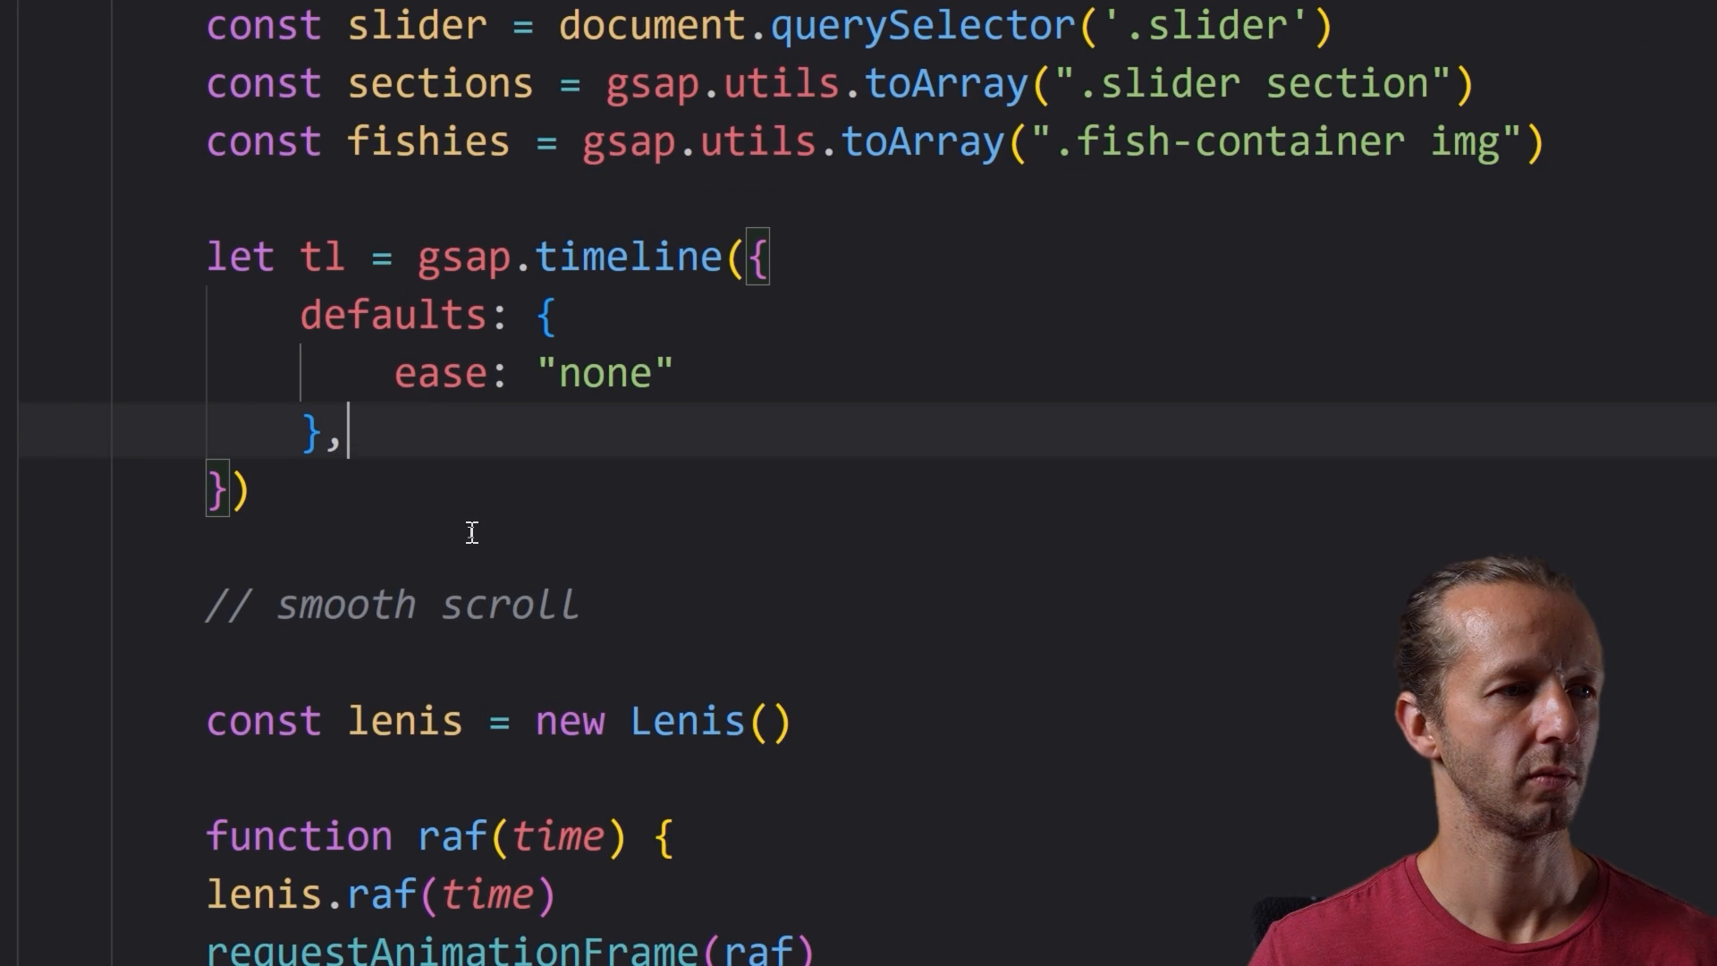
{"action": "type", "text": "scr"}
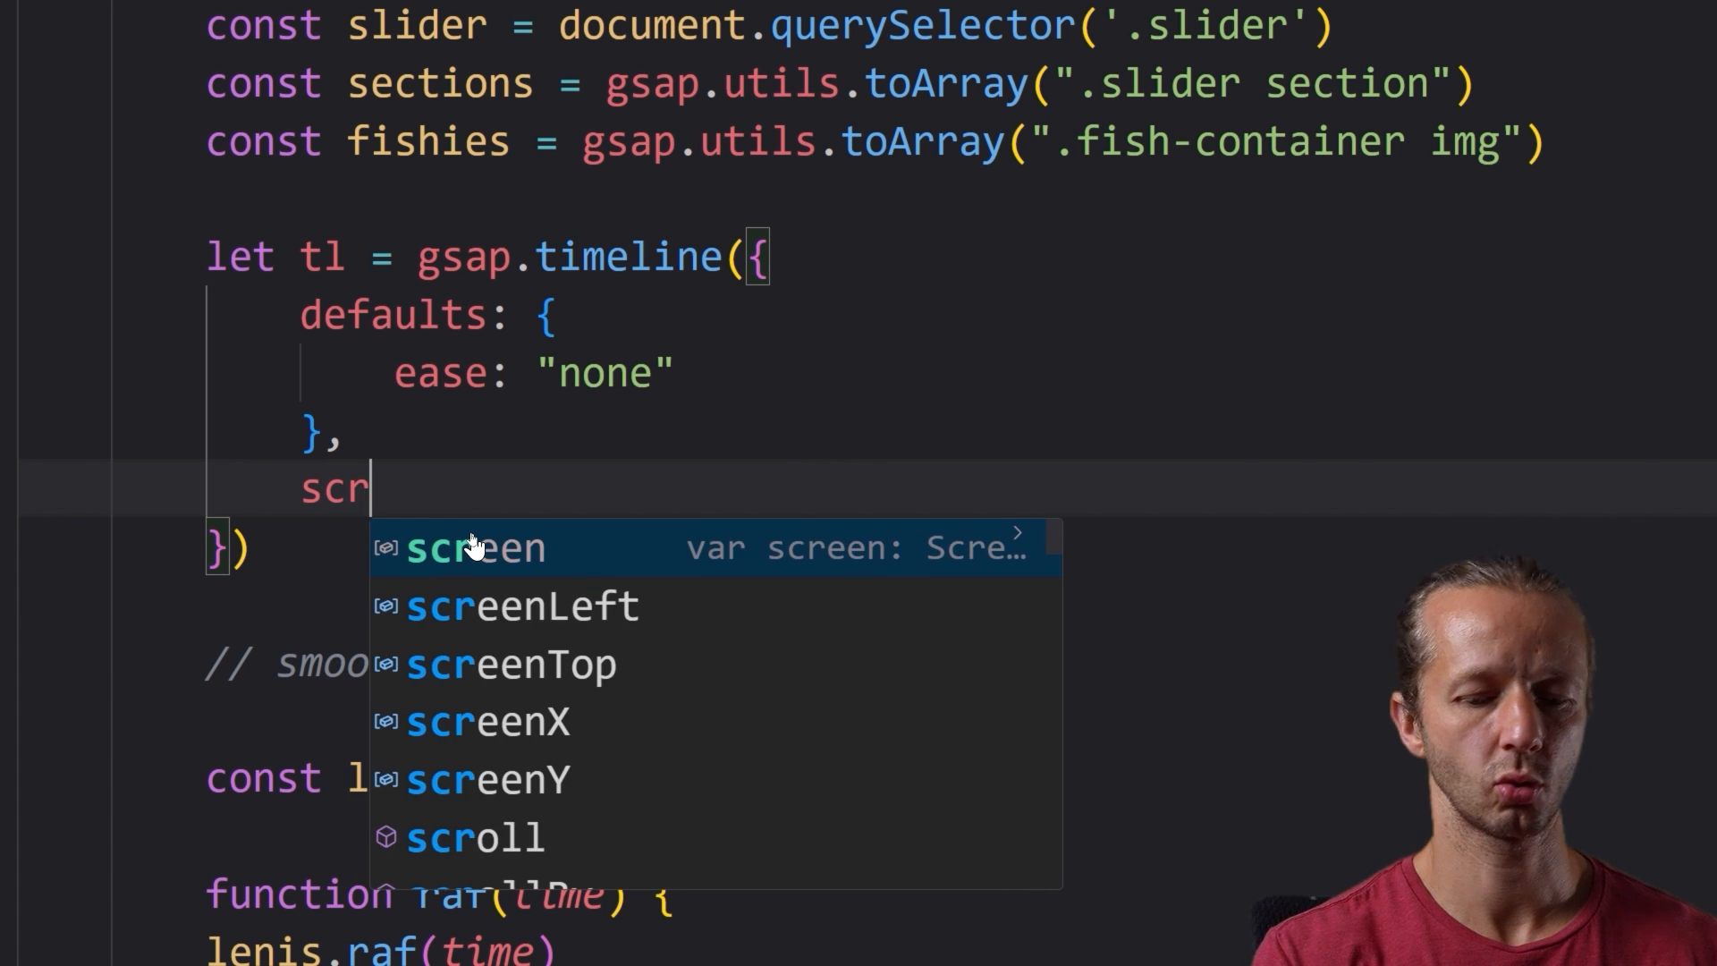
{"action": "type", "text": "ollTrigger:"}
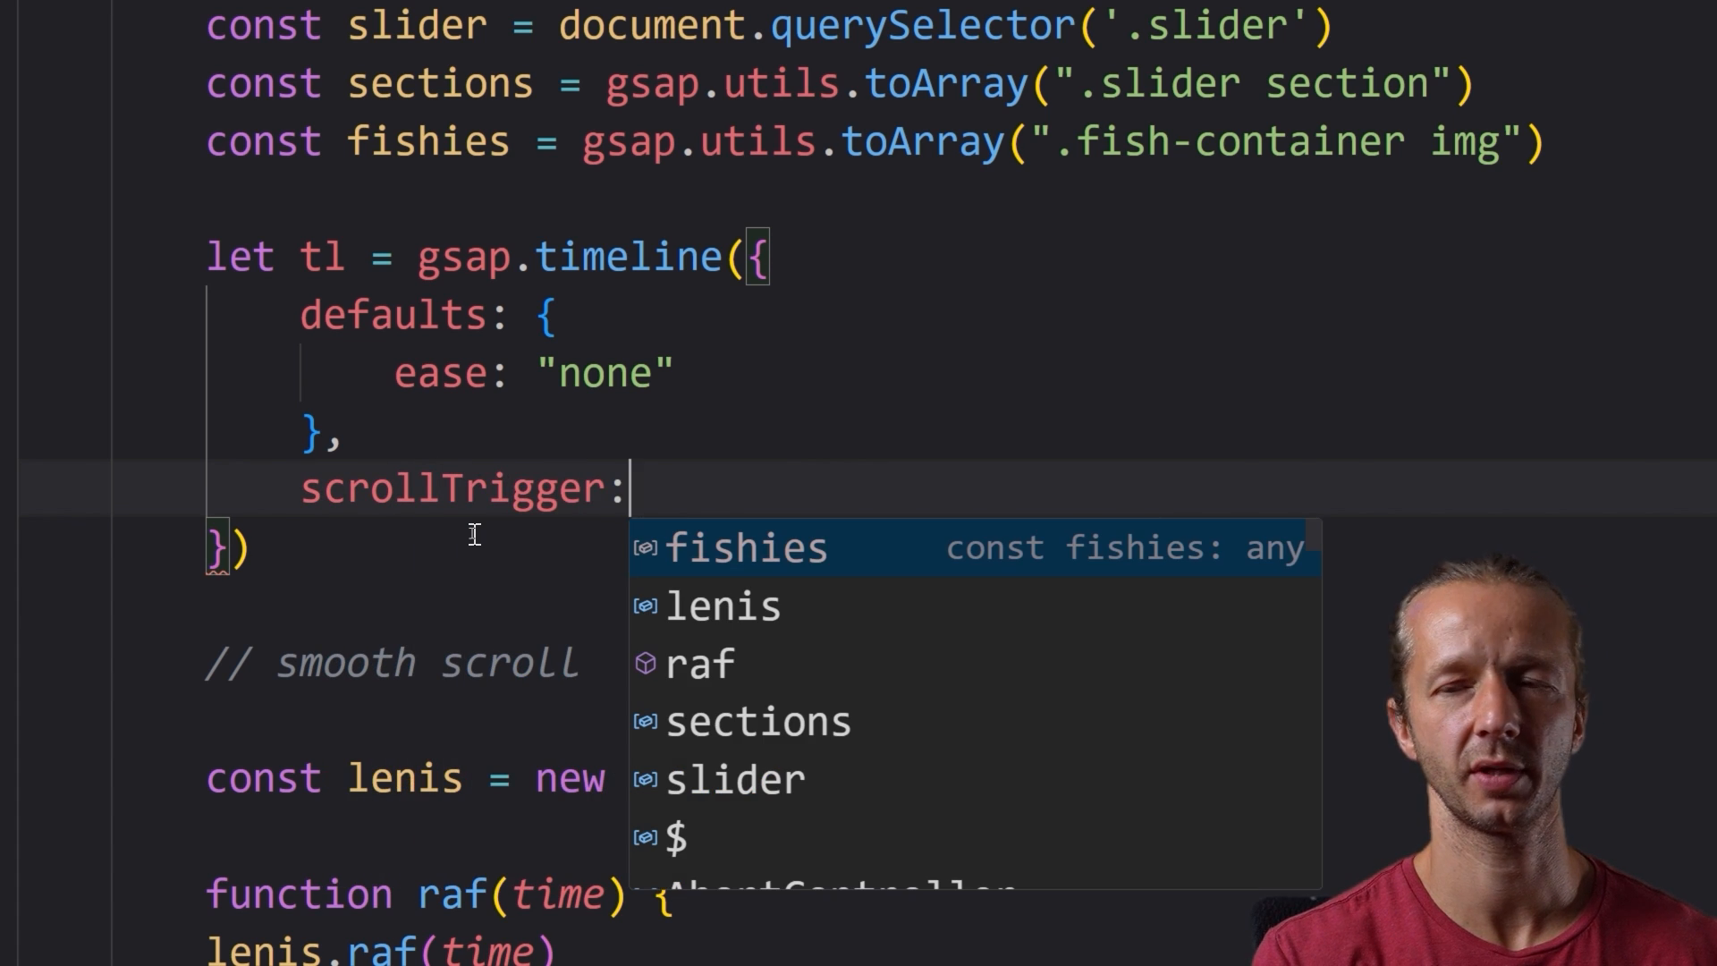
{"action": "type", "text": "{"}
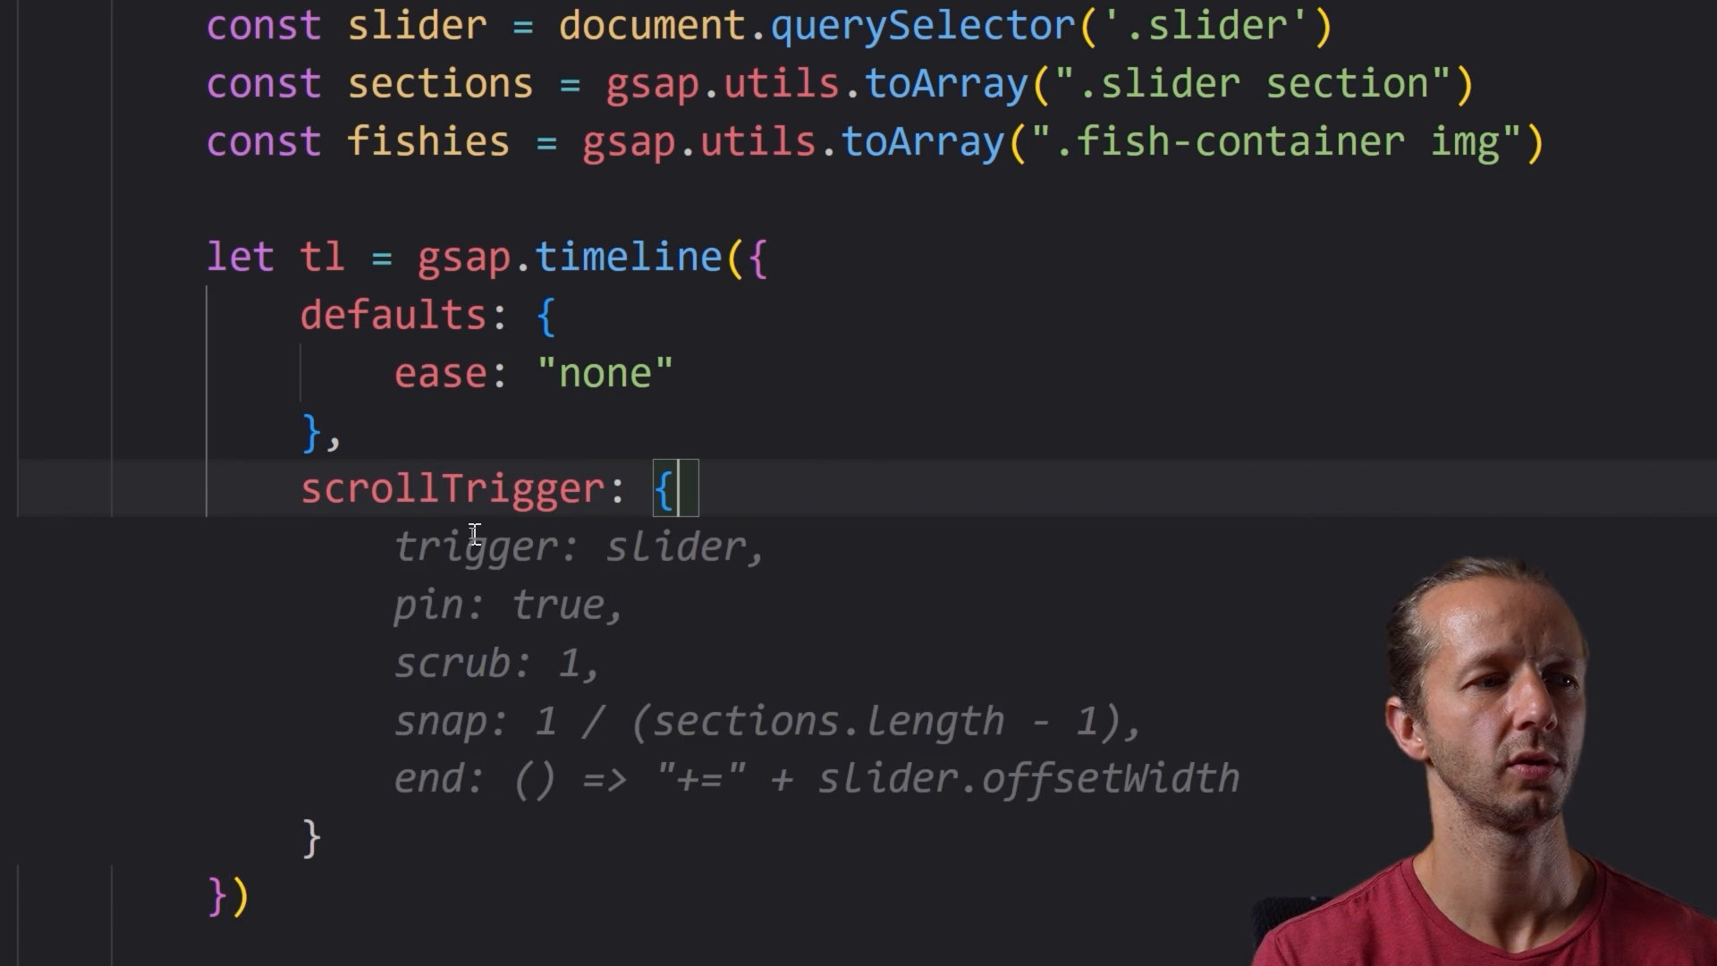
- Configure scrollTrigger with trigger slider, pin true, scrub 2 and end "+=" slider.offsetWidth
{"action": "type", "text": "trigger: slider,"}
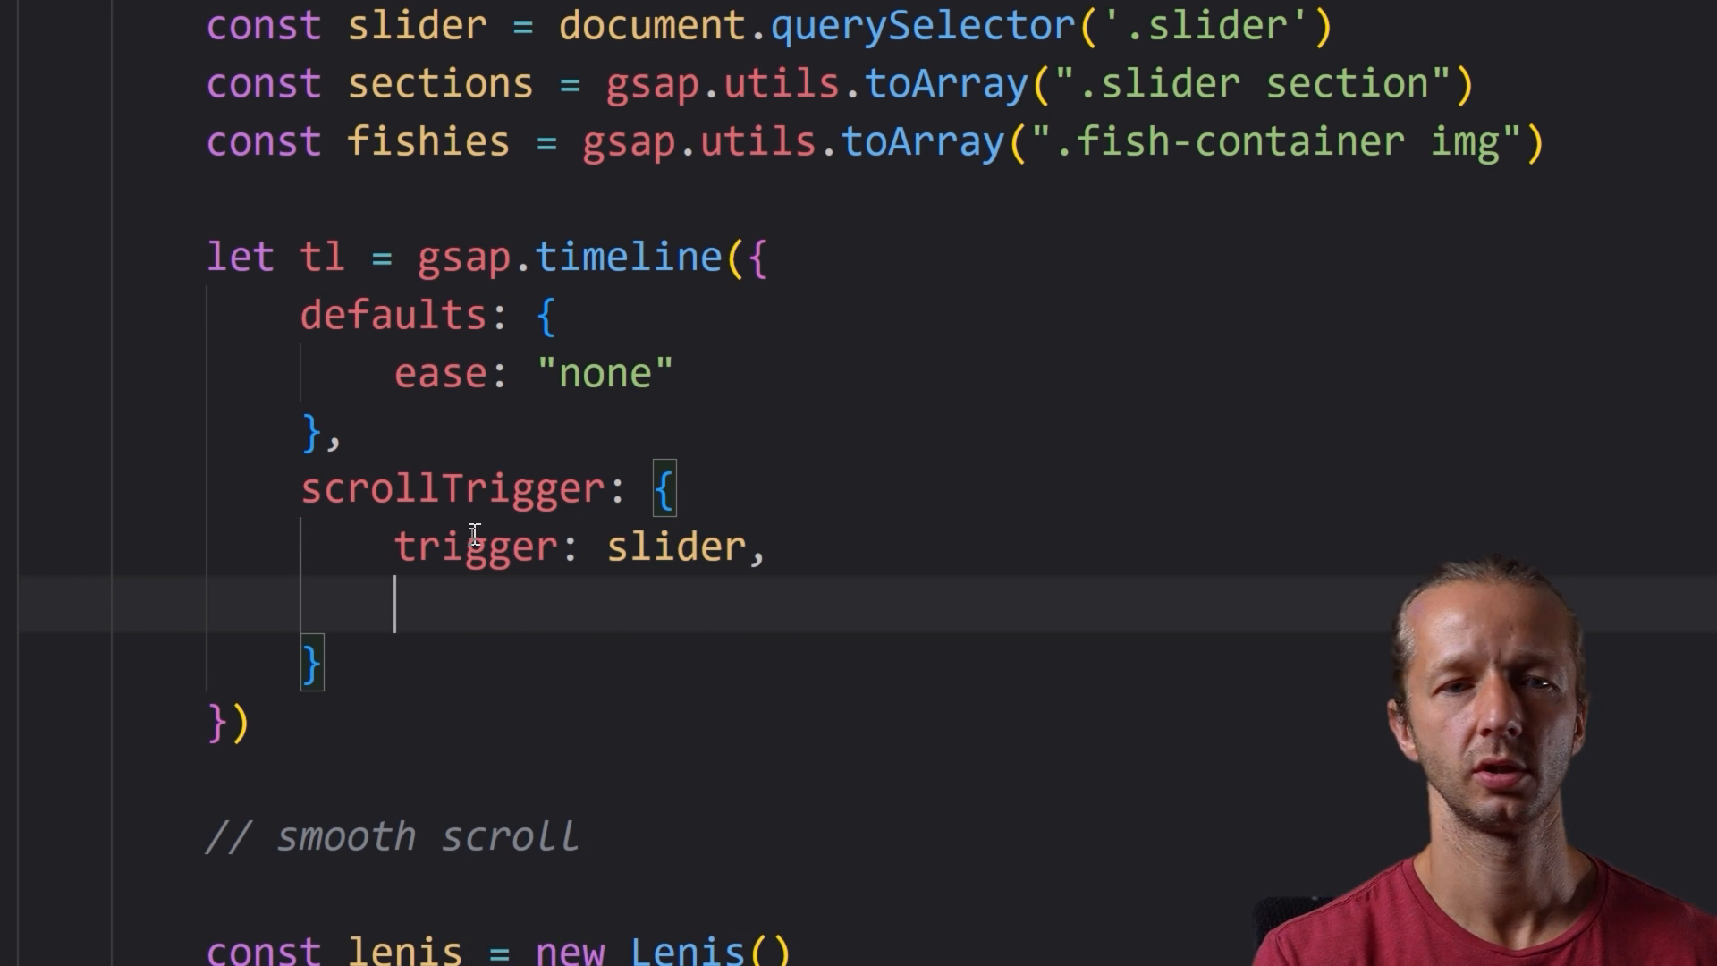
{"action": "type", "text": "pin: true,"}
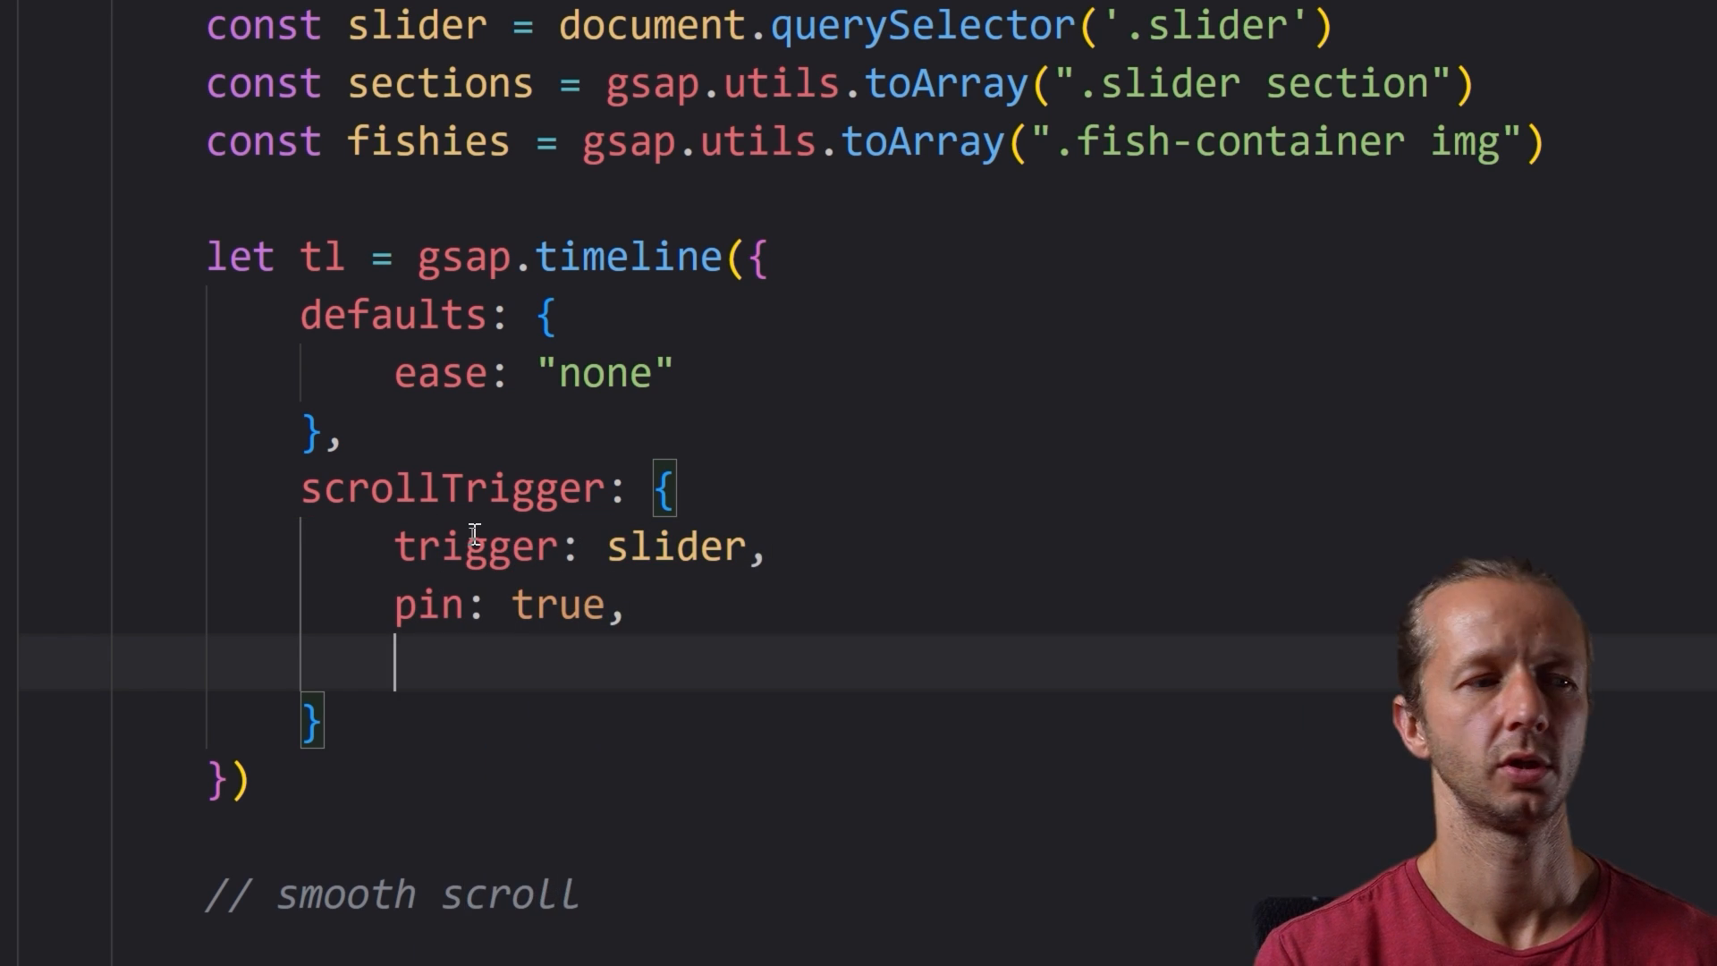
{"action": "type", "text": "scrub: 2,"}
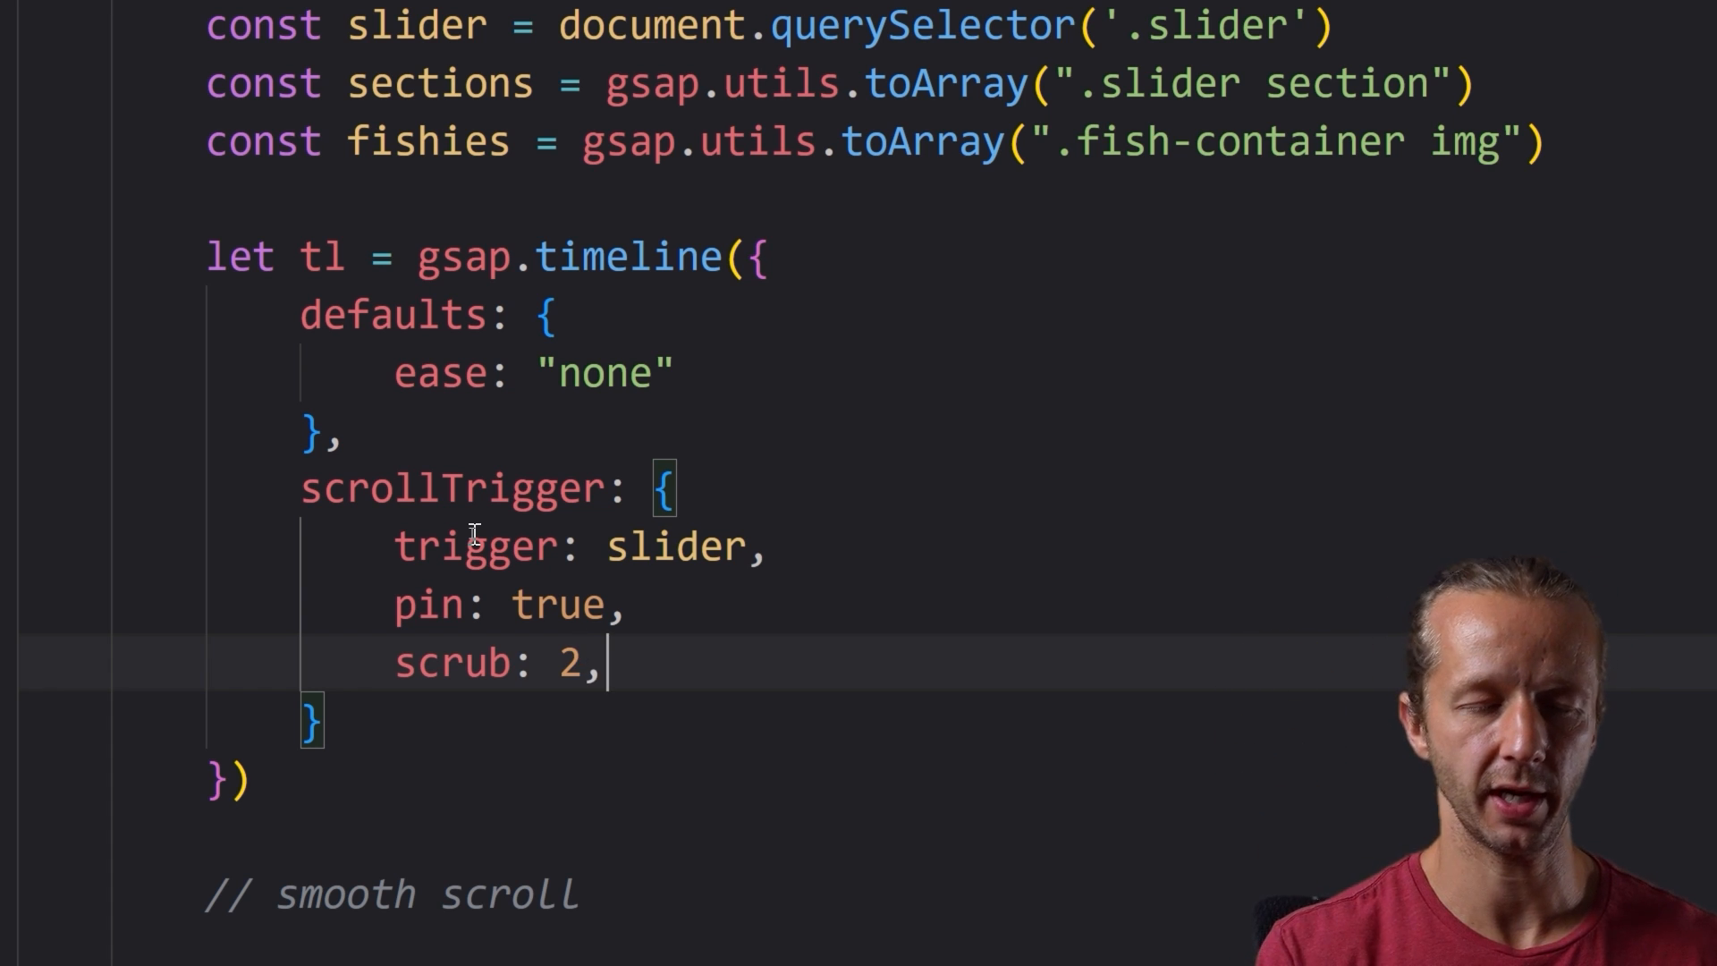
{"action": "type", "text": "end: () => \"+=\" + slider.offsetWidth"}
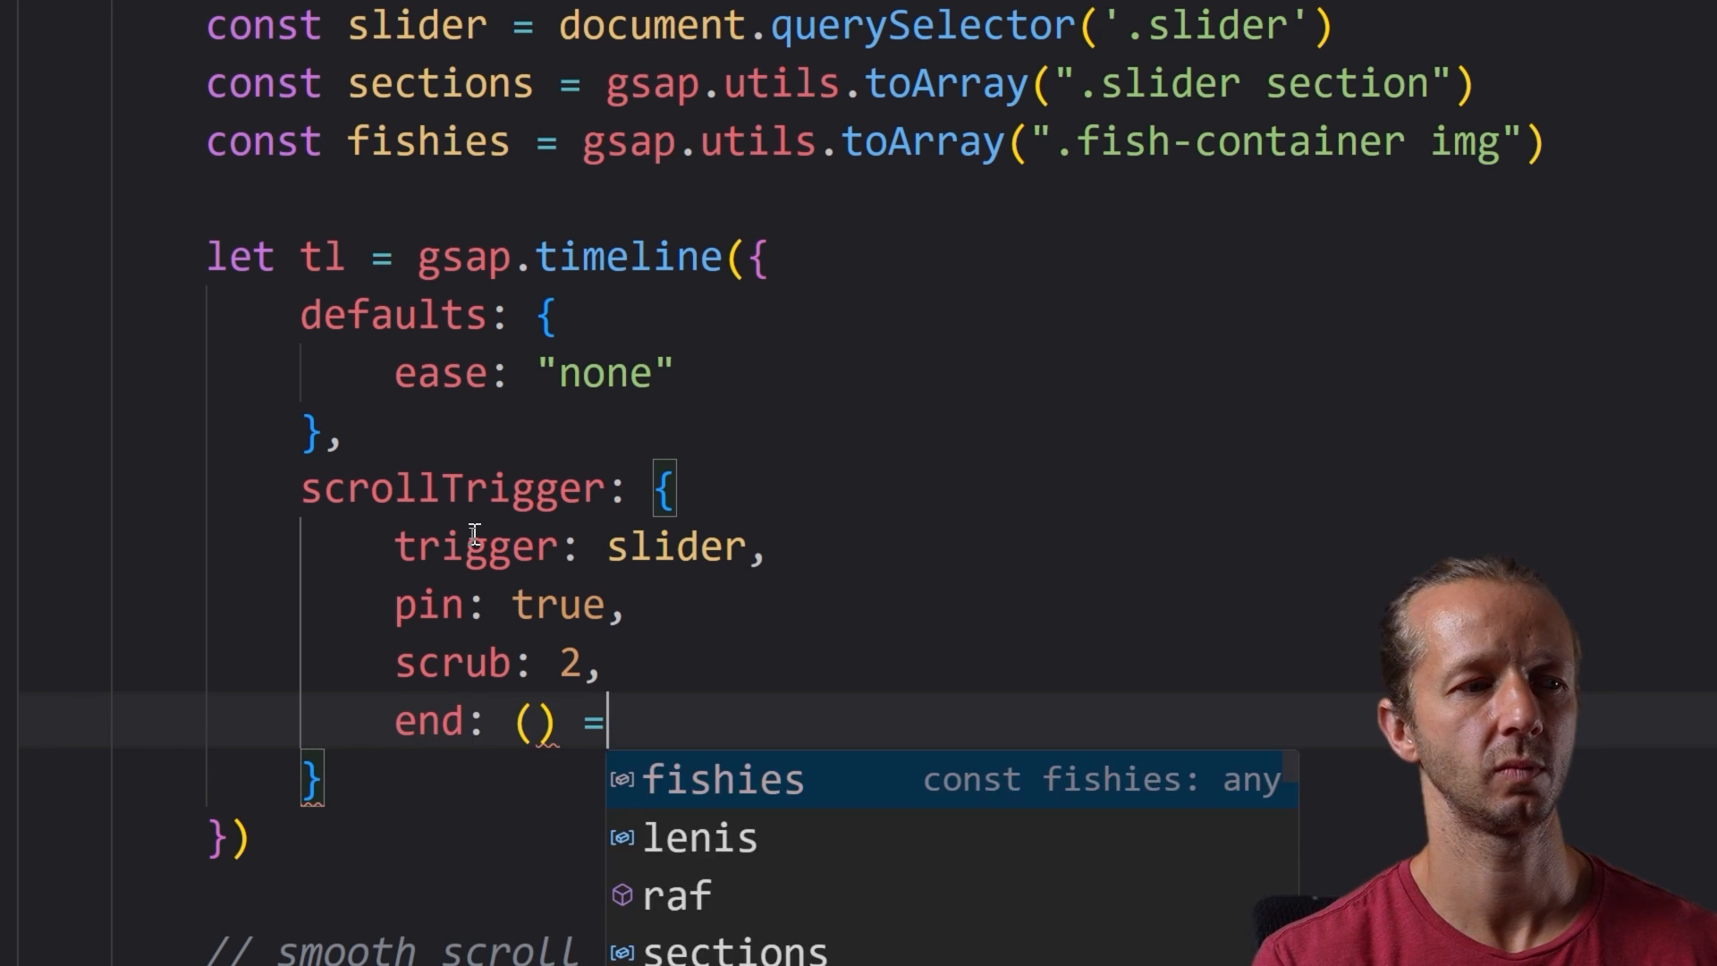
{"action": "type", "text": "=> \"+=\" + slider.offsetWidth"}
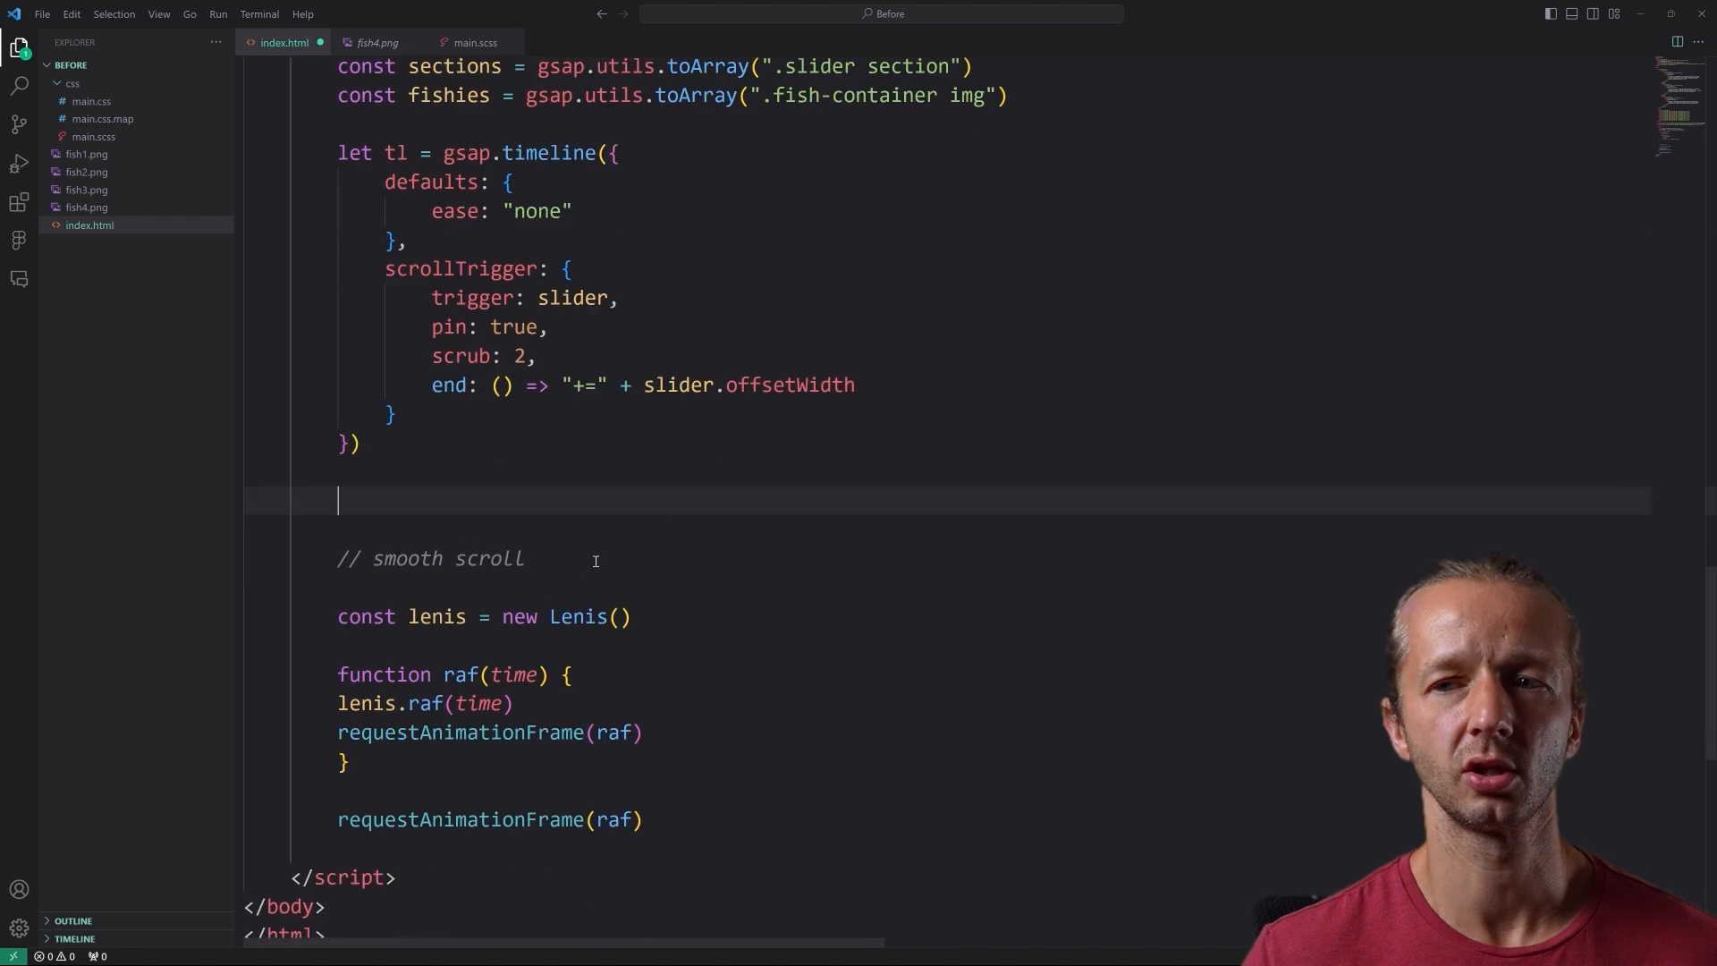
- Add tl.to(slider, { xPercent: -66 }) below the timeline
{"action": "scroll", "scroll_direction": "down", "scroll_amount": 3}
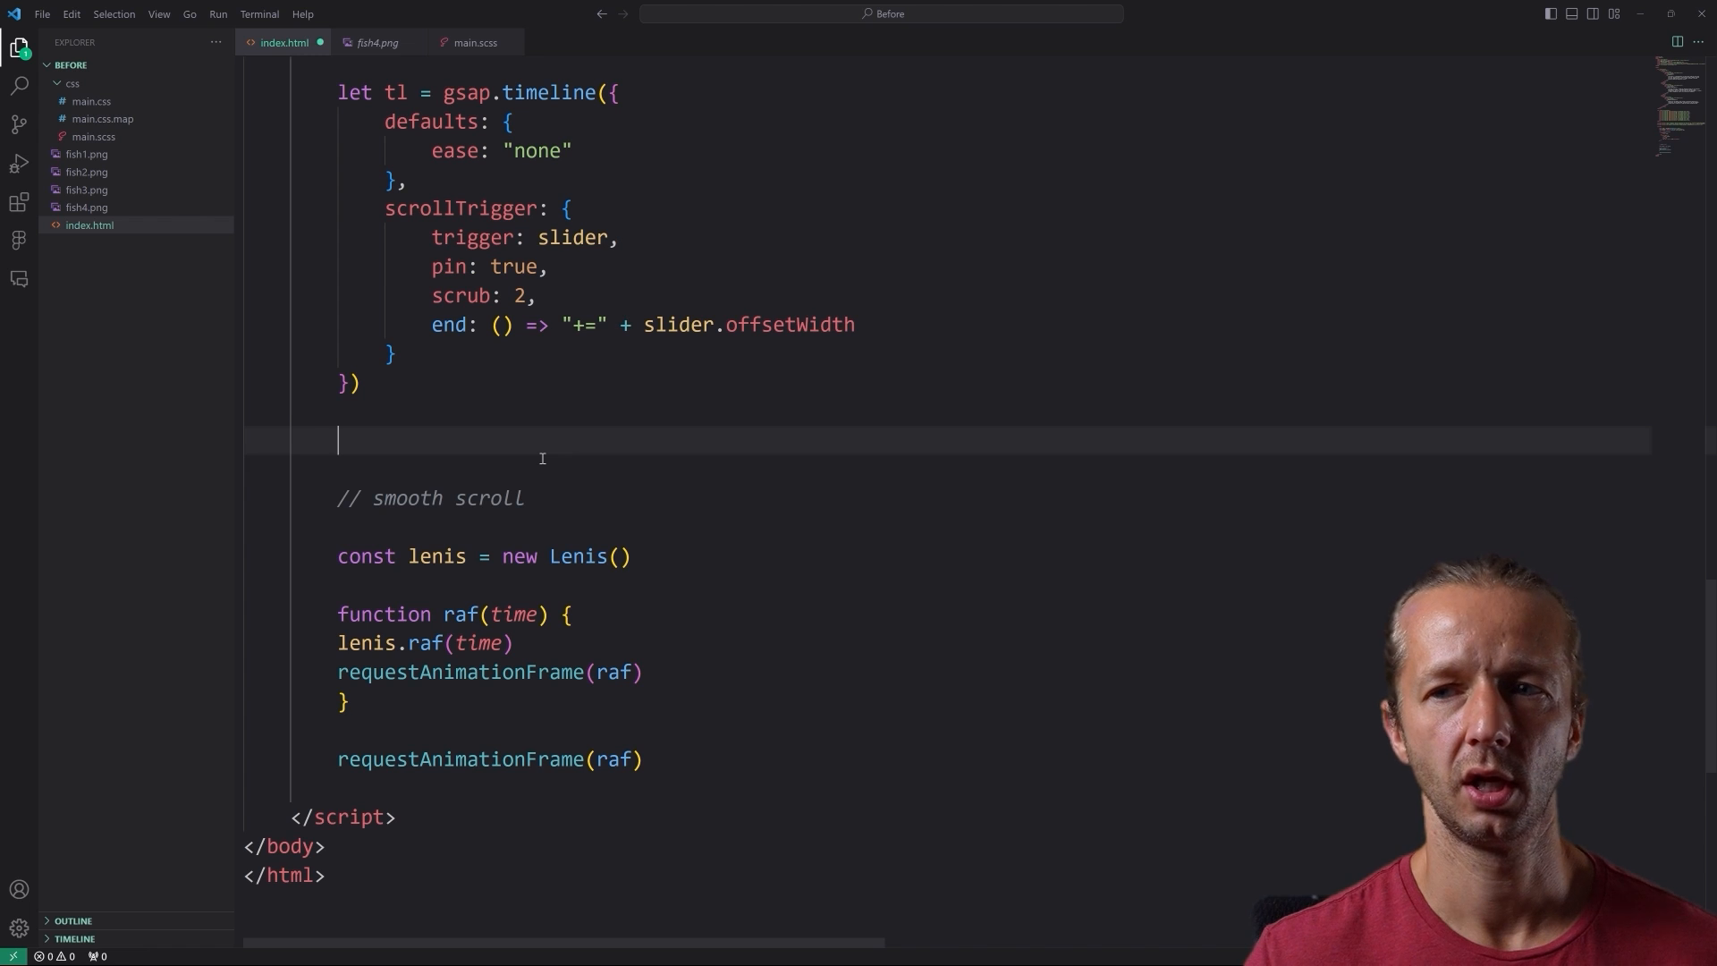
{"action": "type", "text": "tl"}
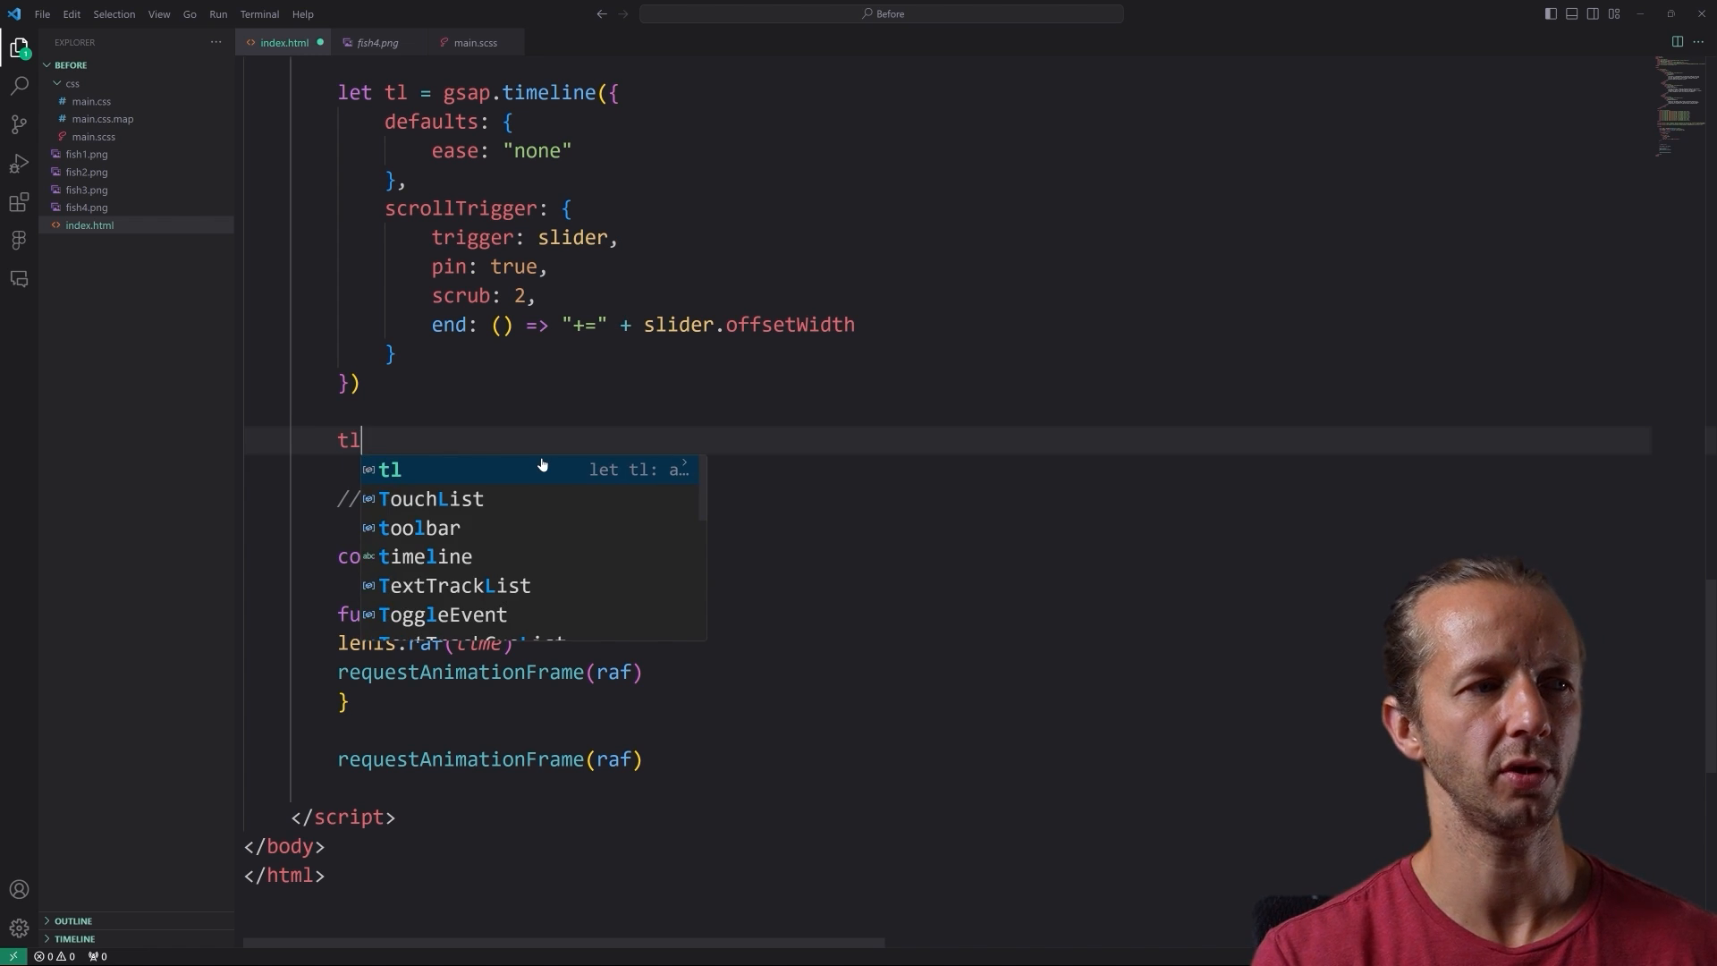
{"action": "type", "text": ".to("}
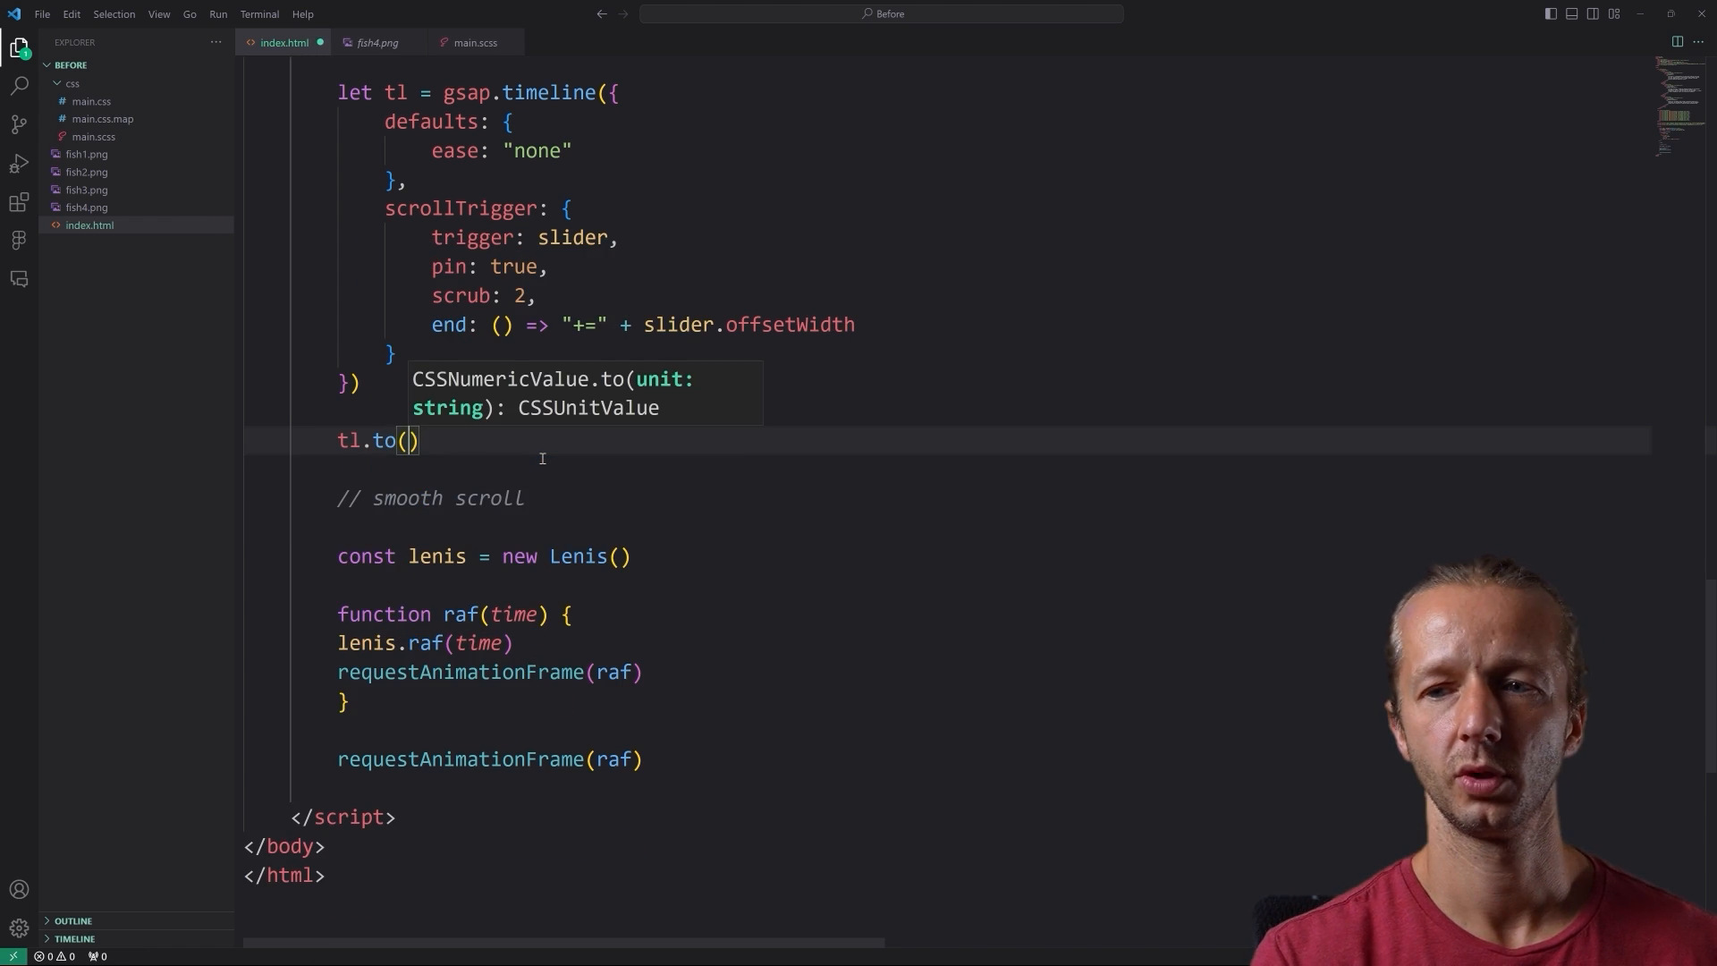
{"action": "type", "text": "slider, {}"}
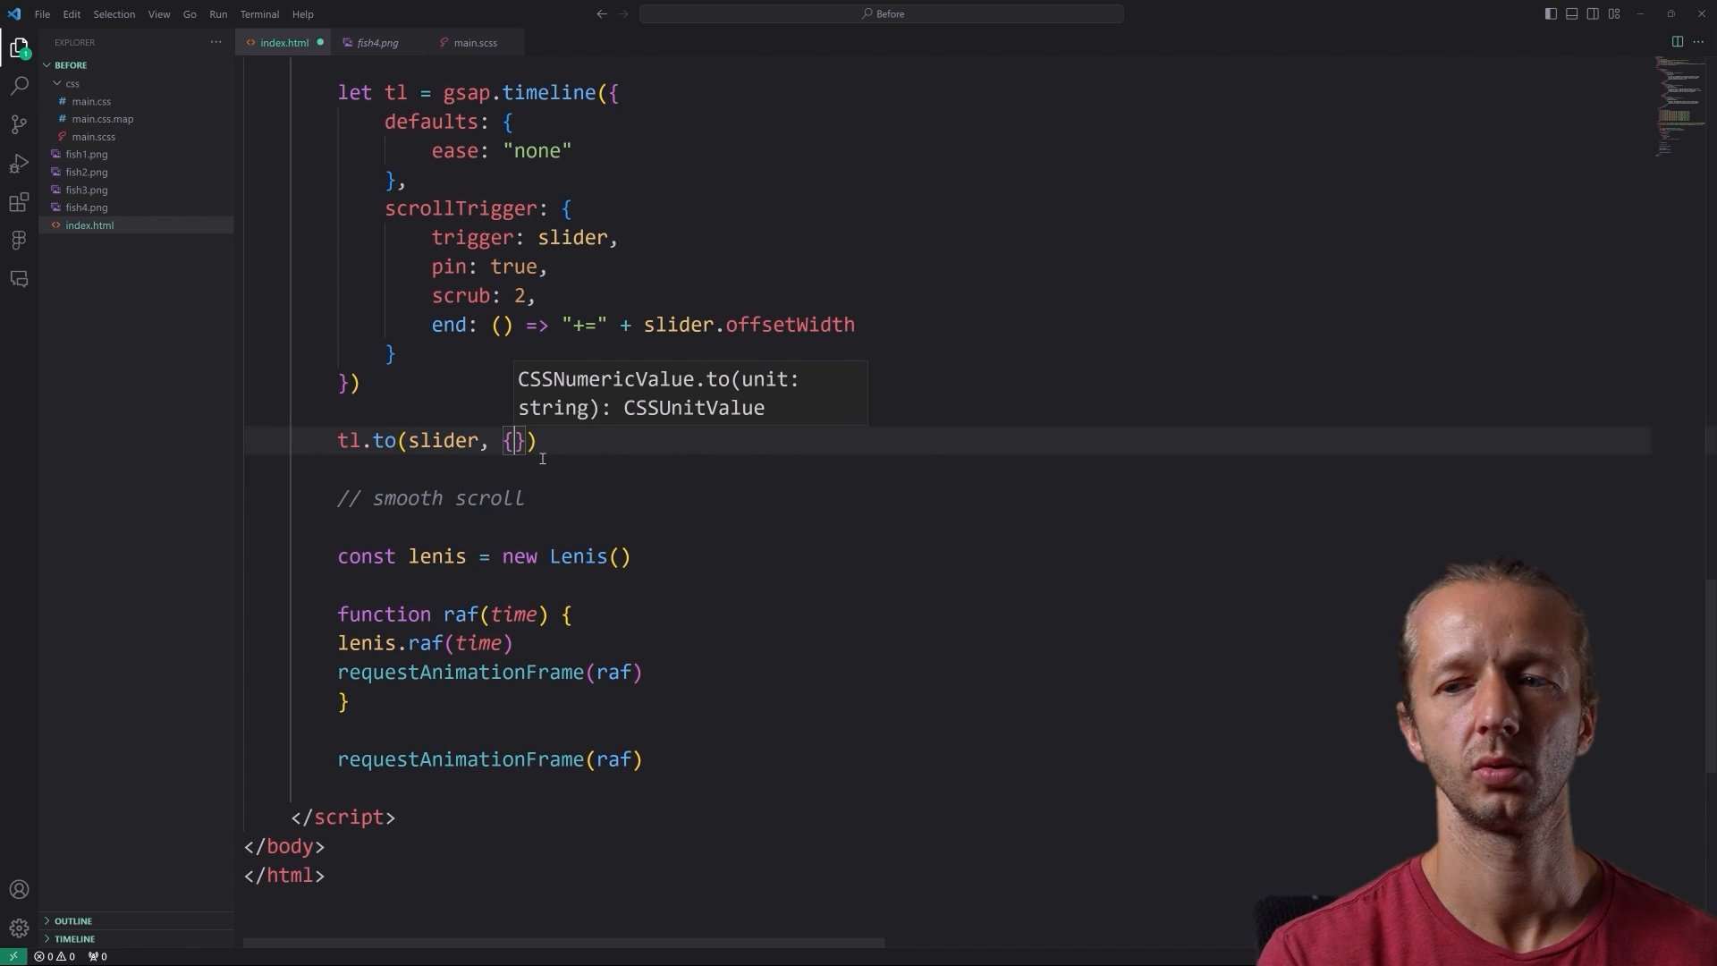
{"action": "type", "text": "xPercf"}
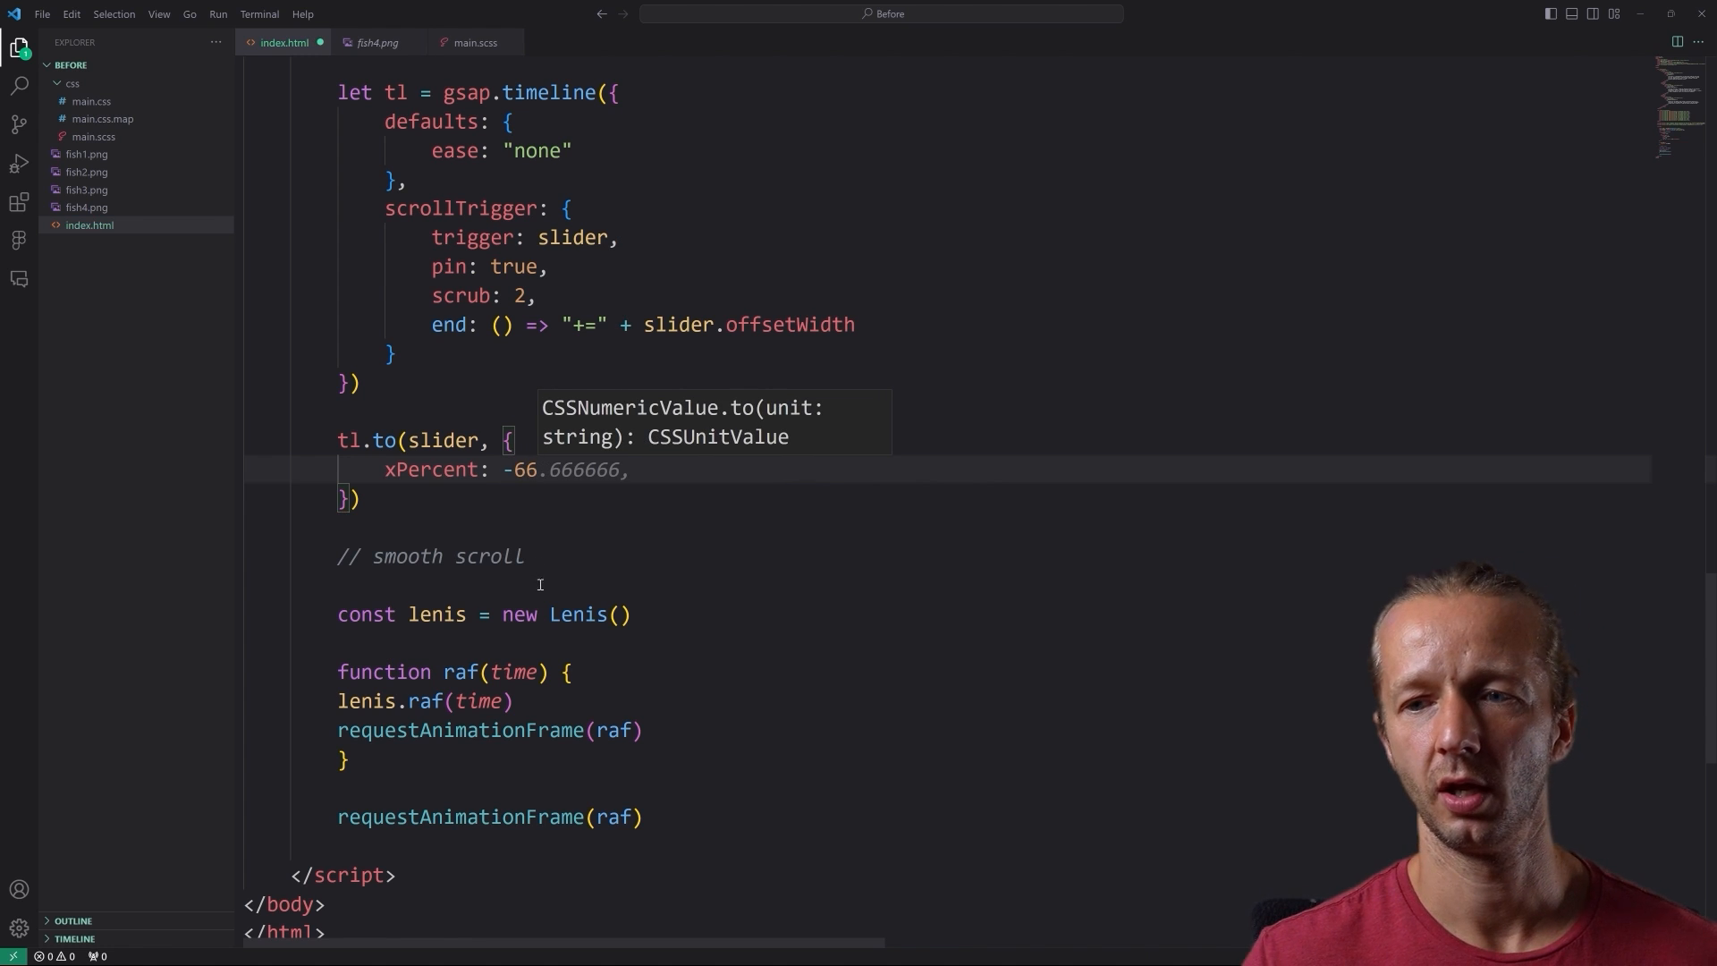
{"action": "key", "text": "BackSpace"}
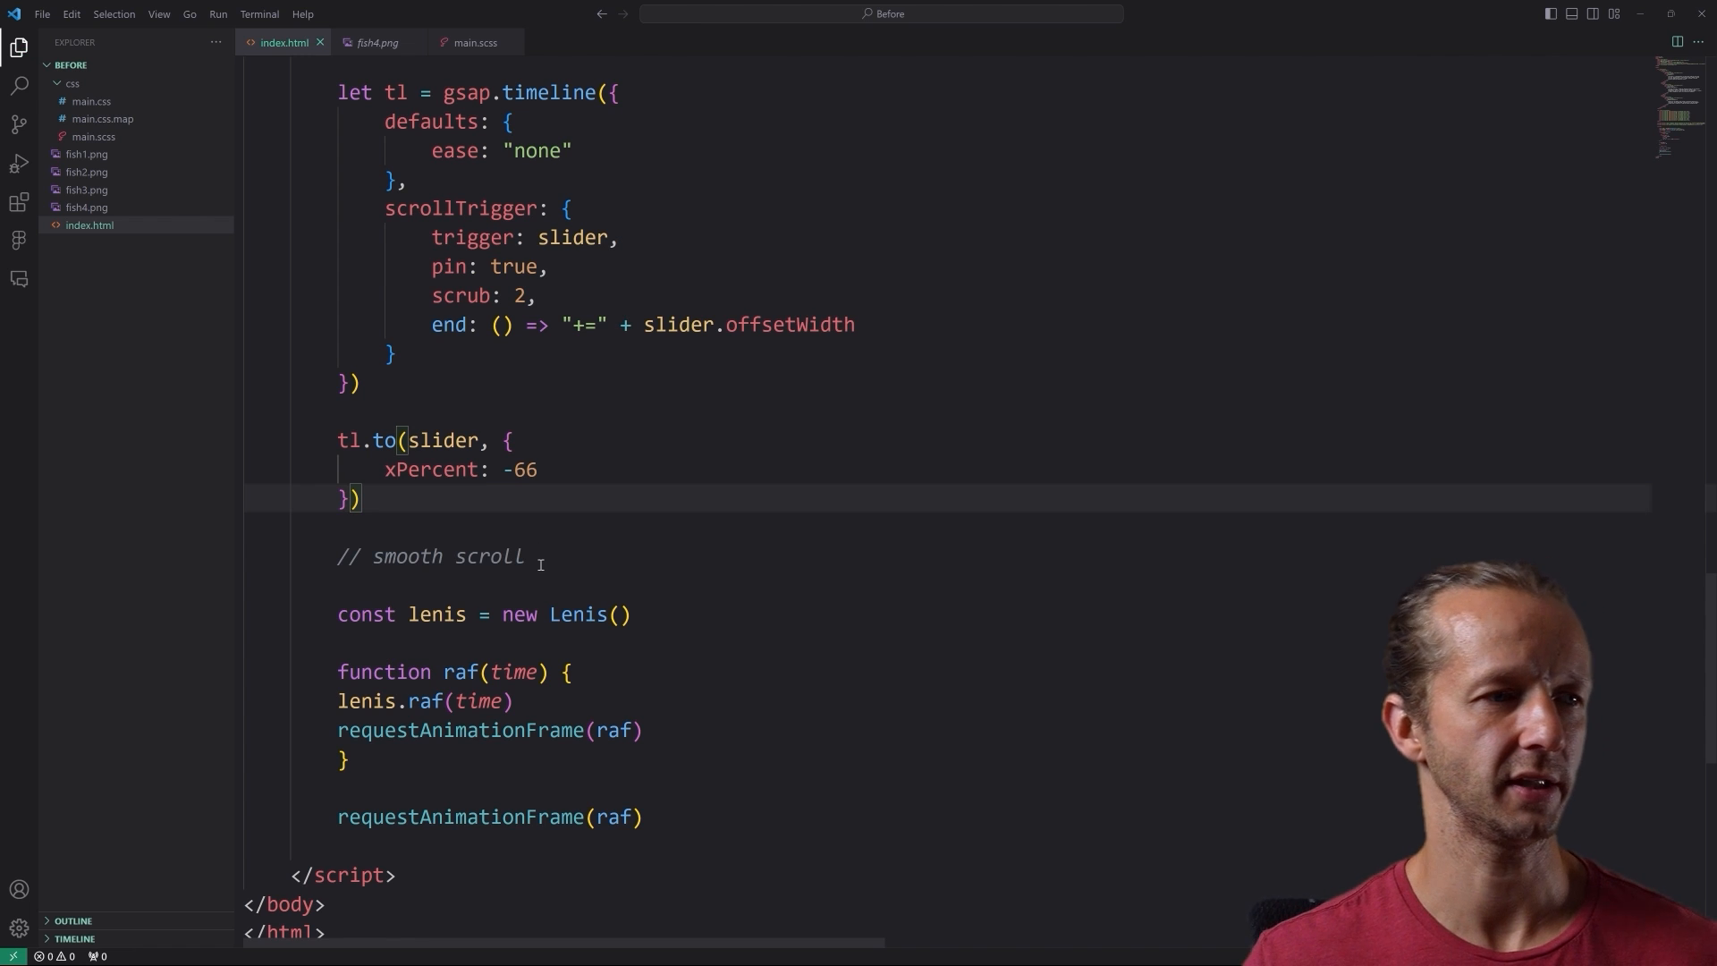
{"action": "left_click", "coordinate": [739, 948]}
{"action": "type", "text": "sections.forEach((stop, index"}
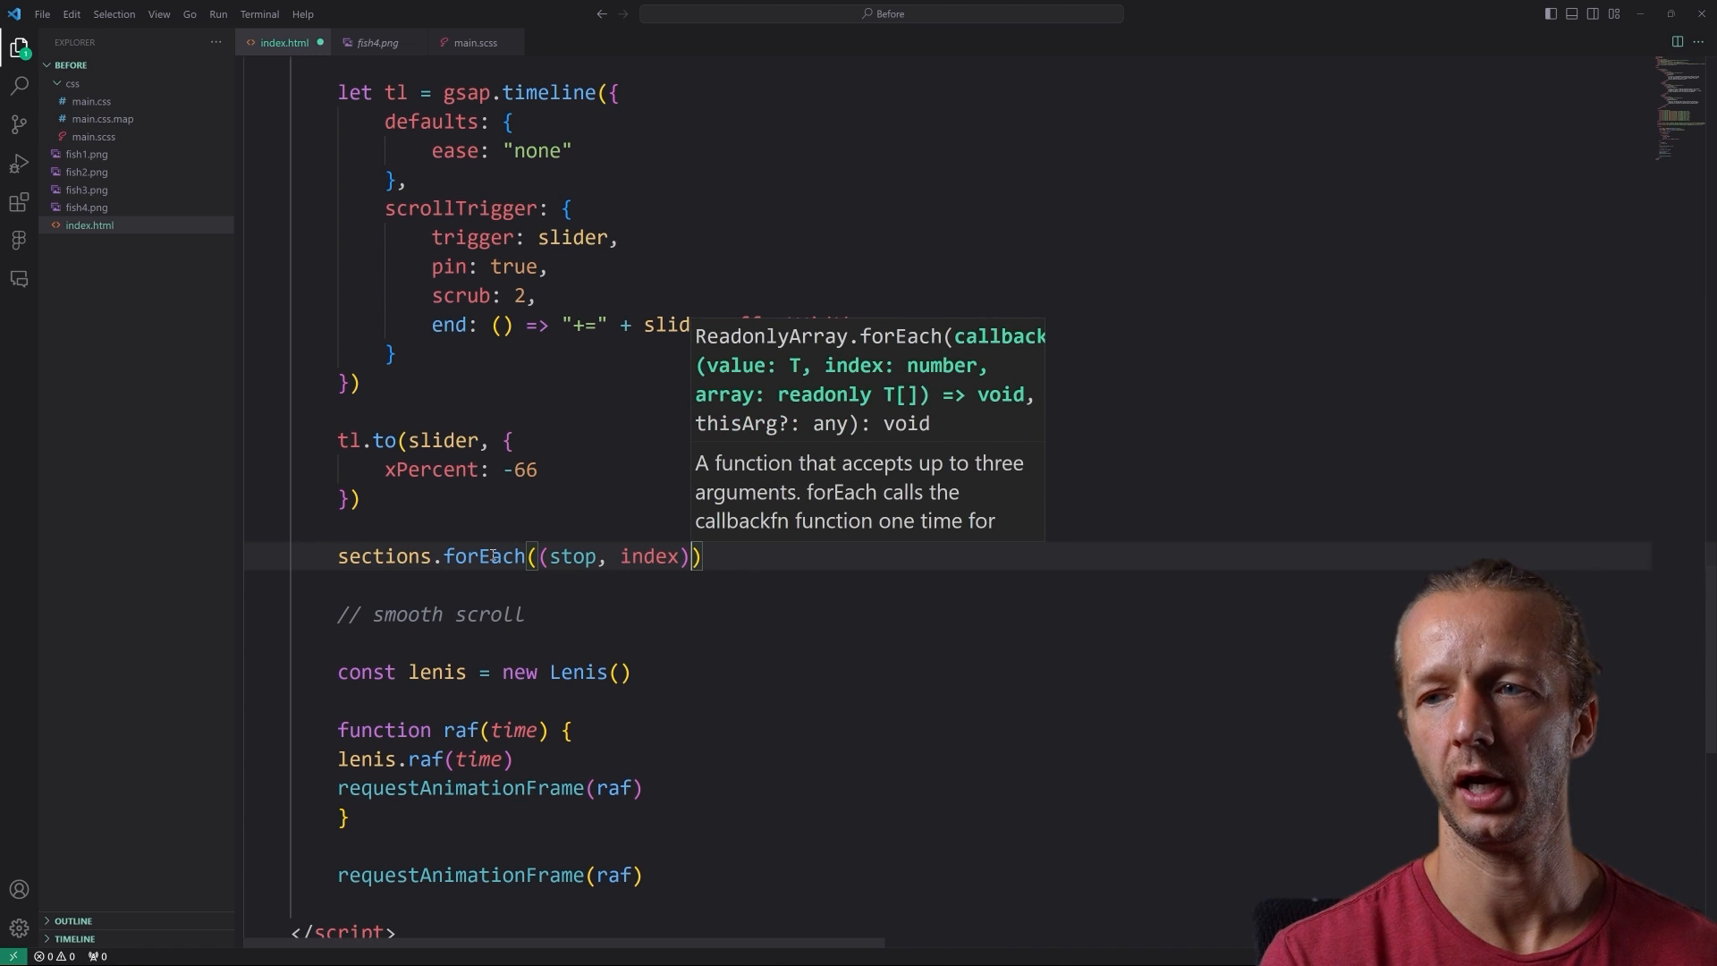
- Write the arrow function for sections.forEach((stop, index) => { }) with an empty block
{"action": "type", "text": "=> {"}
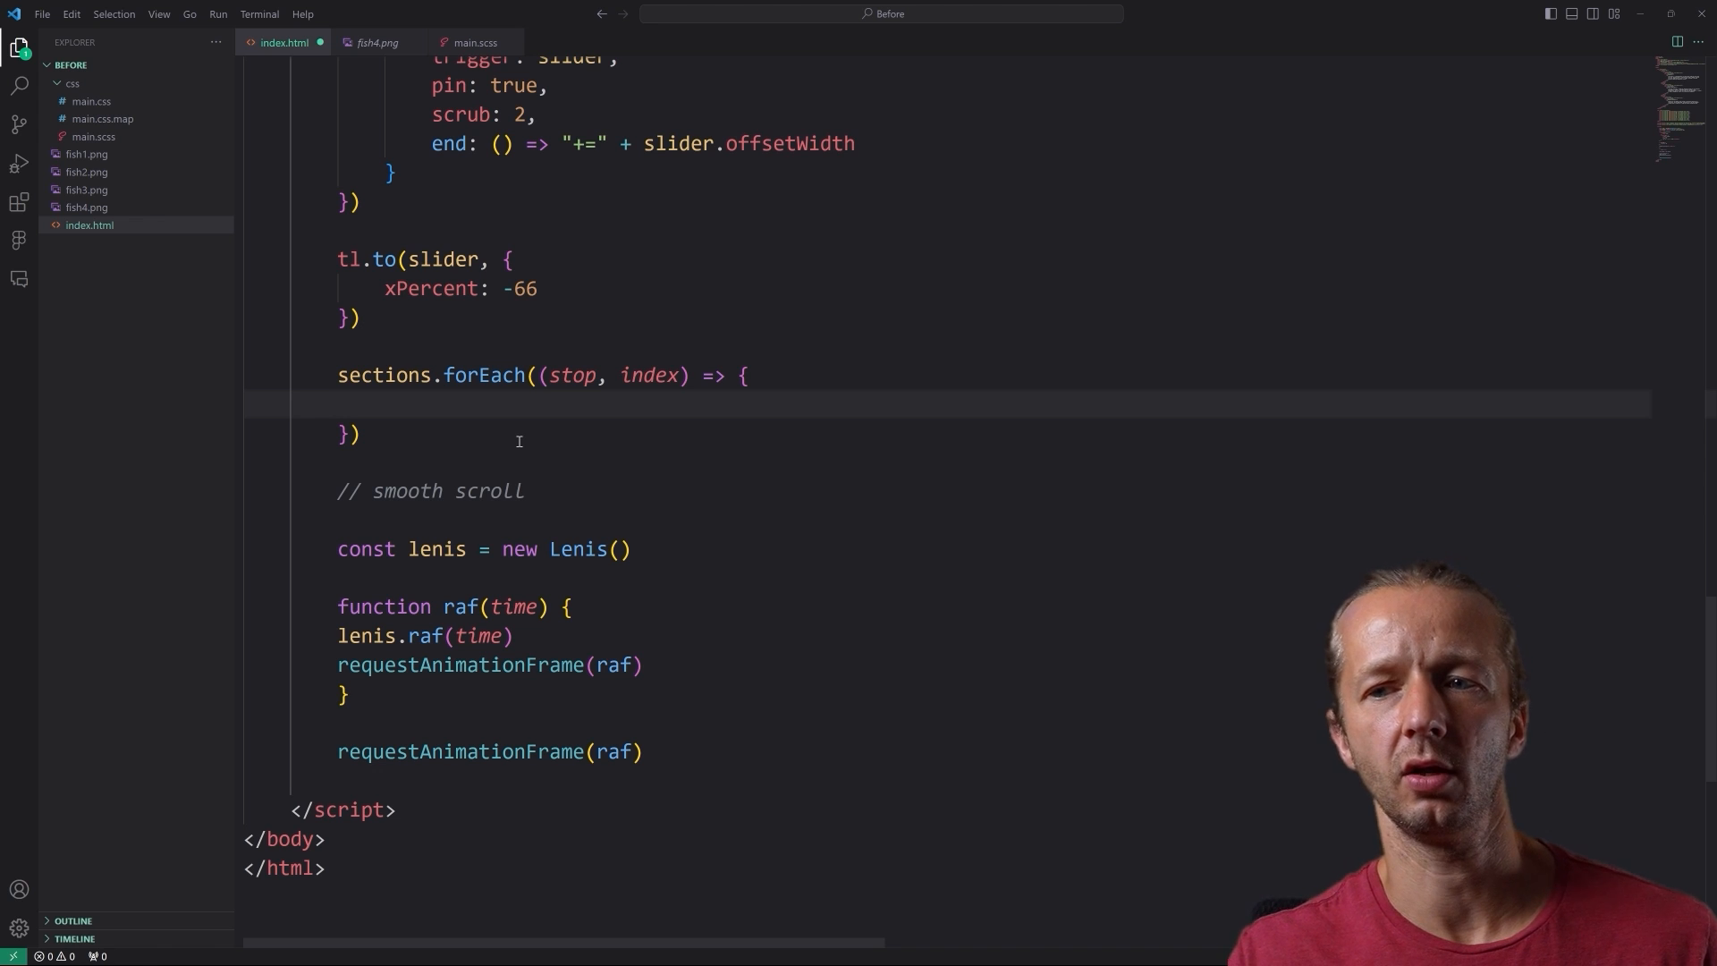
{"action": "mouse_move", "coordinate": [741, 721]}
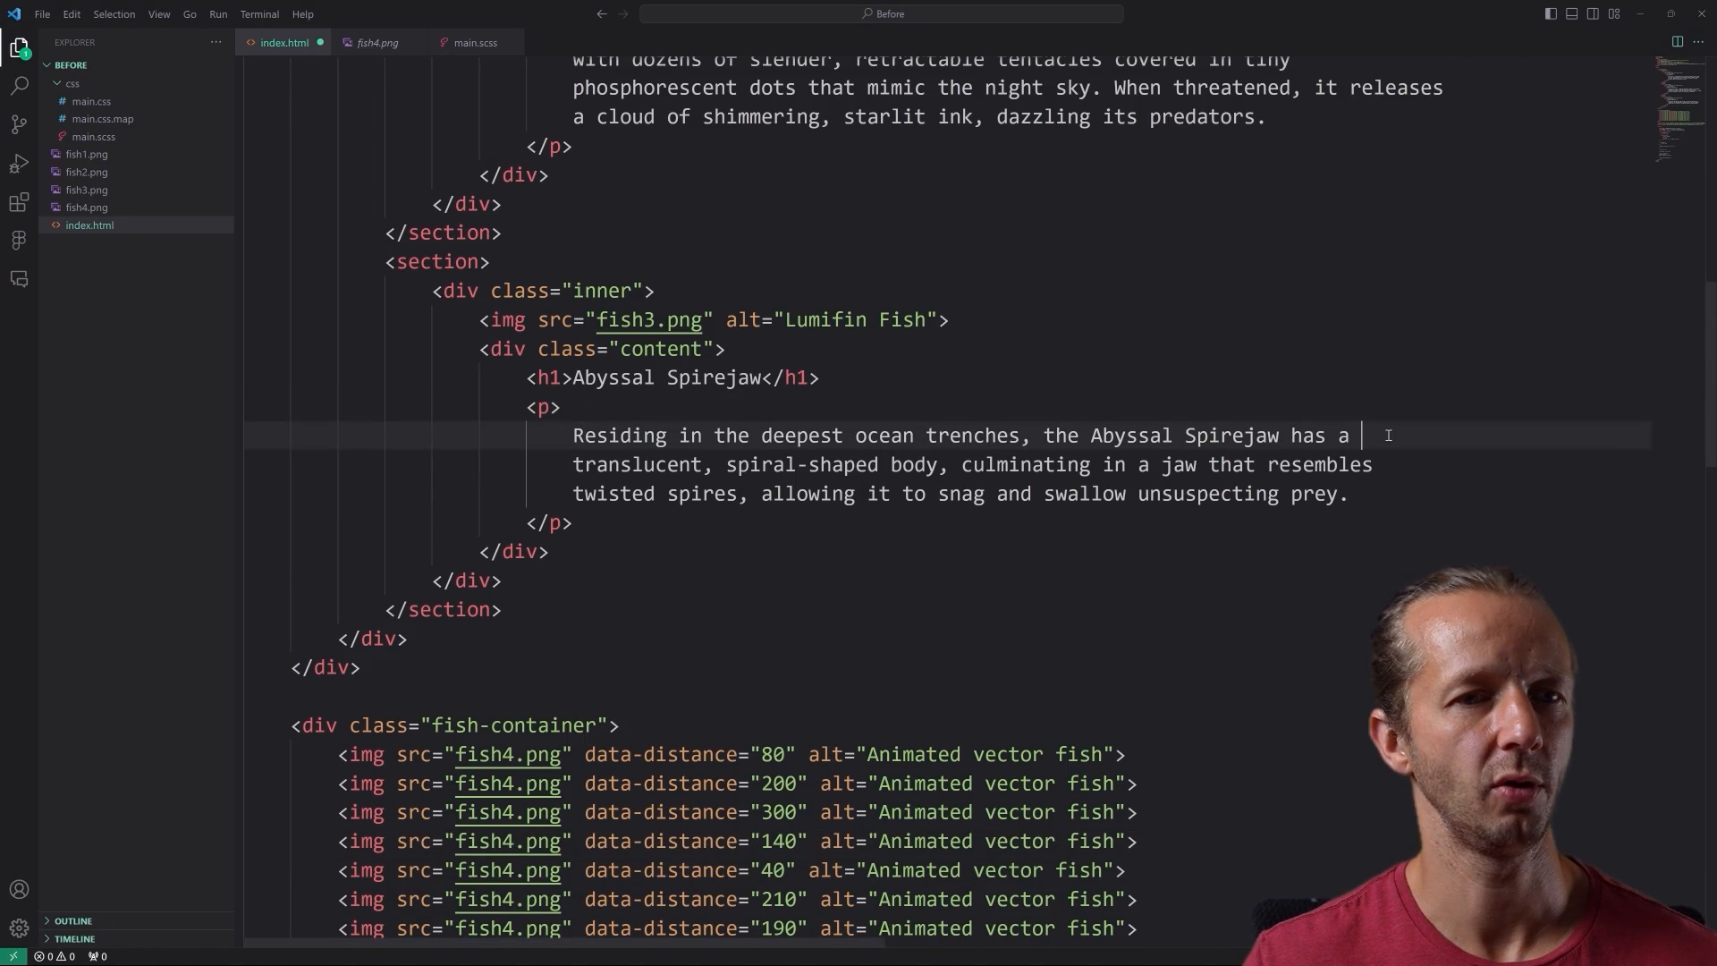
{"action": "scroll", "scroll_direction": "down", "scroll_amount": 3}
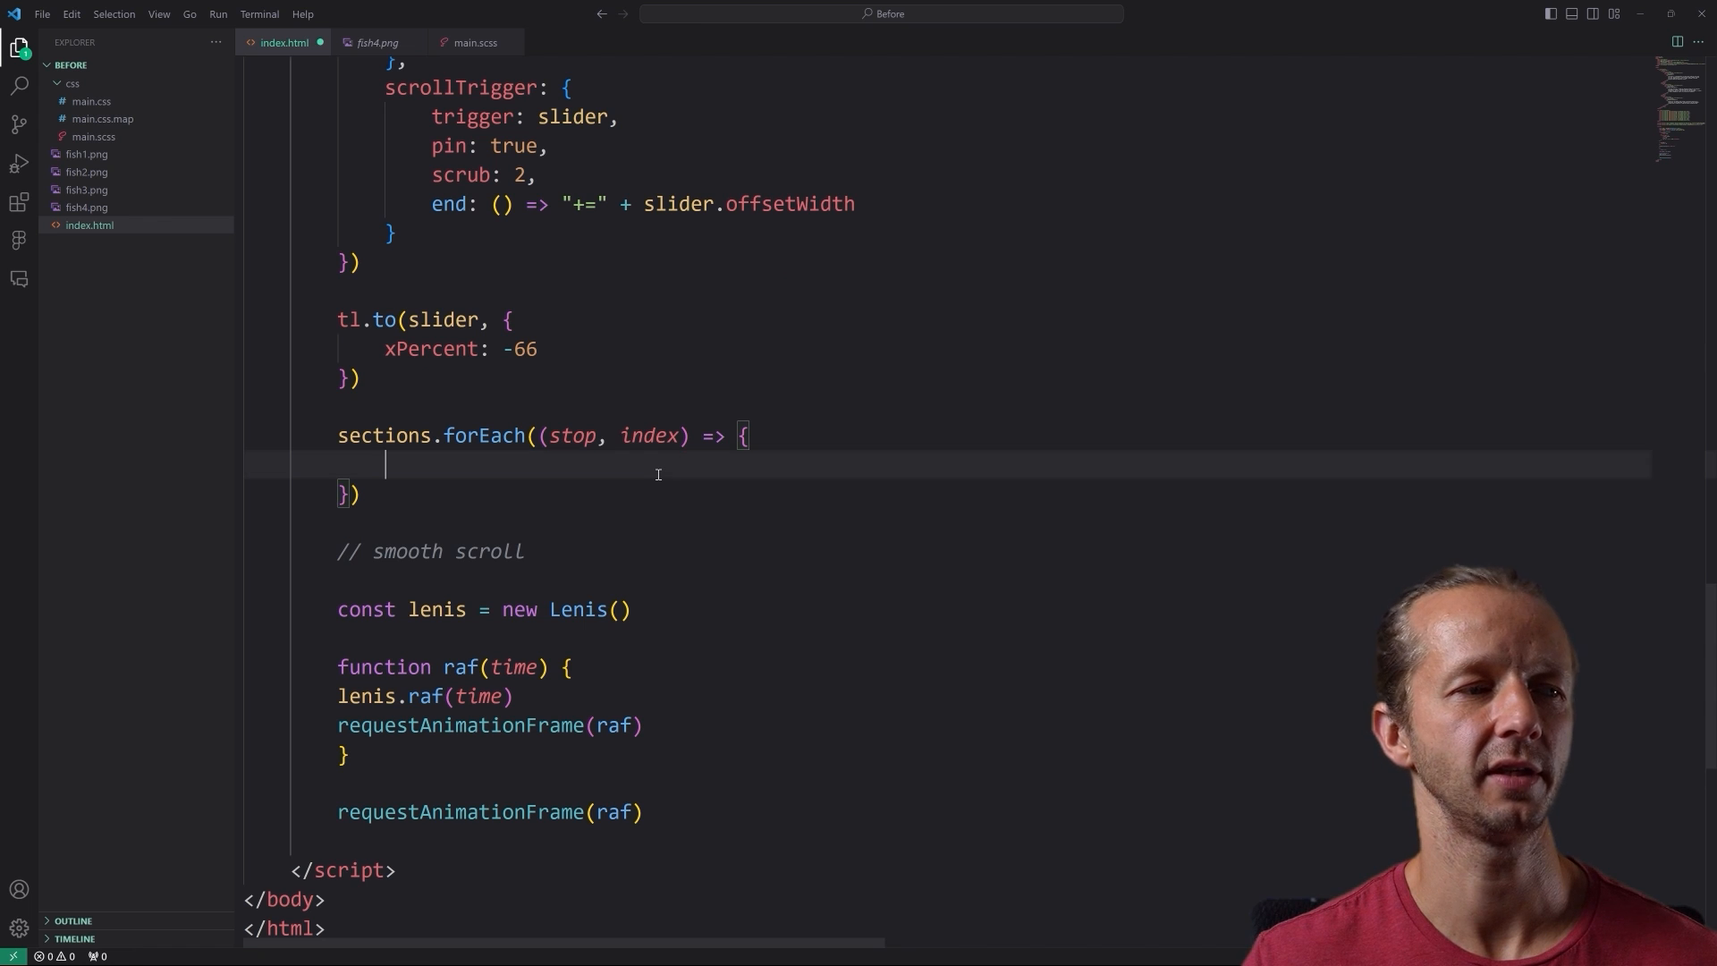
{"action": "mouse_move", "coordinate": [855, 501]}
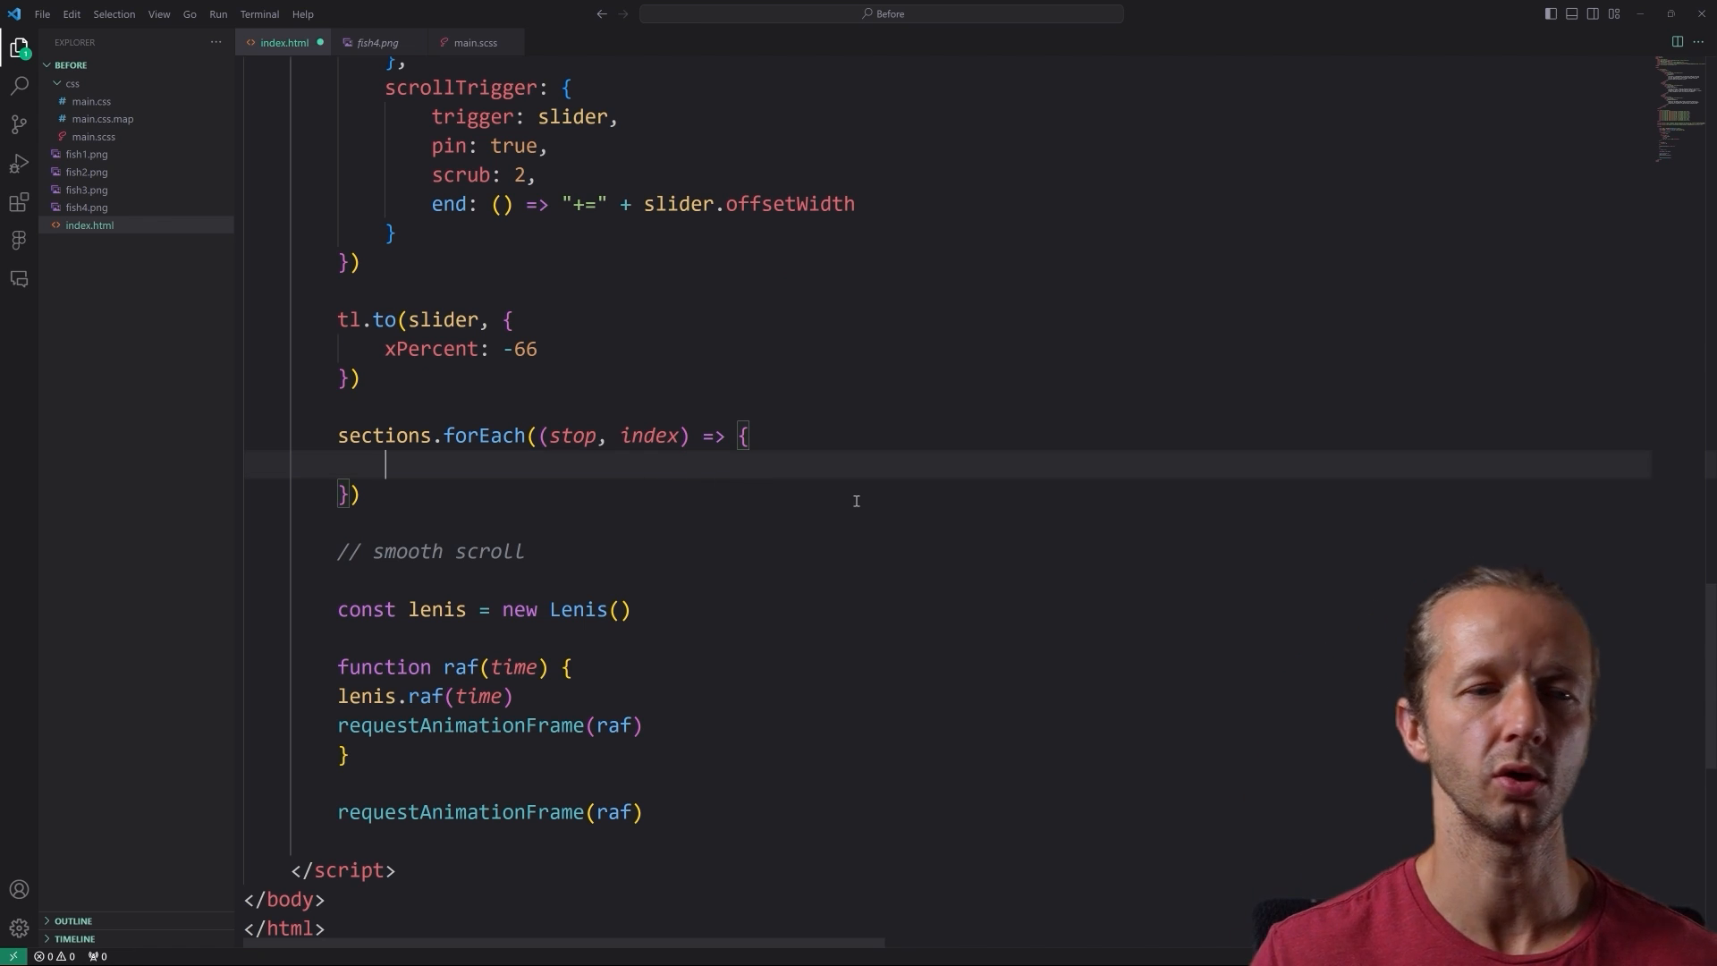
- Start a tl tween on stop.querySelector('.content') with yPercent -50 and opacity 0
{"action": "key", "text": "Enter"}
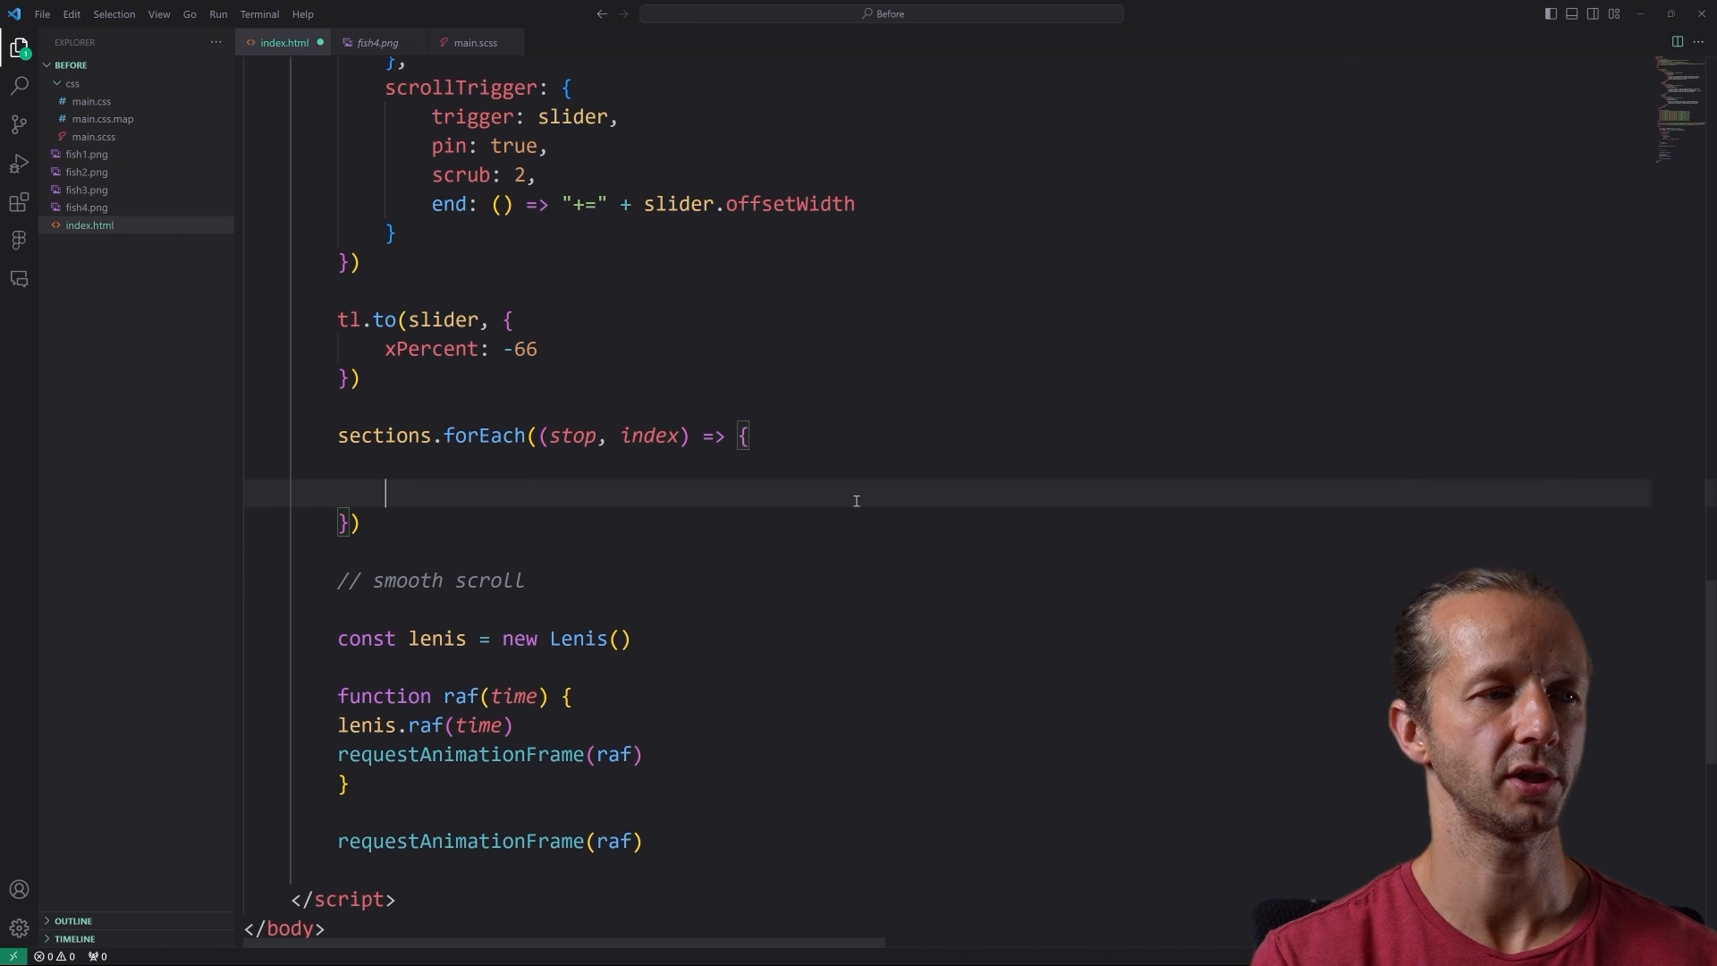
{"action": "type", "text": "tl."}
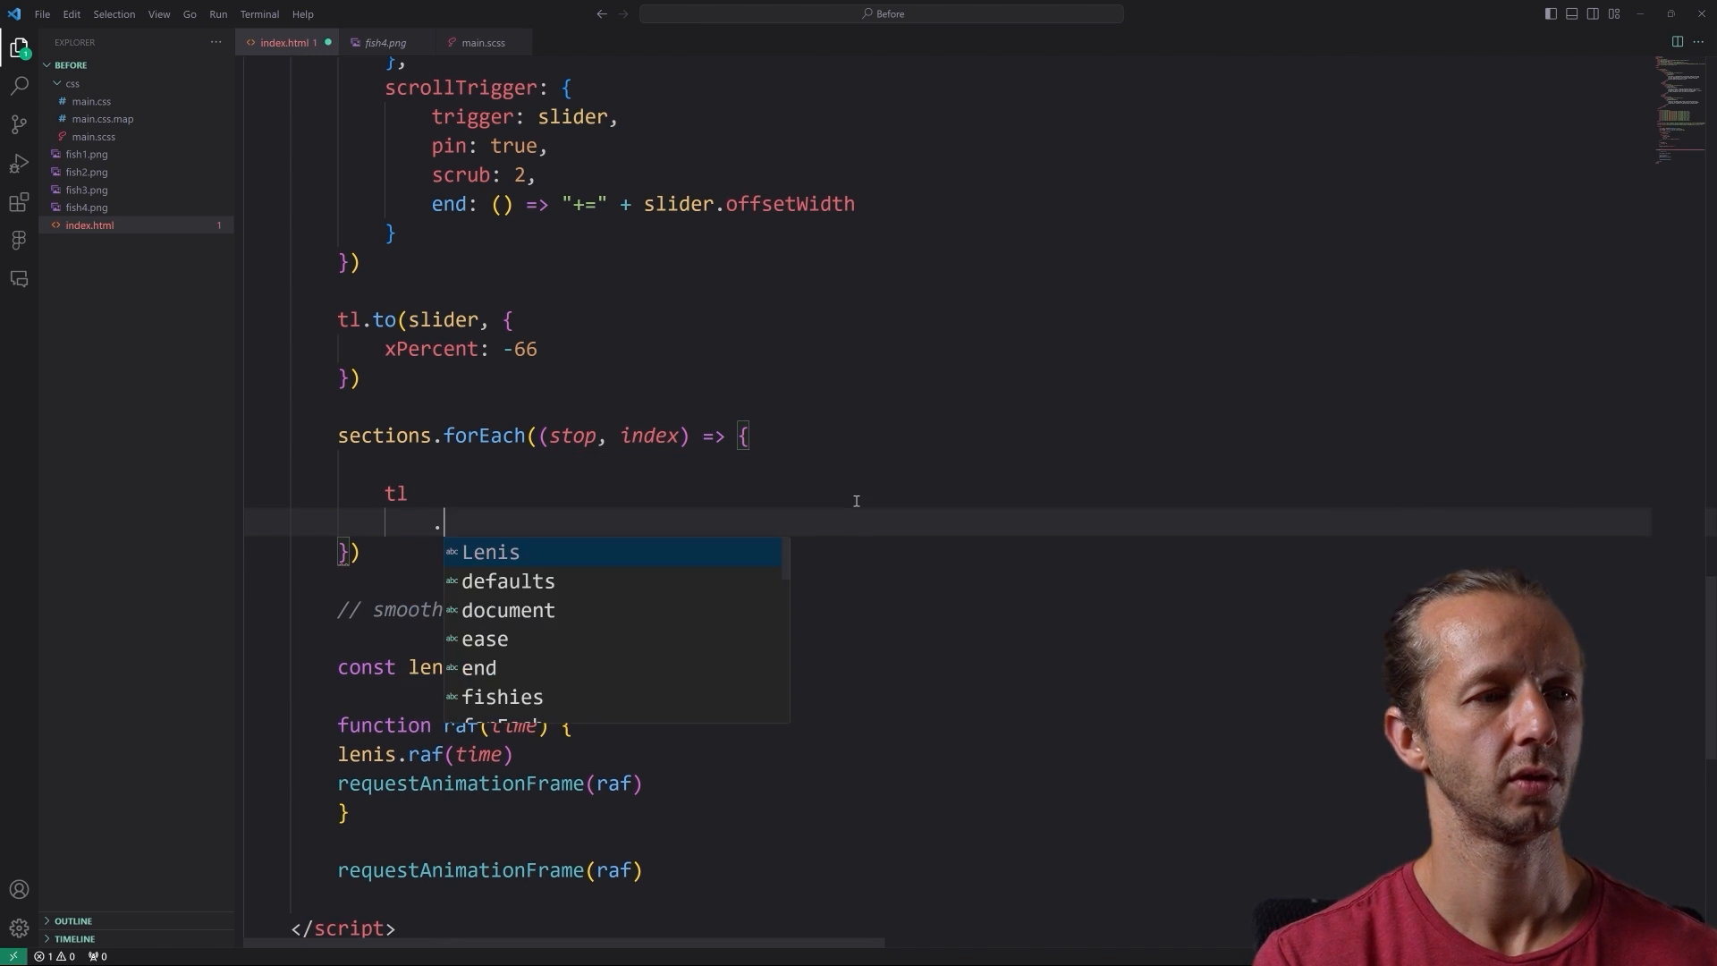
{"action": "type", "text": "top,"}
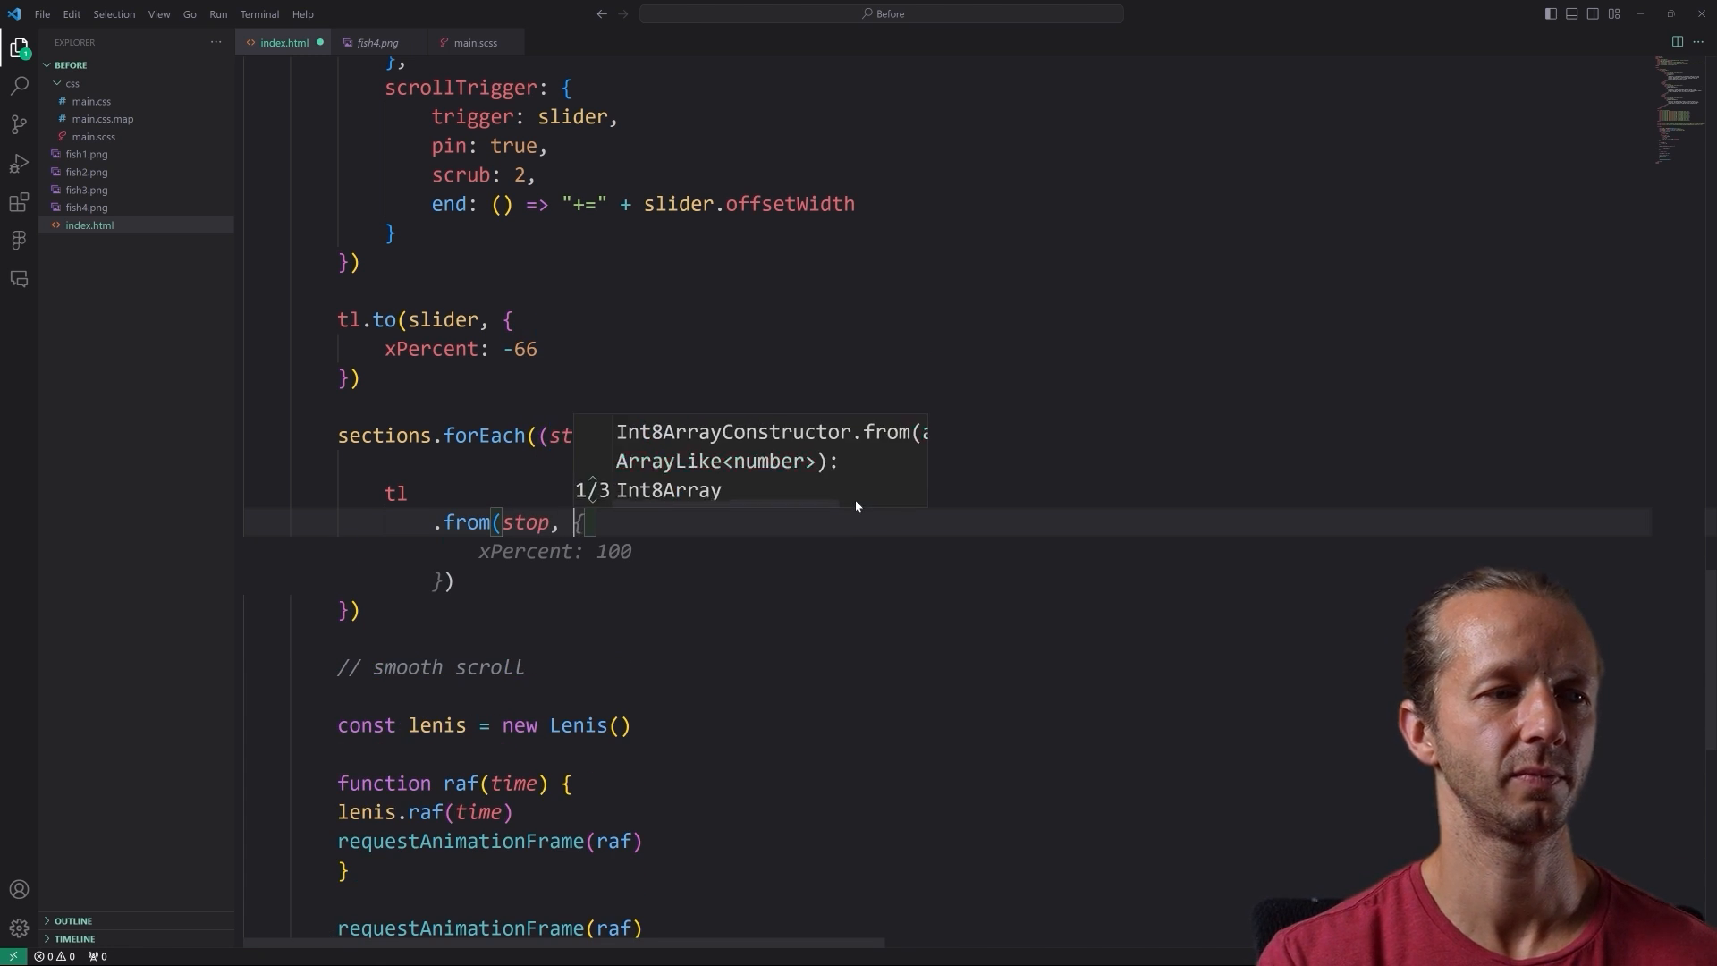
{"action": "type", "text": ".querySelector"}
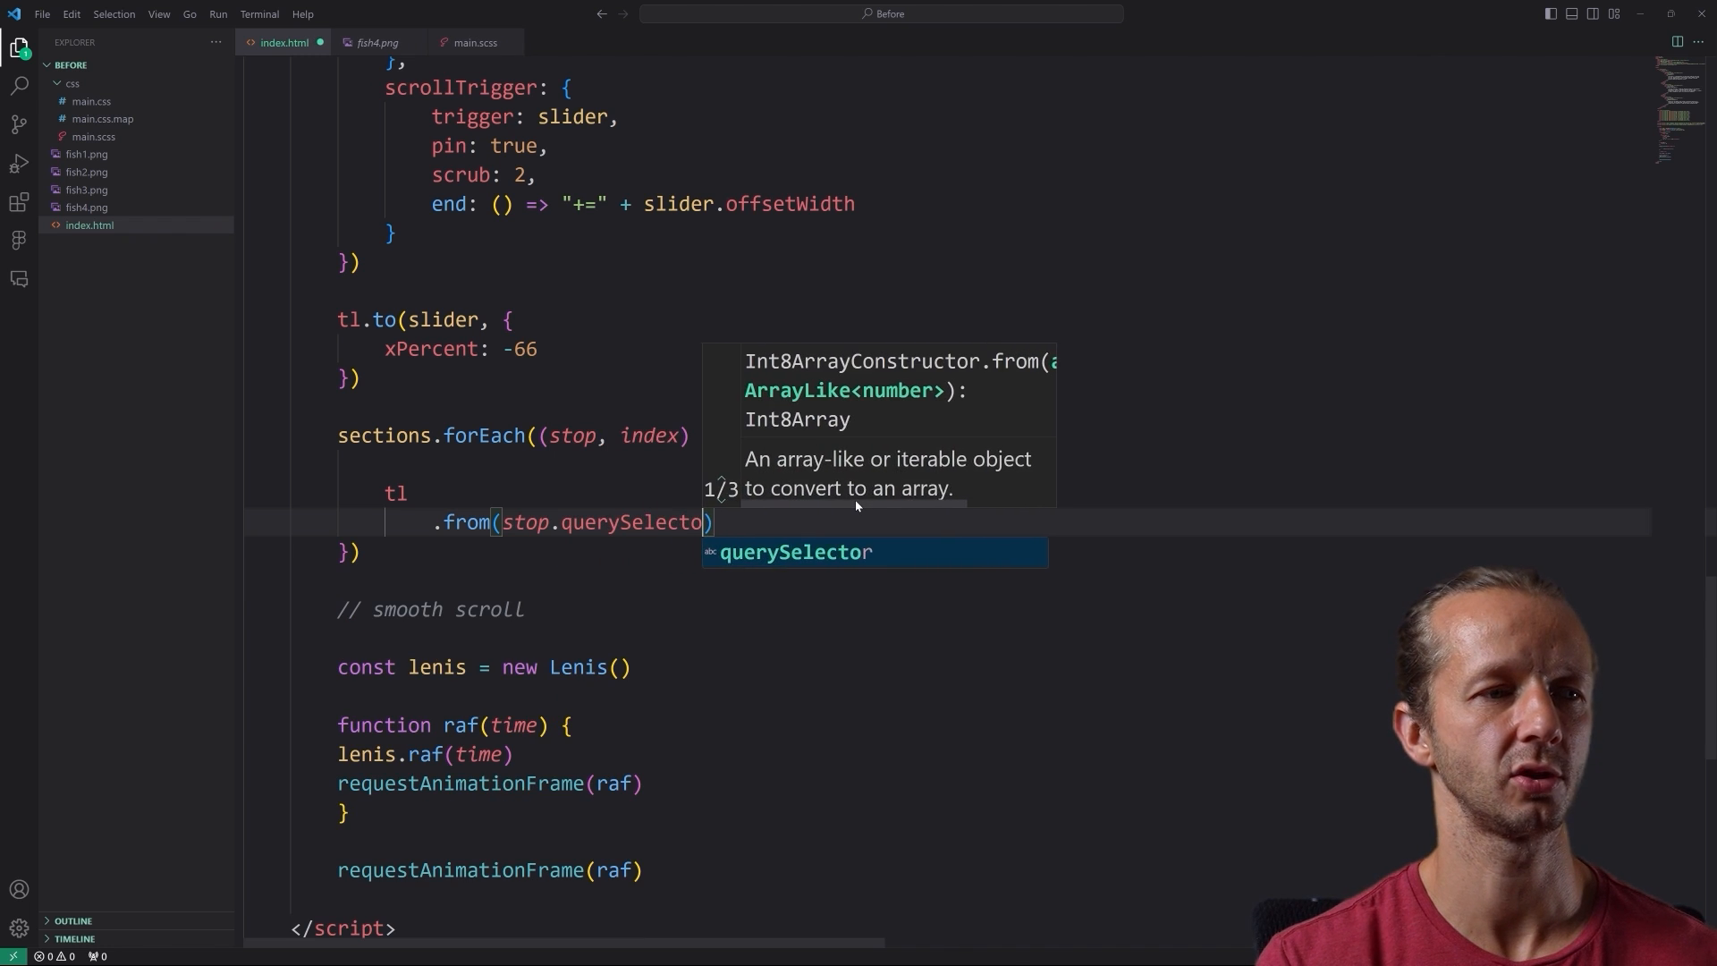
{"action": "type", "text": "('.conte'"}
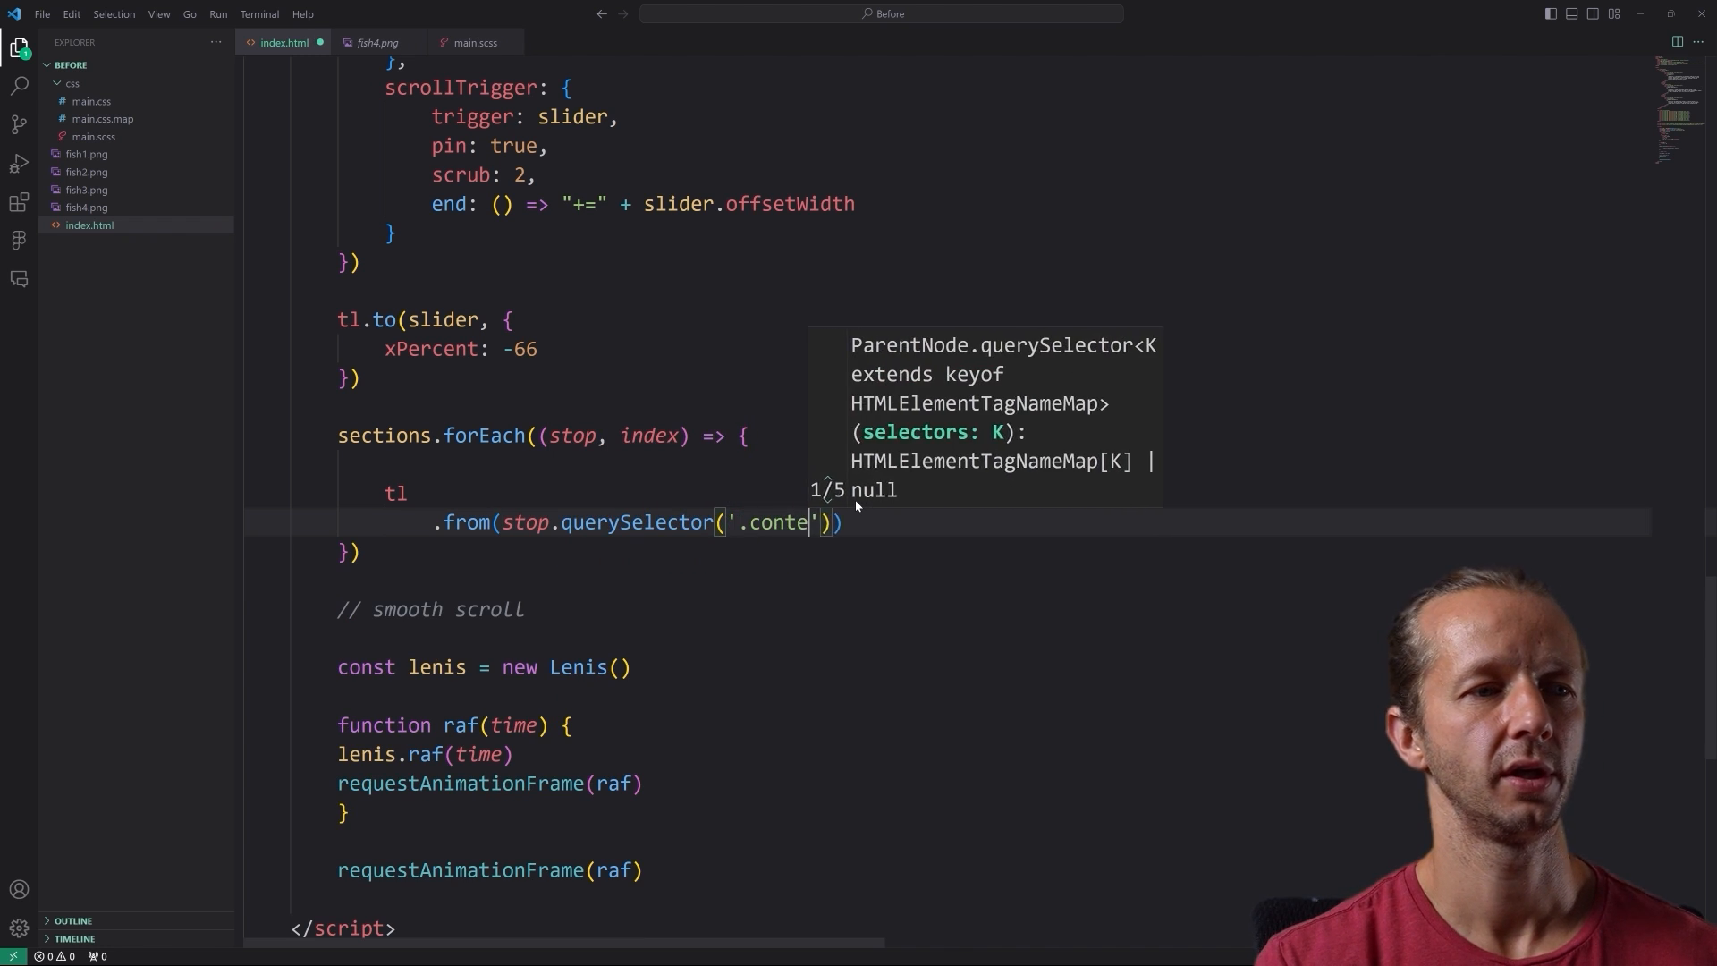
{"action": "type", "text": "nt'), {"}
{"action": "type", "text": "yPercent: -50,"}
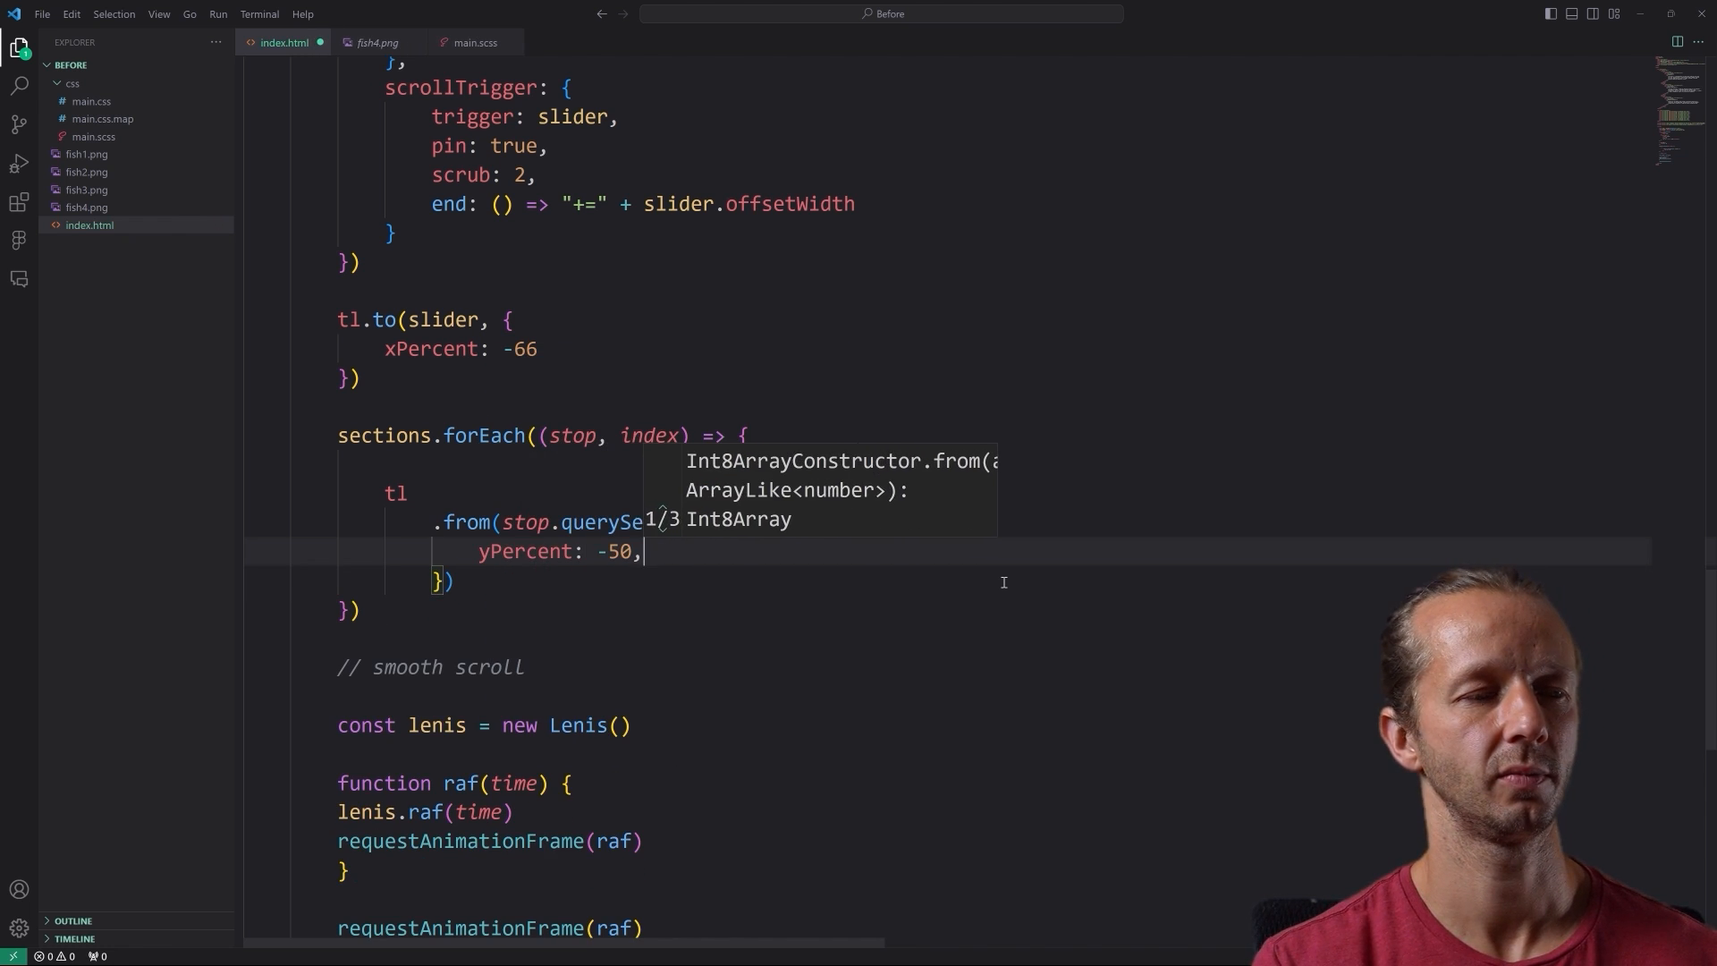
{"action": "type", "text": "opacity: 0,"}
{"action": "type", "text": "scroll"}
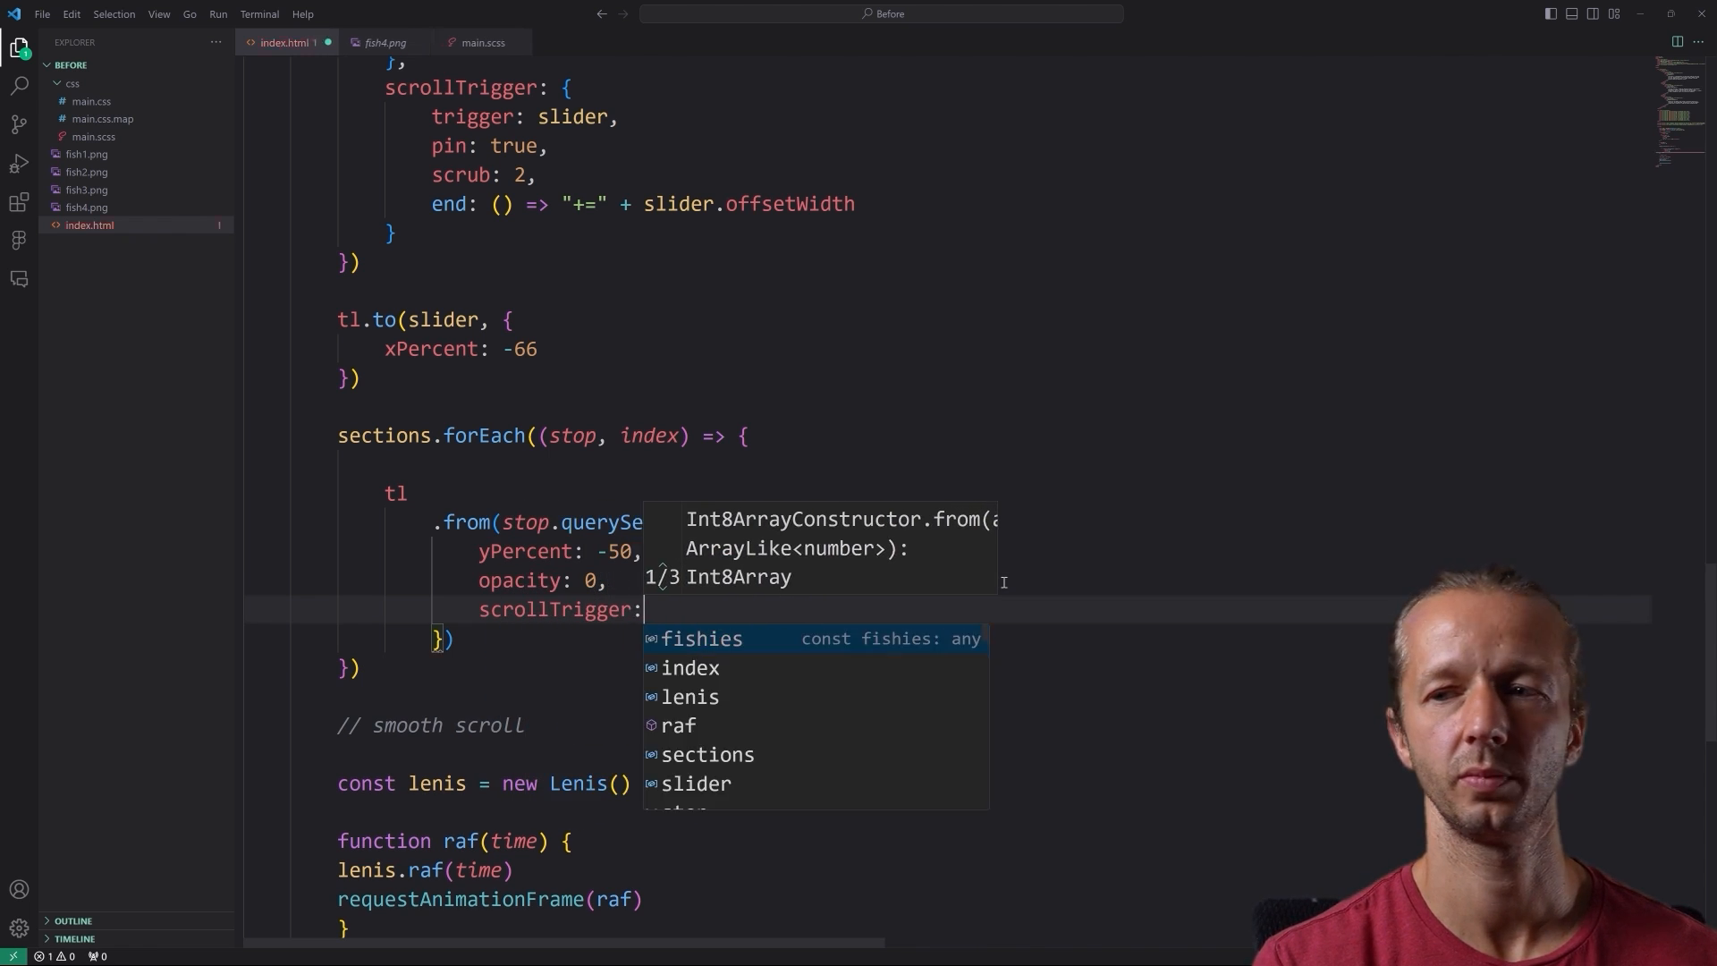
- Give it a scrollTrigger on the .content element starting at "left center" with containerAnimation: tl
{"action": "type", "text": "trigger:"}
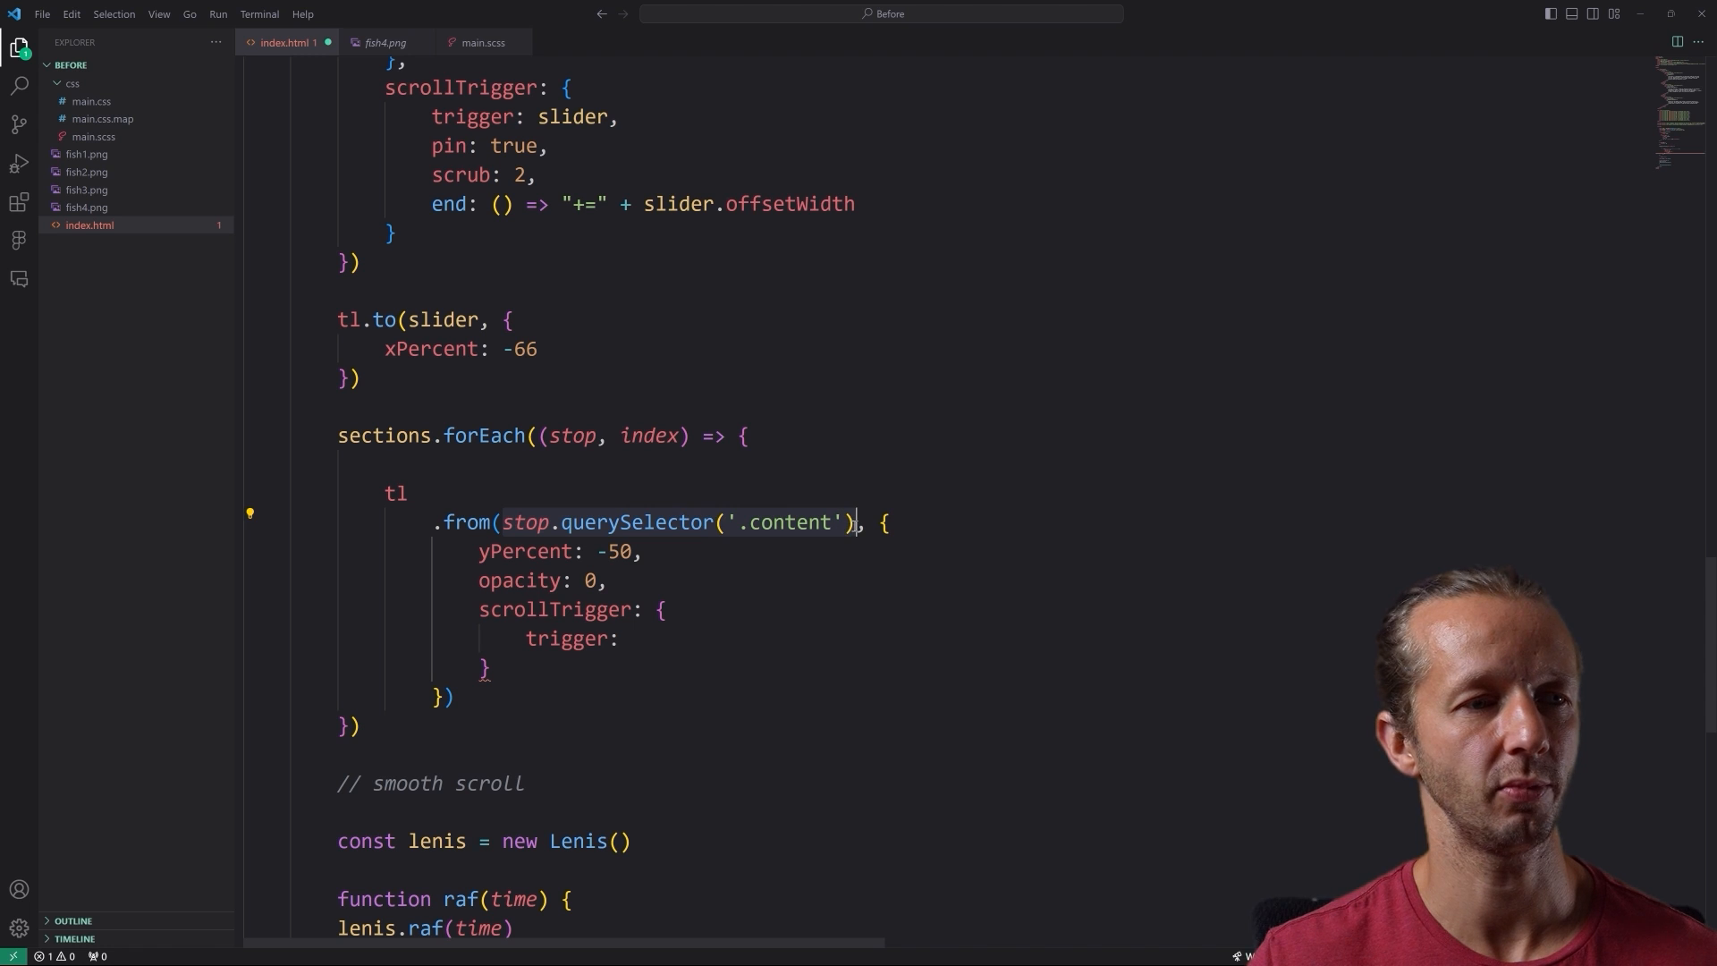
{"action": "type", "text": "stop.querySelector('.content'),"}
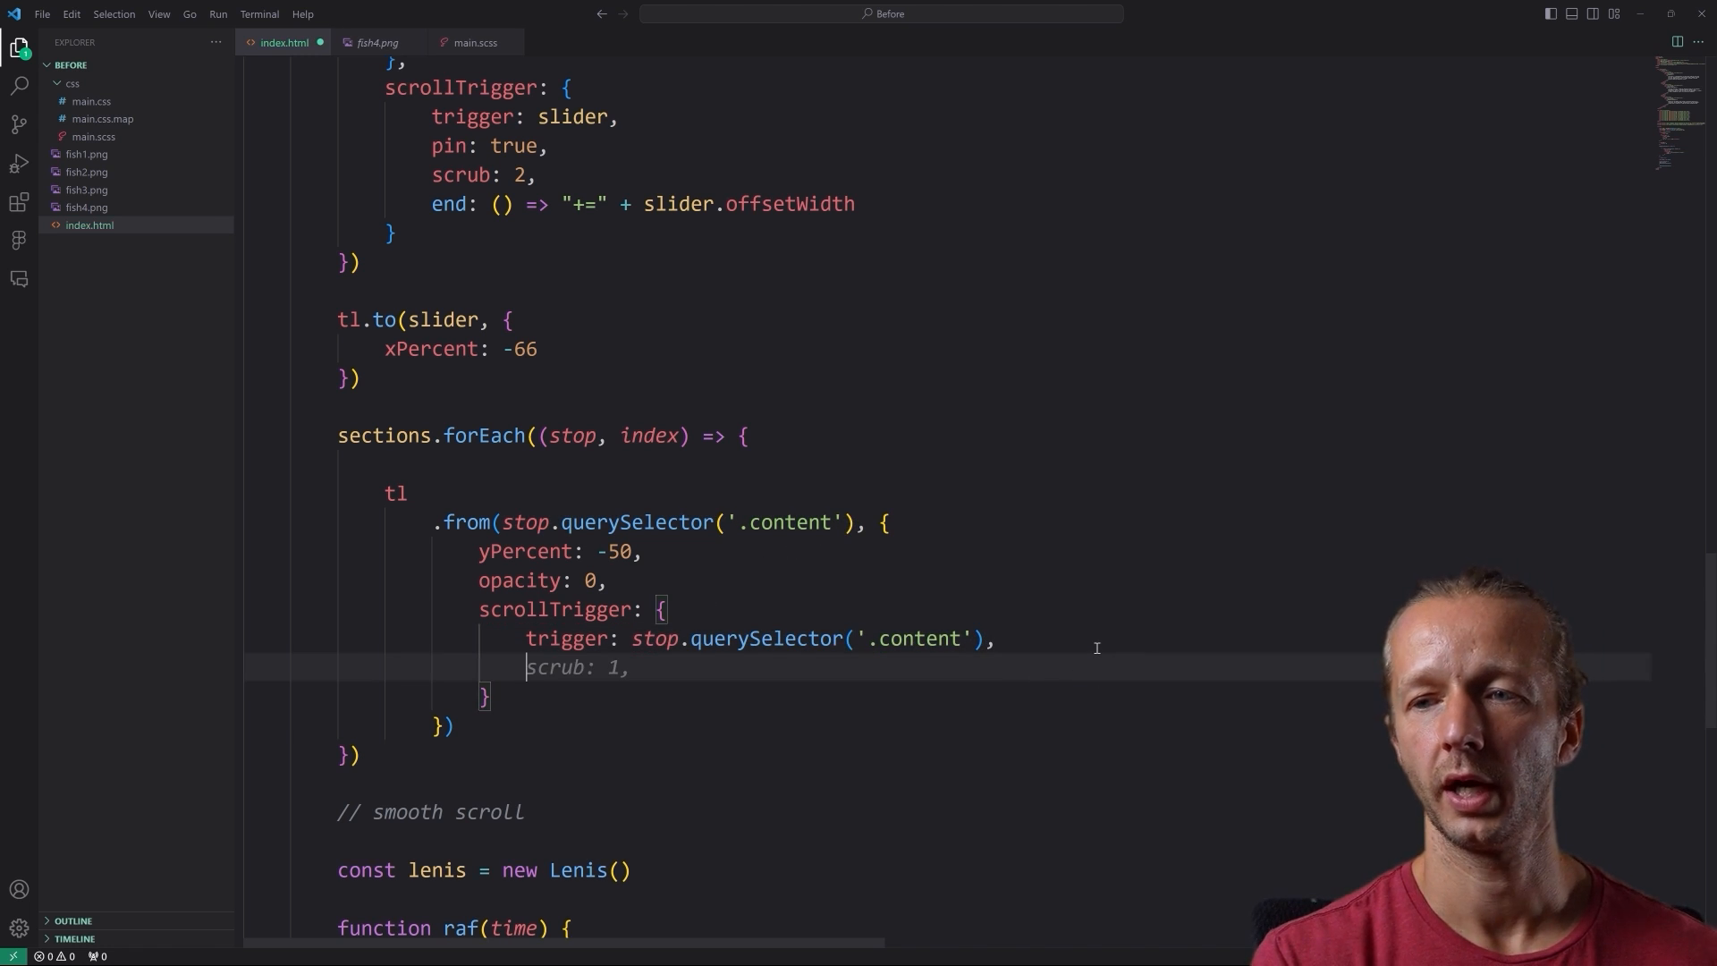
{"action": "type", "text": "start:"}
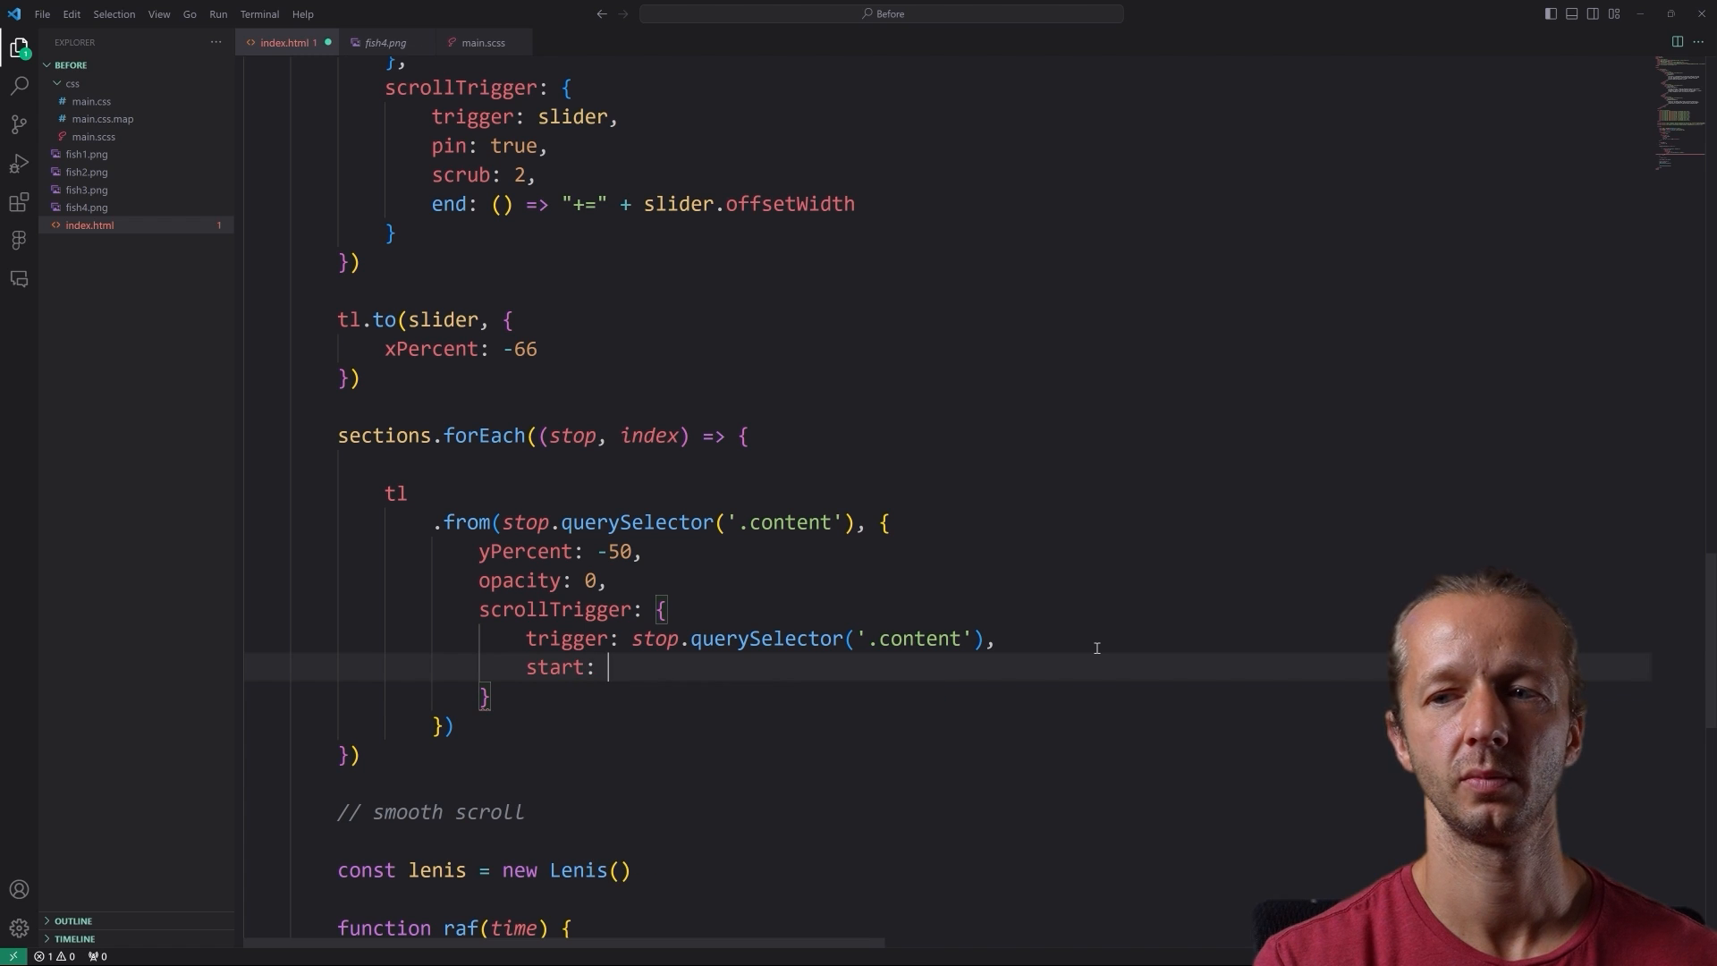
{"action": "type", "text": "\"left center\","}
{"action": "type", "text": "end: \"center cen"}
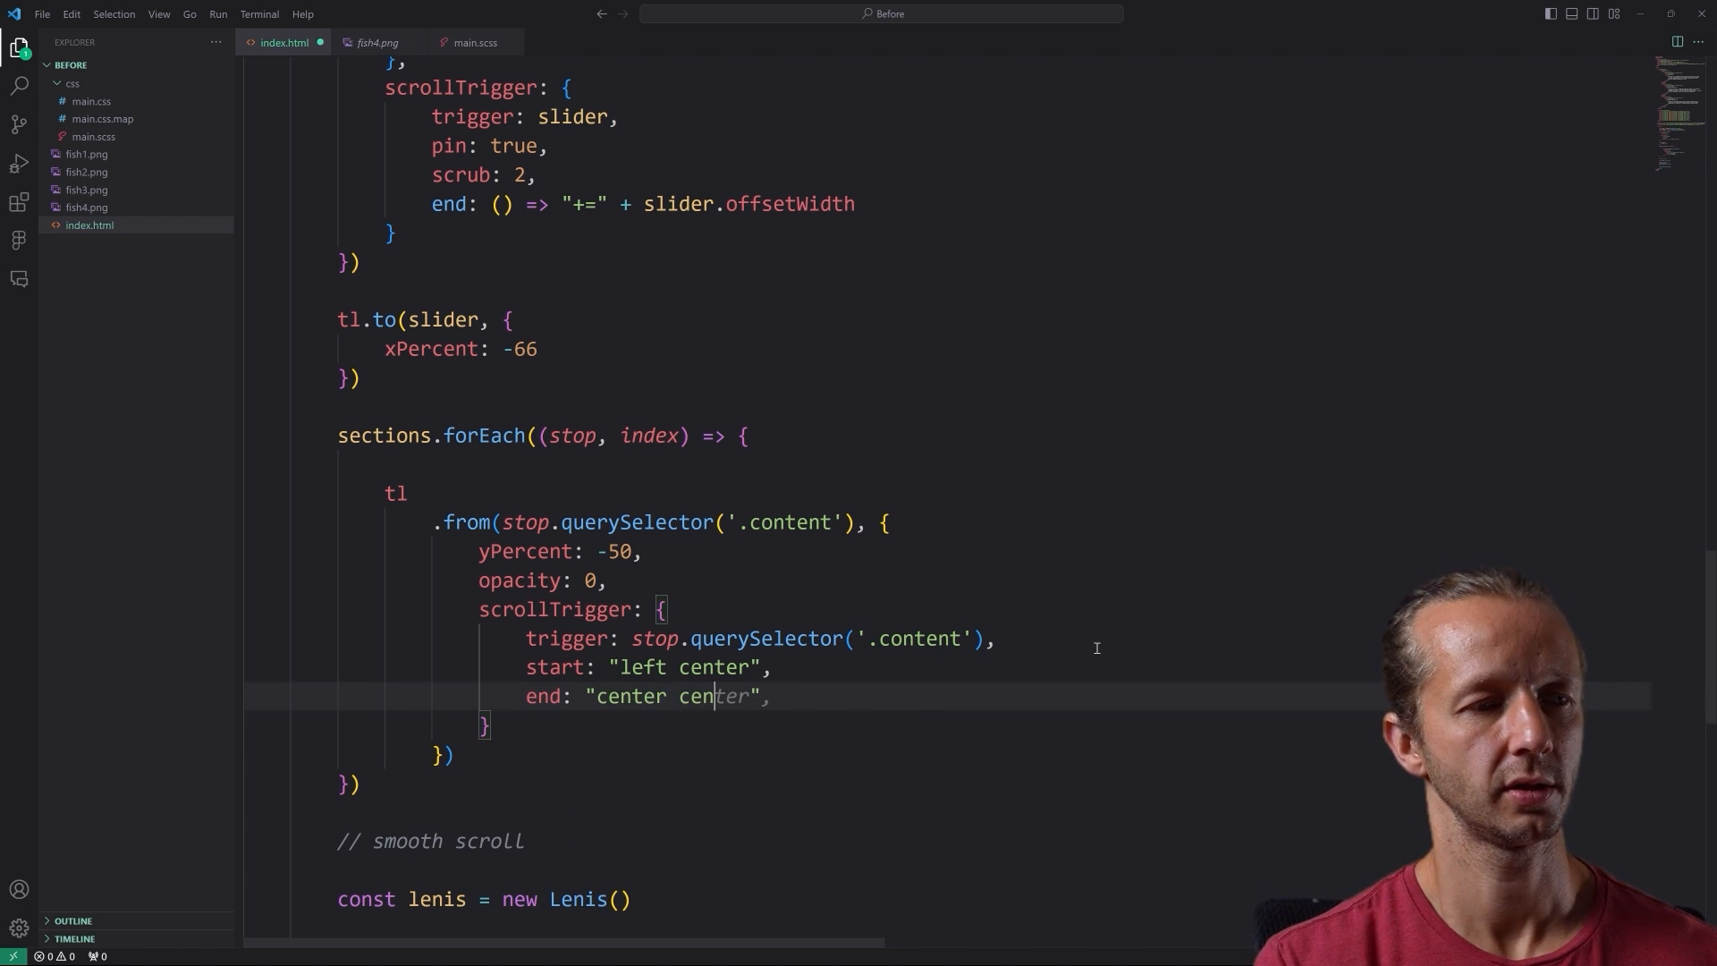
{"action": "type", "text": "containerAnimatio:"}
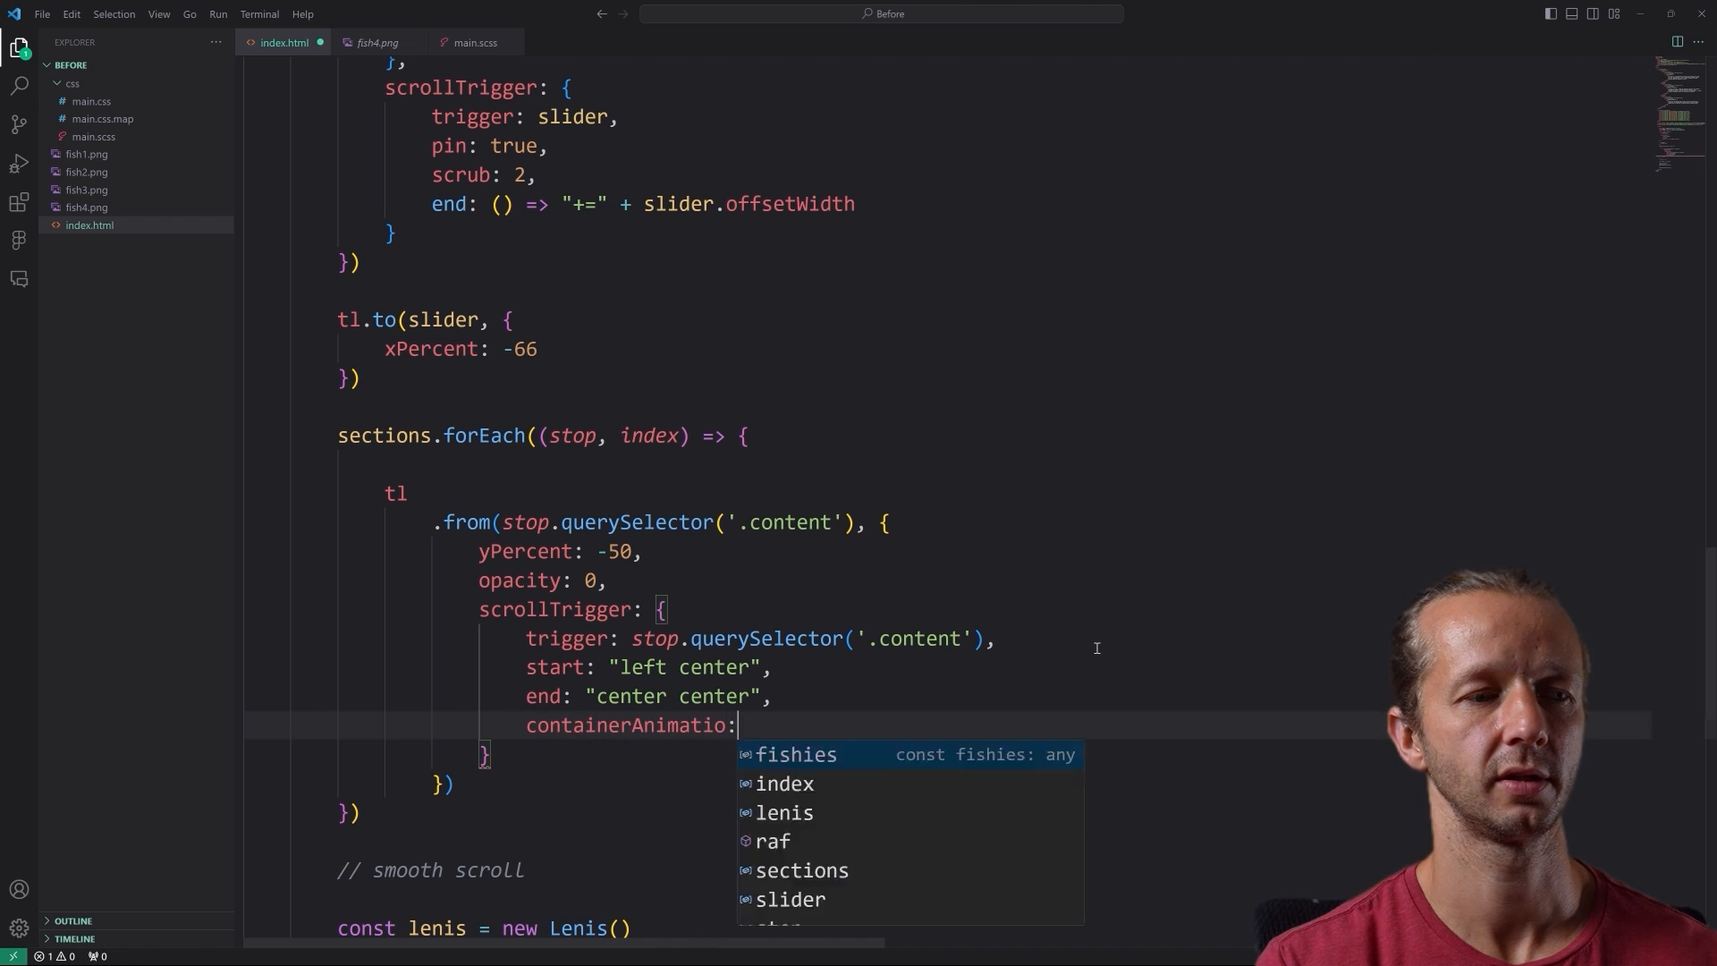
{"action": "type", "text": "n: t"}
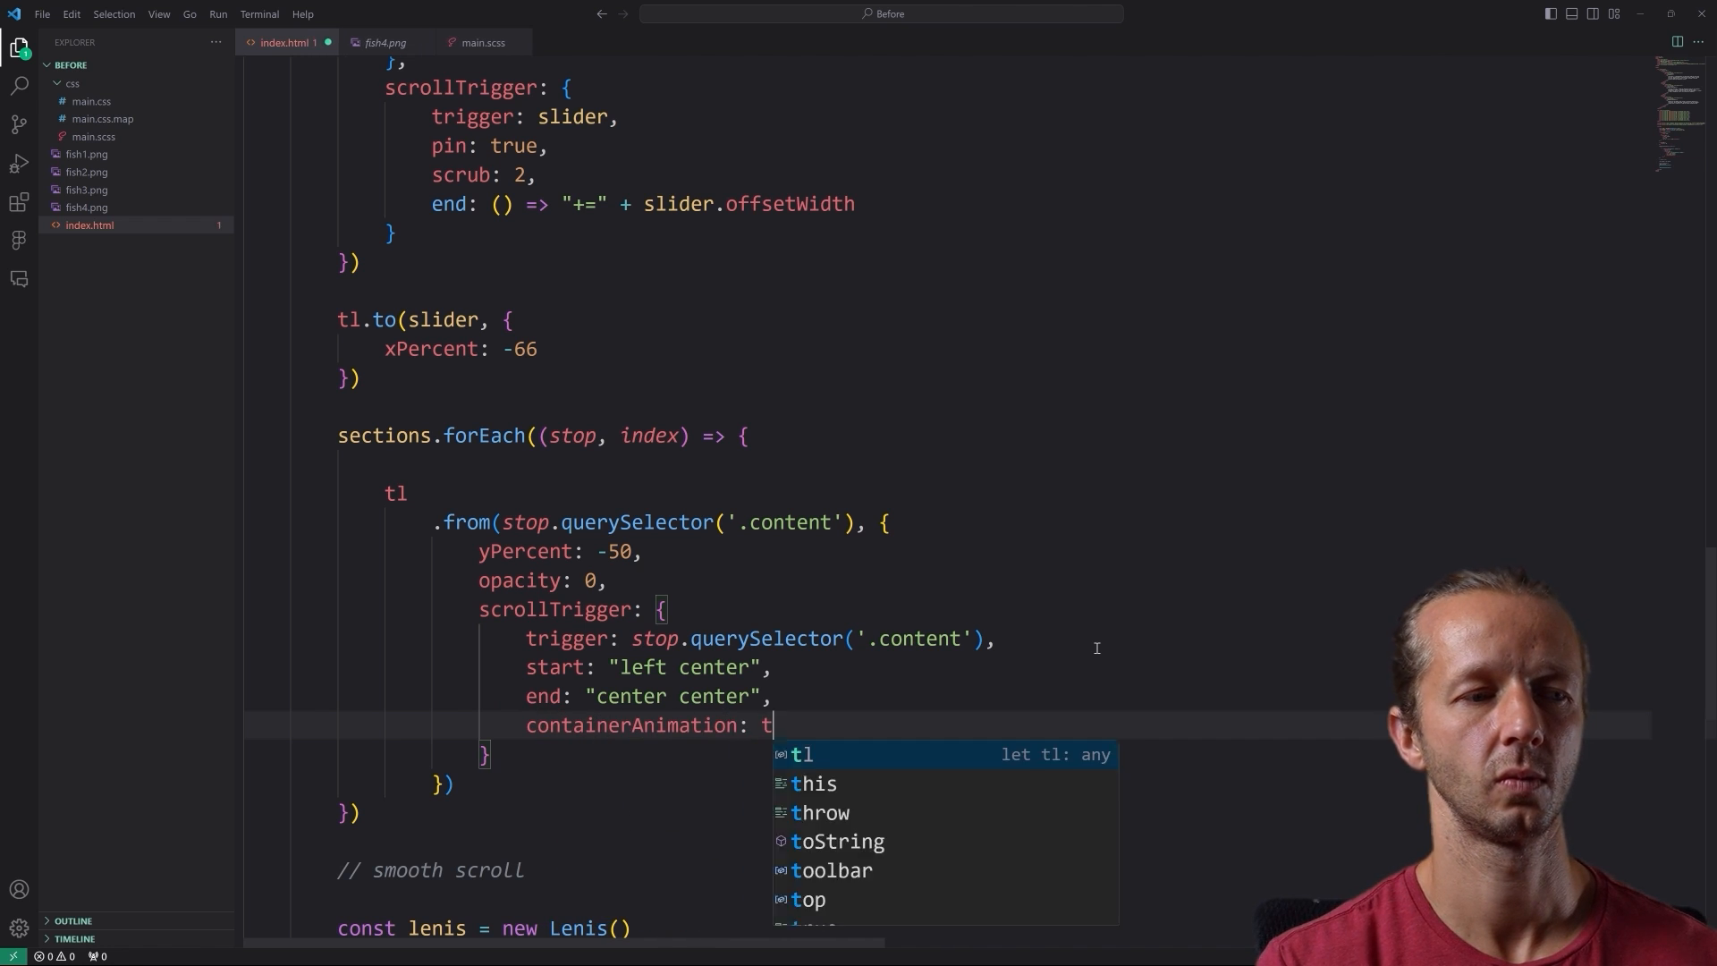
{"action": "type", "text": "l,"}
{"action": "type", "text": "scrub: true"}
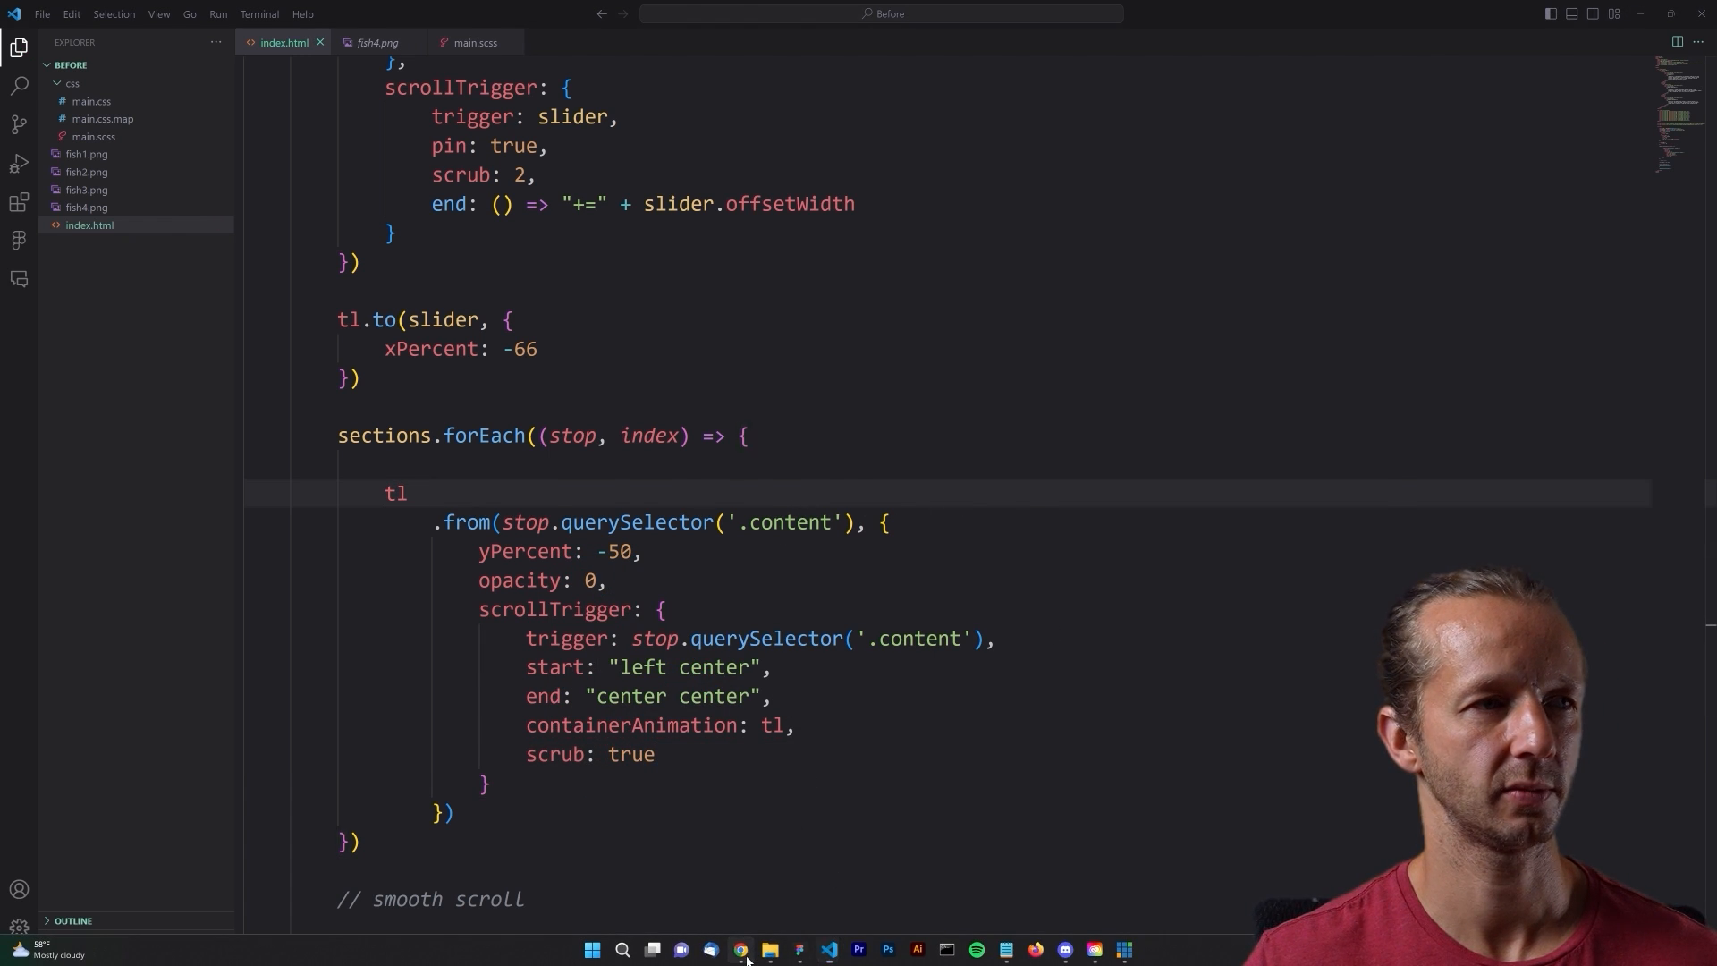
{"action": "left_click", "coordinate": [740, 948]}
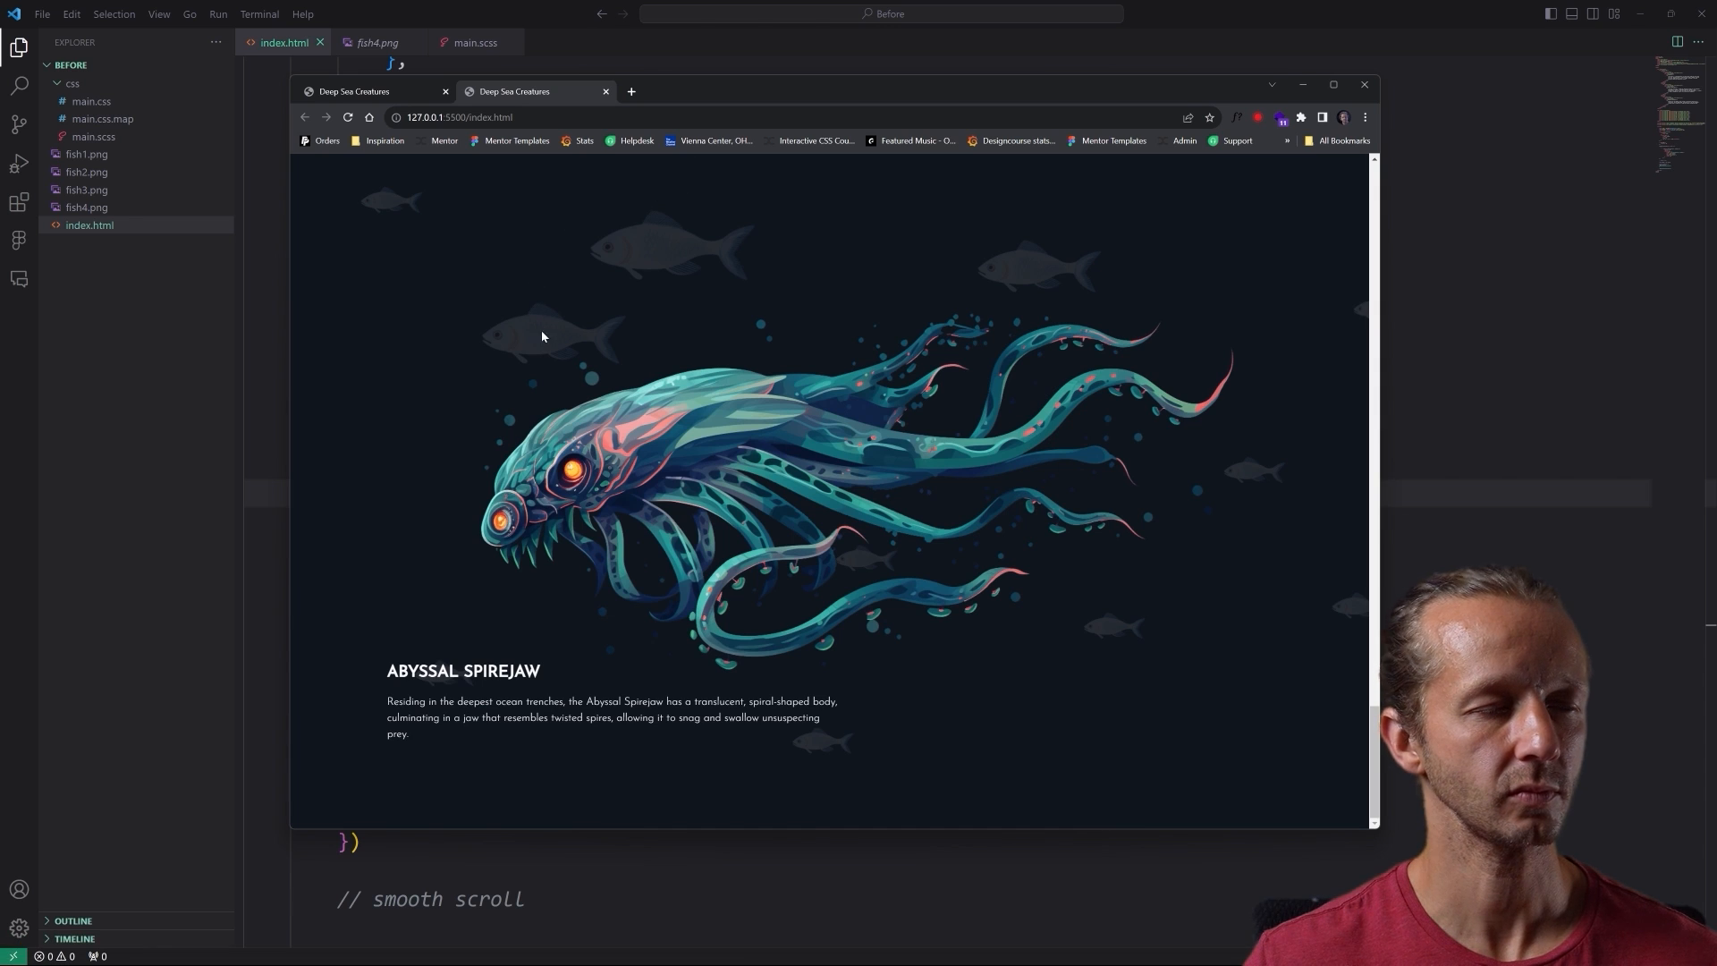
{"action": "scroll", "scroll_direction": "down", "scroll_amount": 3}
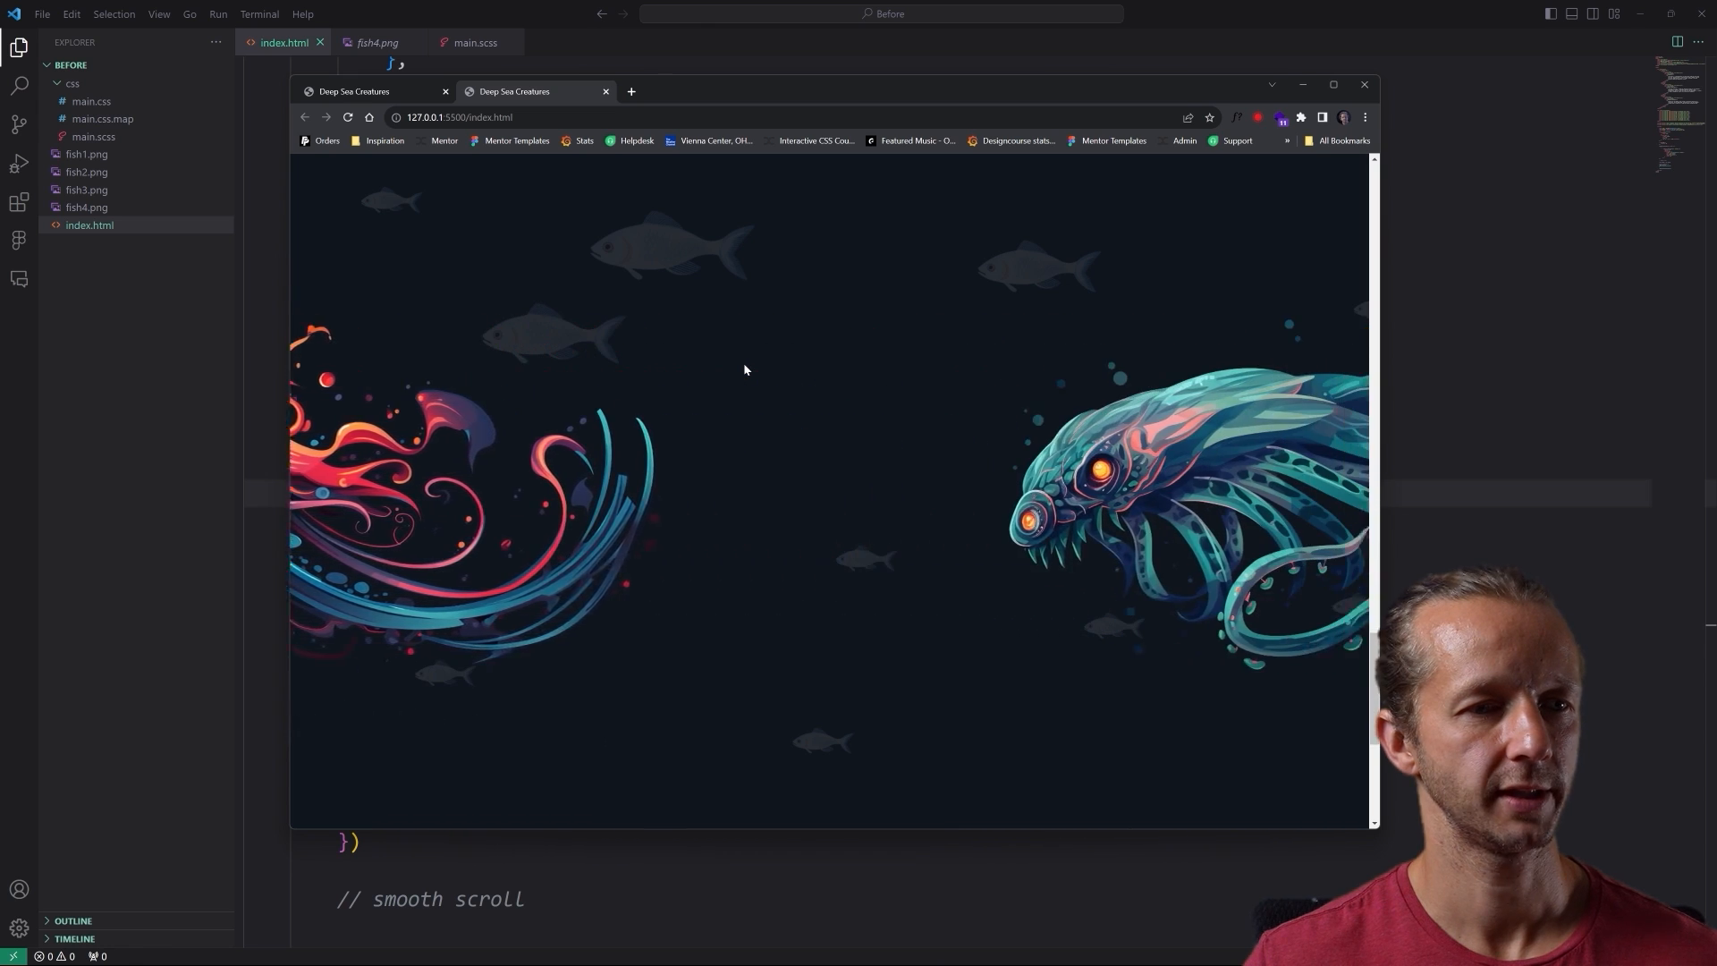
{"action": "scroll", "scroll_direction": "down", "scroll_amount": 3}
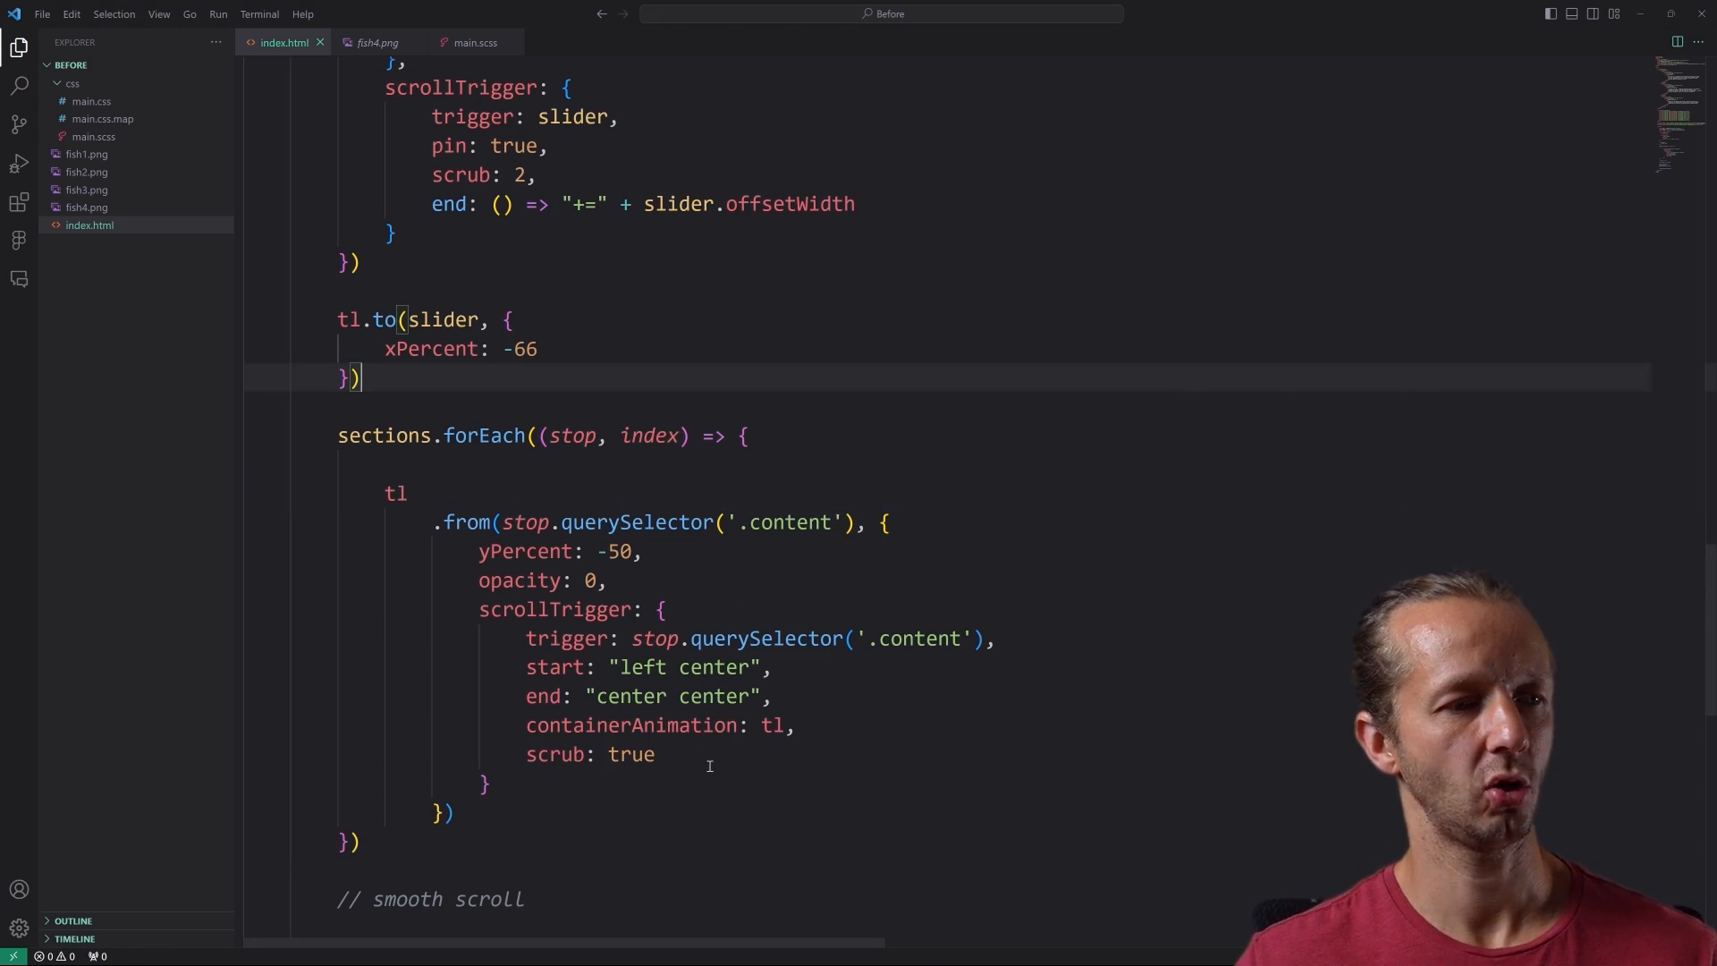
- Add markers: true to the content tween's scrollTrigger and check the markers in the preview
{"action": "type", "text": "marke"}
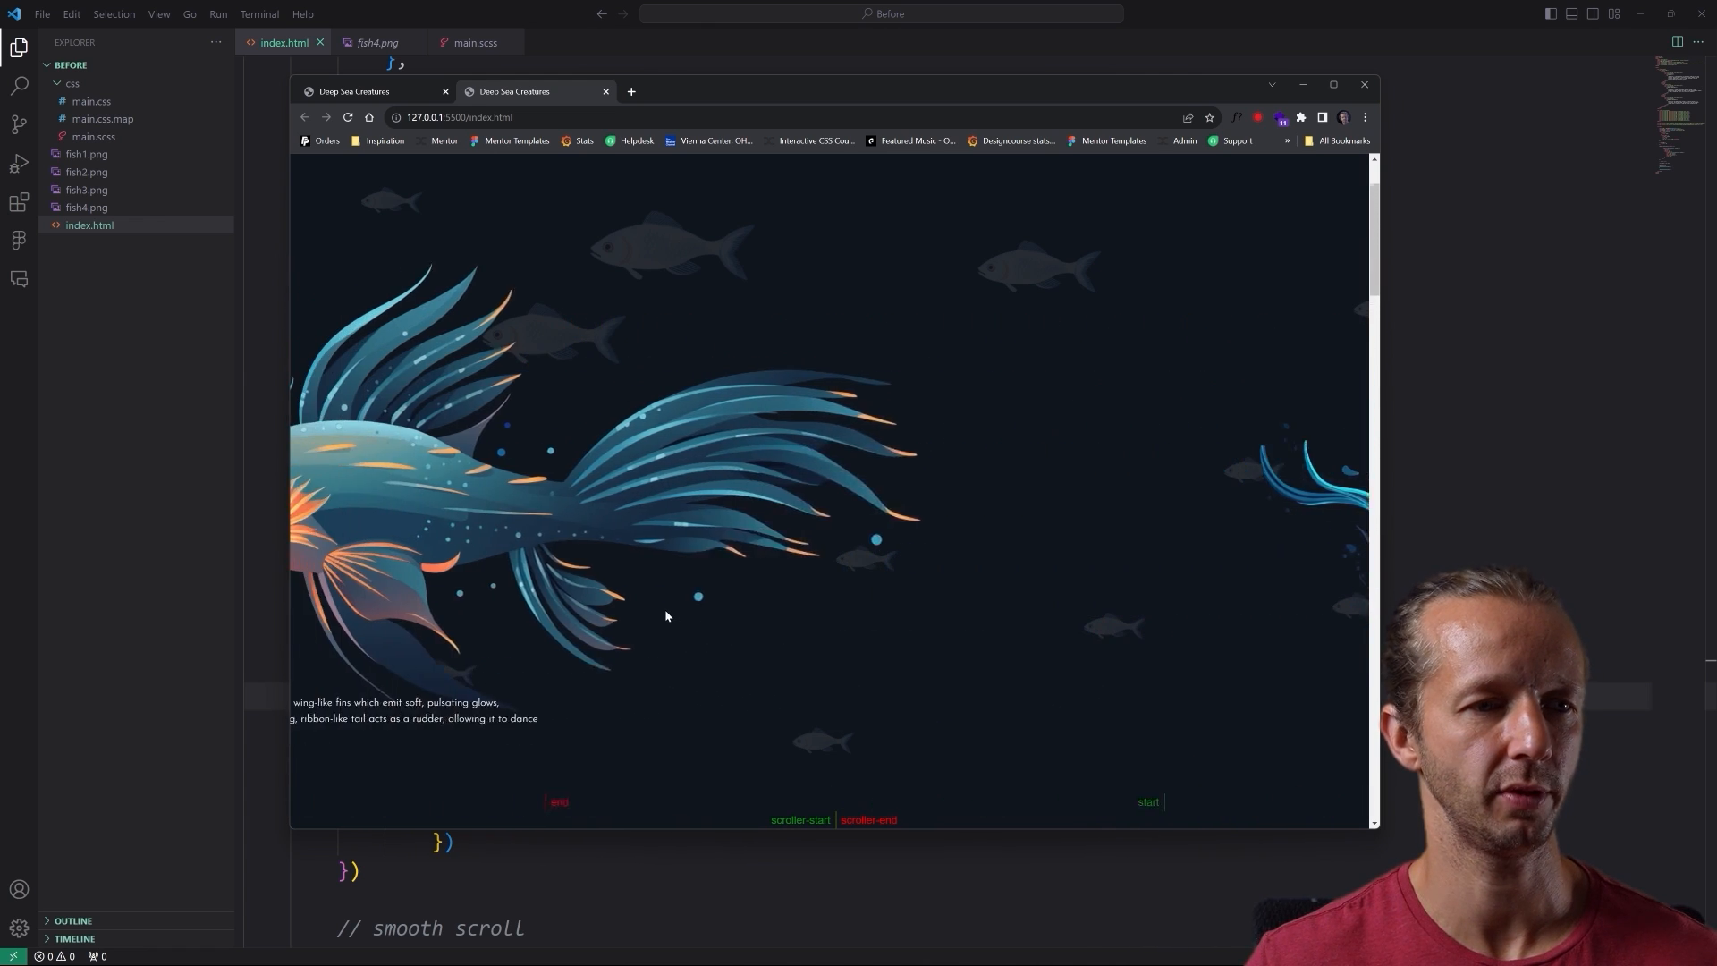
{"action": "scroll", "scroll_direction": "down", "scroll_amount": 3}
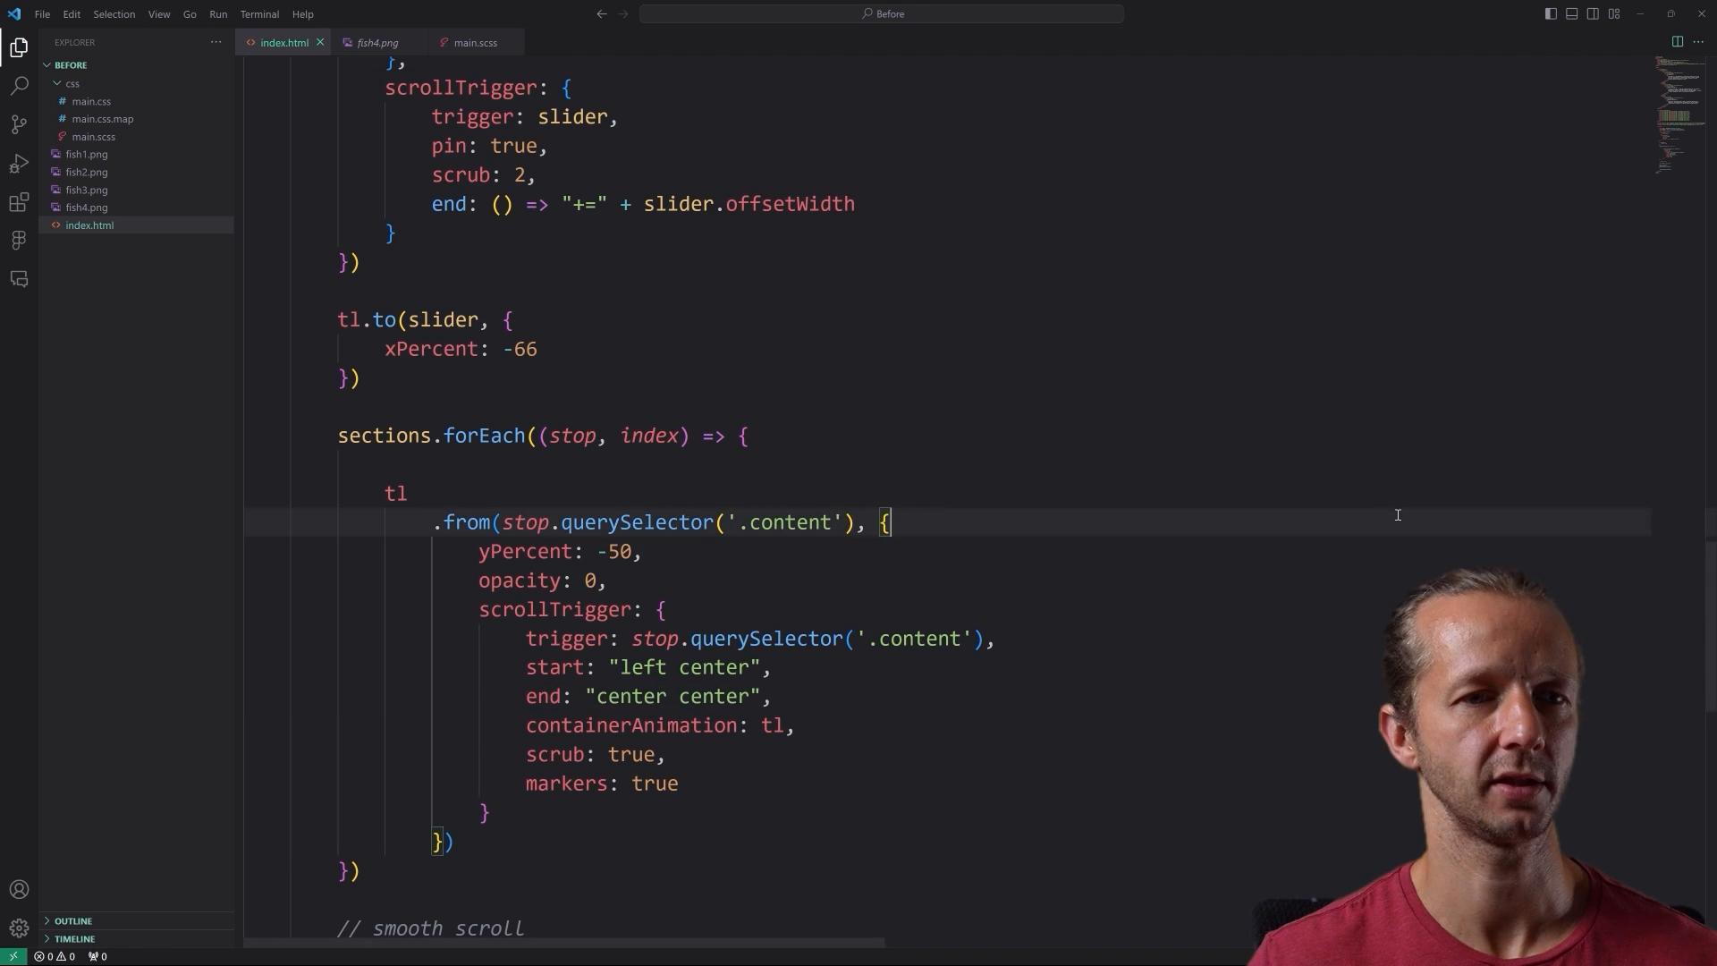
{"action": "scroll", "scroll_direction": "down", "scroll_amount": 3}
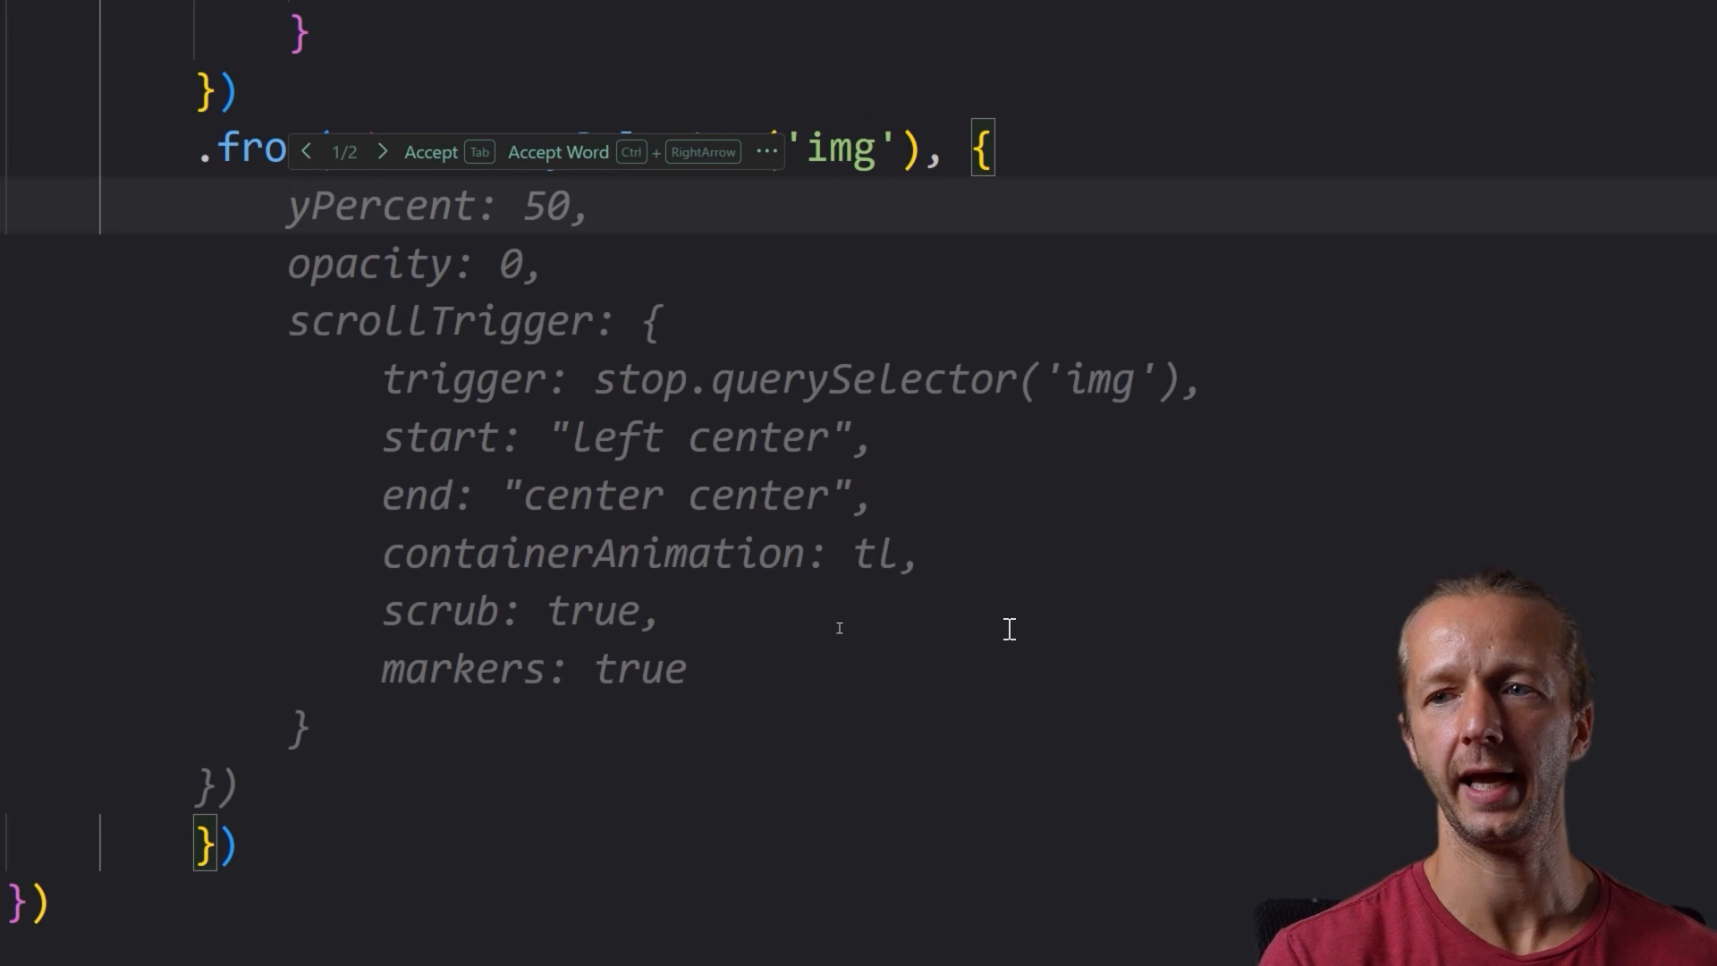
- Chain an img tween from xPercent 40, yPercent -100 with ease 'elastic.out(1,1)' and begin its scrollTrigger
{"action": "type", "text": "xPercent: 40,"}
{"action": "type", "text": "y"}
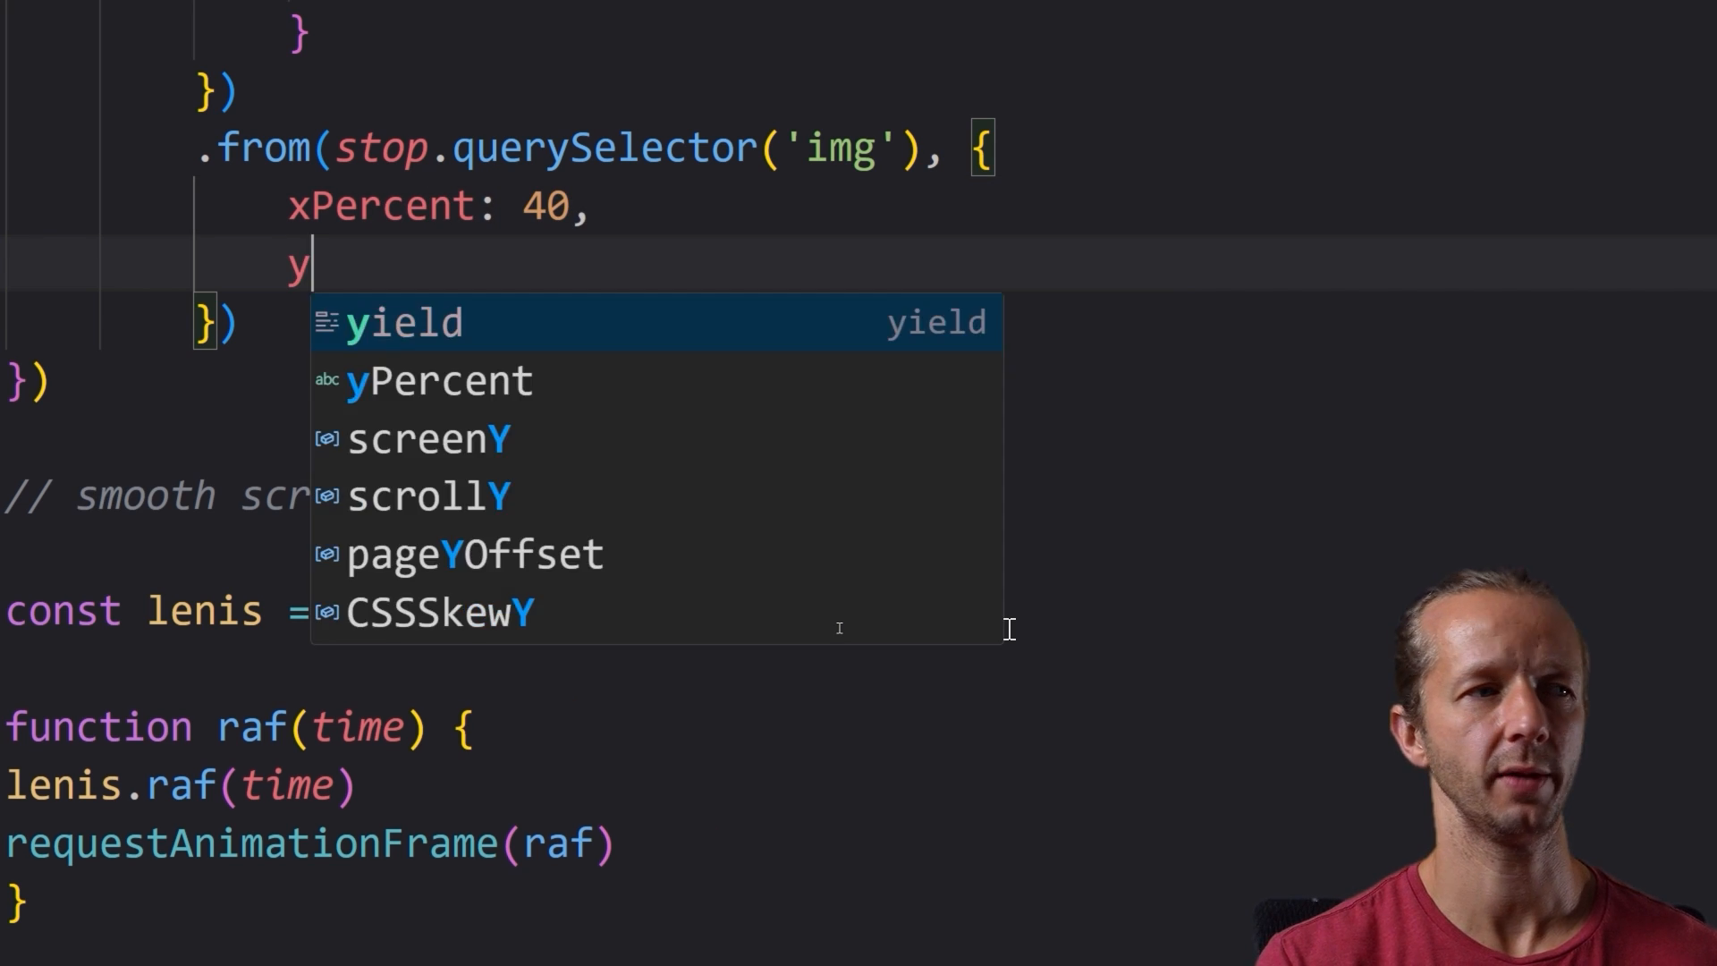
{"action": "type", "text": "Percent: -100,"}
{"action": "type", "text": "ease: '"}
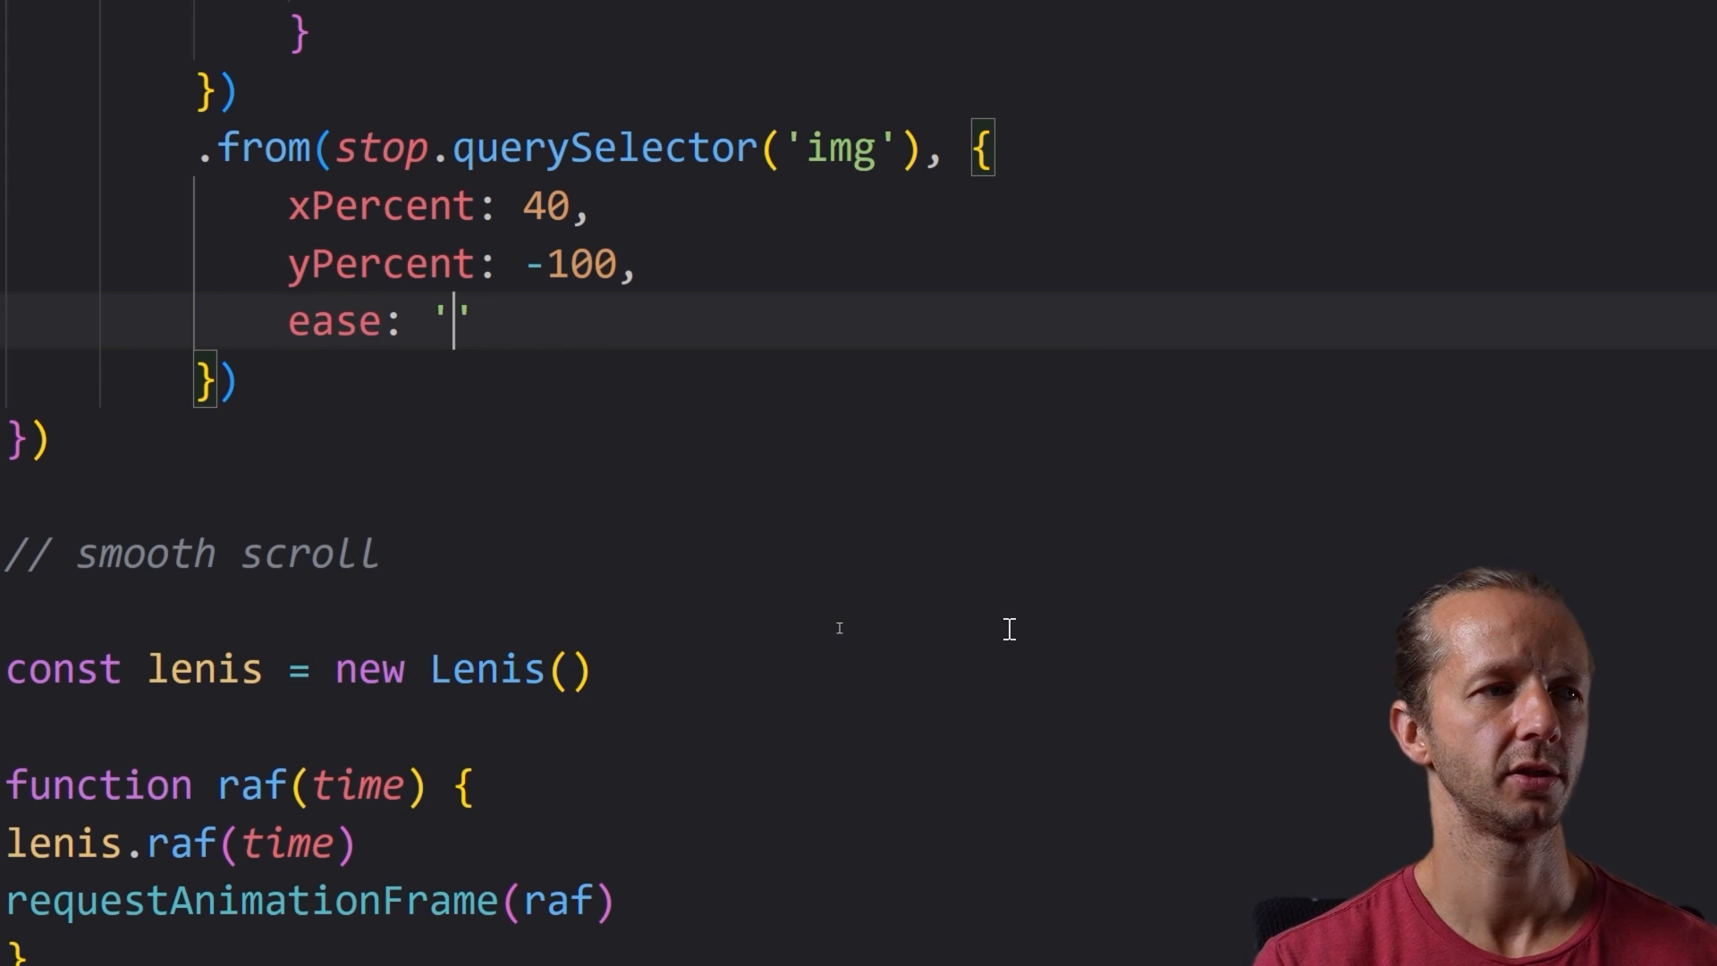
{"action": "type", "text": "ela"}
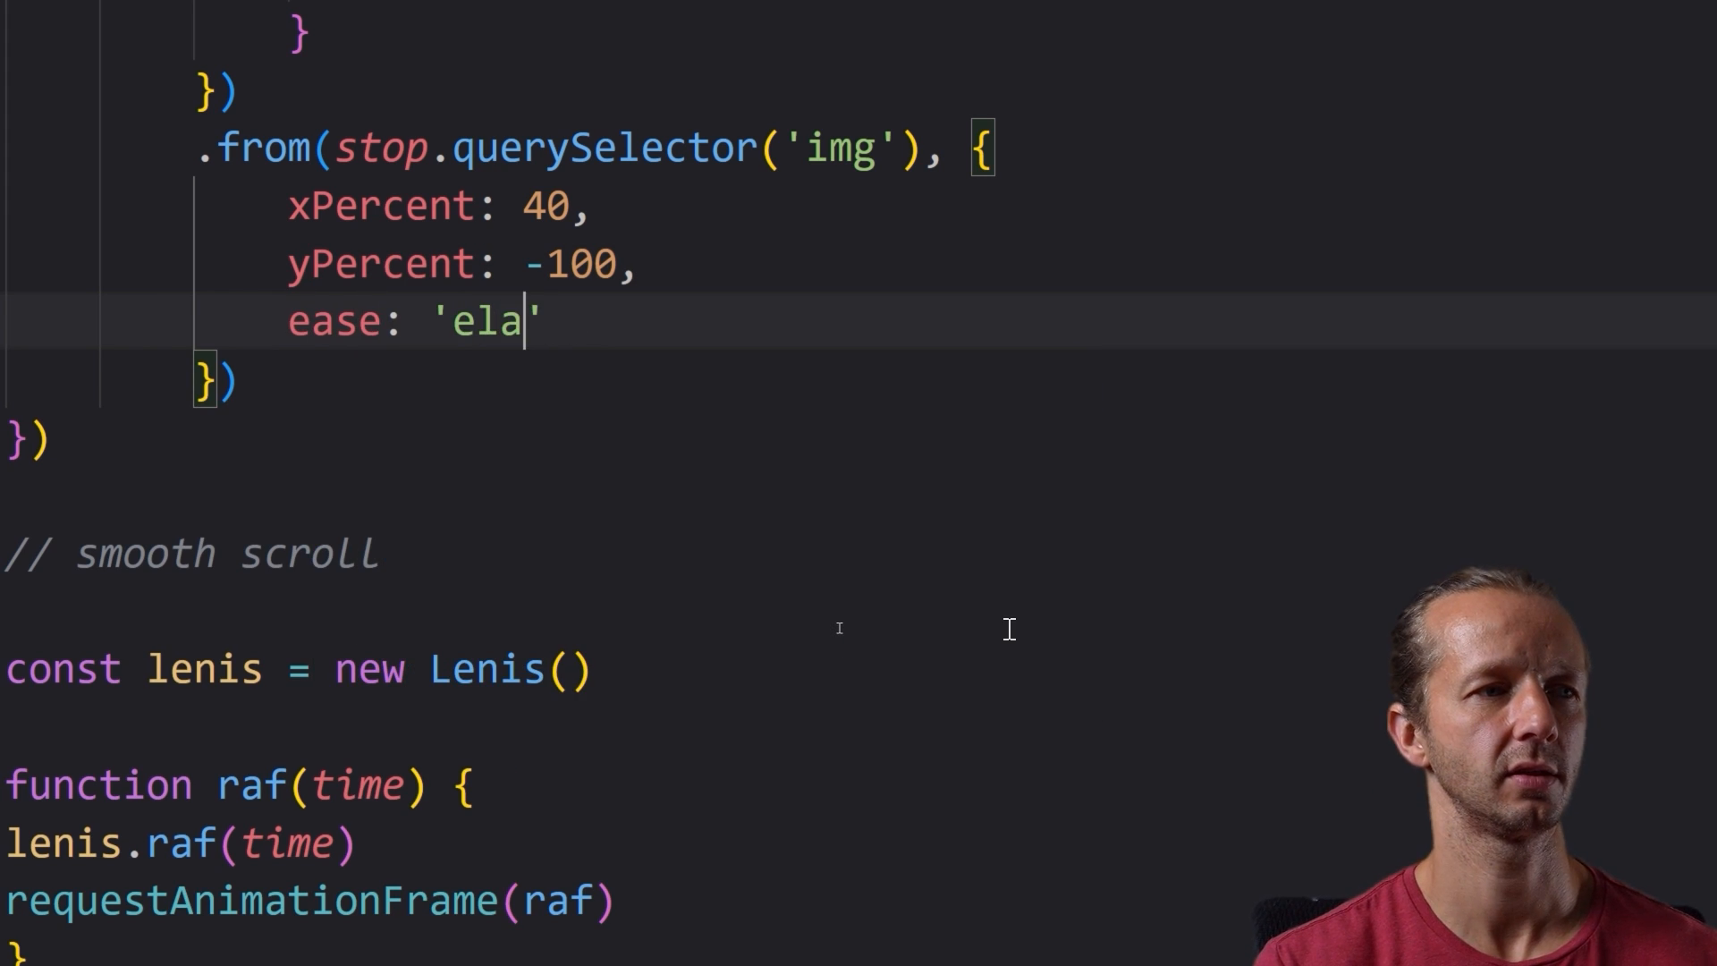
{"action": "type", "text": "stic.out()"}
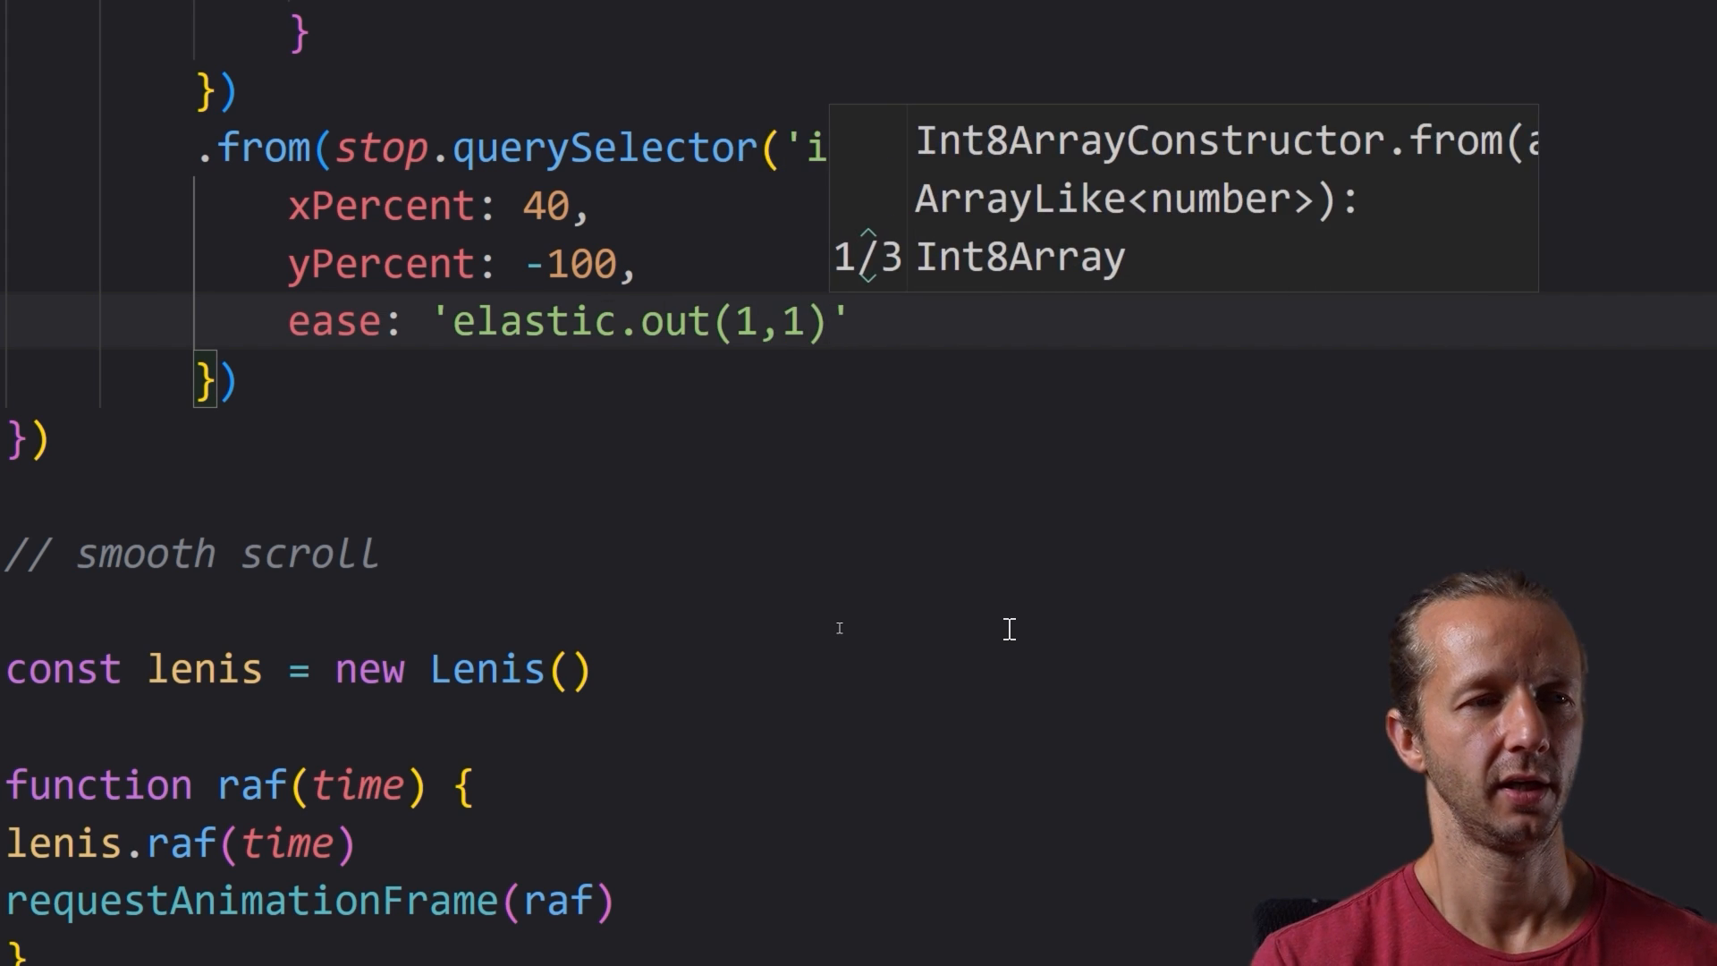
{"action": "type", "text": ".3"}
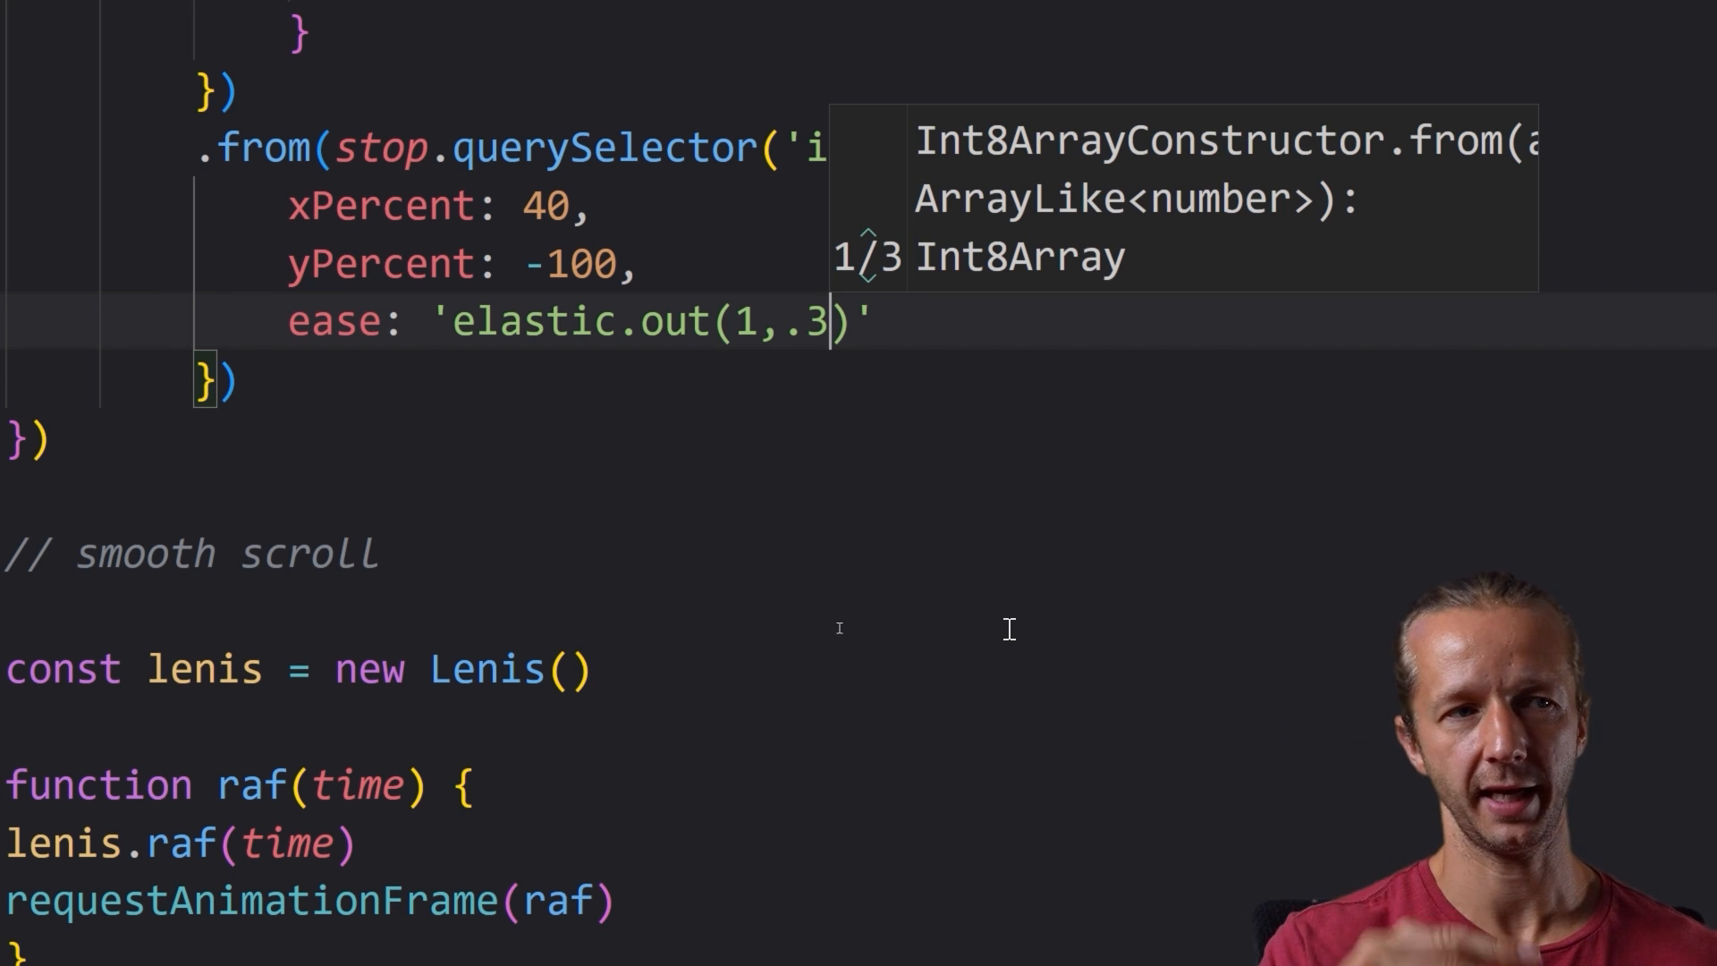
{"action": "type", "text": "1"}
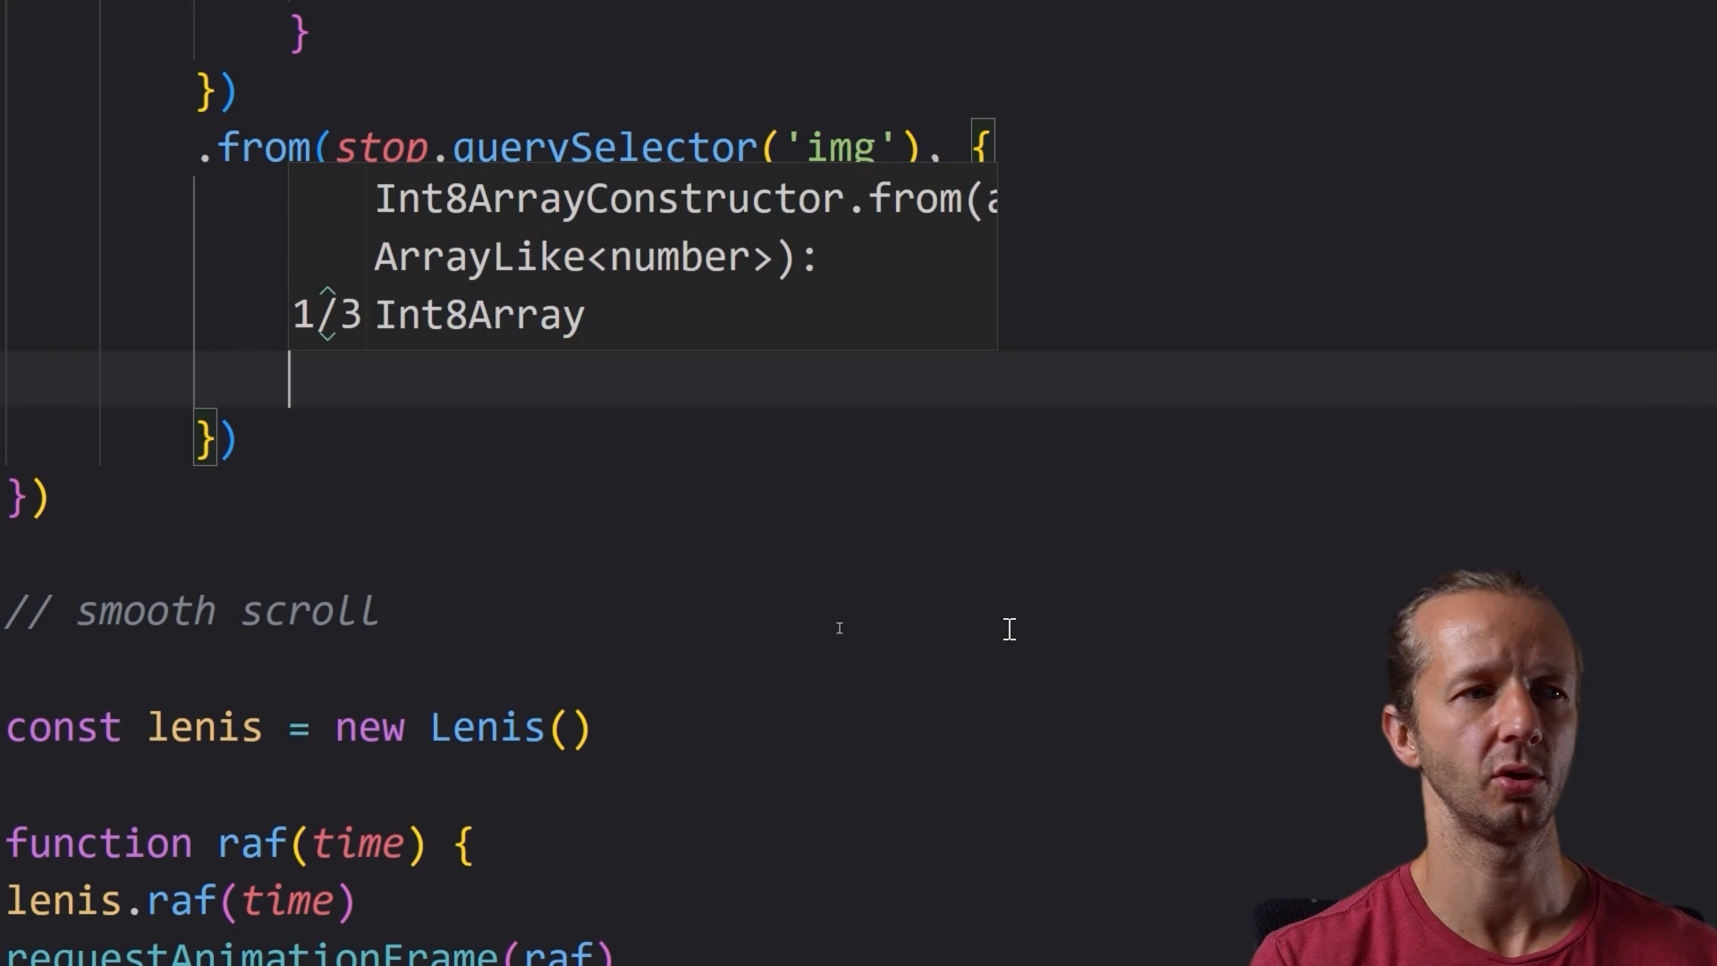
{"action": "type", "text": "scrollTrigger: {"}
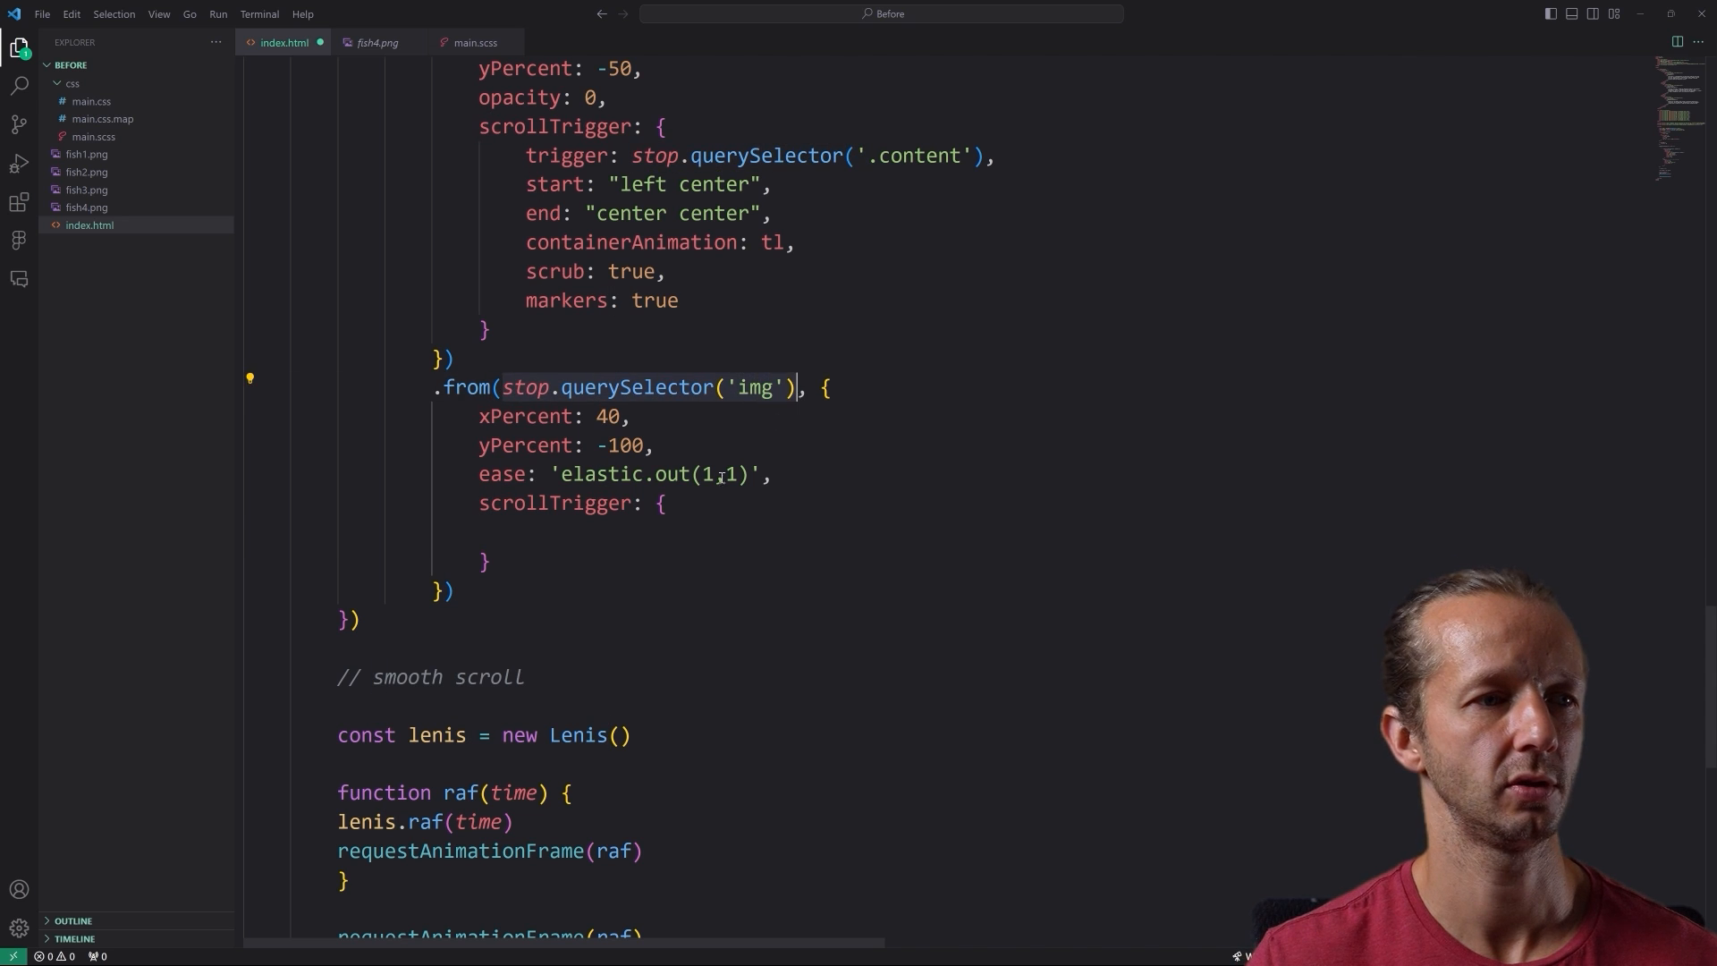
- Set the img scrollTrigger's trigger, scrub and containerAnimation: tl, then preview the page
{"action": "type", "text": "trigger: stop.querySelector('img'),"}
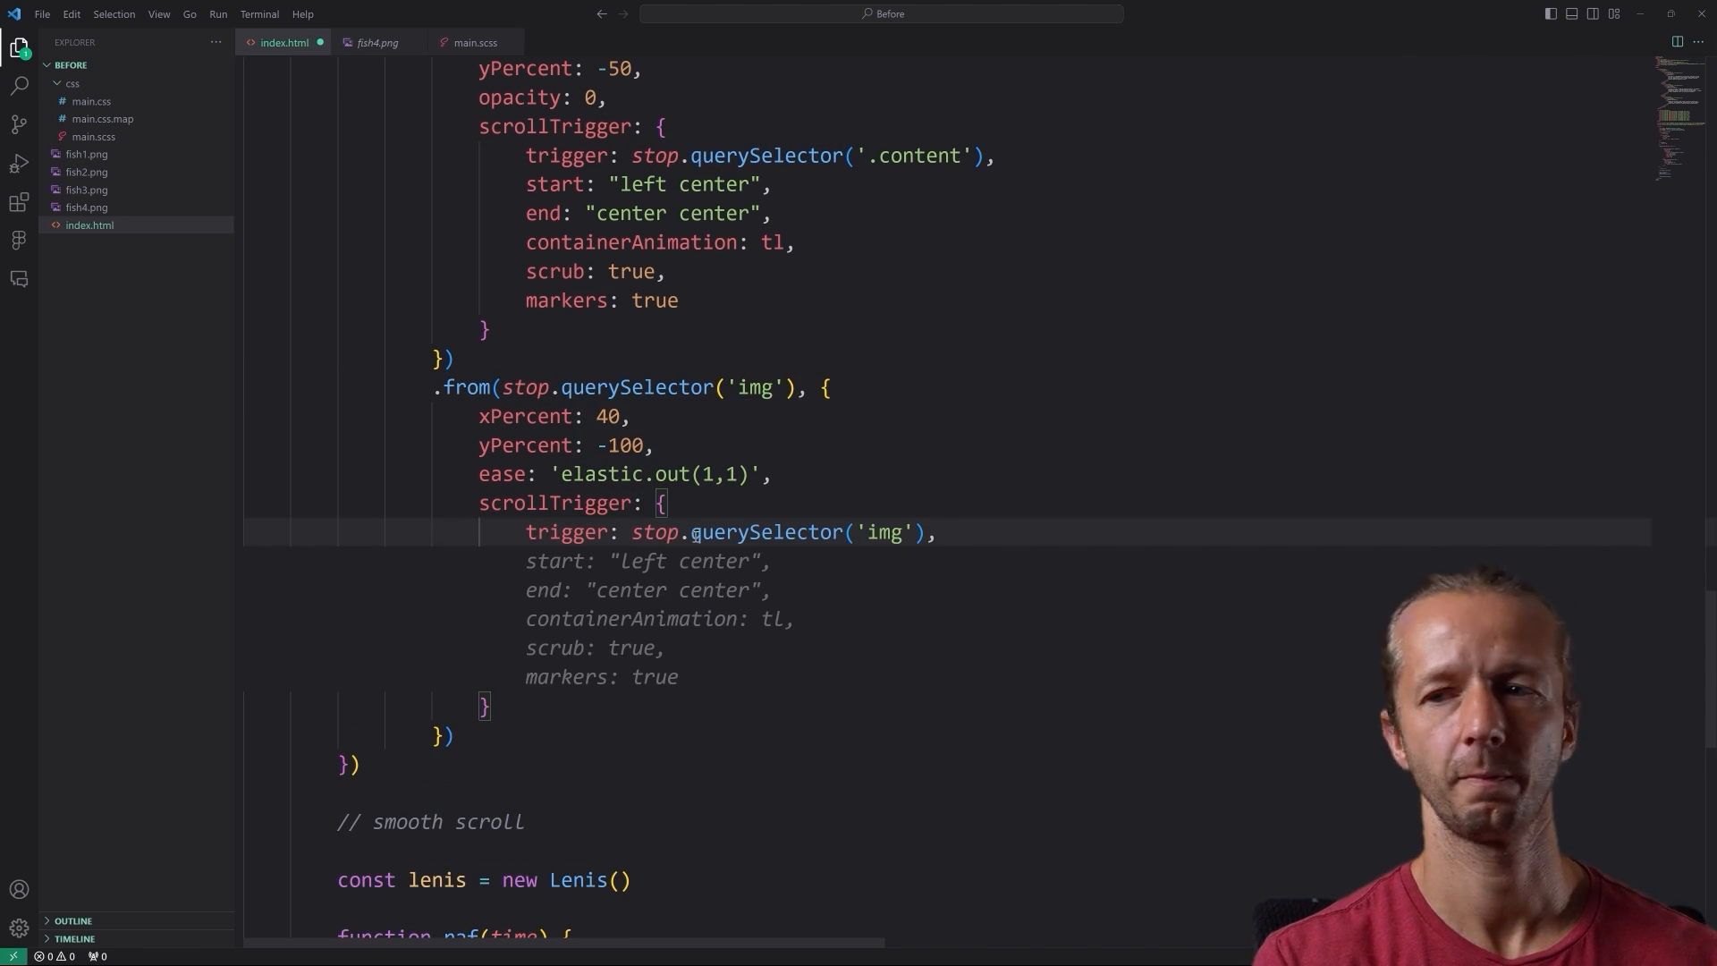
{"action": "type", "text": "scrub: 2,"}
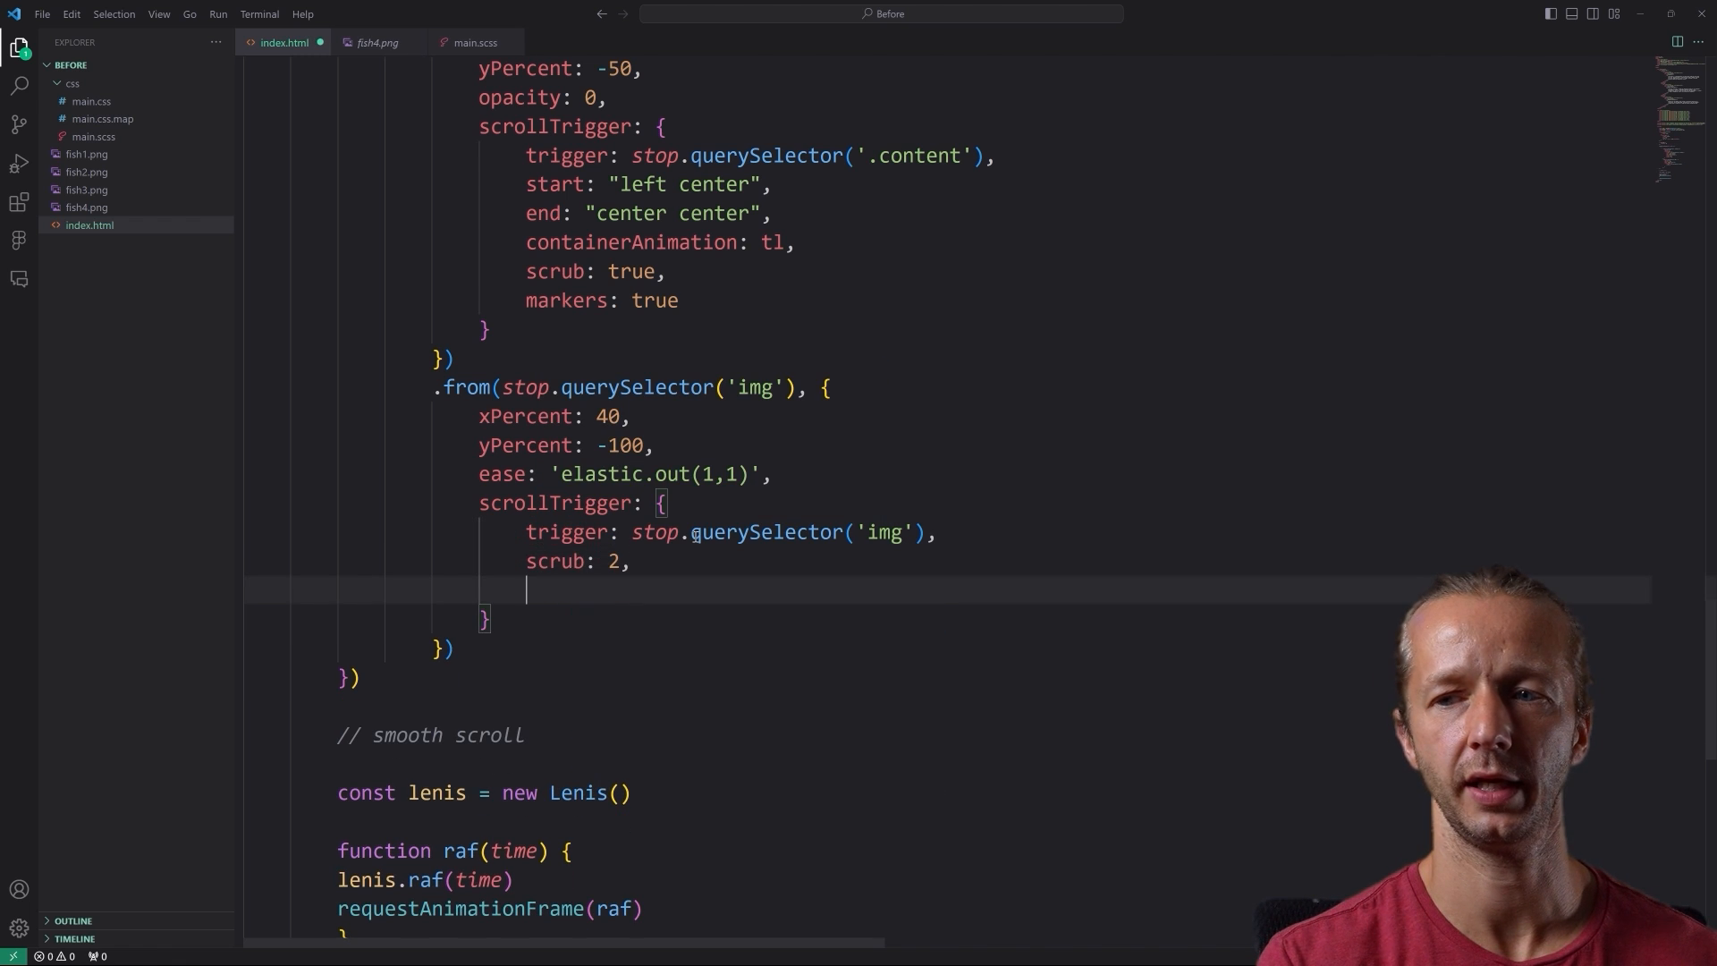
{"action": "type", "text": "containerAn"}
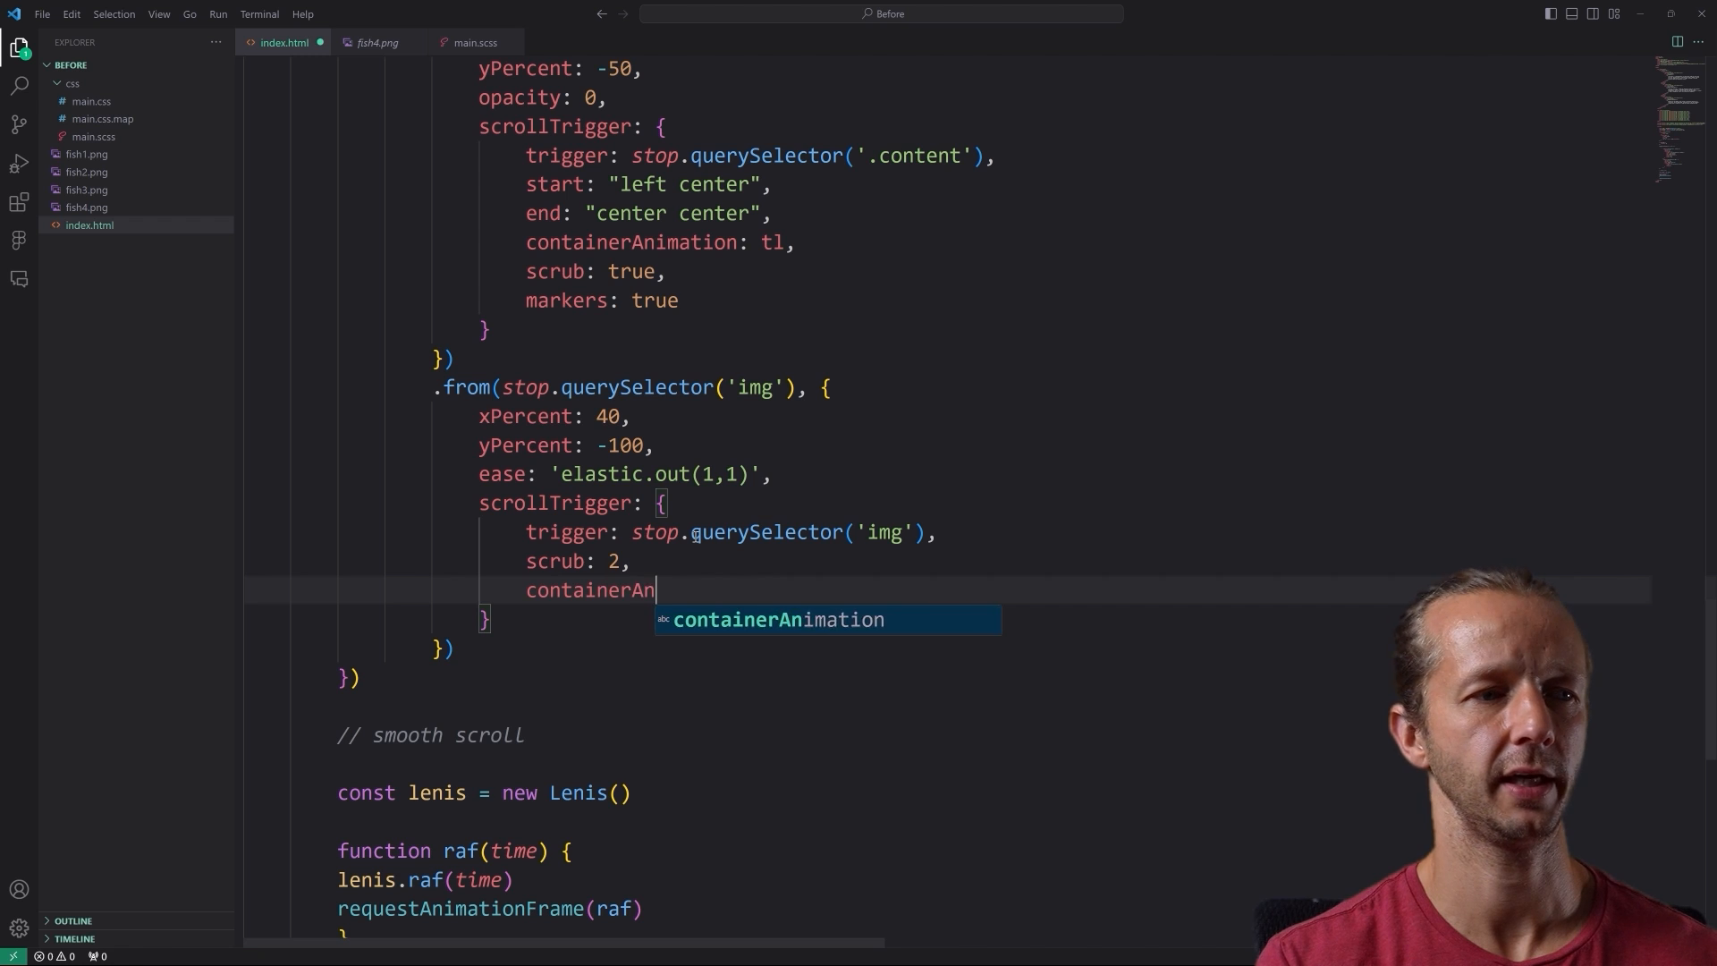
{"action": "type", "text": "imation: tl,"}
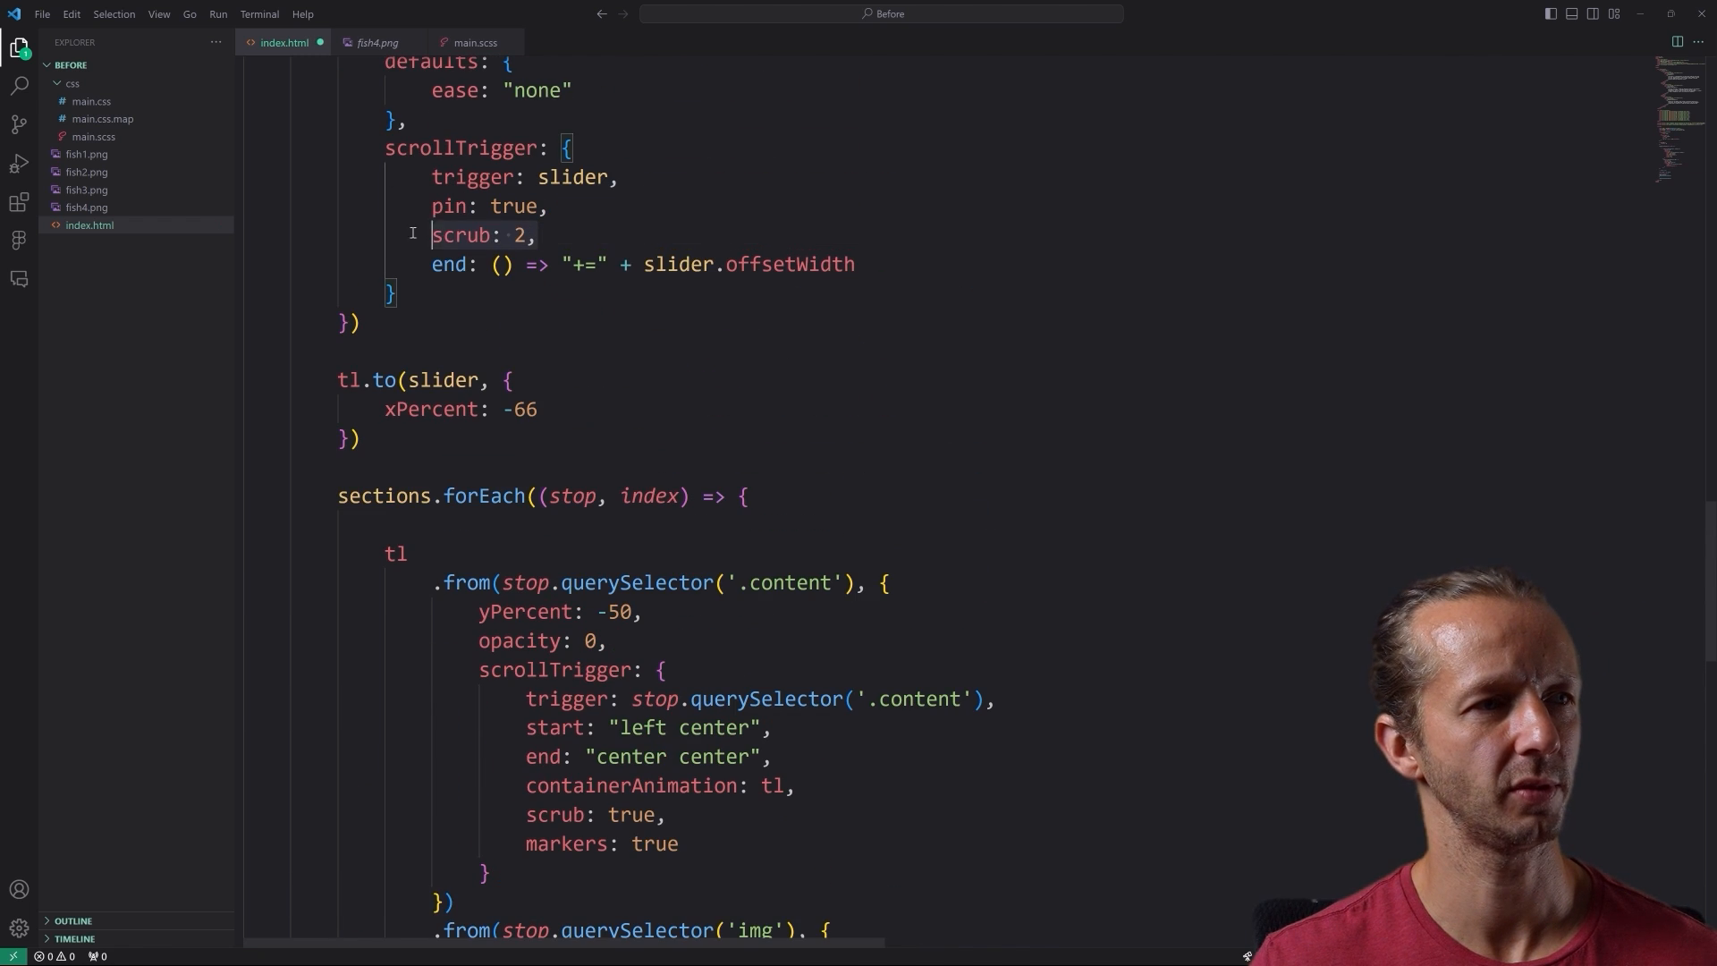
{"action": "scroll", "scroll_direction": "down", "scroll_amount": 3}
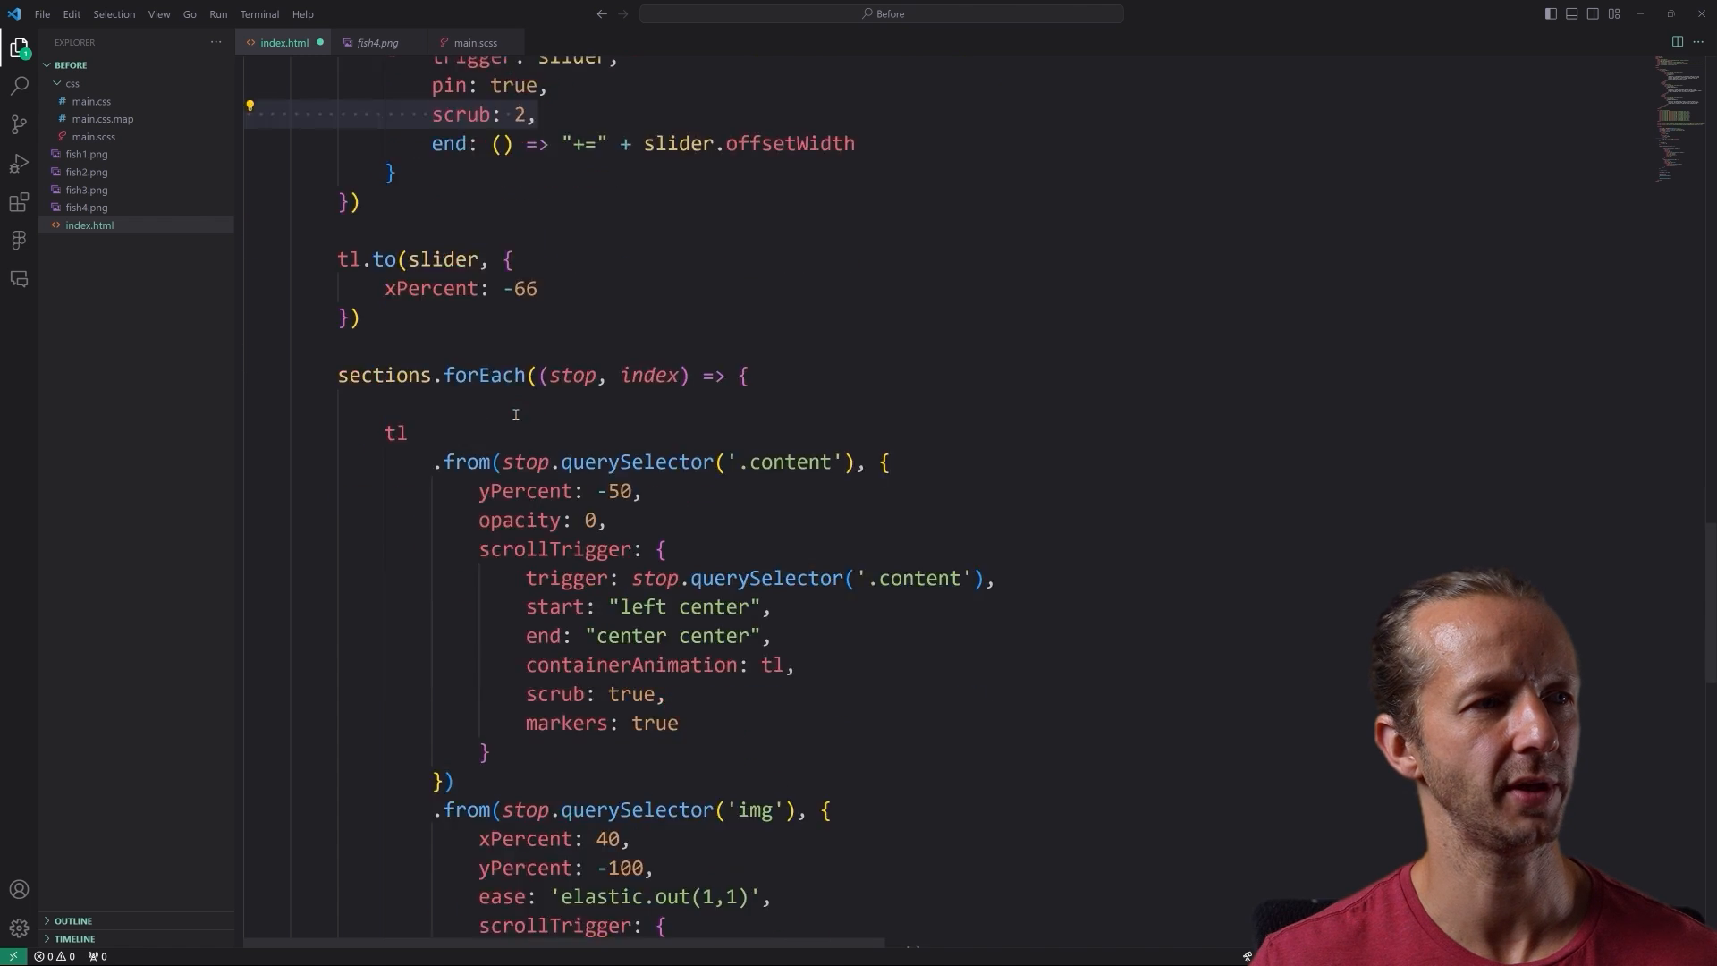
{"action": "scroll", "scroll_direction": "down", "scroll_amount": 3}
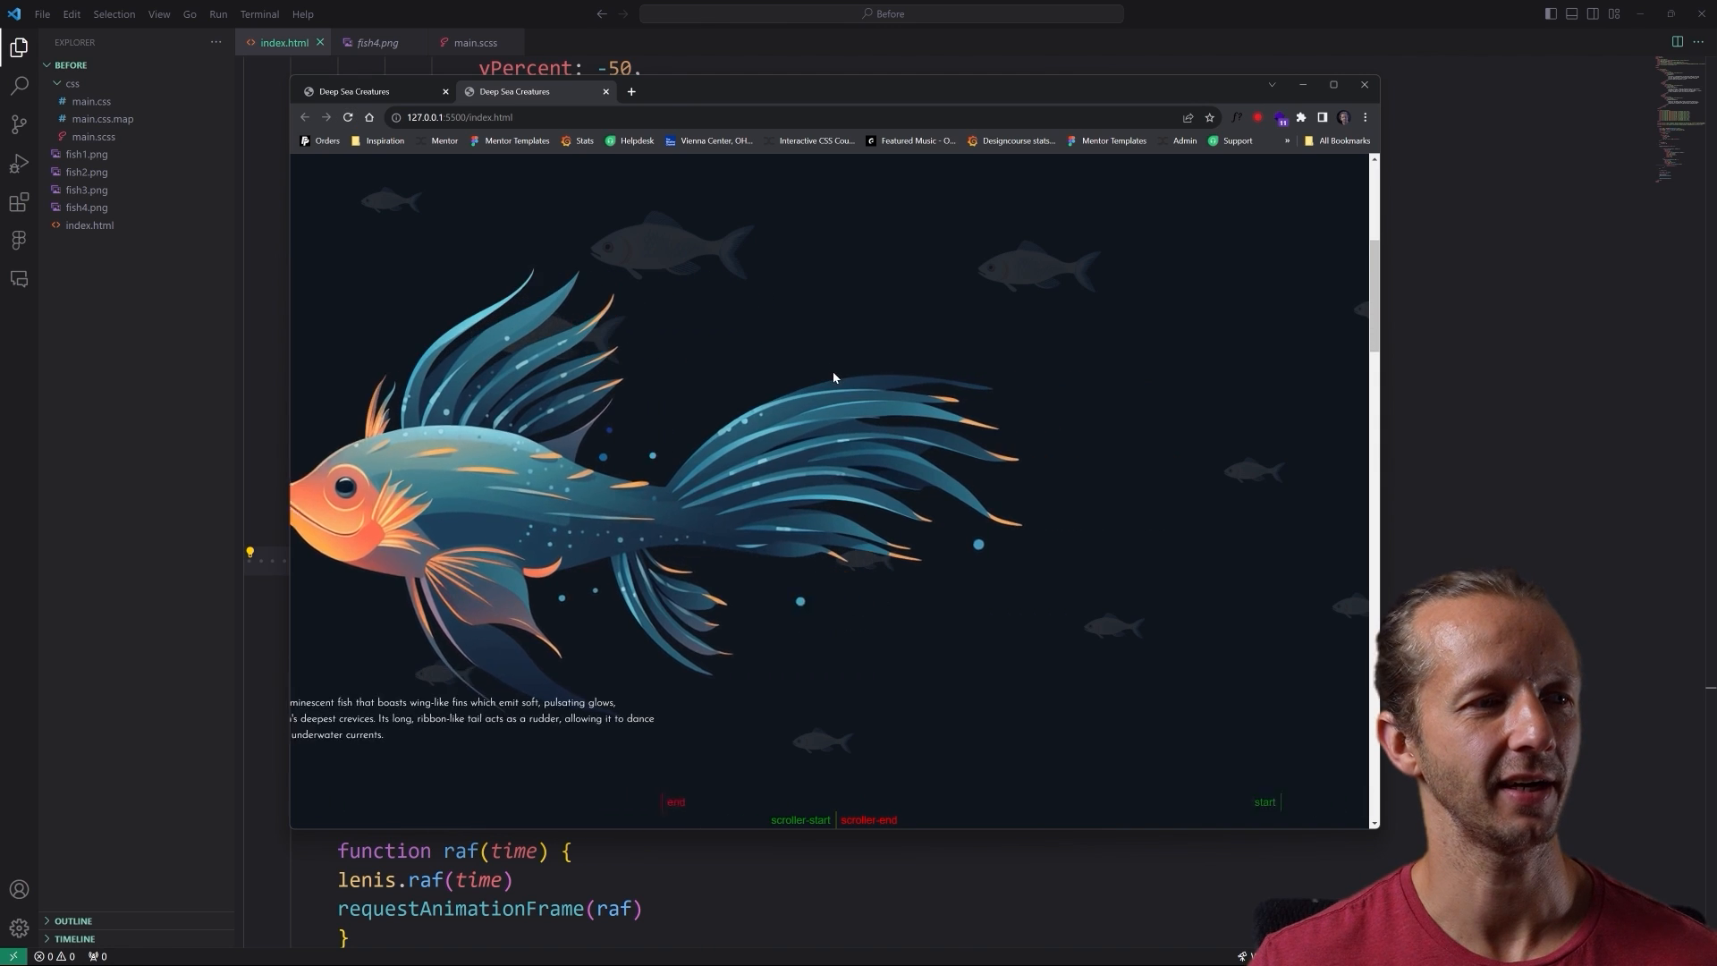
- Add the "<" position to the img tween so it starts with the text tween, and scroll the page to test
{"action": "scroll", "scroll_direction": "down", "scroll_amount": 3}
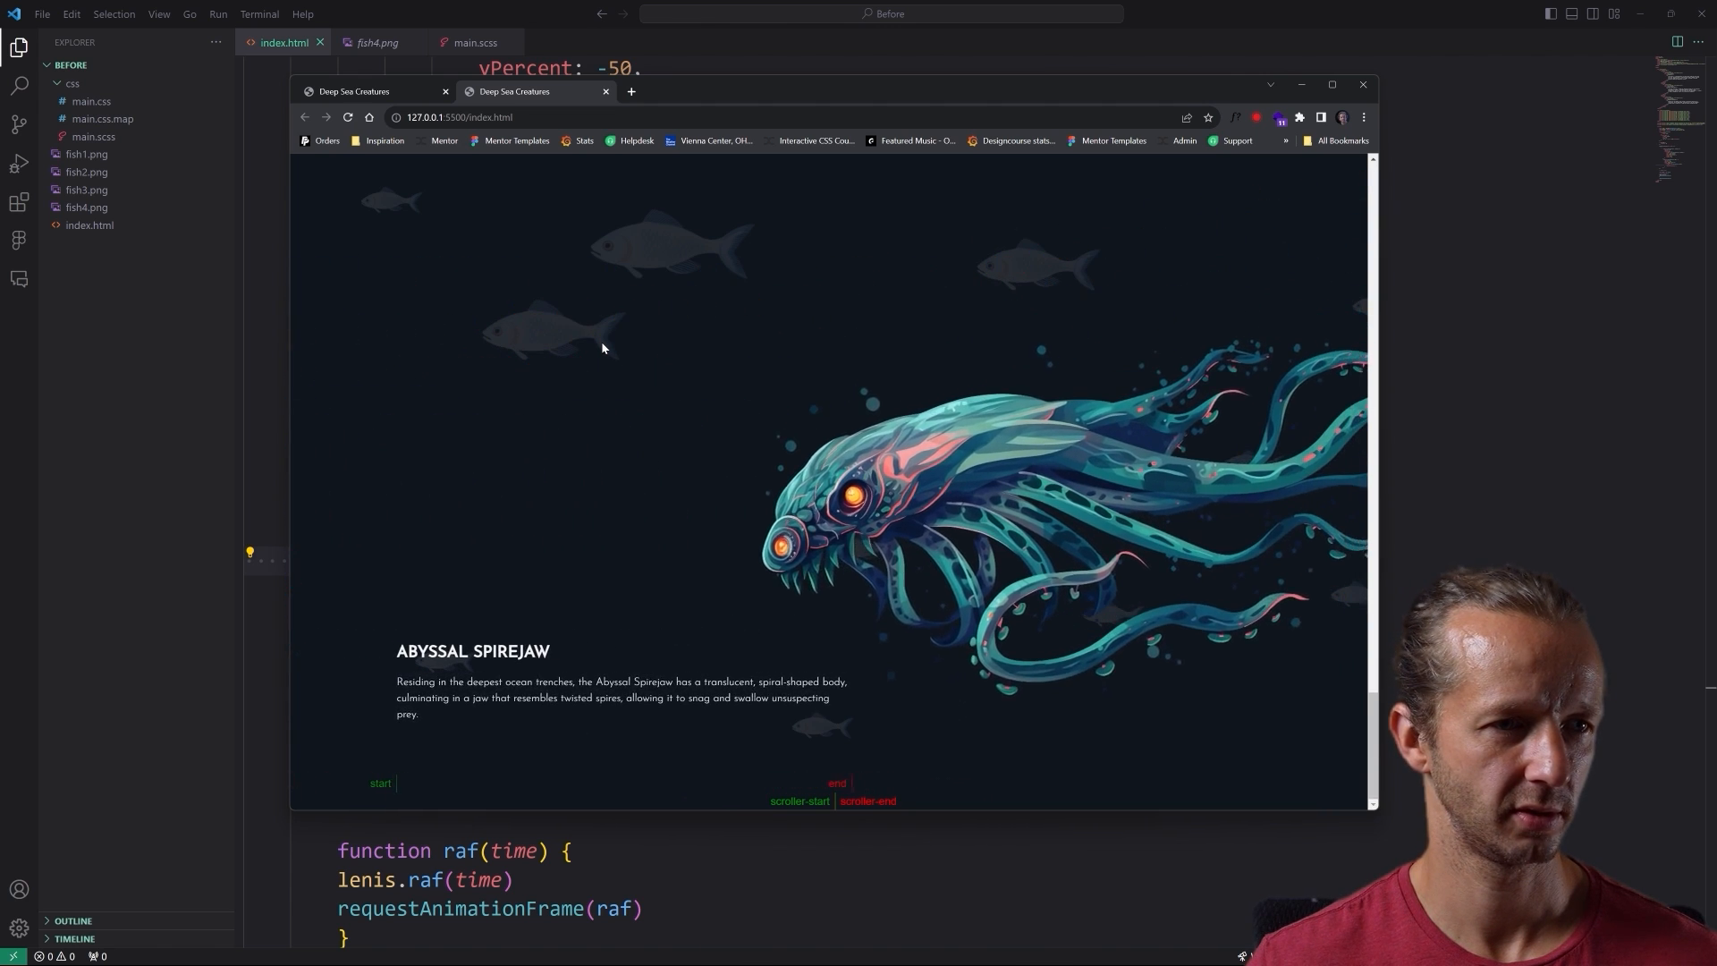
{"action": "left_click", "coordinate": [1363, 84]}
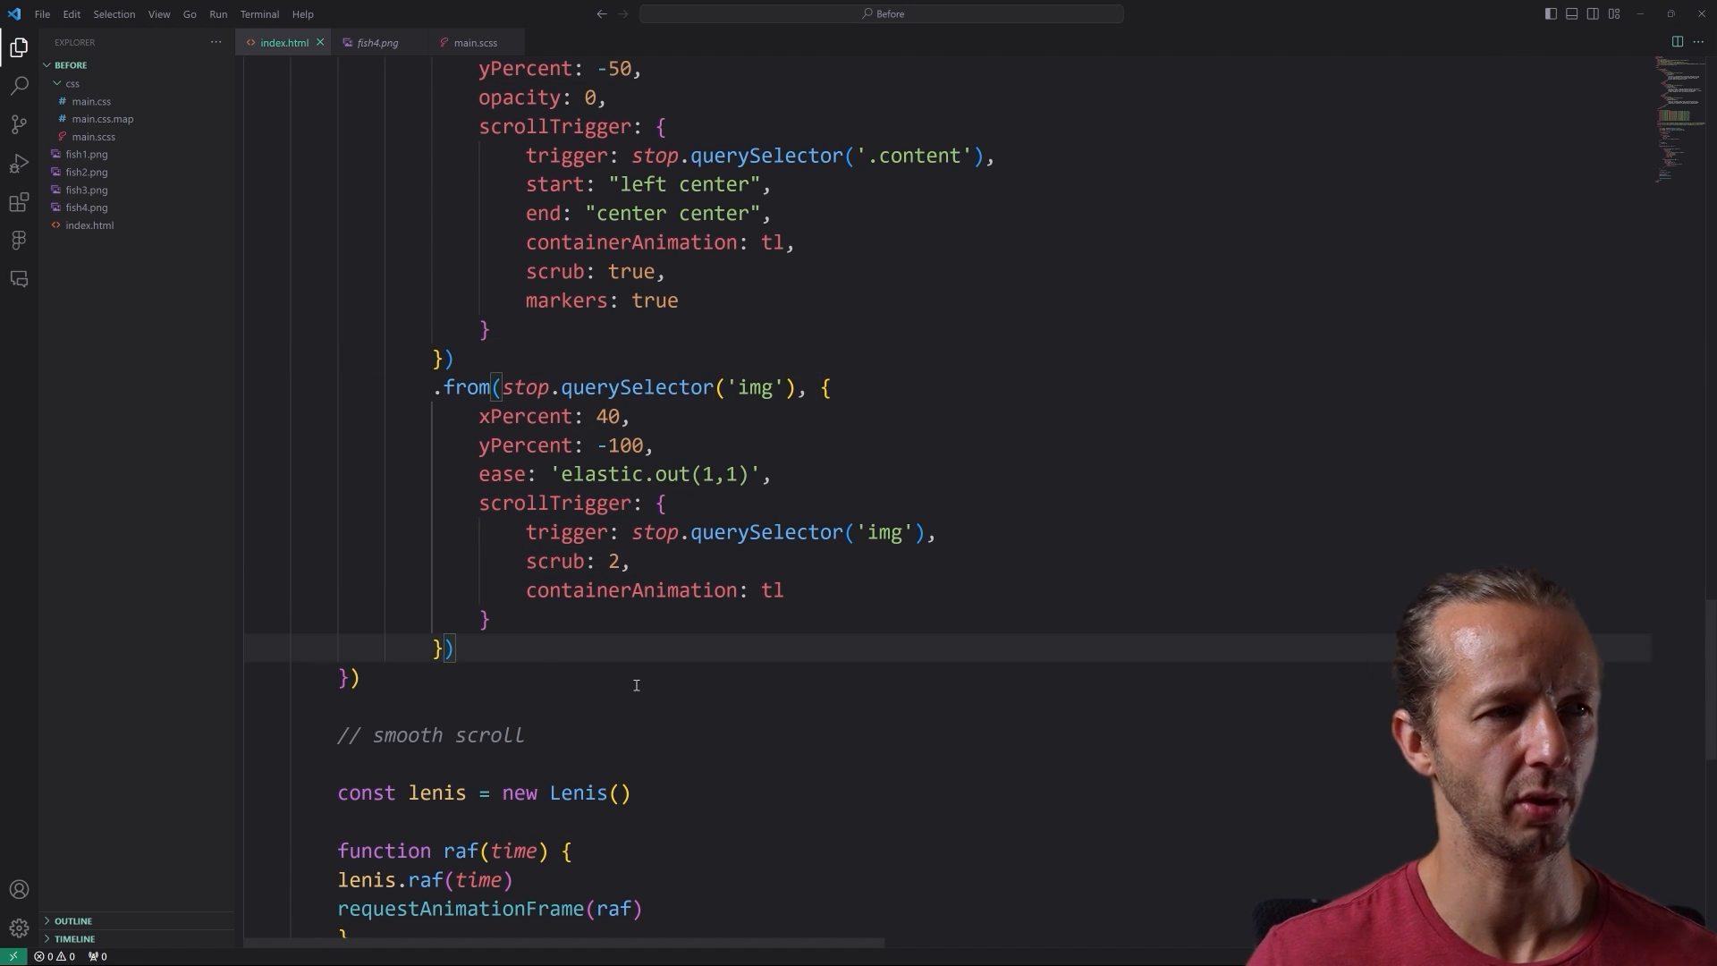
{"action": "type", "text": ", \"<\""}
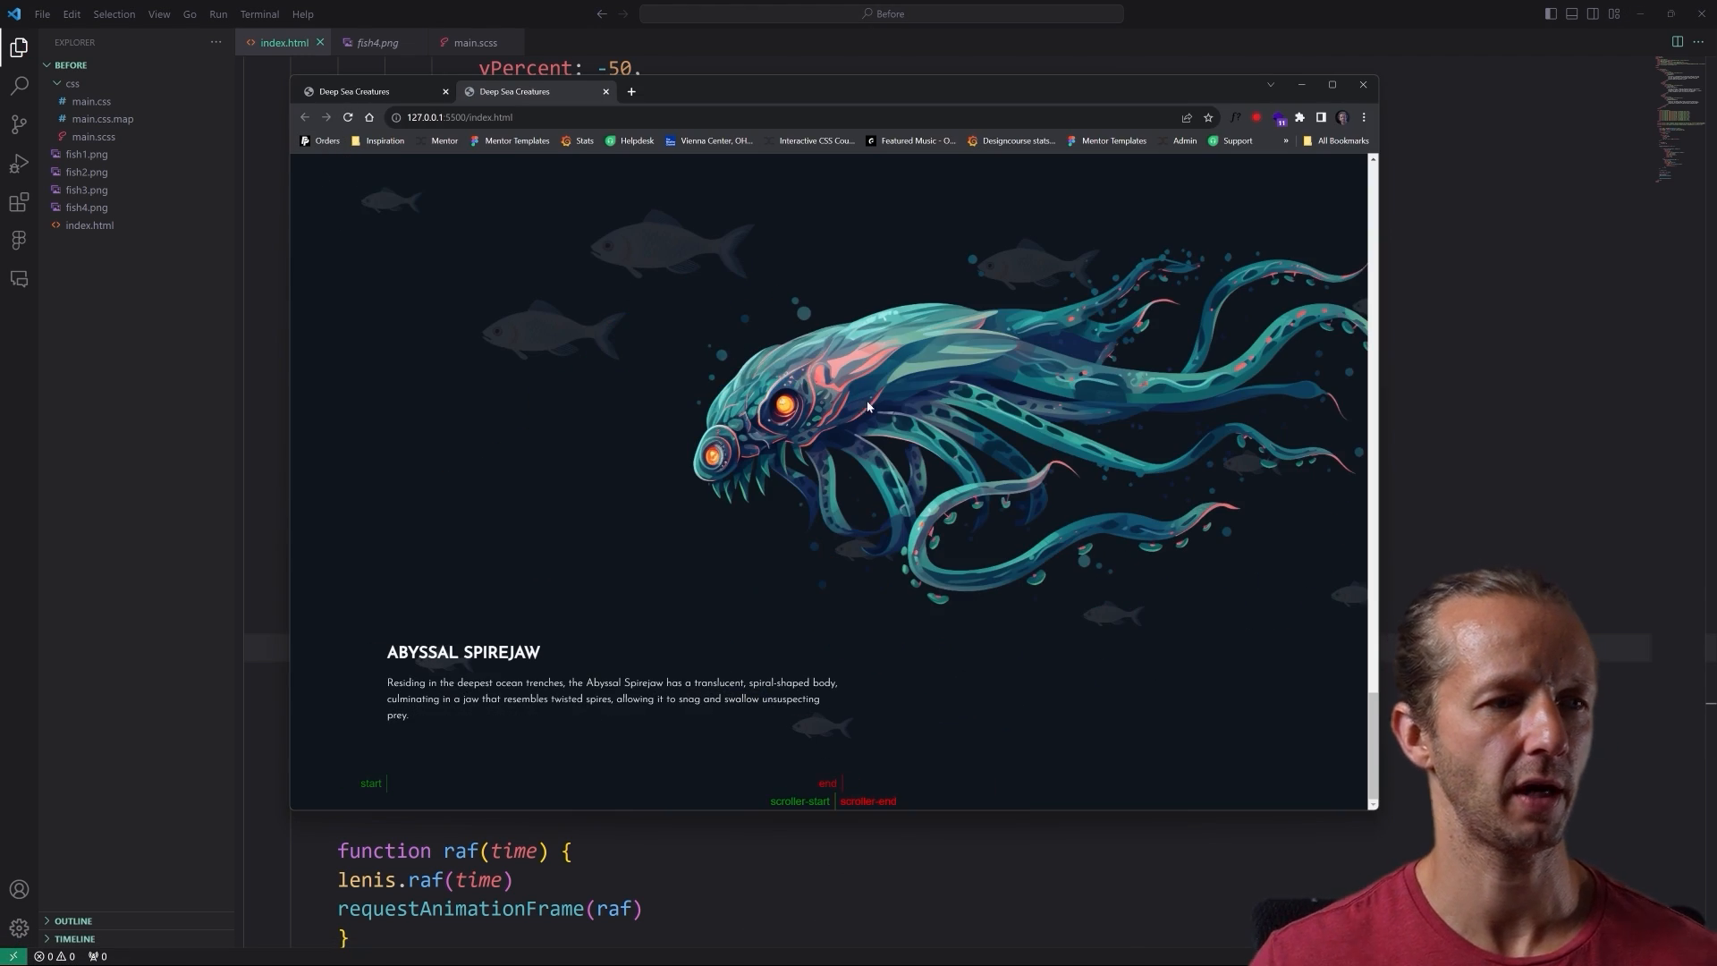
{"action": "scroll", "scroll_direction": "down", "scroll_amount": 3}
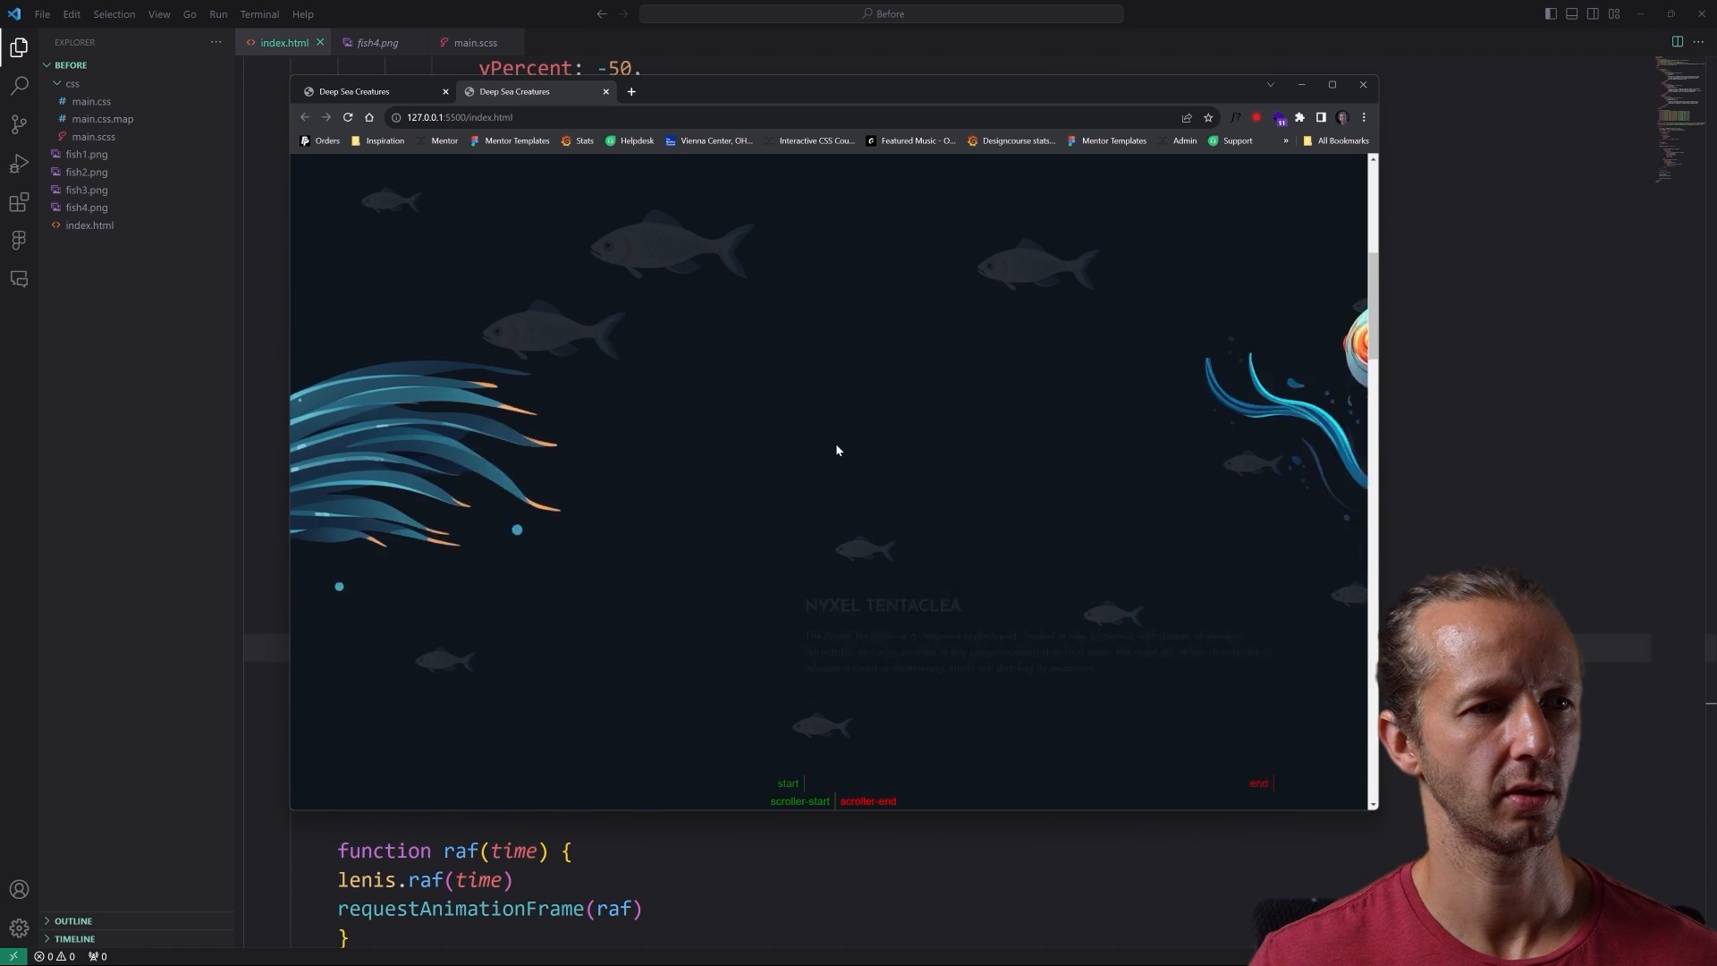
{"action": "scroll", "scroll_direction": "down", "scroll_amount": 3}
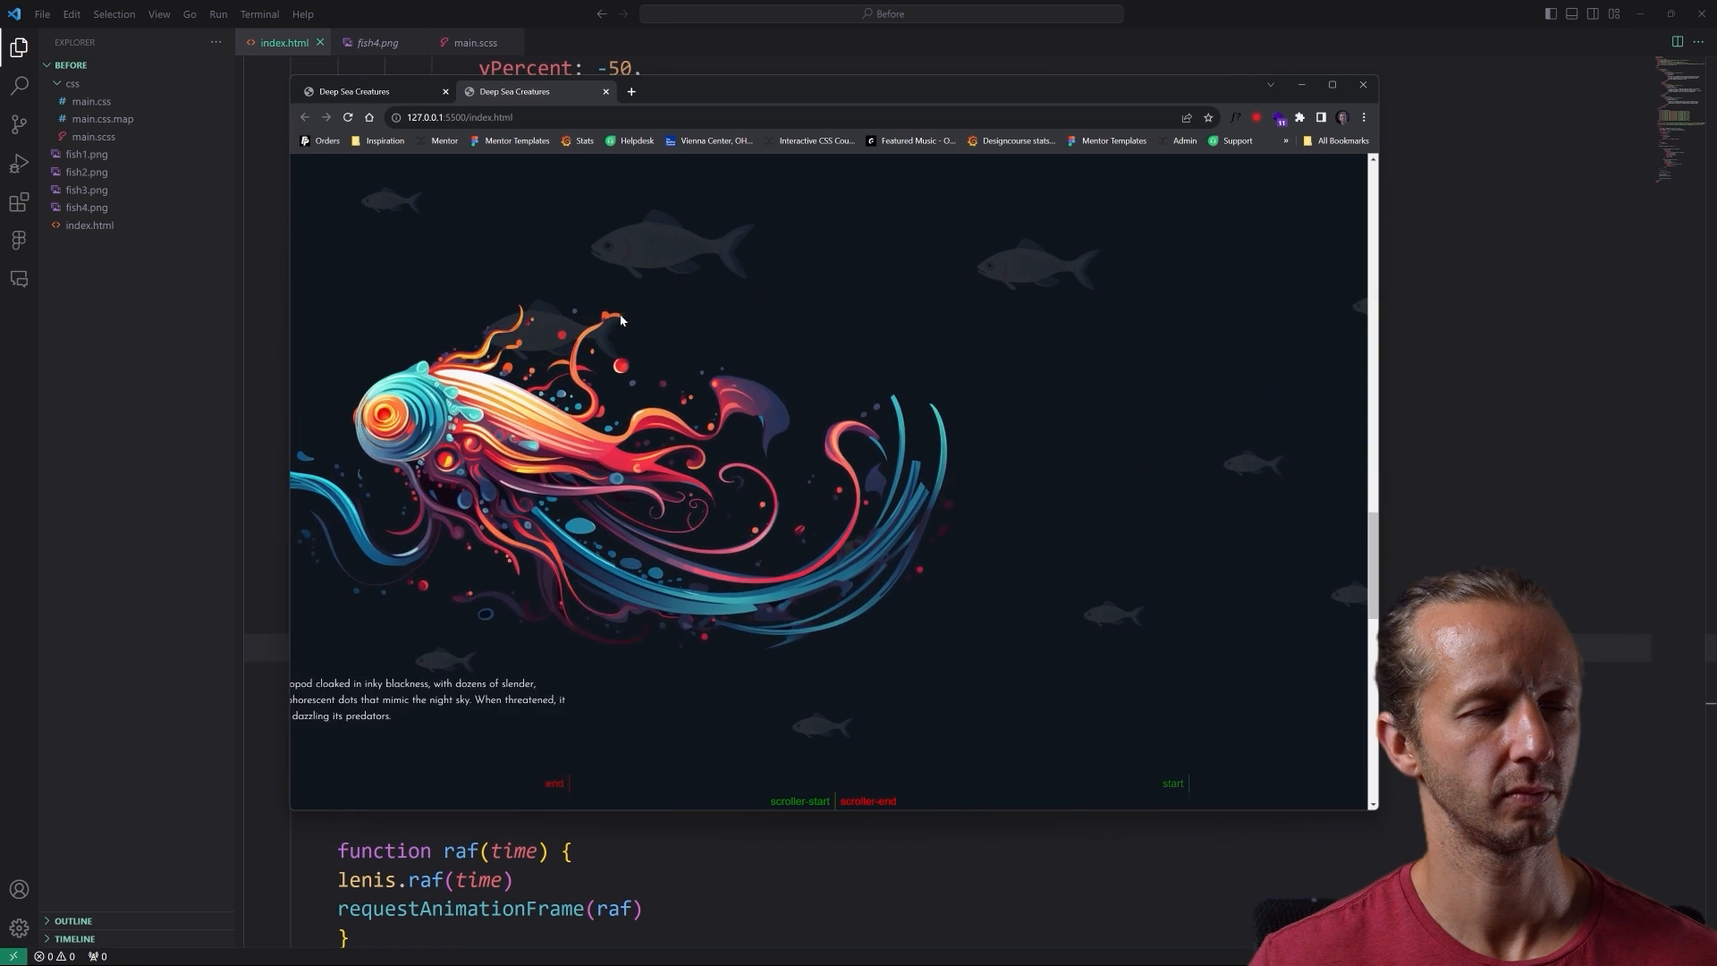
{"action": "scroll", "scroll_direction": "down", "scroll_amount": 3}
{"action": "type", "text": "fishies."}
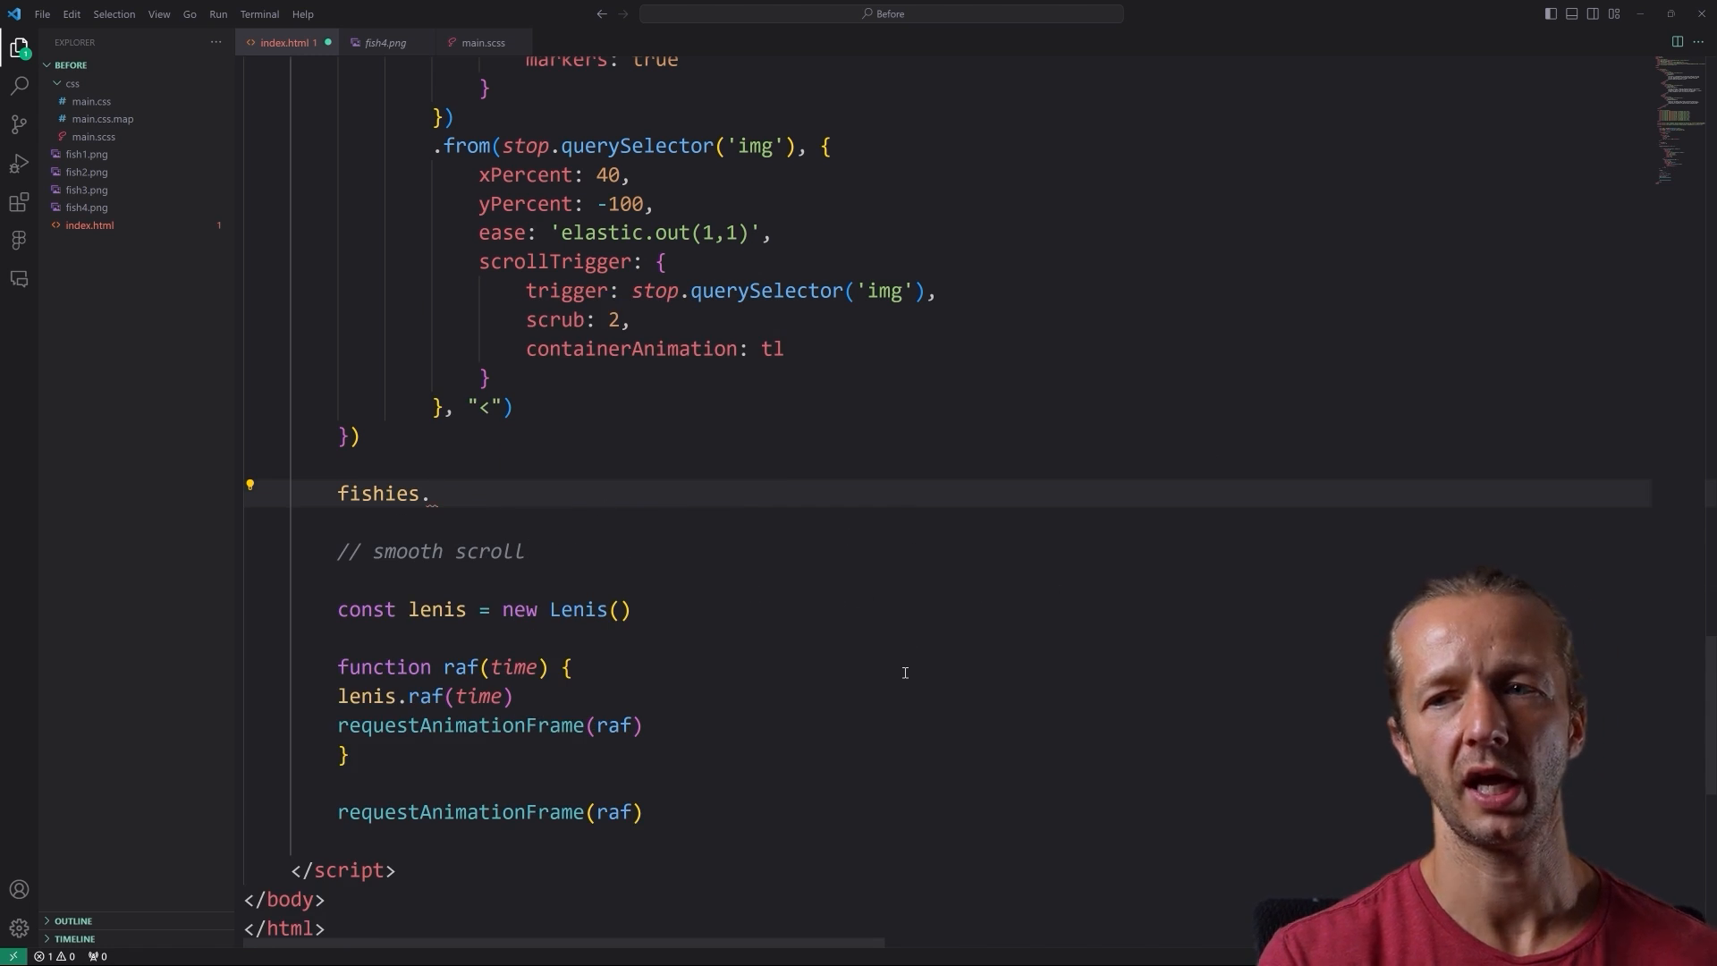
- Write fishies.forEach((fish, i) => ...) tweening each fish from xPercent fish.dataset.distance with scrub
{"action": "type", "text": "forEach("}
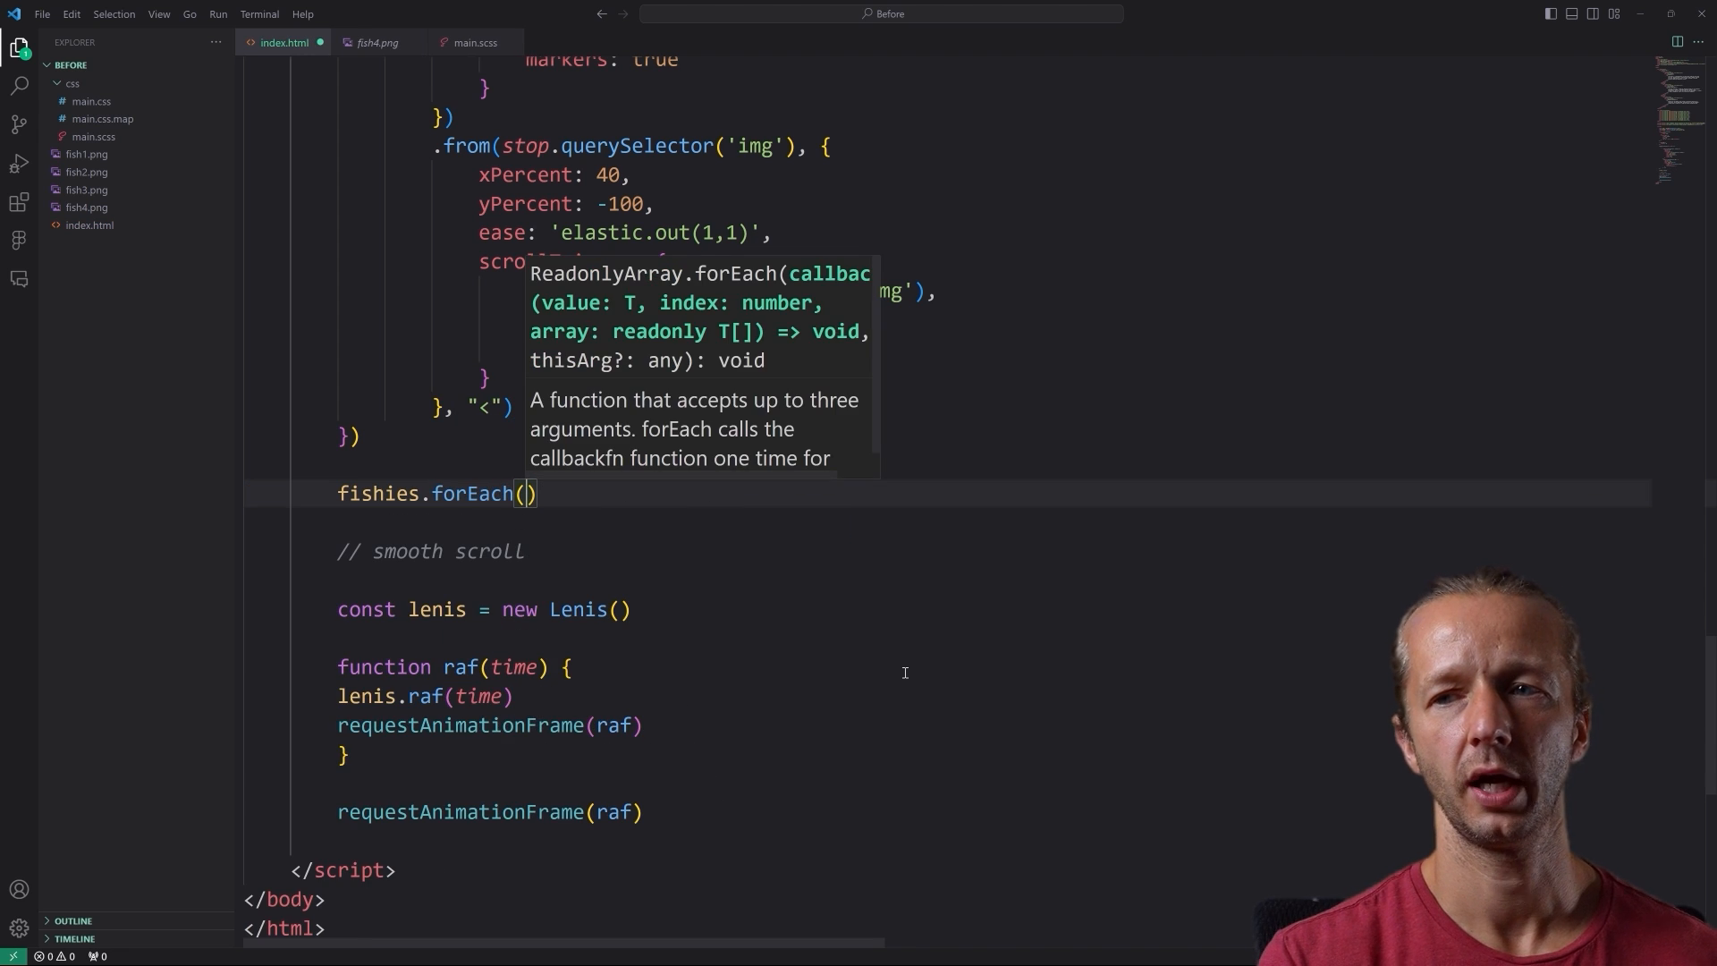
{"action": "type", "text": "(fish, i"}
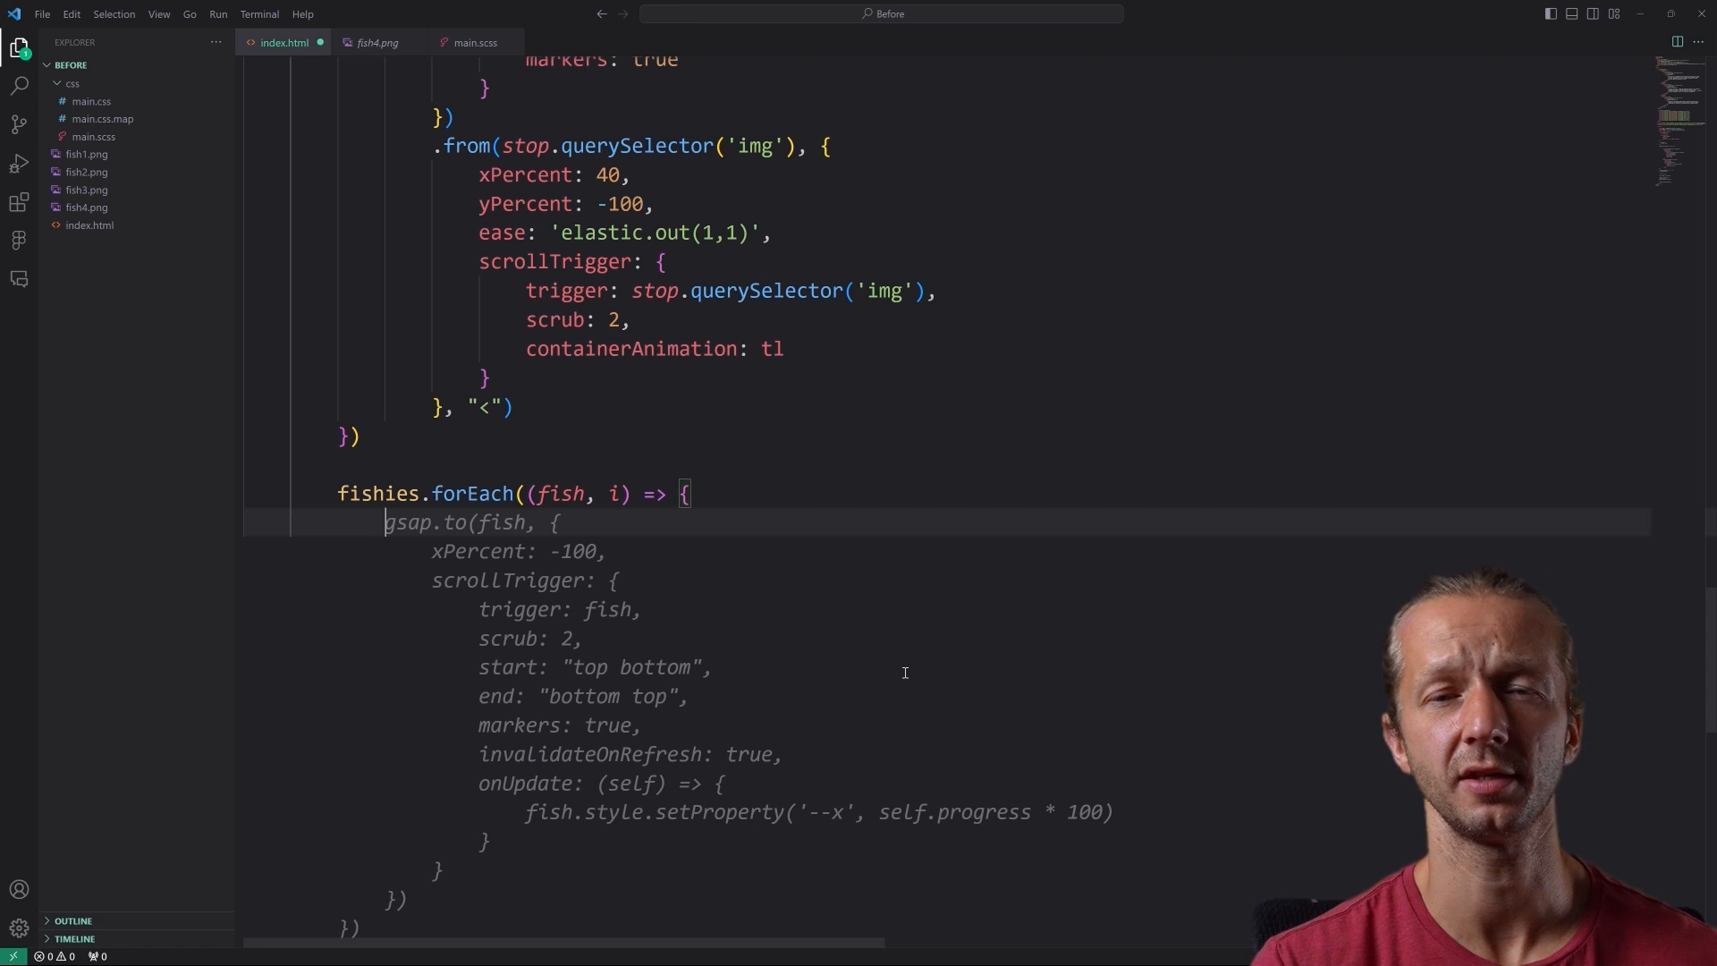
{"action": "type", "text": ".from("}
{"action": "type", "text": "xPercent:"}
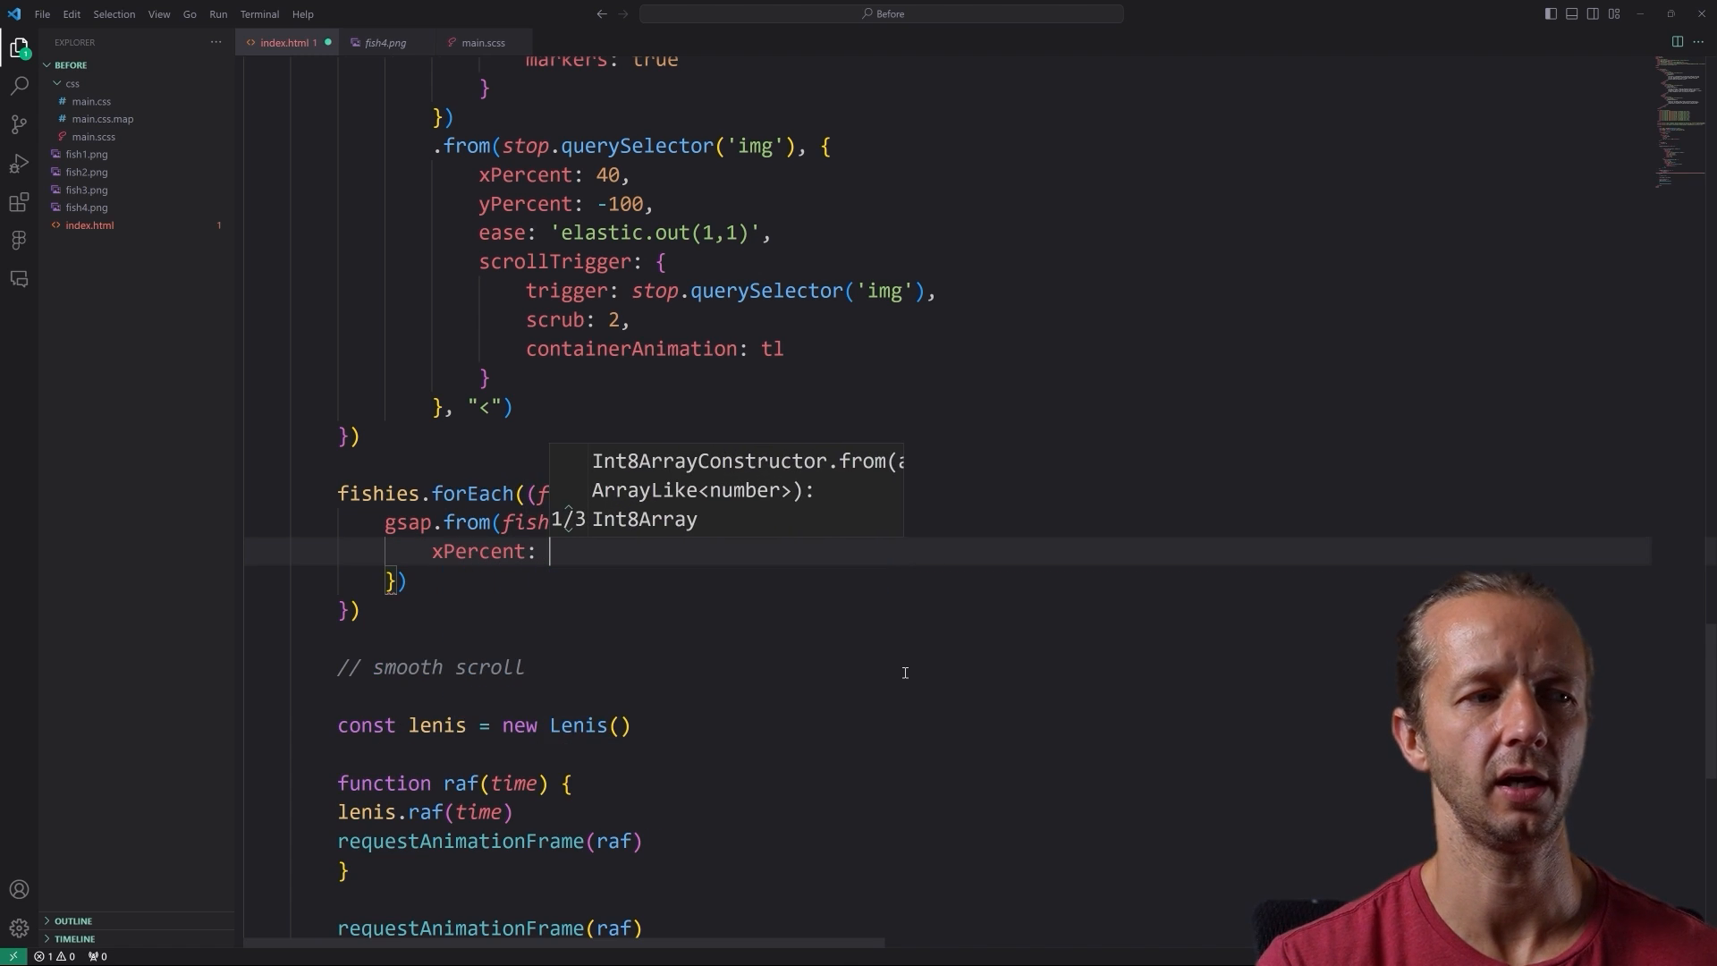
{"action": "type", "text": "fish.datase"}
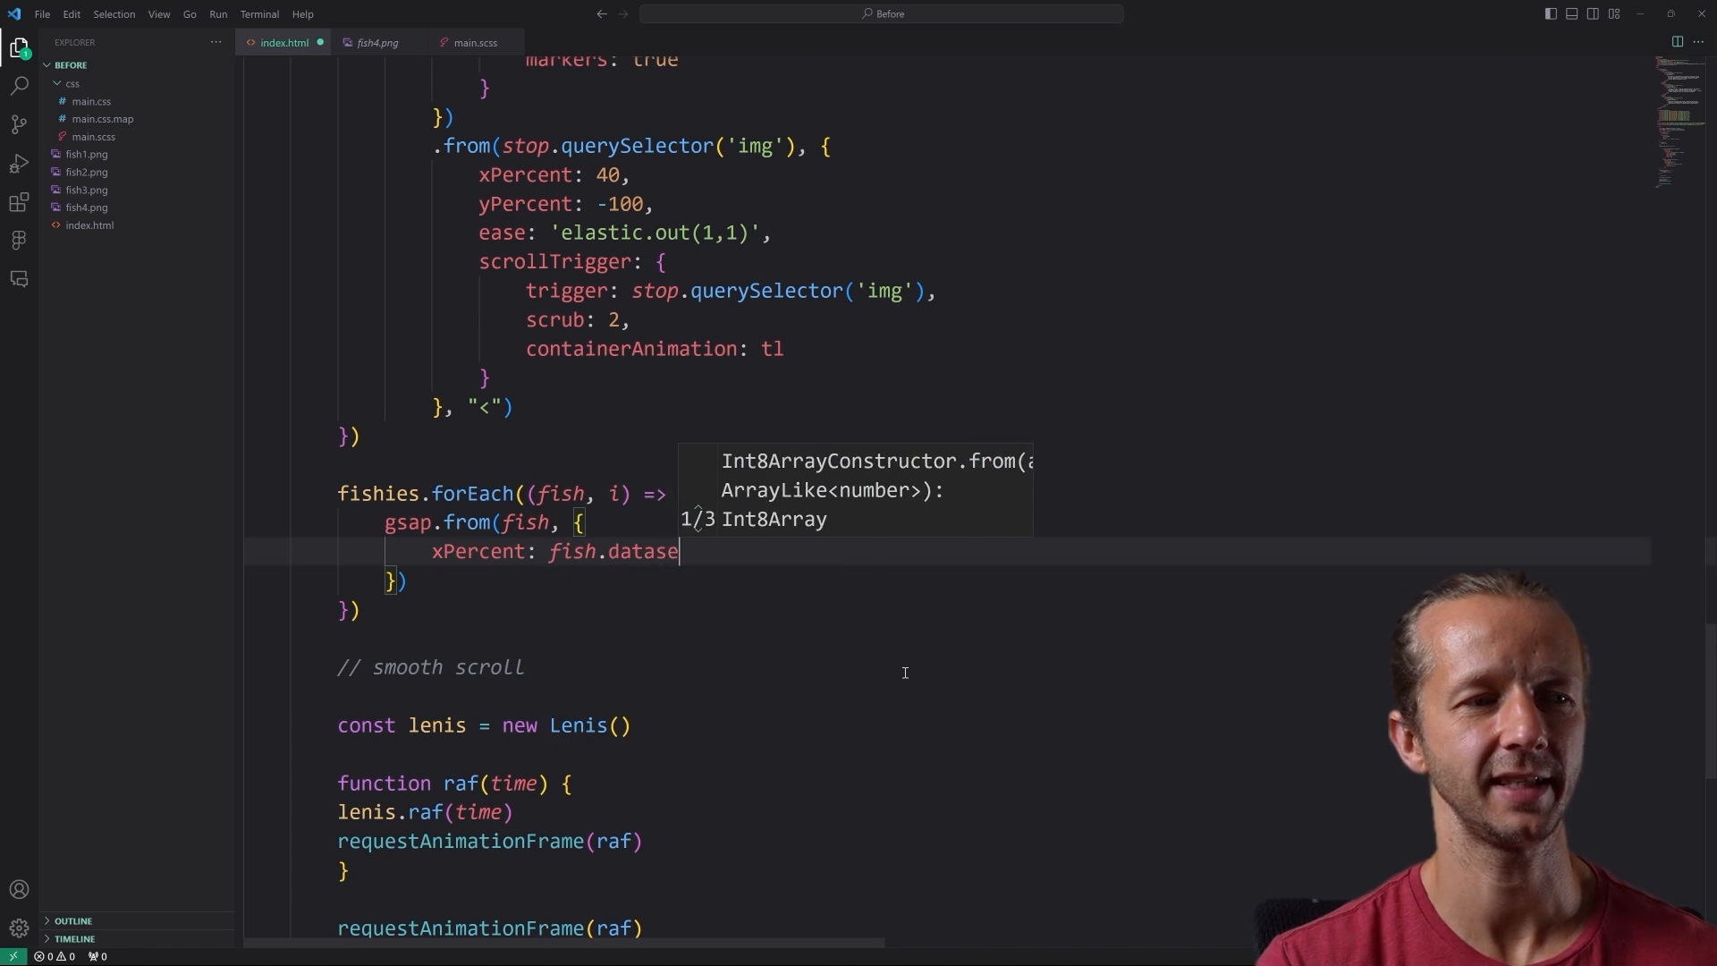
{"action": "type", "text": "t.distance,"}
{"action": "type", "text": "scrollTrigger:"}
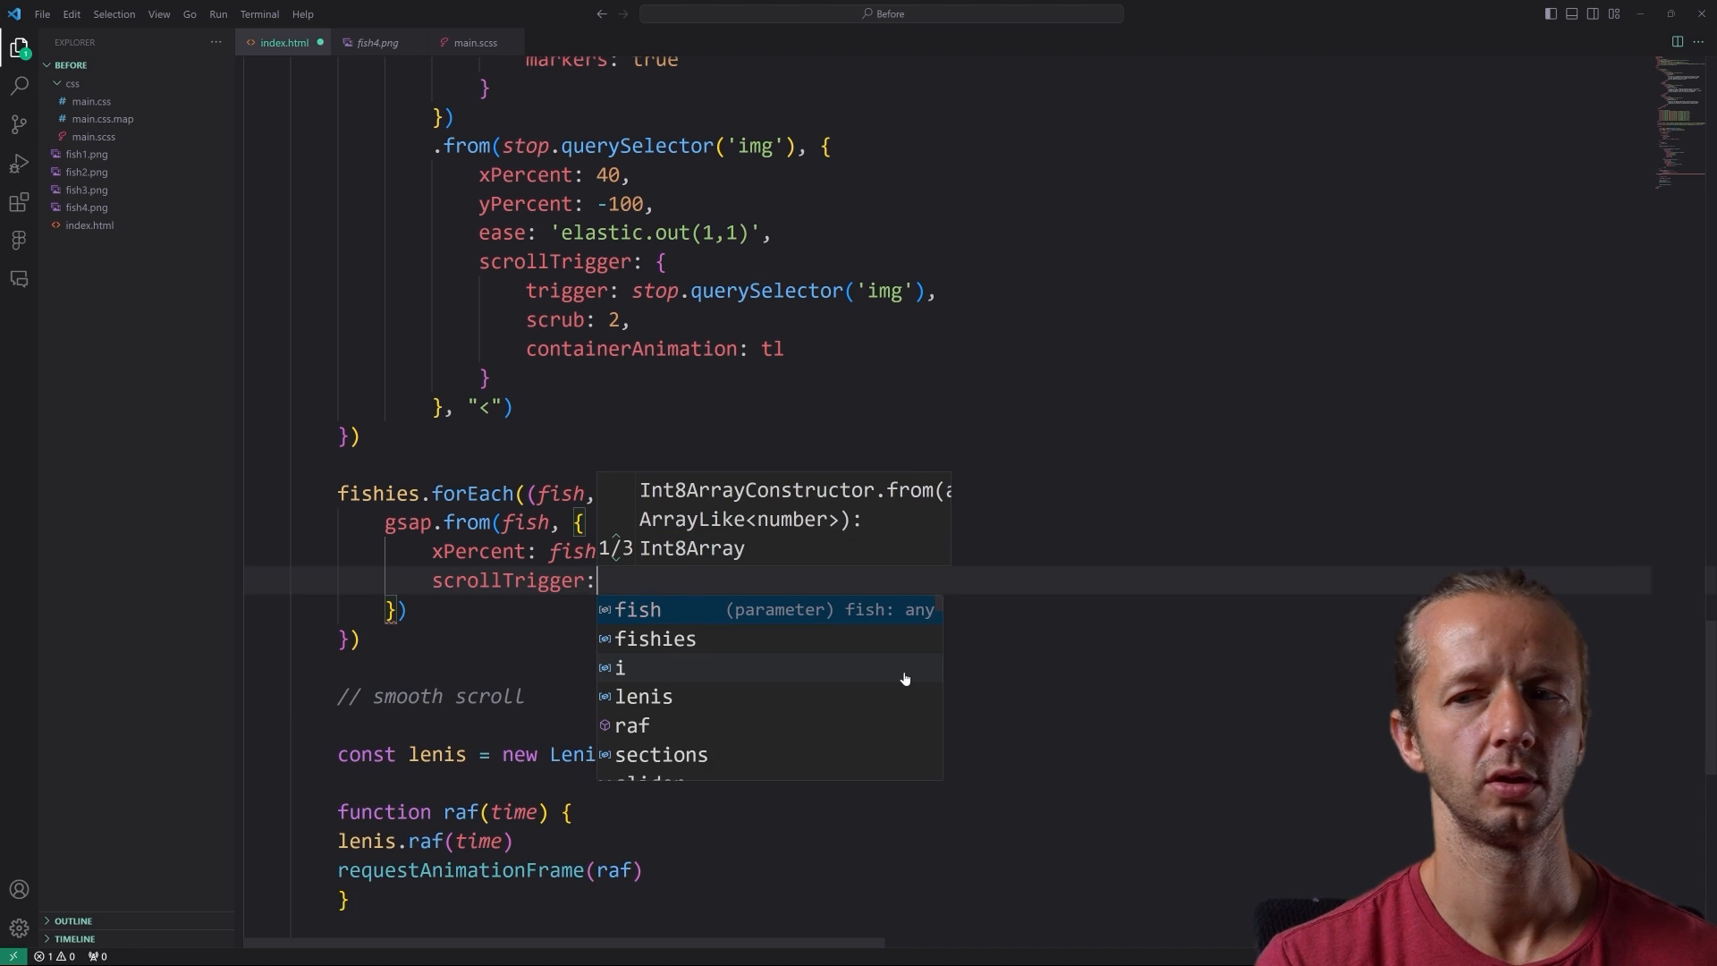
{"action": "type", "text": "scrub: 0.3"}
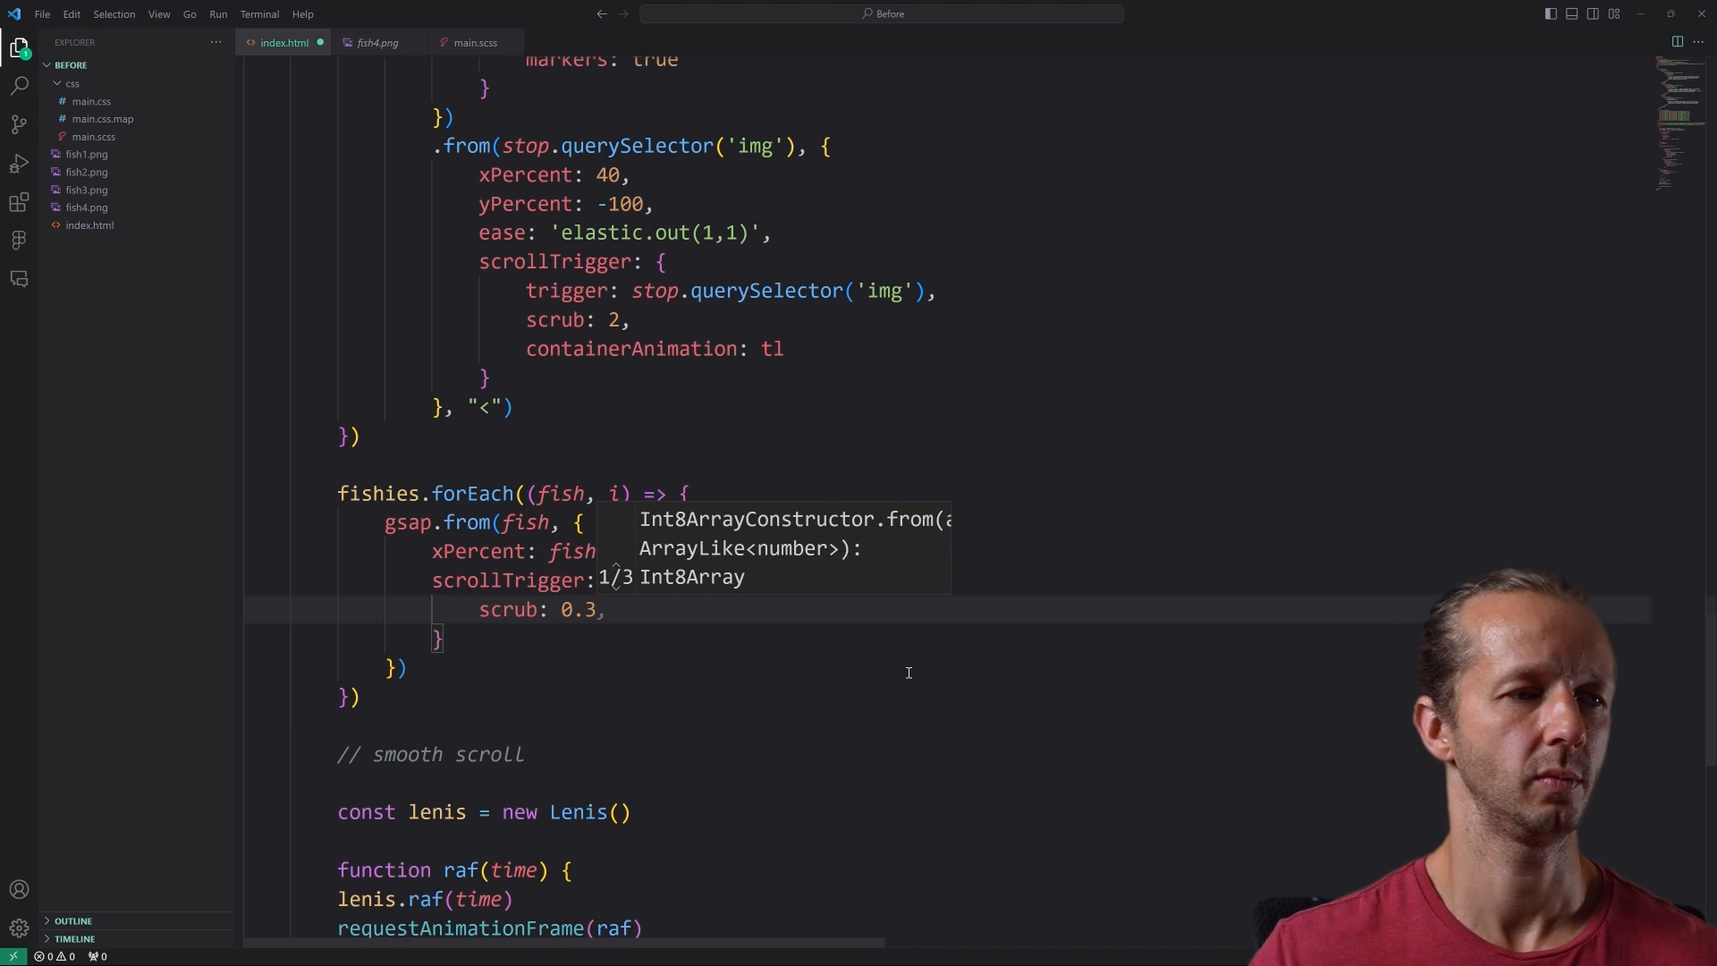
{"action": "left_click", "coordinate": [740, 950]}
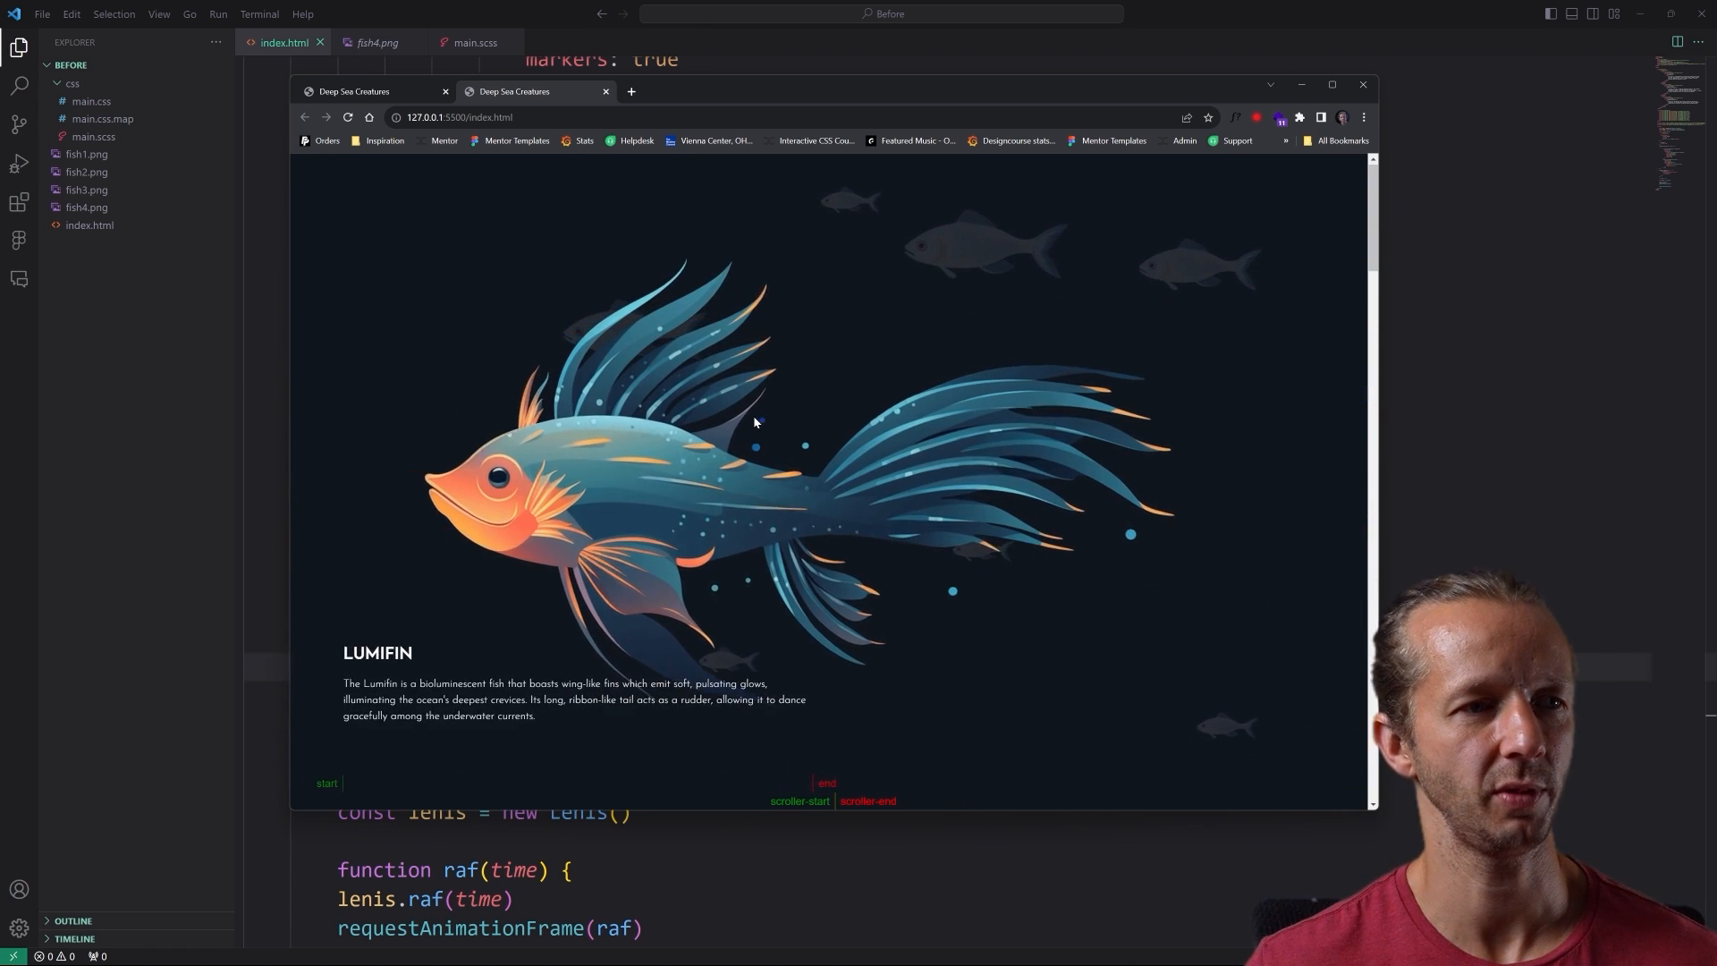
- Reload 127.0.0.1:5500 and scroll to watch the background fish drift at varied speeds, then return to the slider tween
{"action": "scroll", "scroll_direction": "down", "scroll_amount": 3}
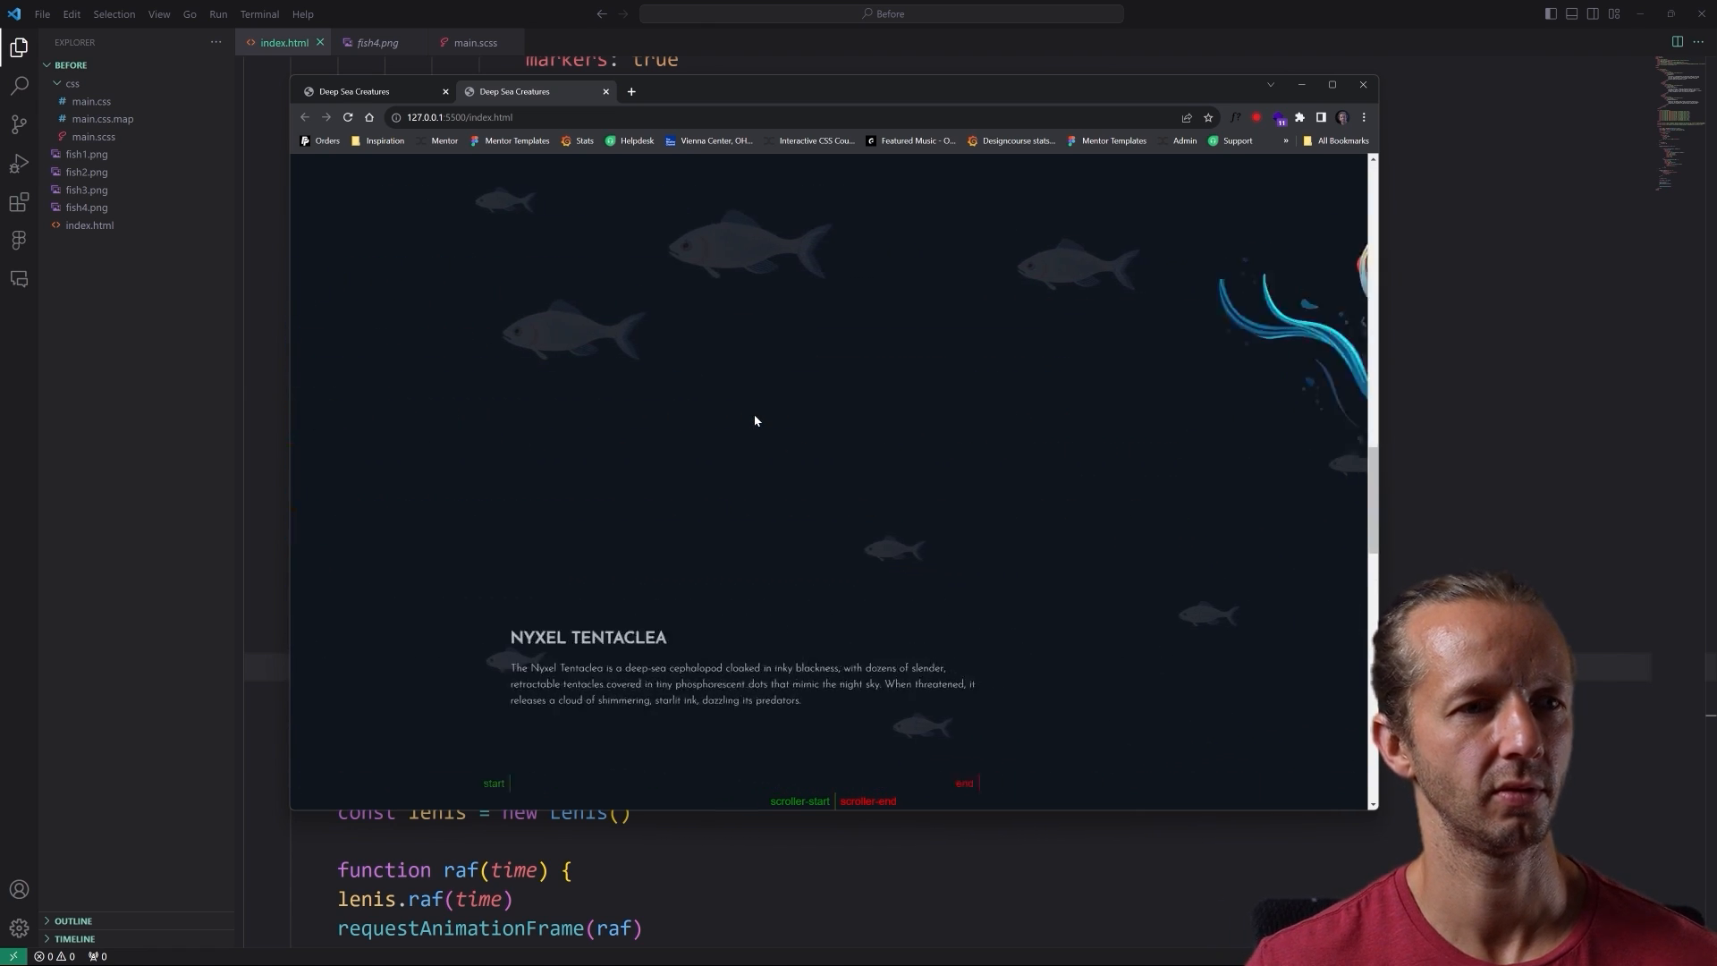
{"action": "scroll", "scroll_direction": "down", "scroll_amount": 3}
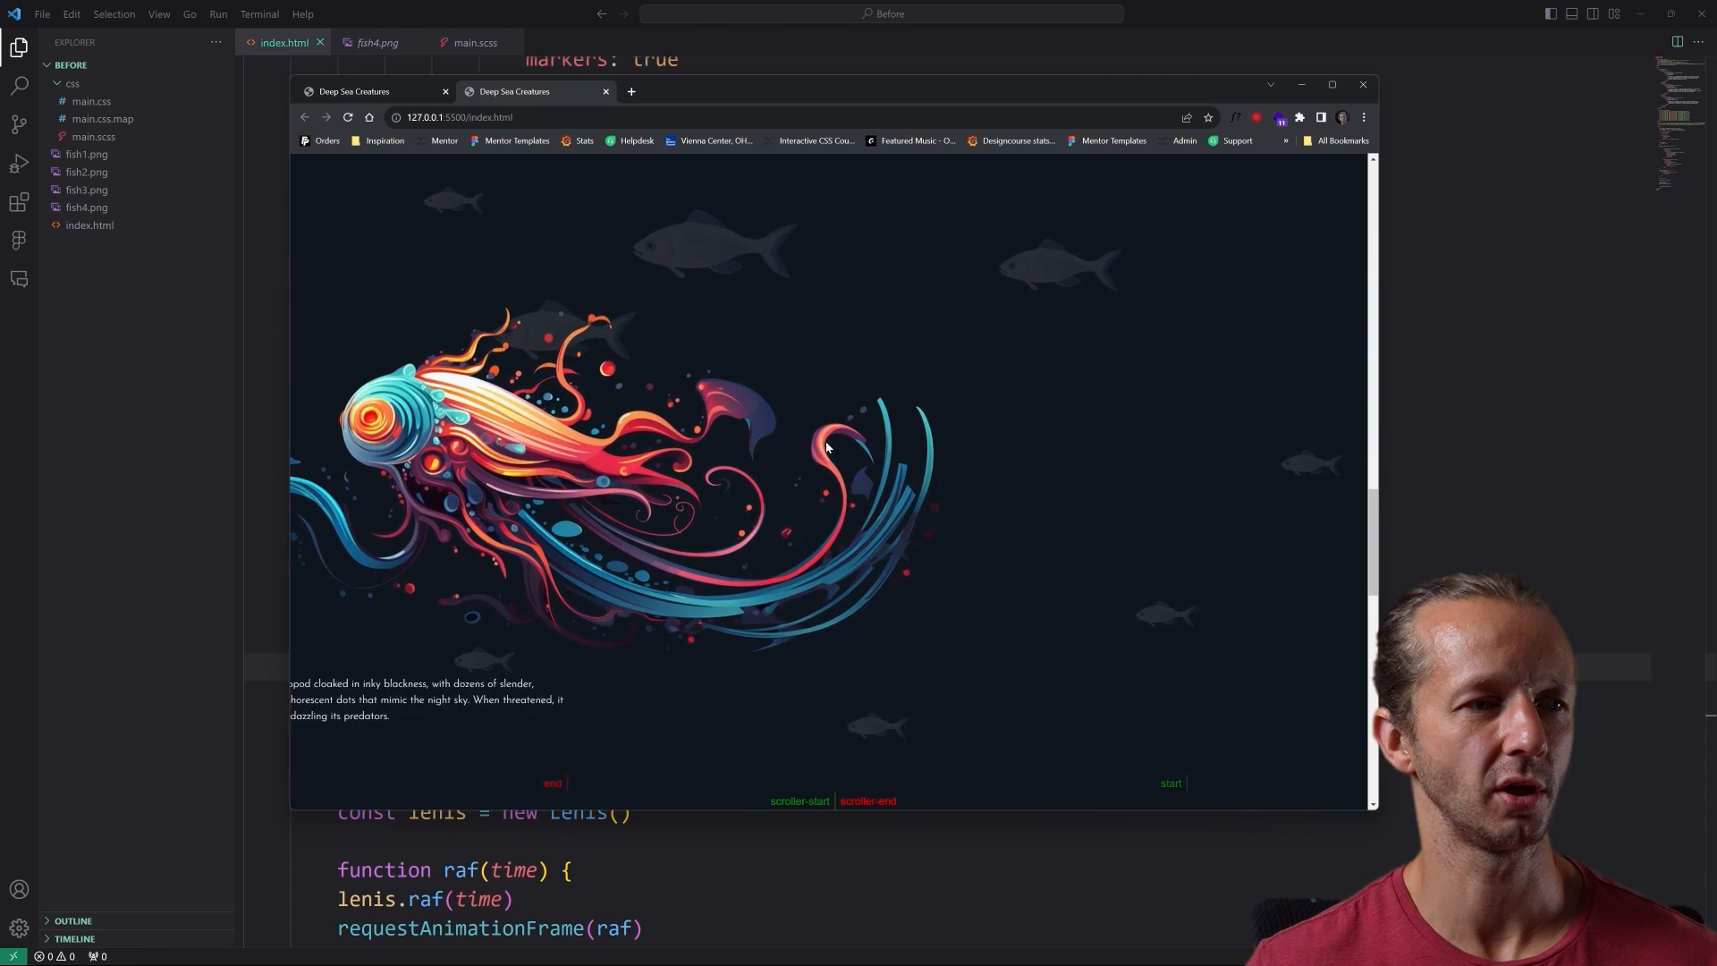
{"action": "scroll", "scroll_direction": "down", "scroll_amount": 3}
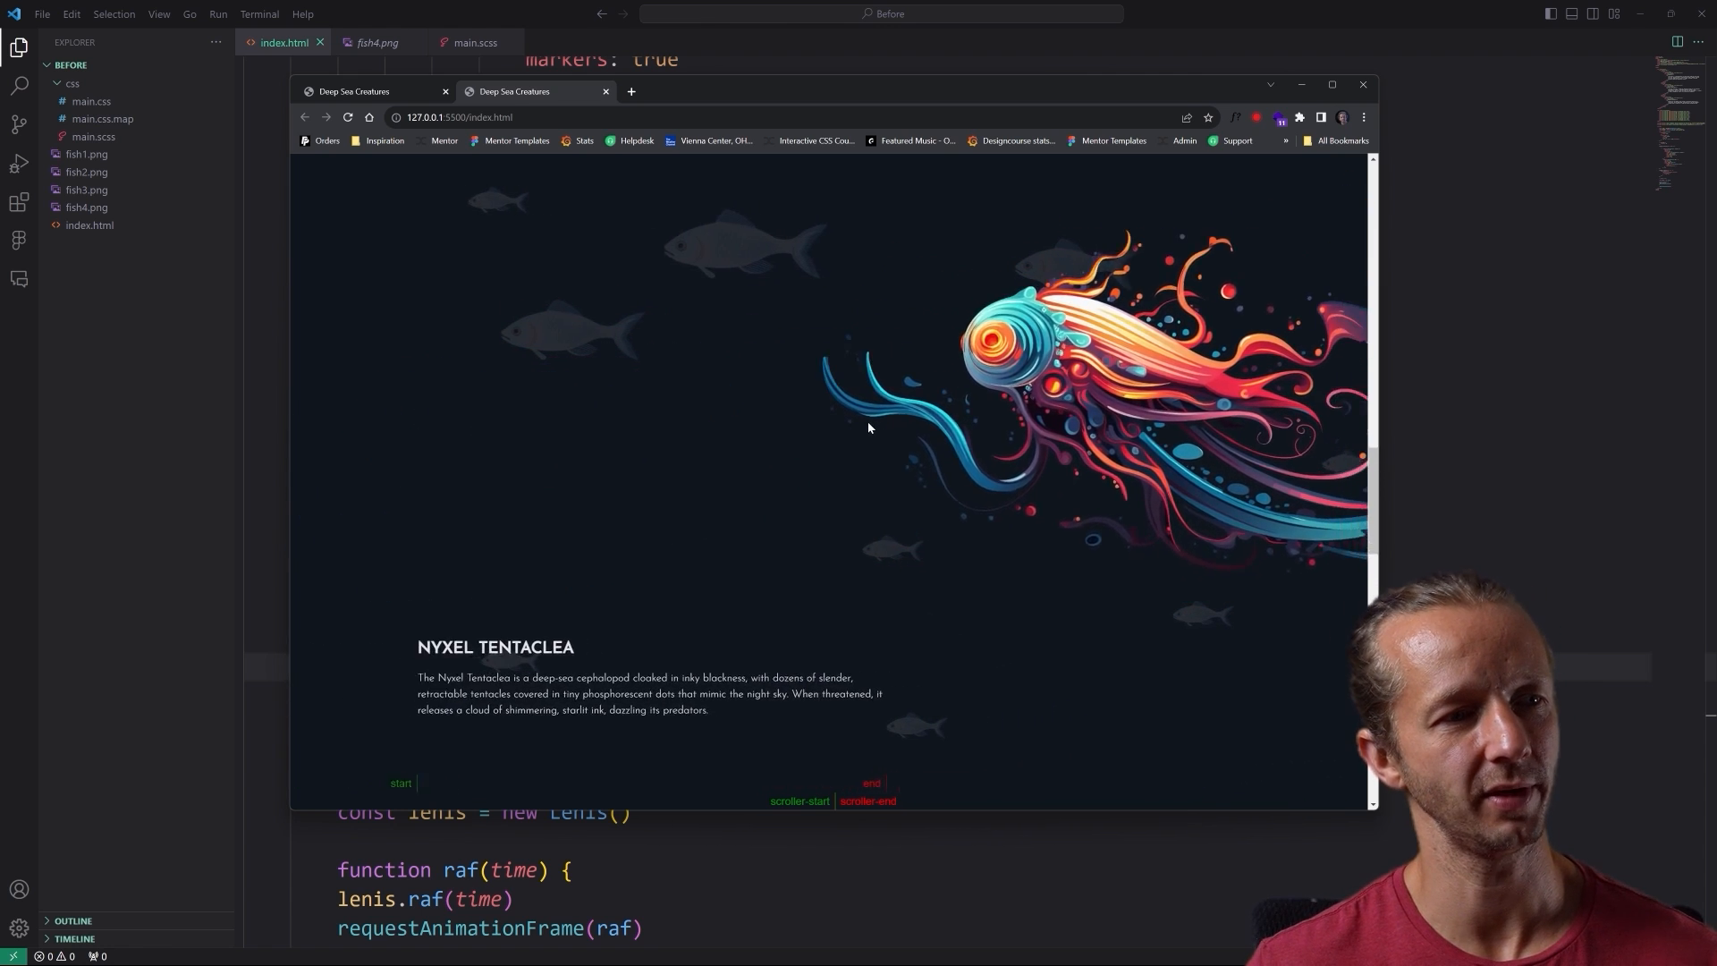
{"action": "scroll", "scroll_direction": "down", "scroll_amount": 3}
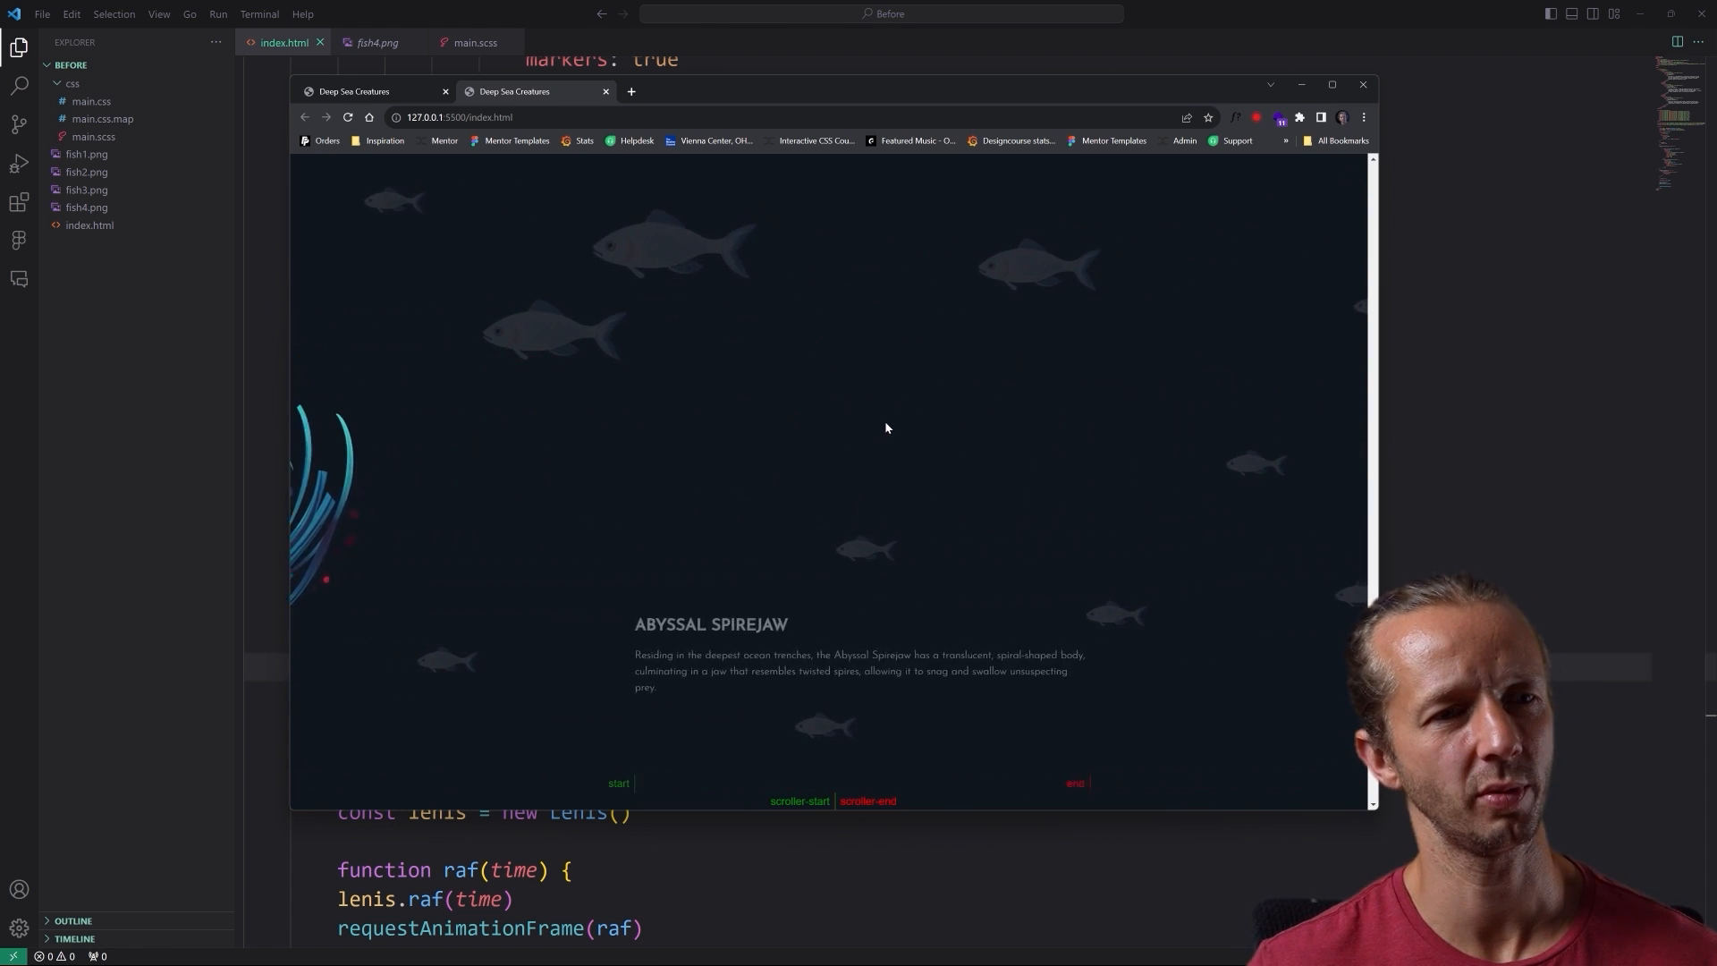
{"action": "left_click", "coordinate": [354, 92]}
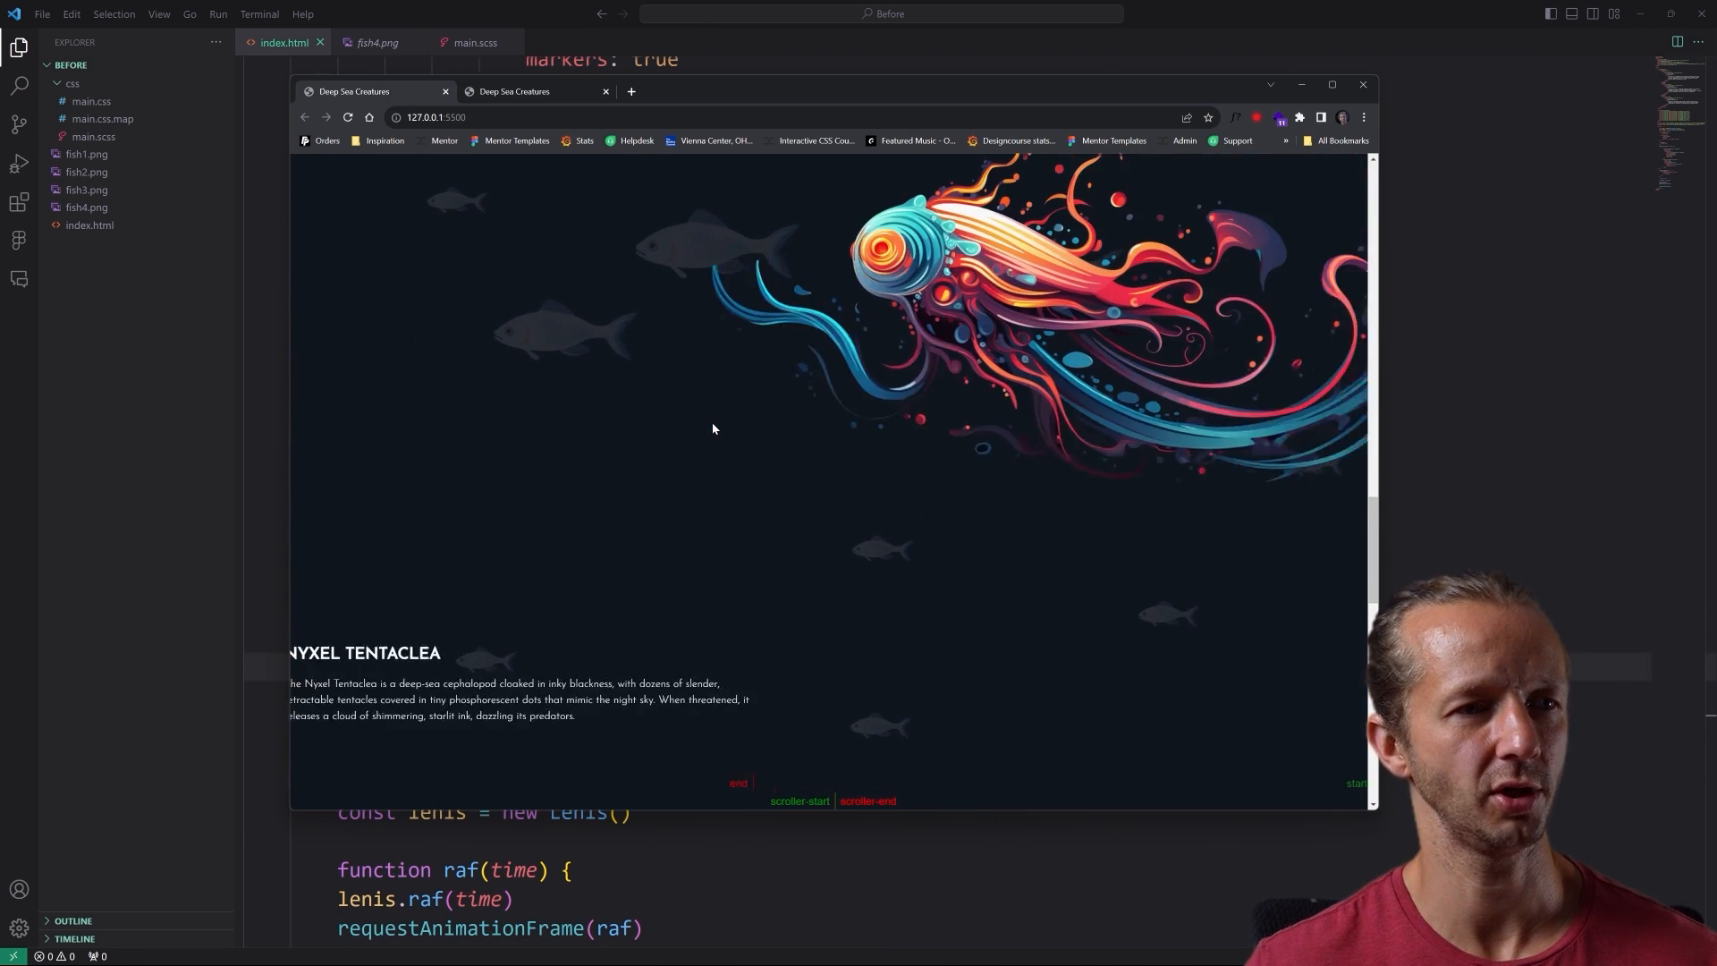
{"action": "scroll", "scroll_direction": "down", "scroll_amount": 3}
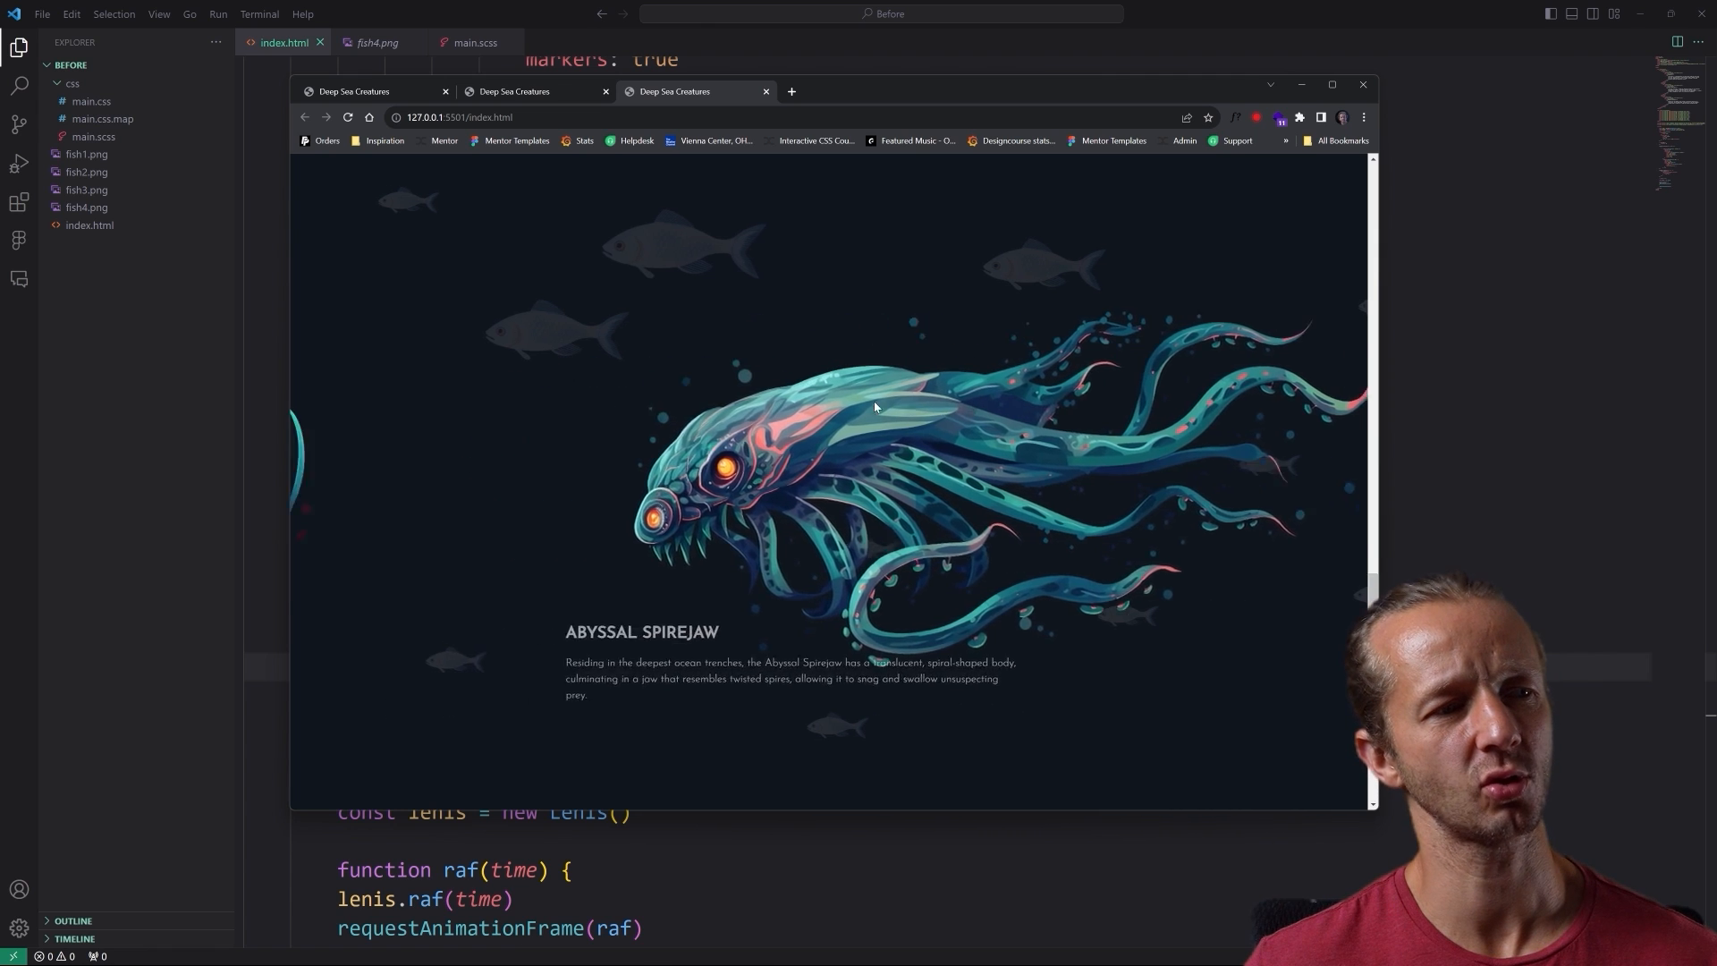
{"action": "scroll", "scroll_direction": "down", "scroll_amount": 3}
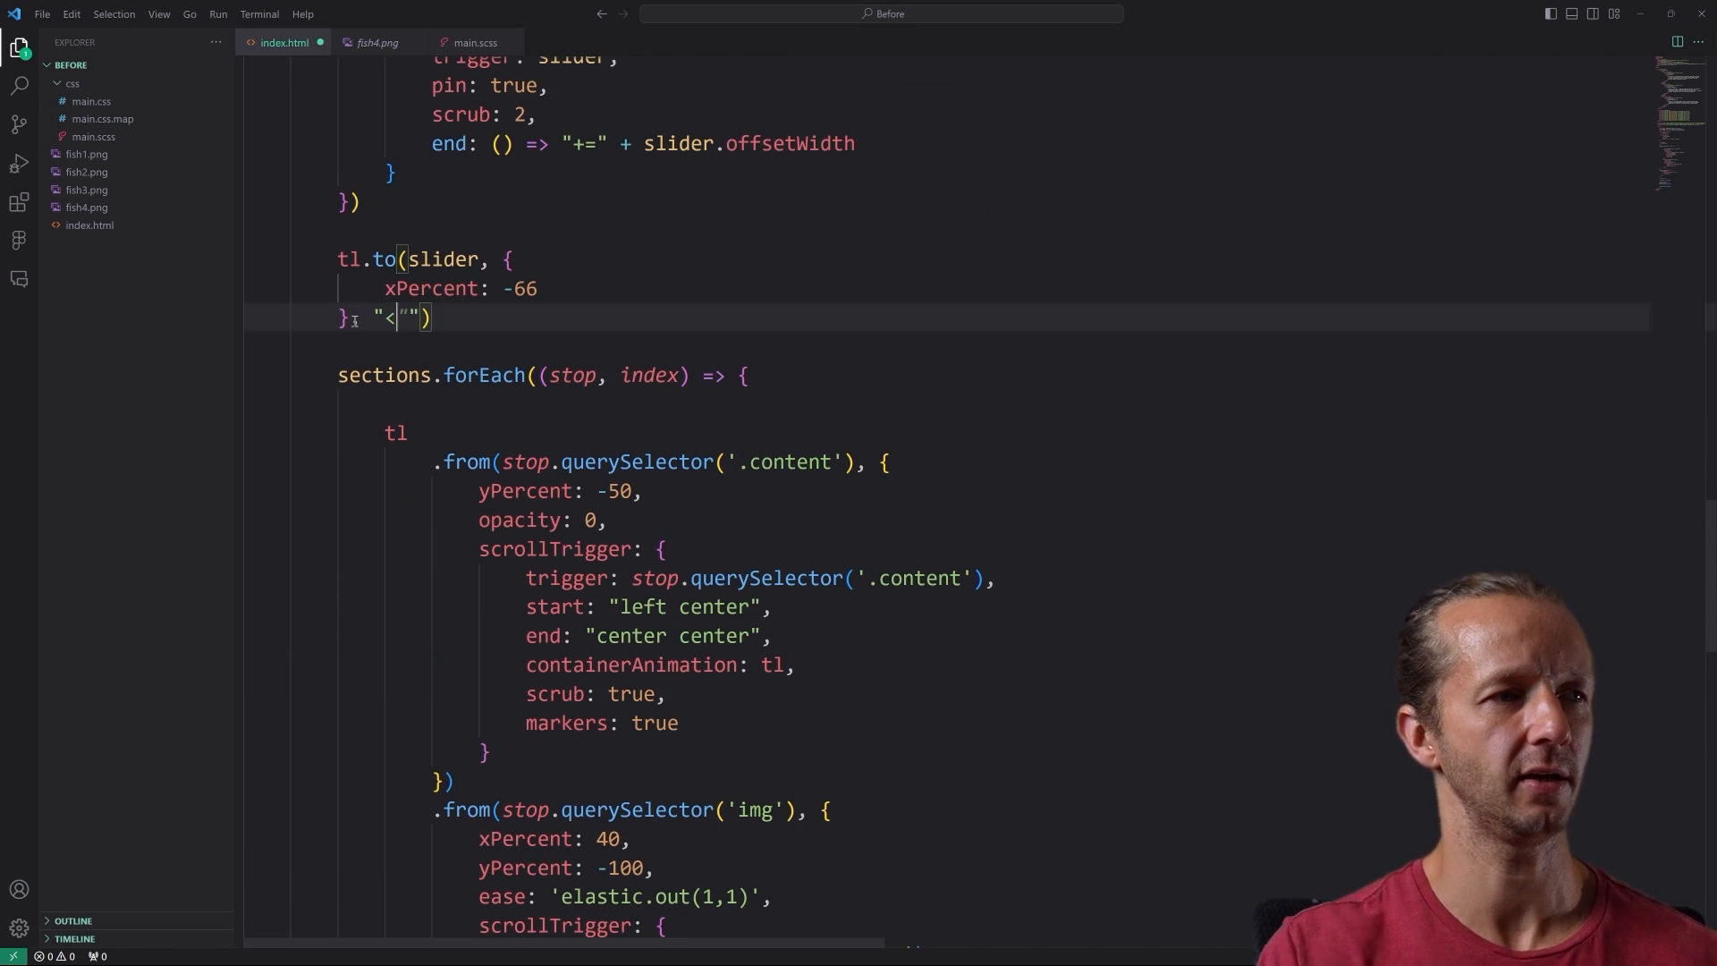
{"action": "left_click", "coordinate": [740, 955]}
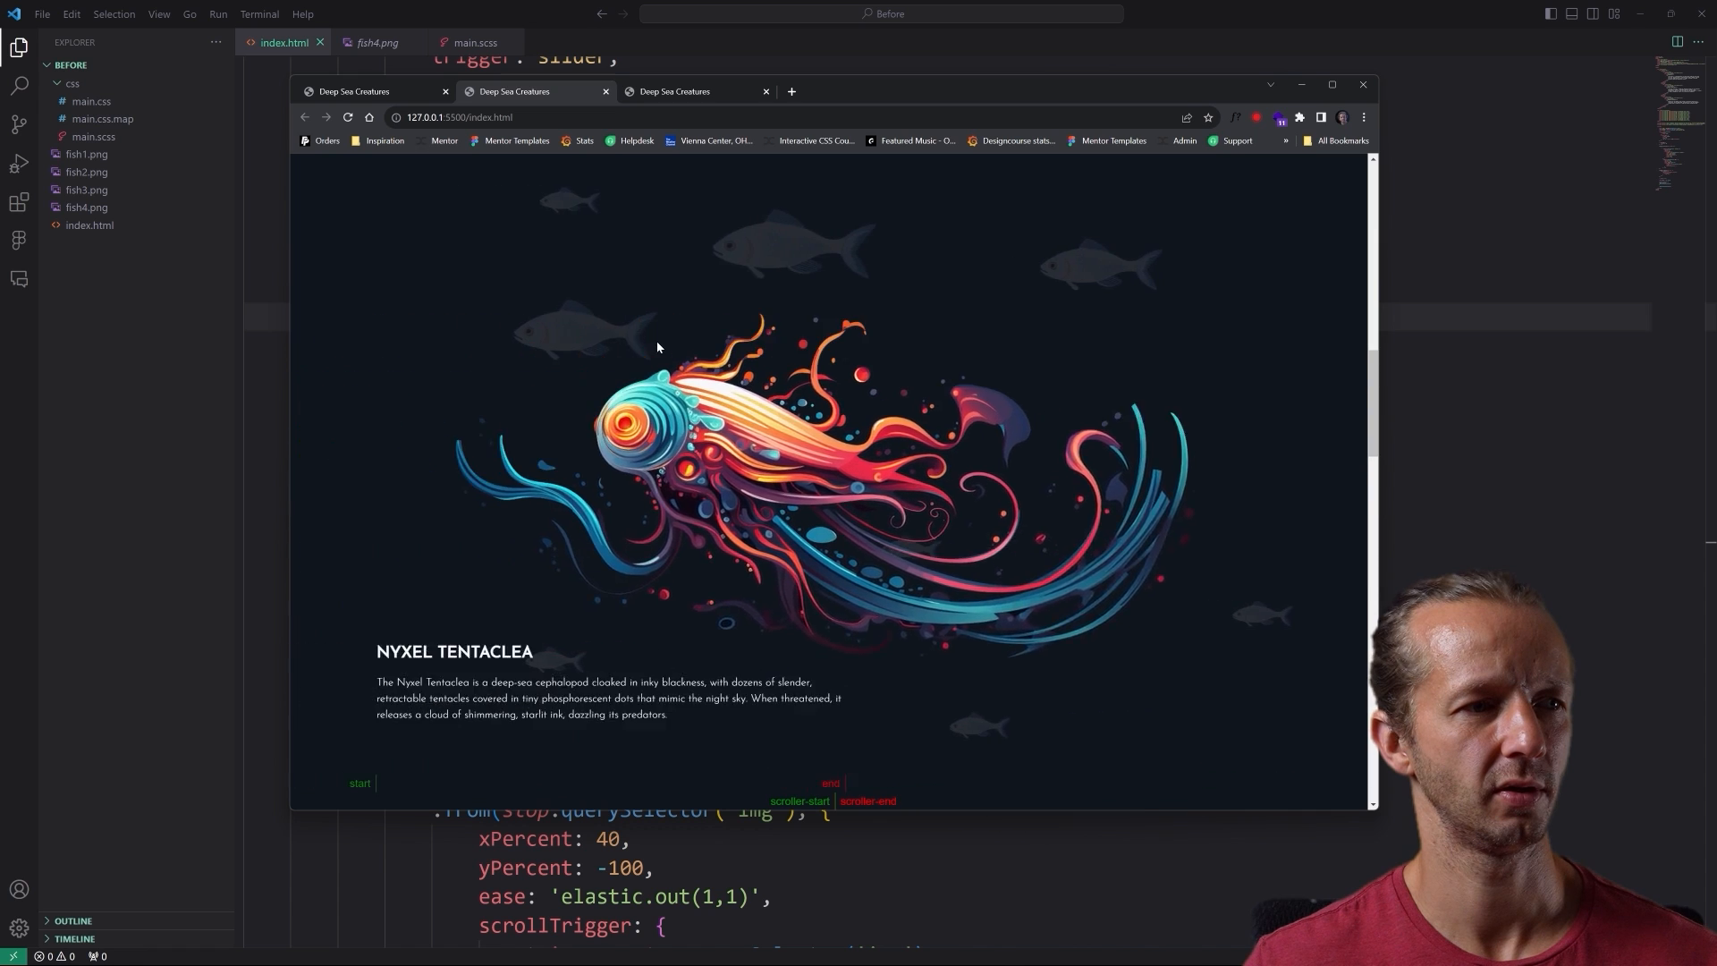
{"action": "left_click", "coordinate": [347, 118]}
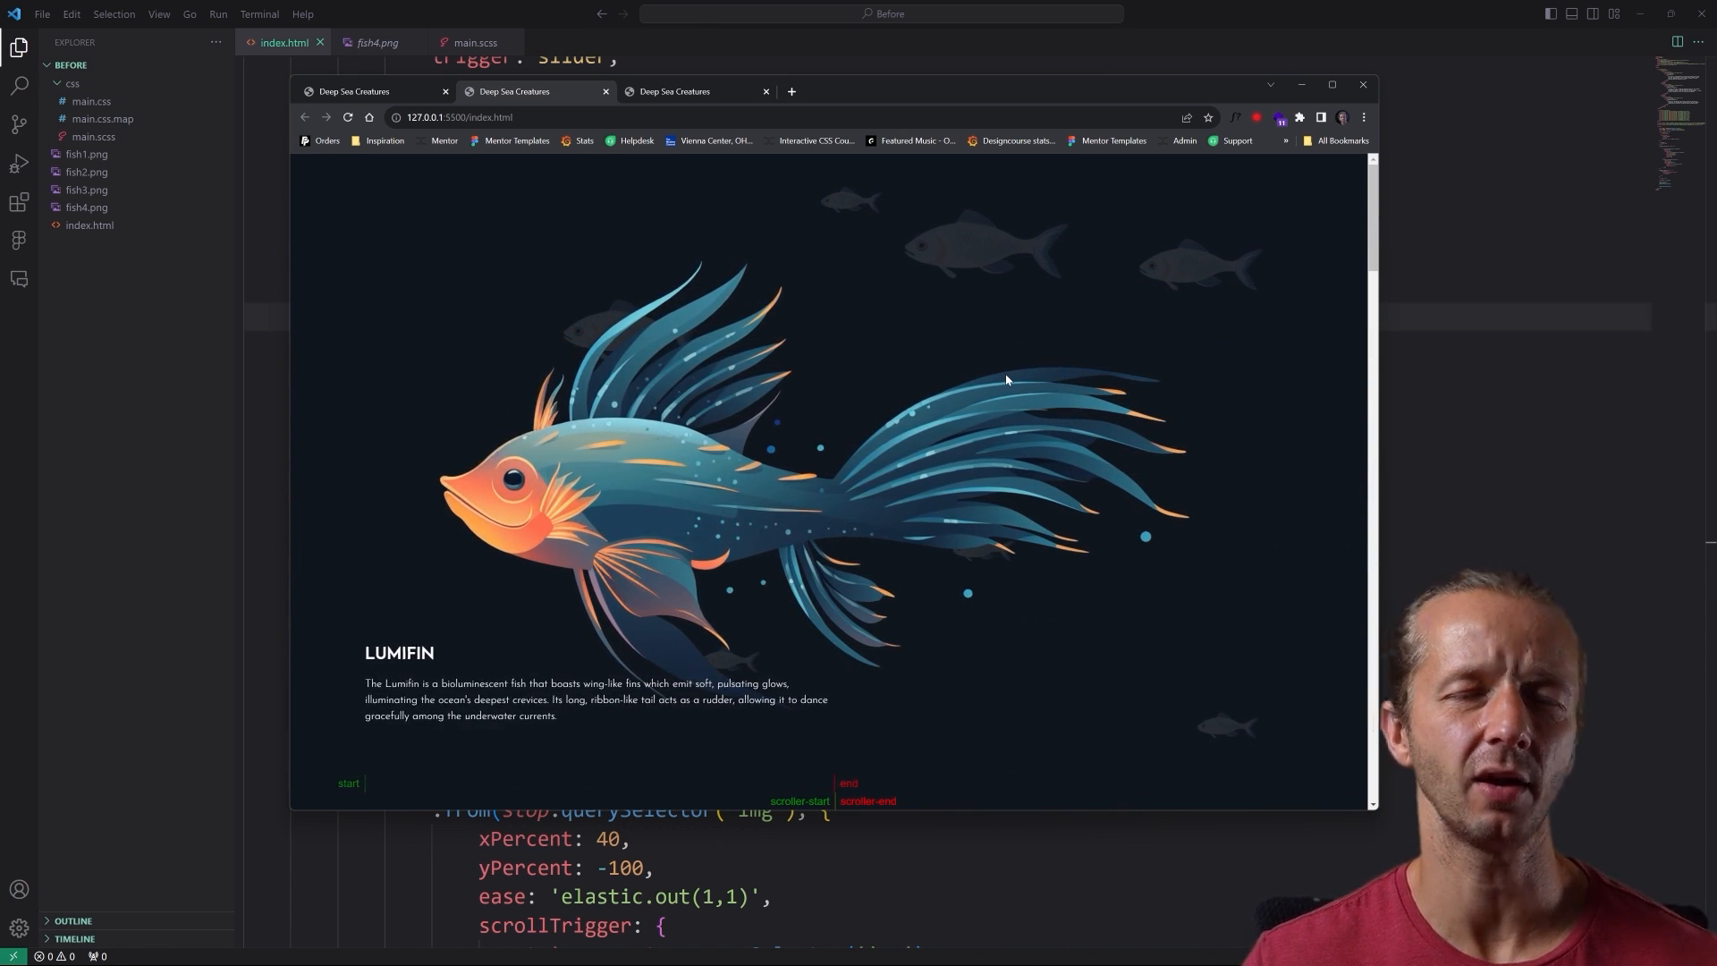
{"action": "mouse_move", "coordinate": [1034, 390]}
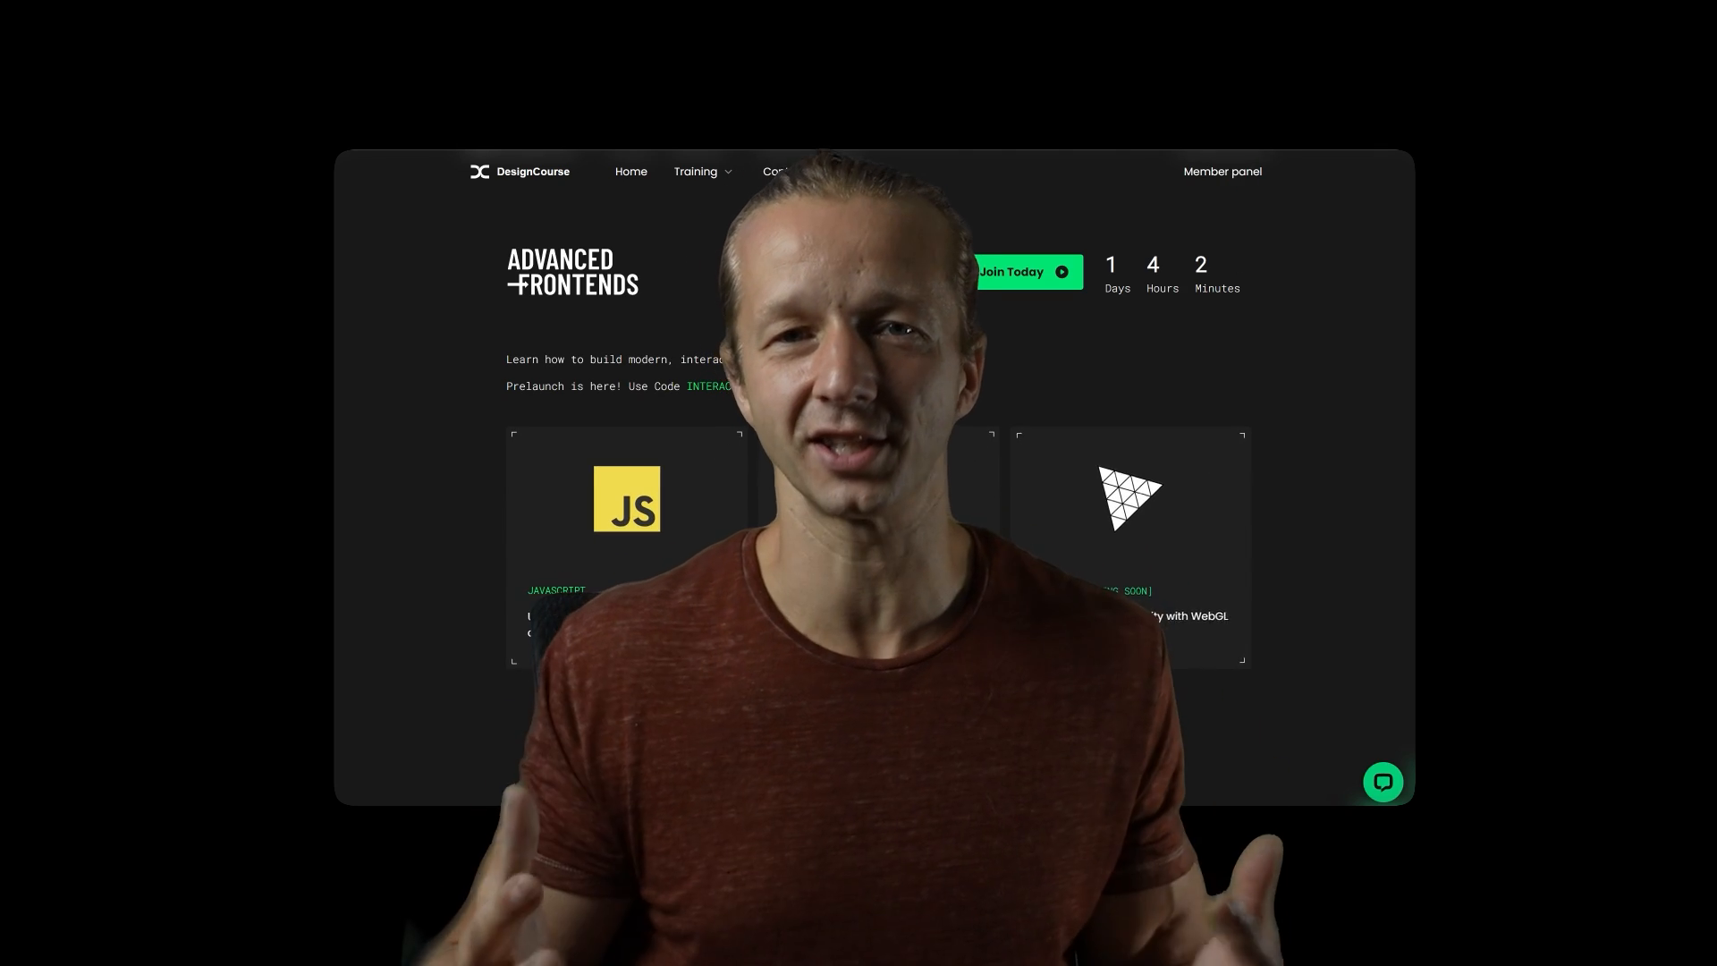
- Scroll the Advanced Frontends page down to its curriculum topics list
{"action": "scroll", "scroll_direction": "down", "scroll_amount": 3}
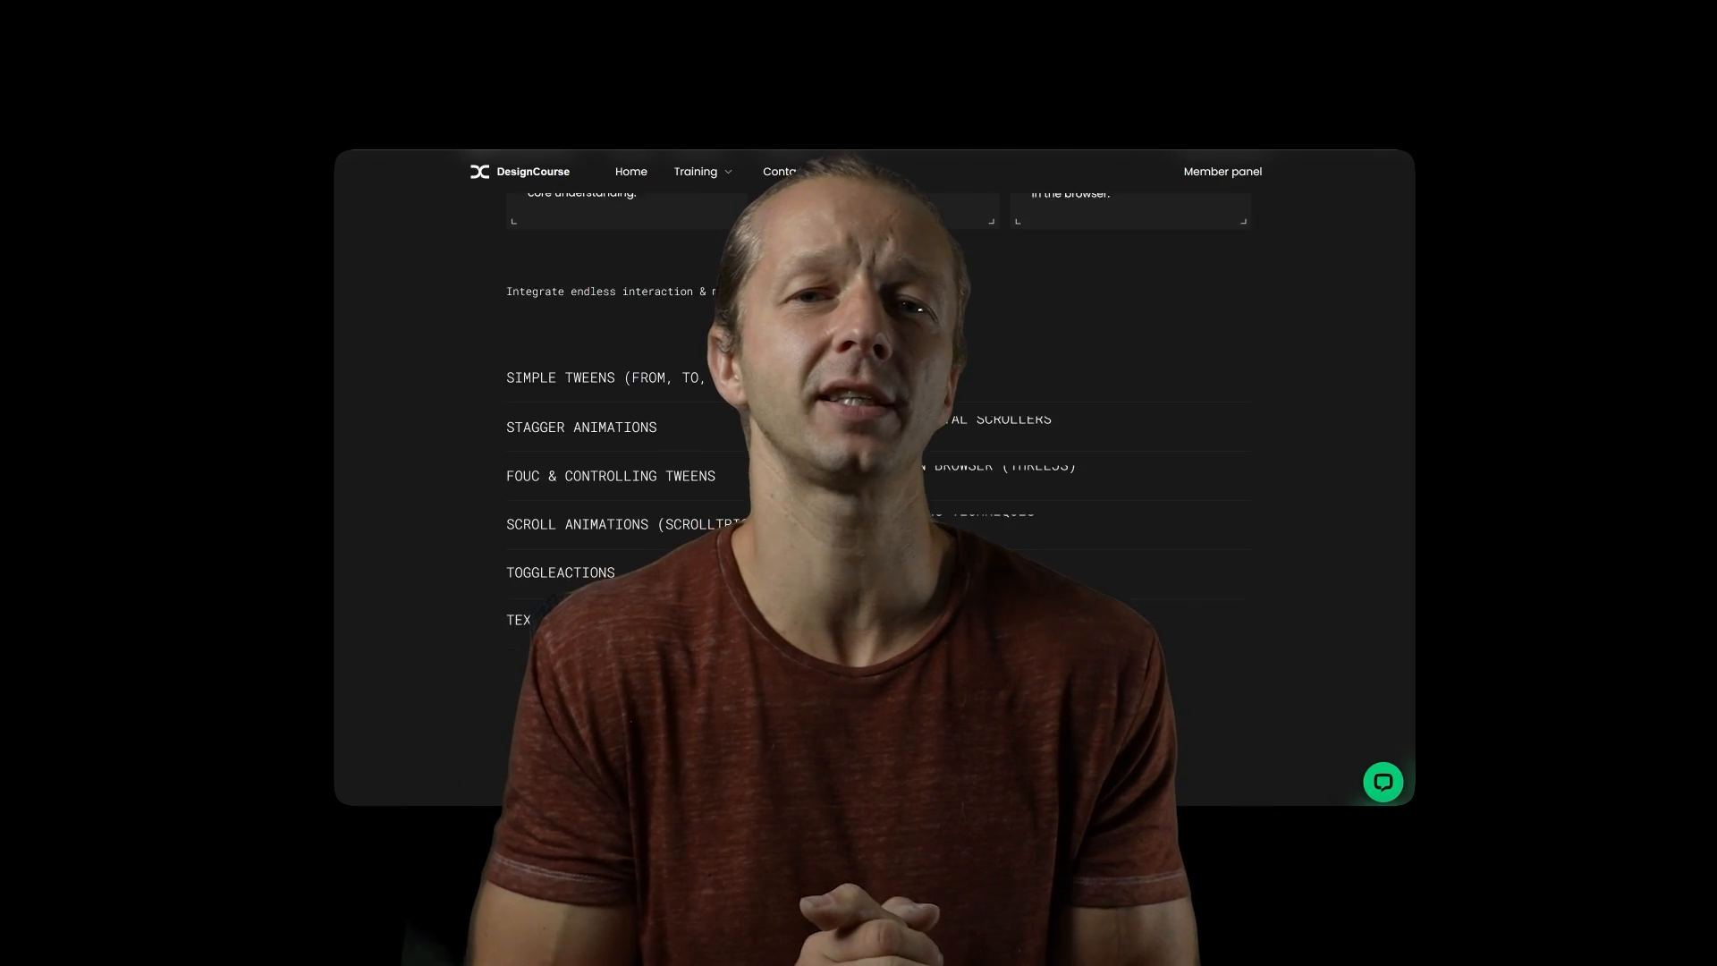